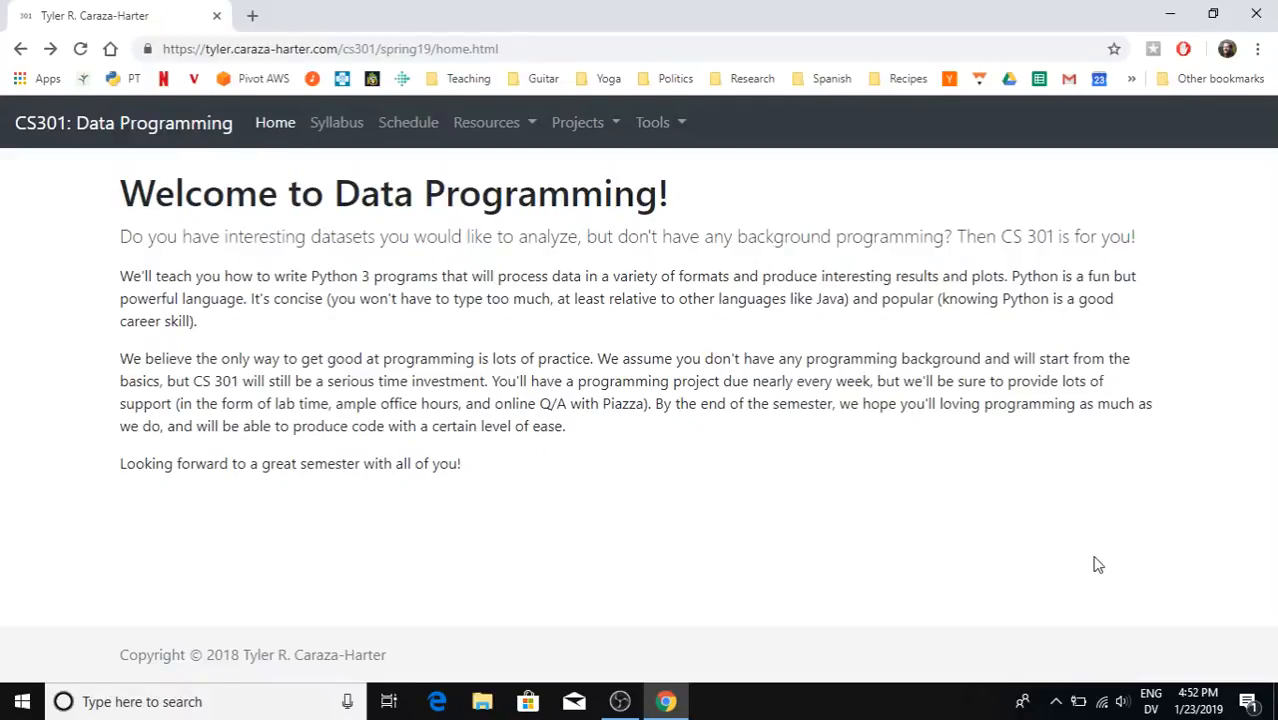
mouse_move(910, 473)
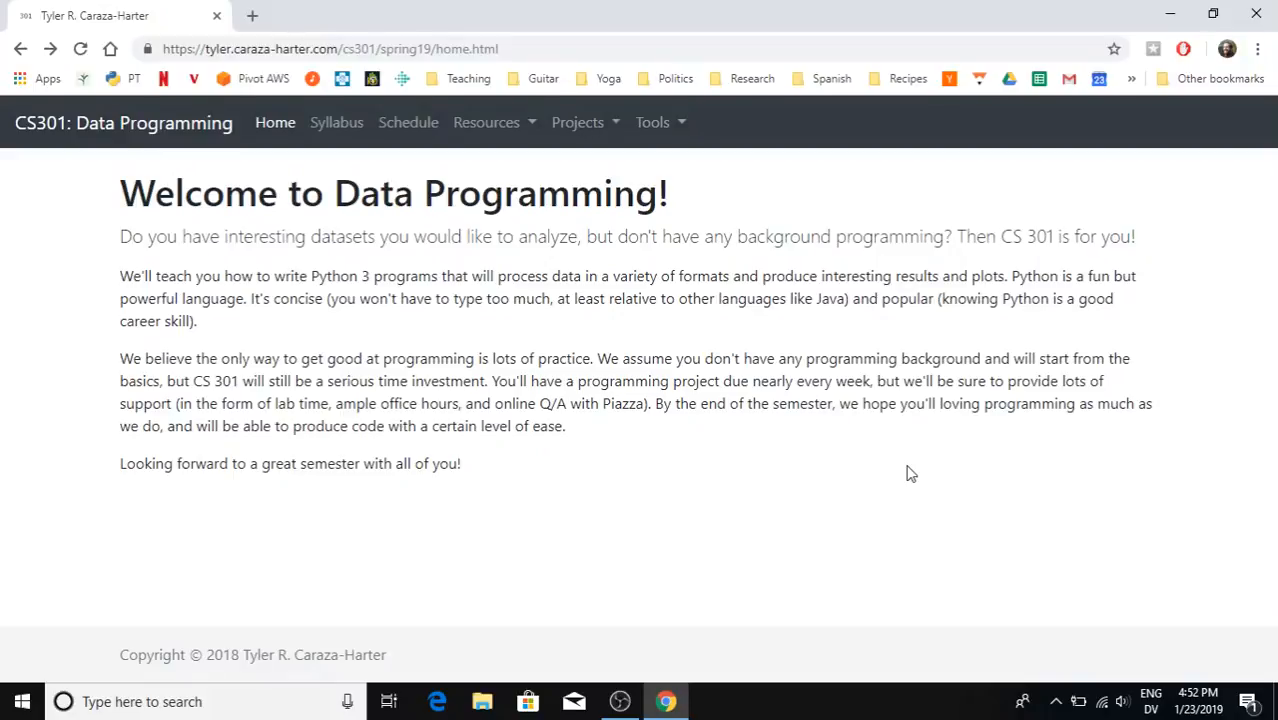
mouse_move(716, 178)
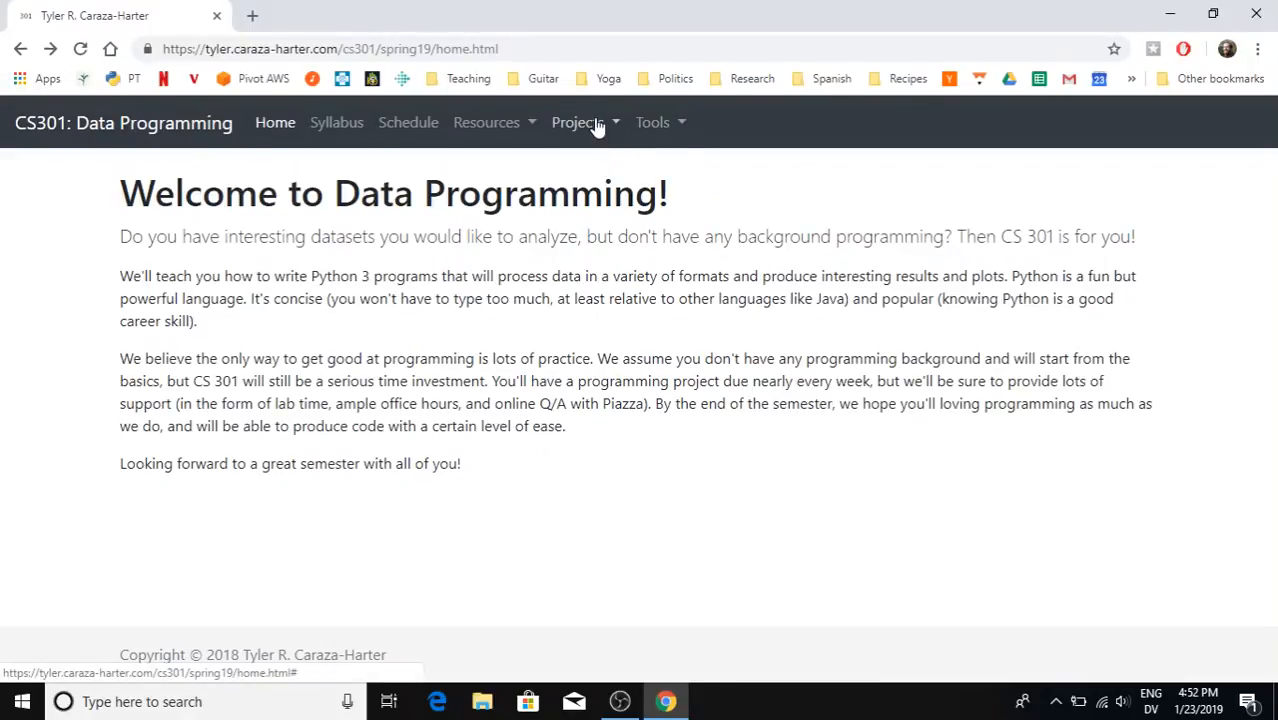
- Go to the CS301 Projects page and follow the P1 link under Specific Directions
left_click(577, 122)
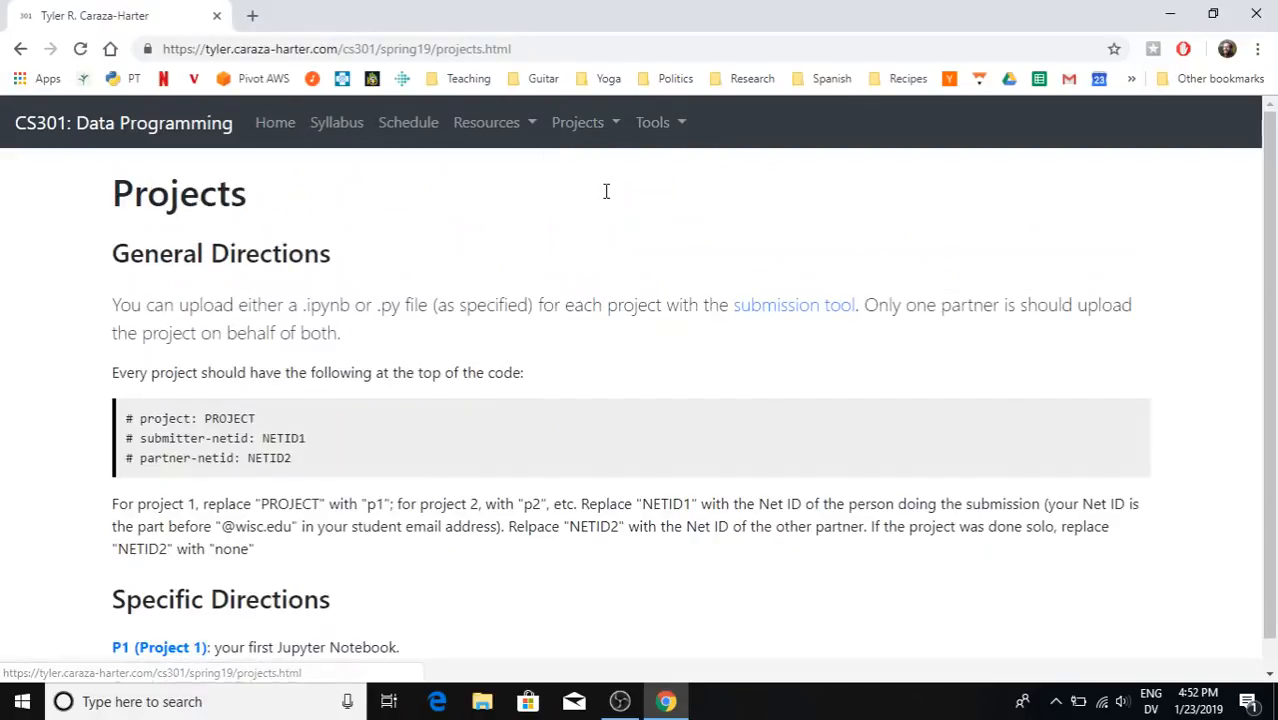
scroll("down", 3)
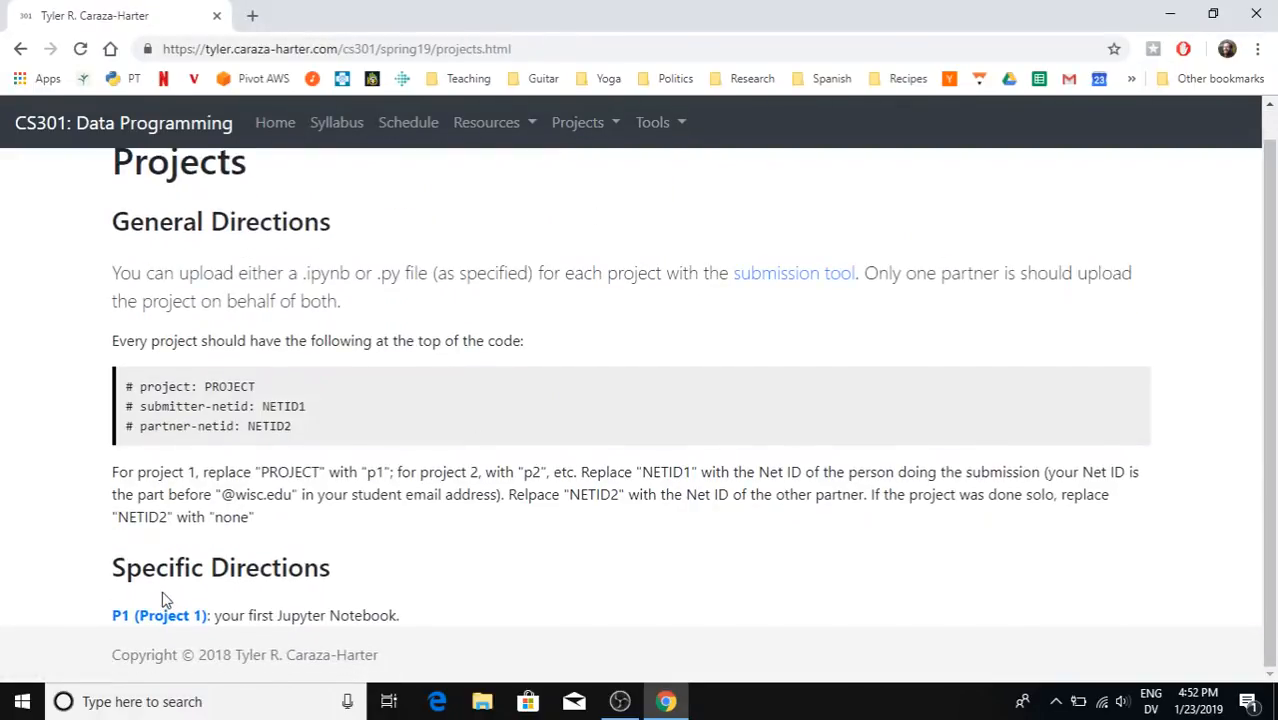
left_click(159, 615)
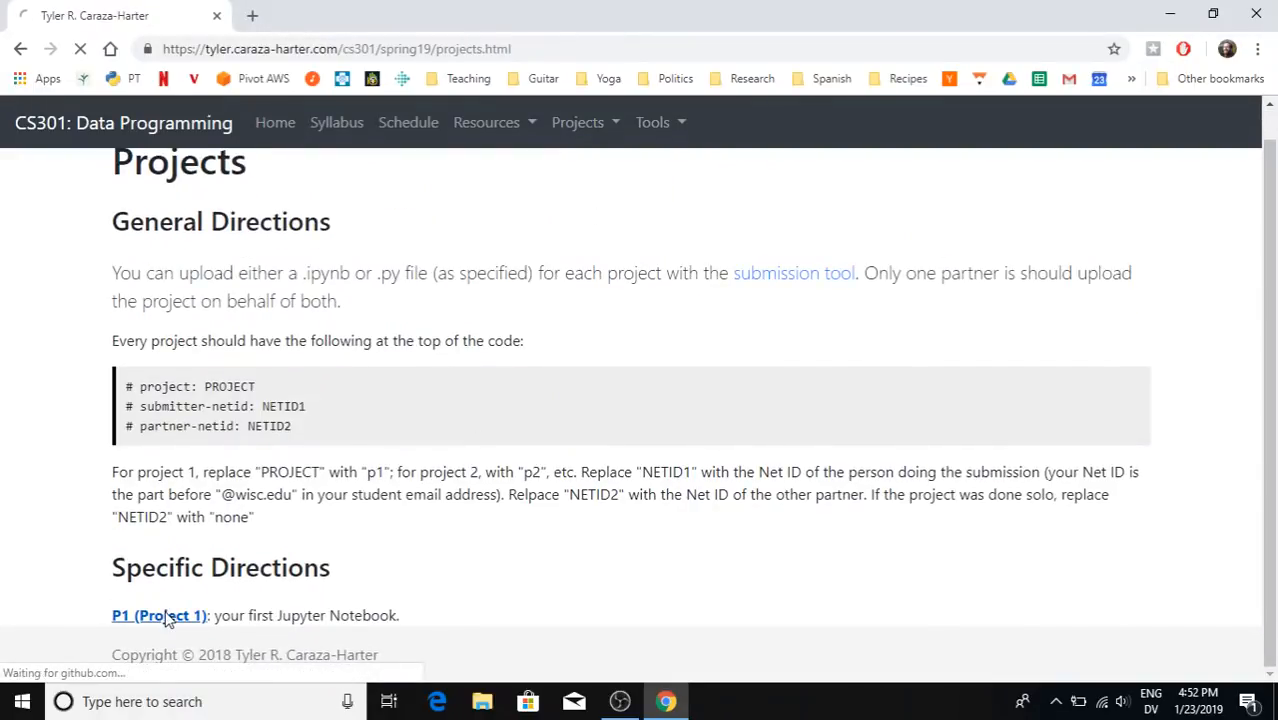
- Read the P1 README overview, highlighting the intro paragraph, down to Step 1: Download Project Files
left_click(159, 615)
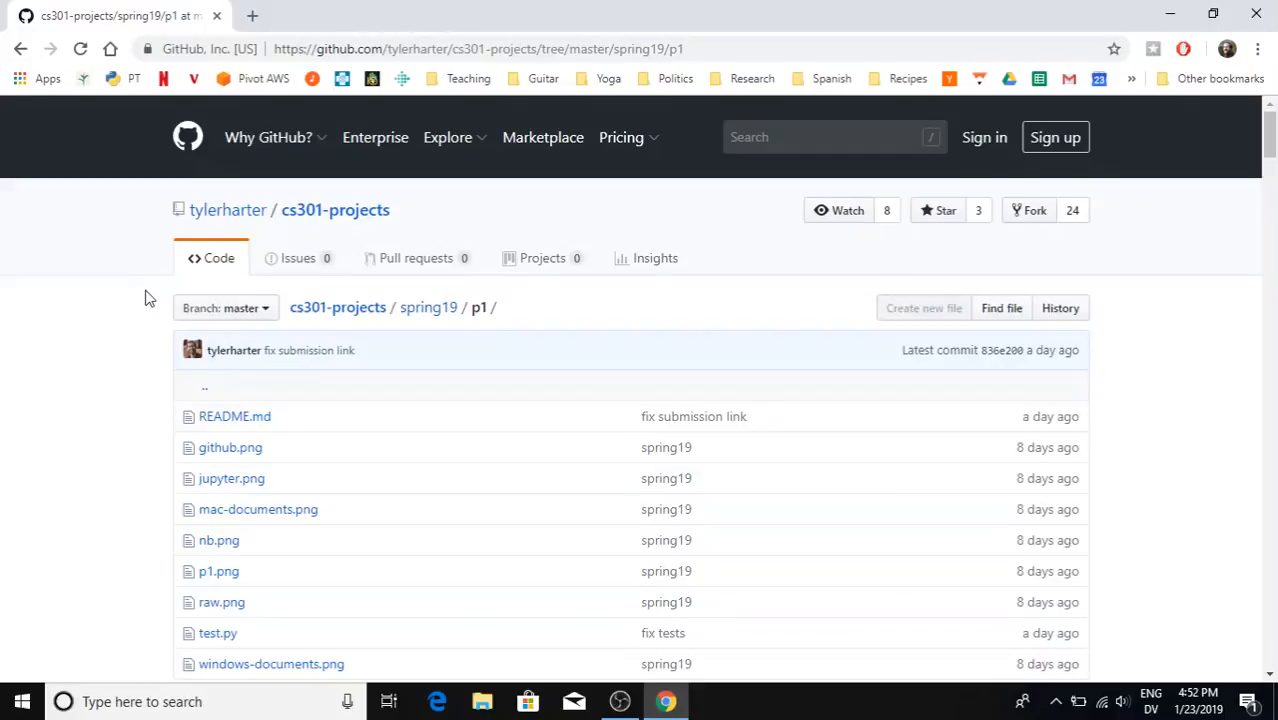
scroll("down", 3)
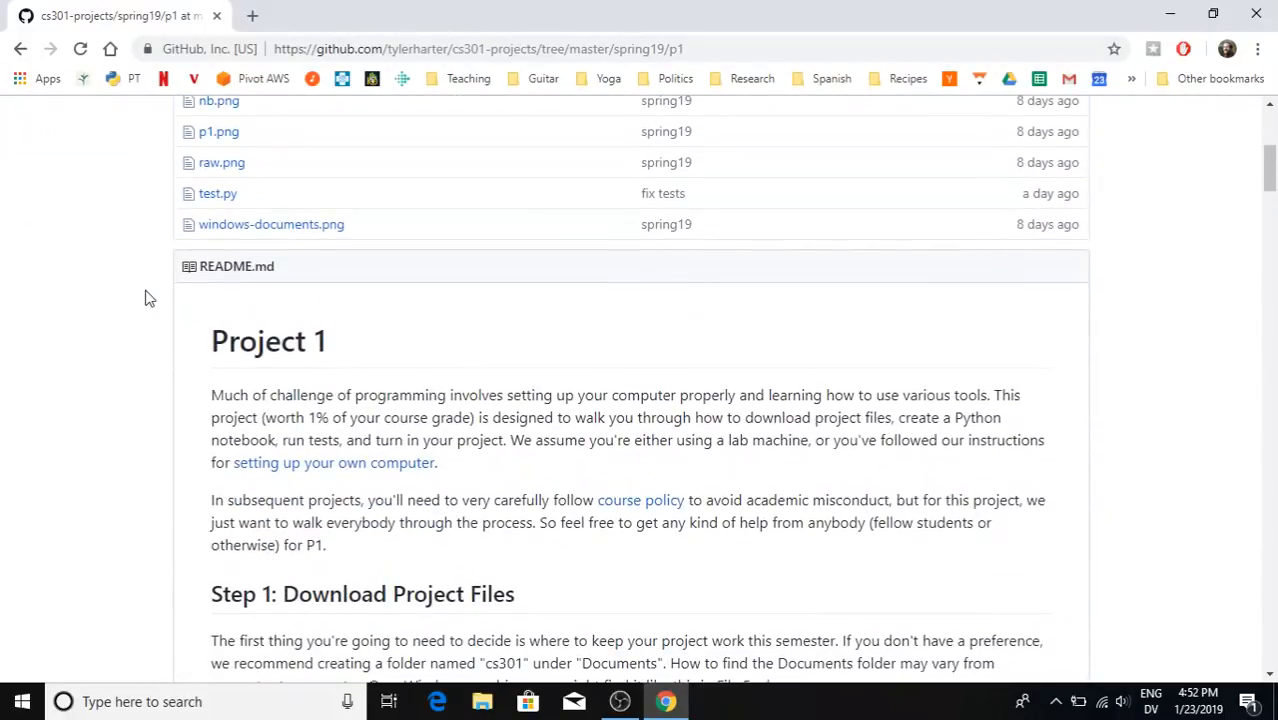
left_click_drag(210, 395, 397, 522)
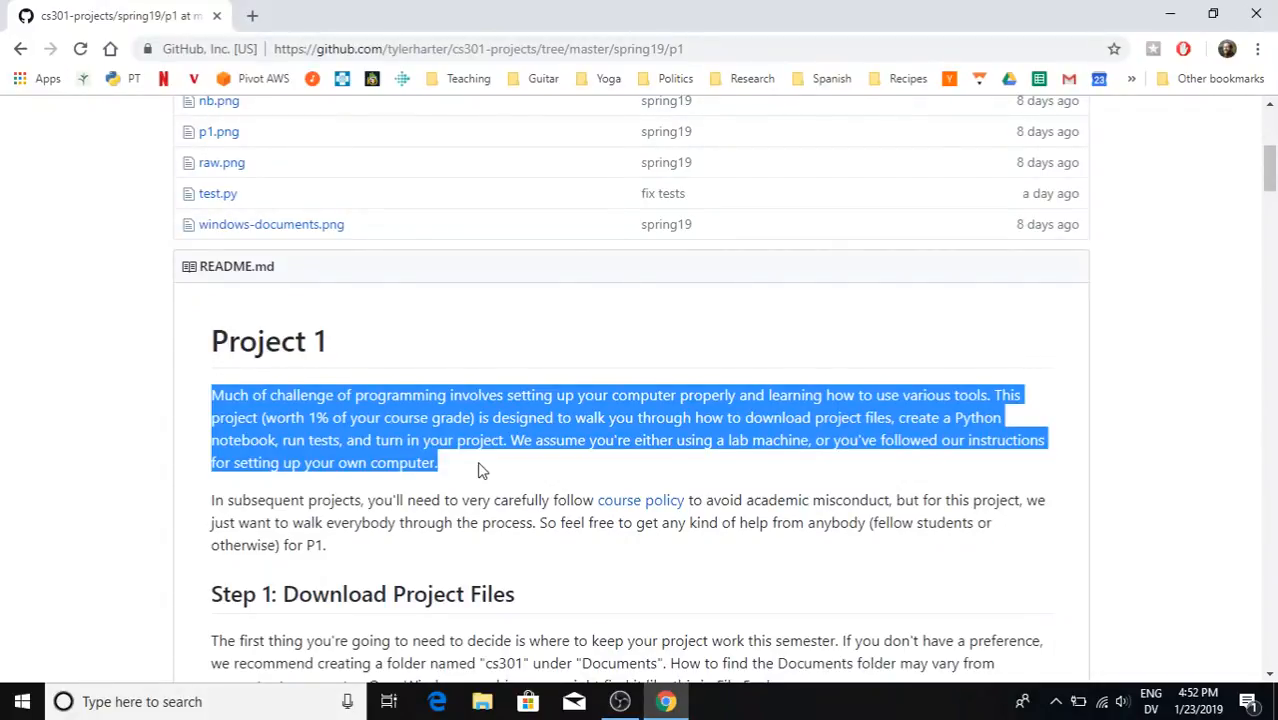
scroll("down", 3)
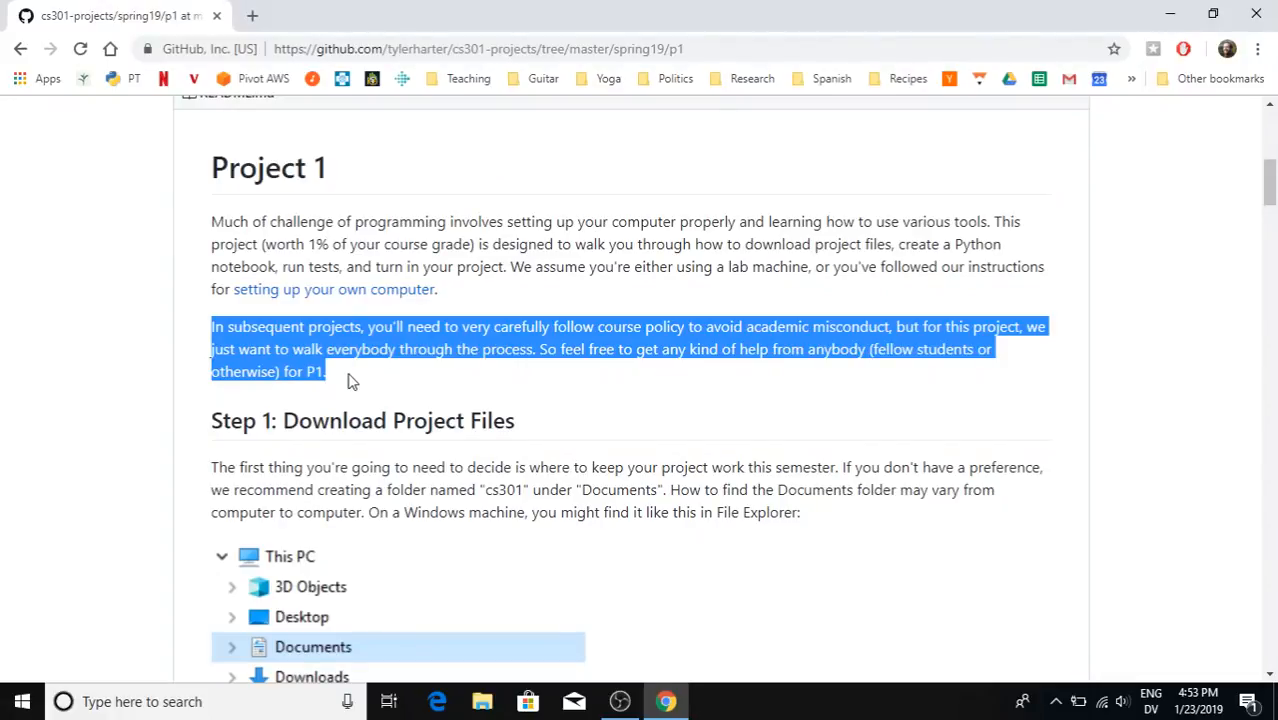
left_click(420, 335)
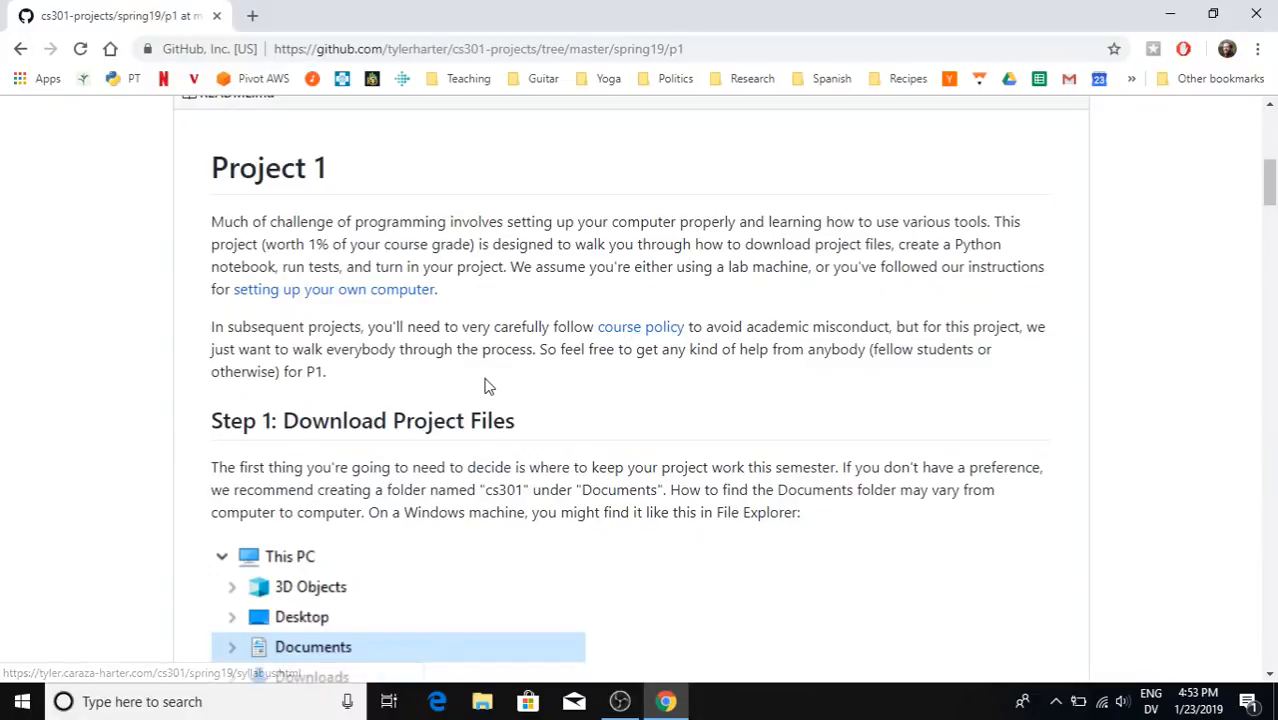
scroll("down", 3)
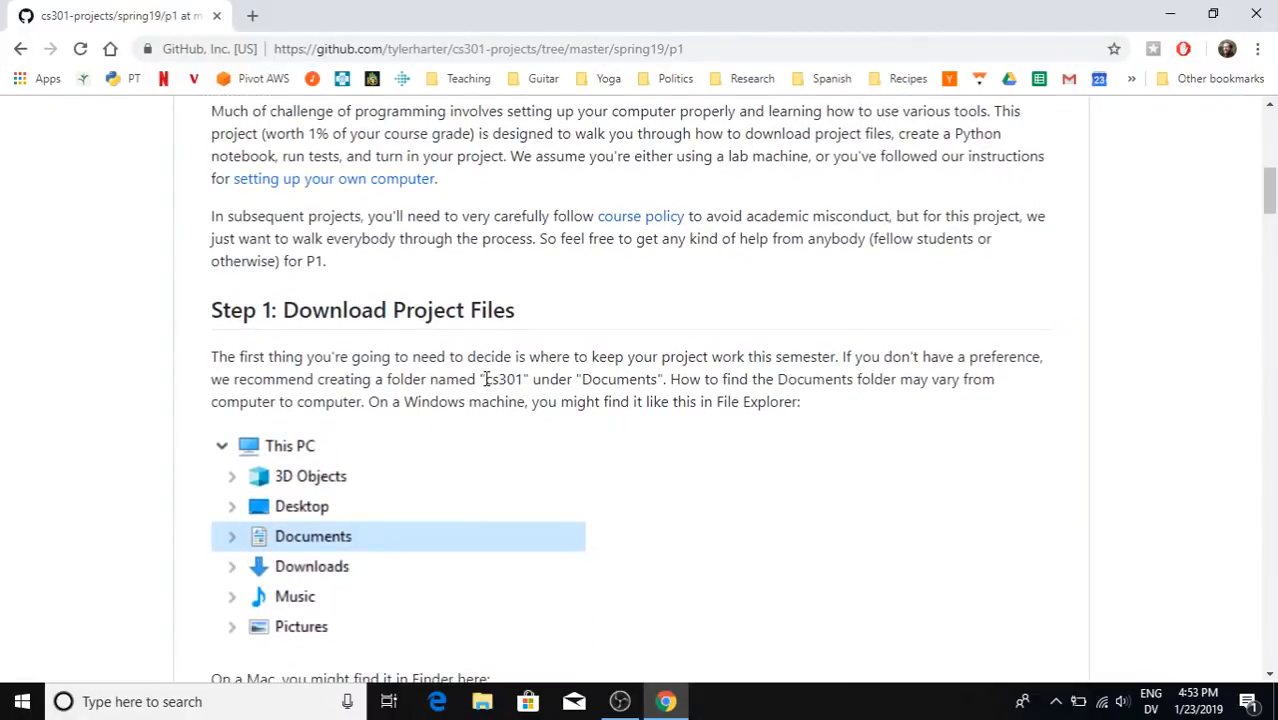
scroll("down", 3)
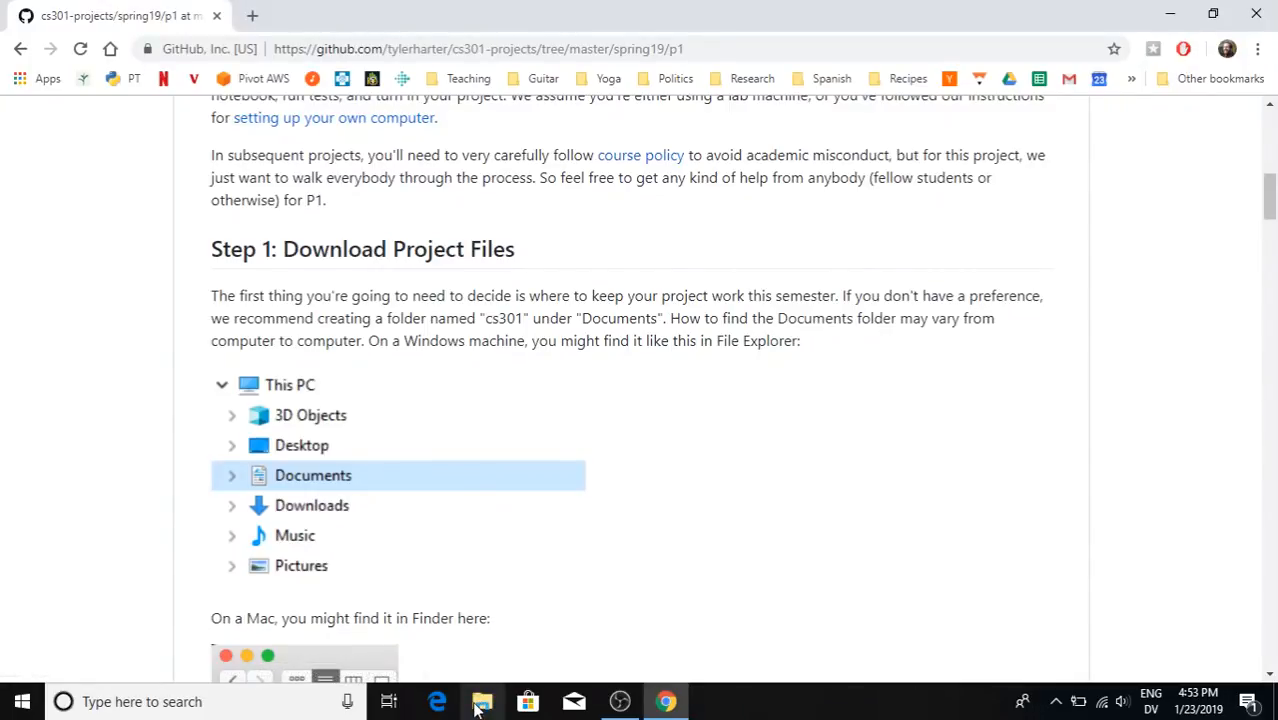
- In File Explorer's Documents, create a new folder named cs301
left_click(482, 701)
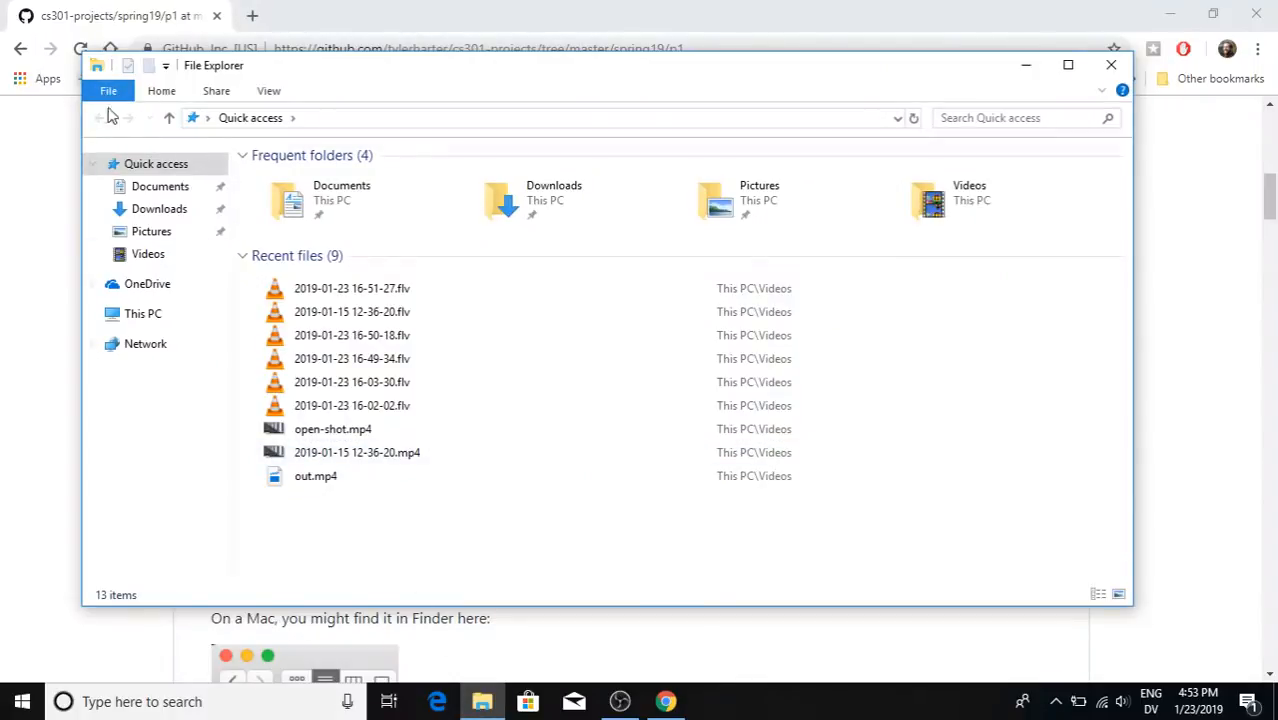
left_click(160, 186)
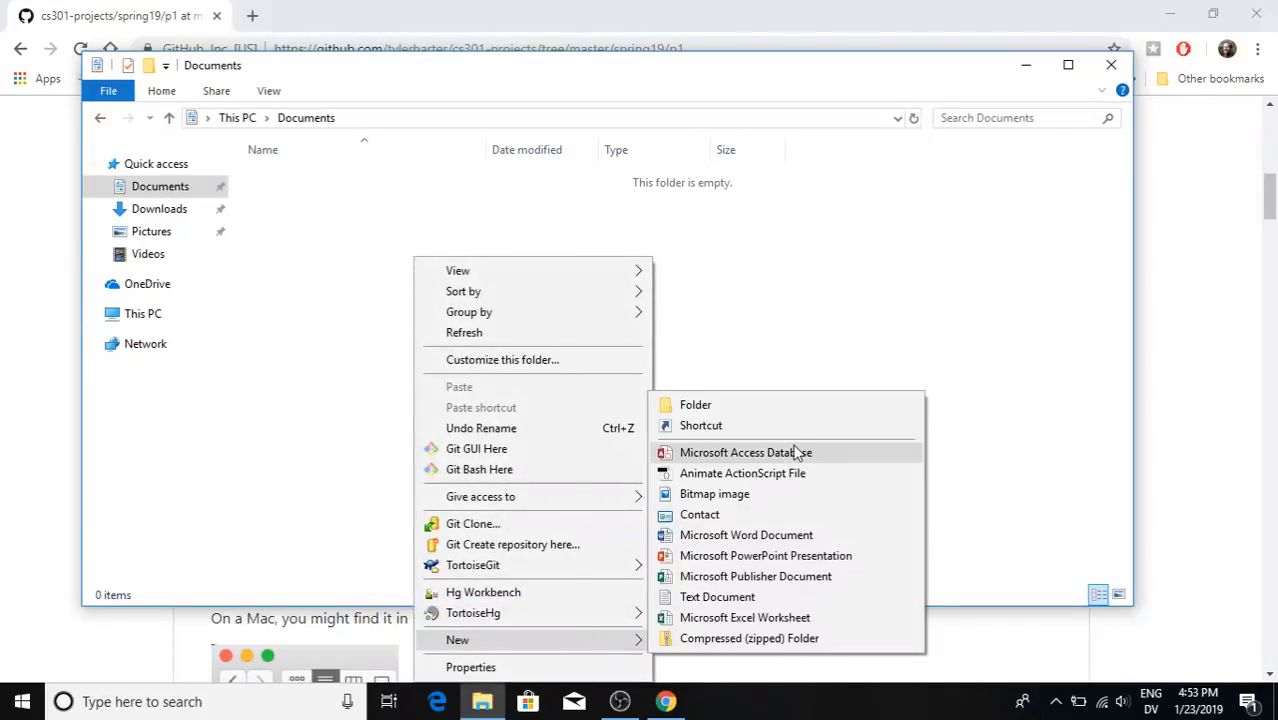
left_click(695, 404)
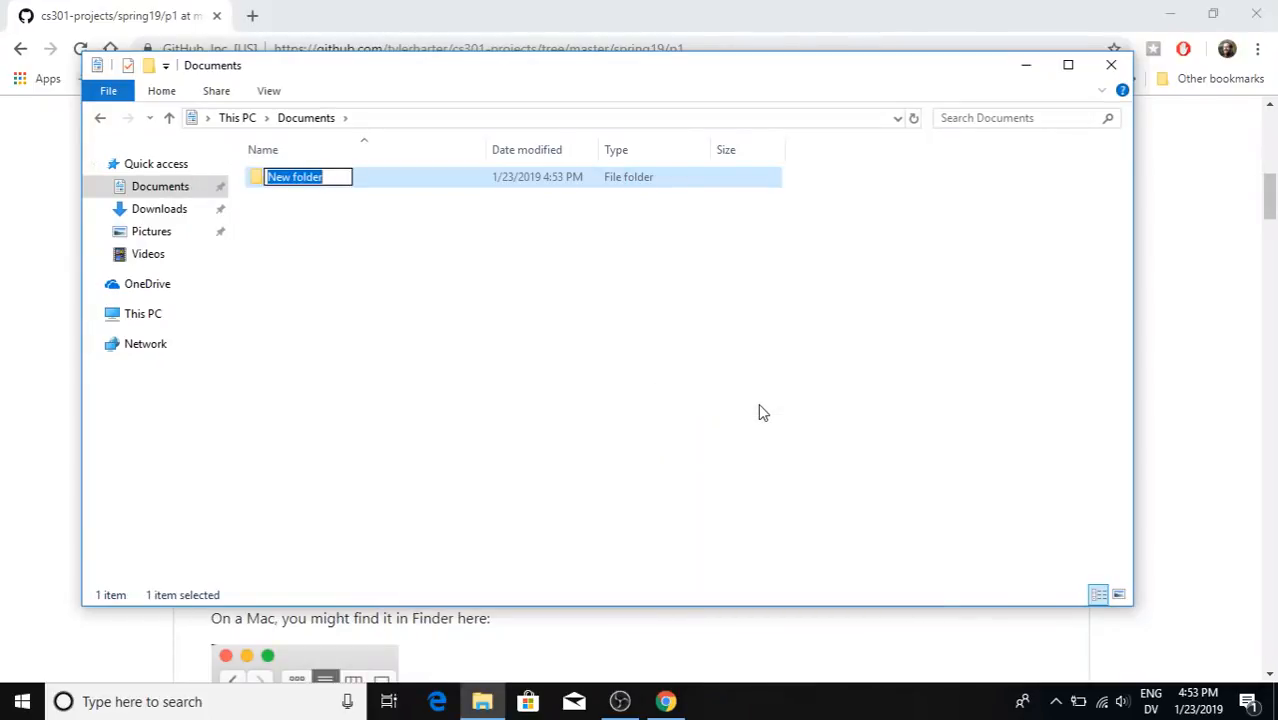
type("cs301")
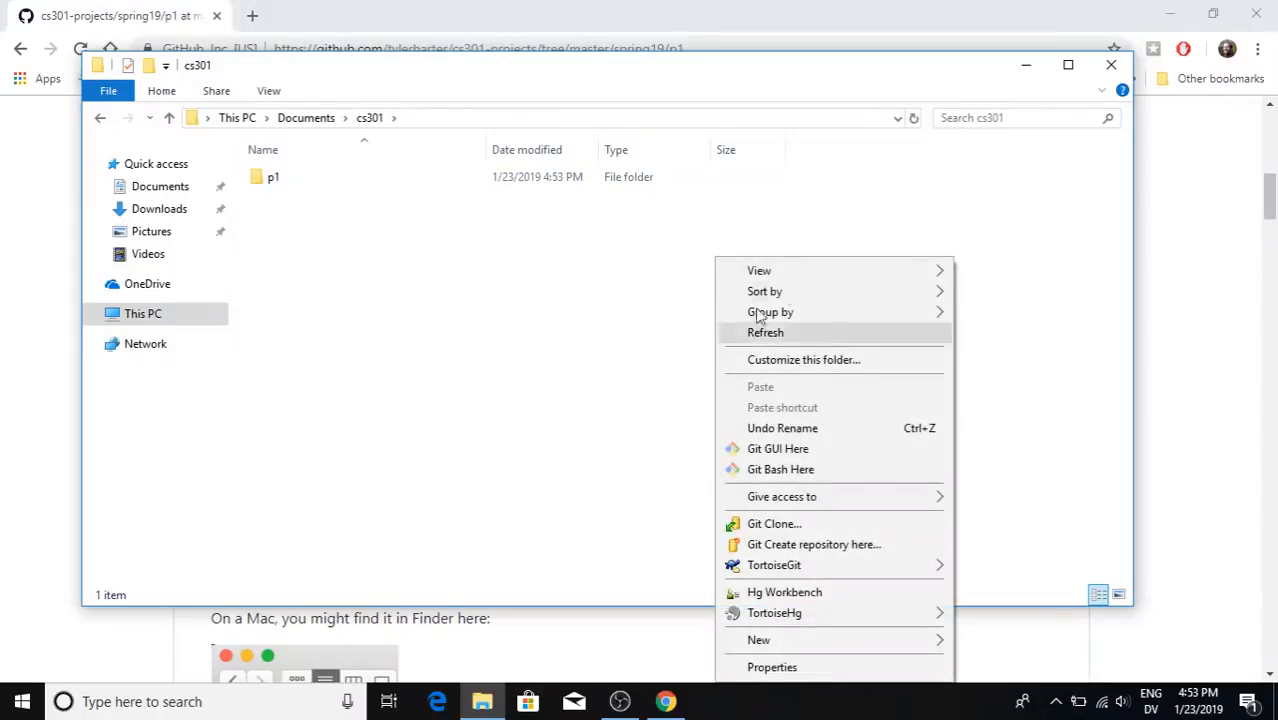
- Add the p1, p2 and lab1 subfolders inside cs301
left_click(758, 639)
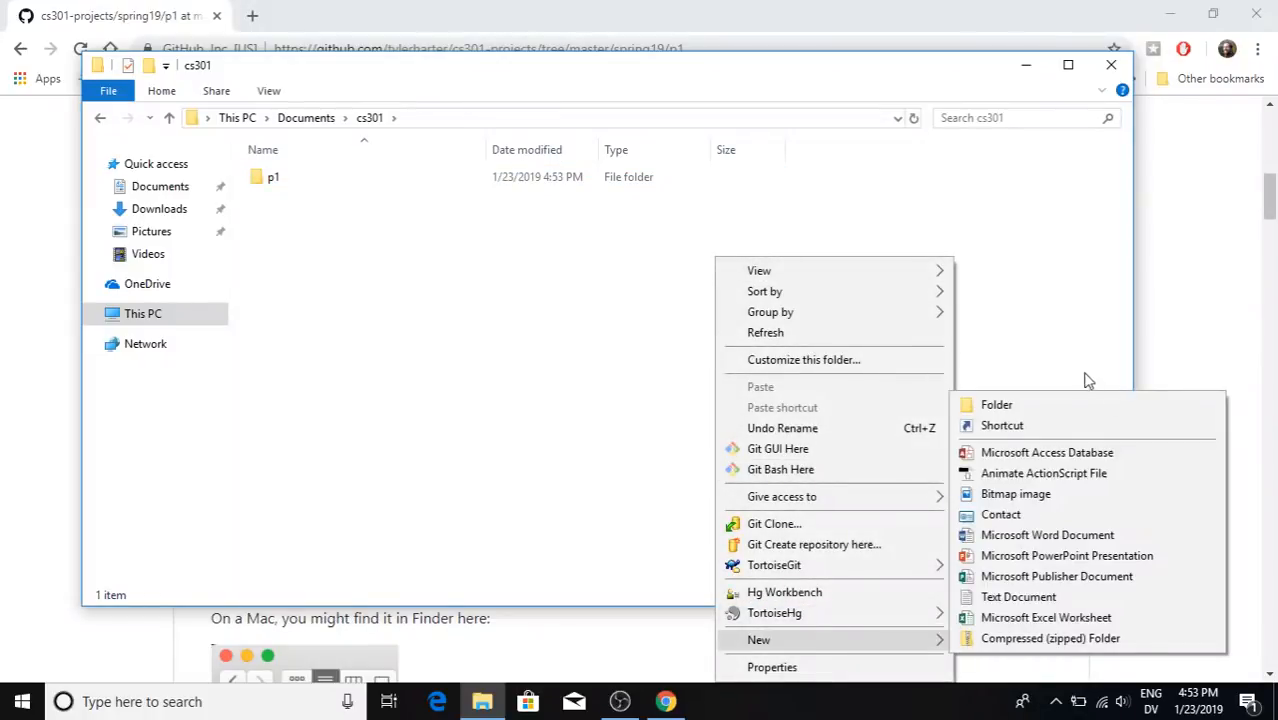
left_click(997, 404)
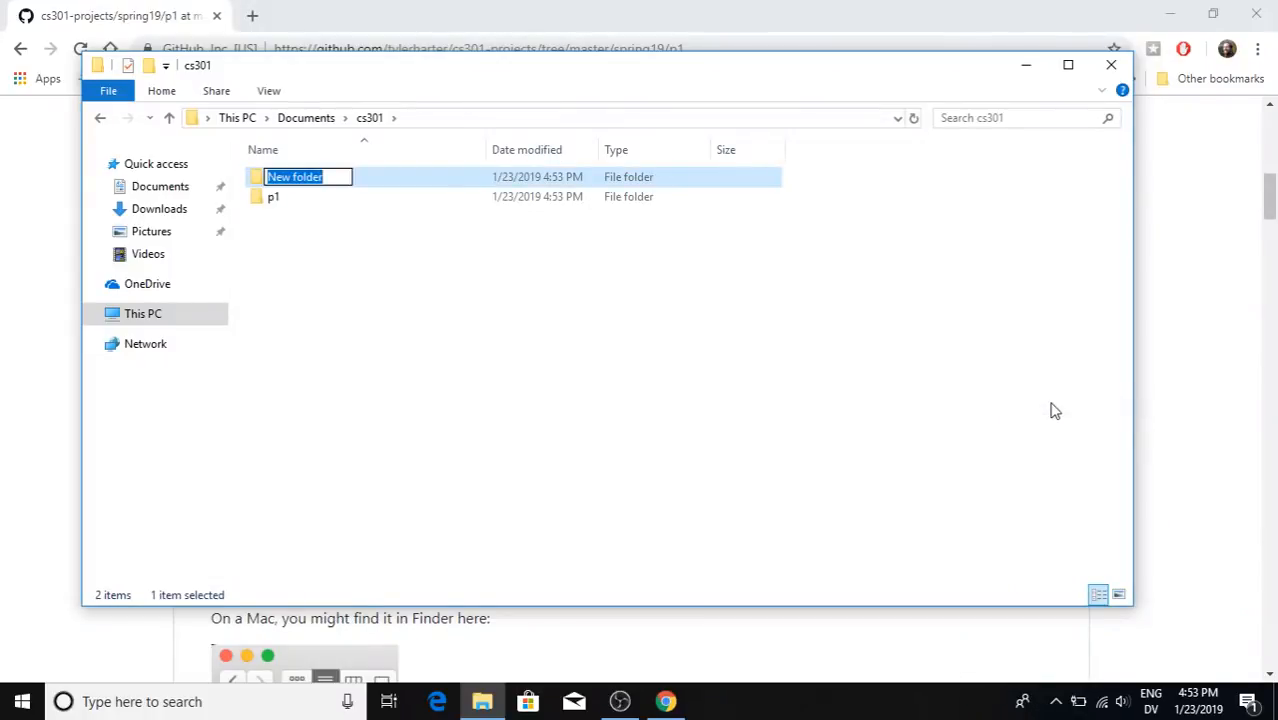
type("p2")
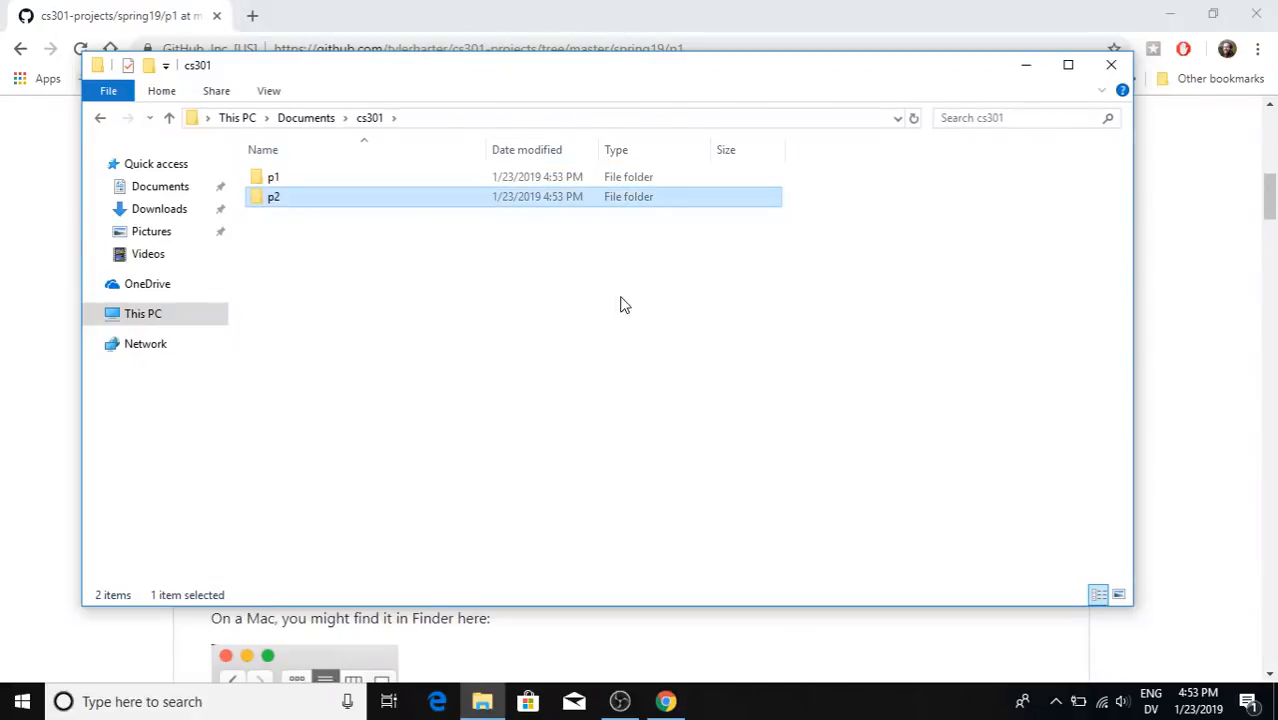
right_click(620, 305)
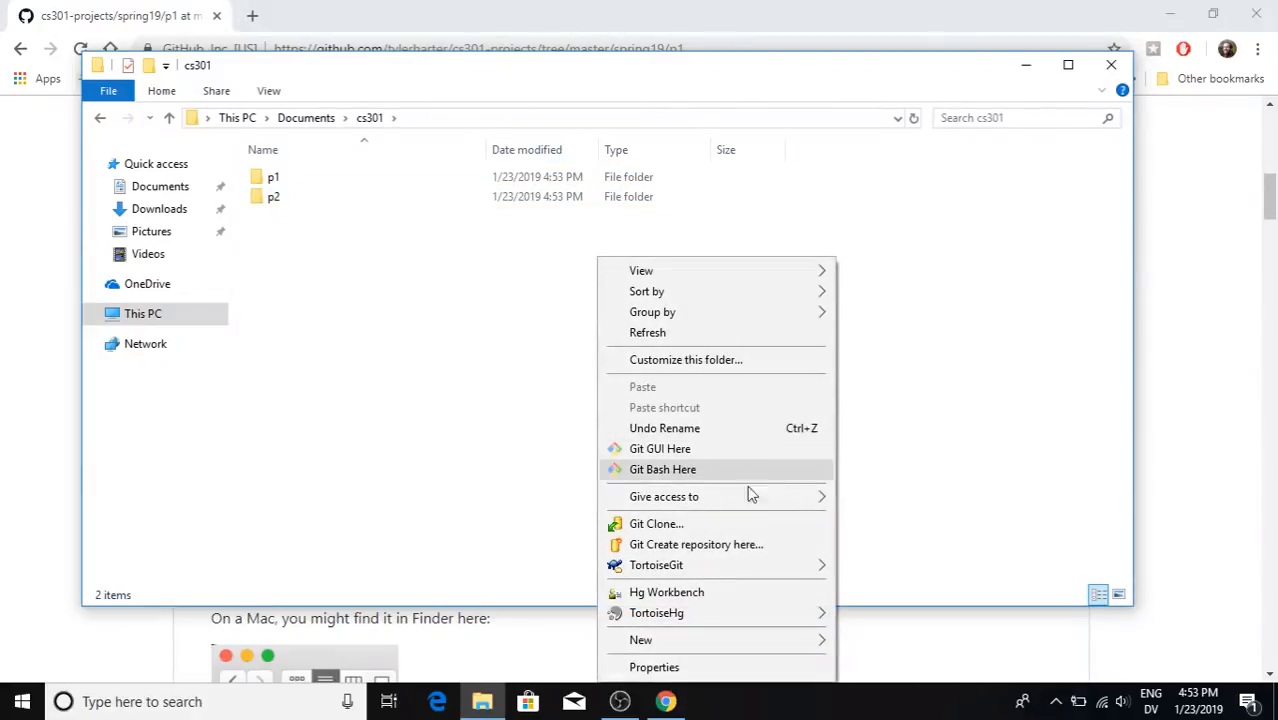
left_click(640, 640)
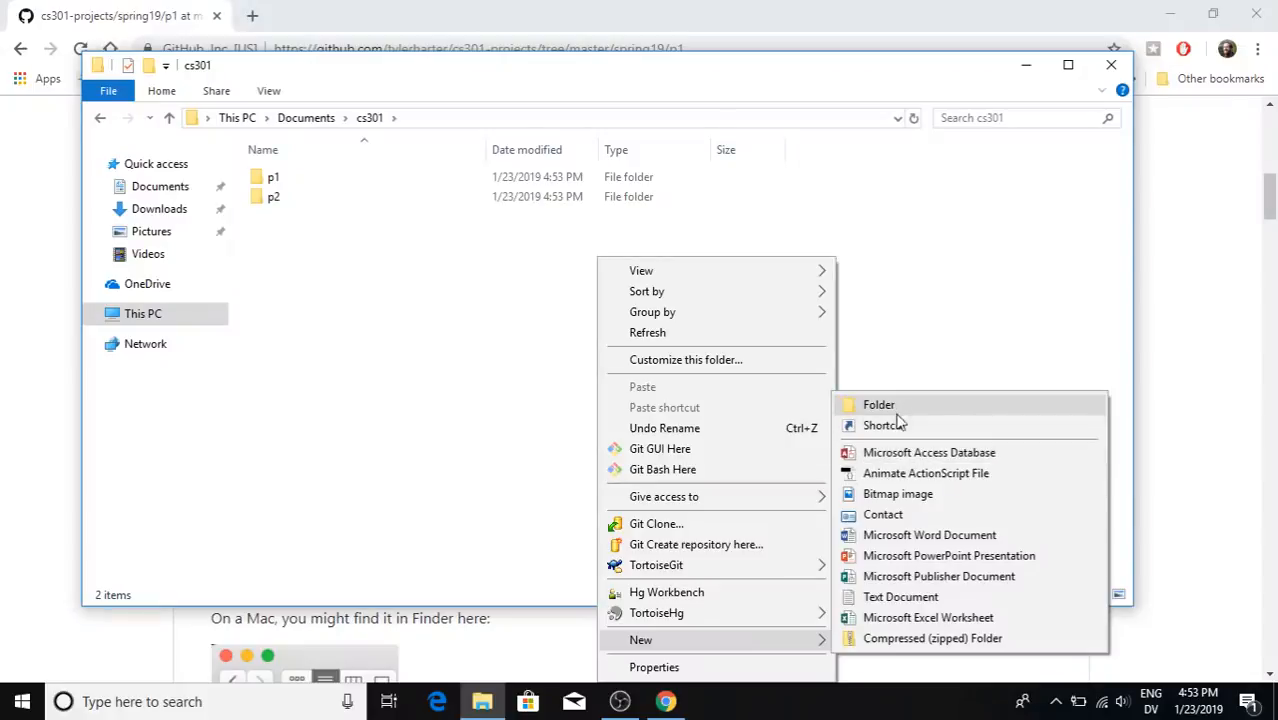
left_click(878, 404)
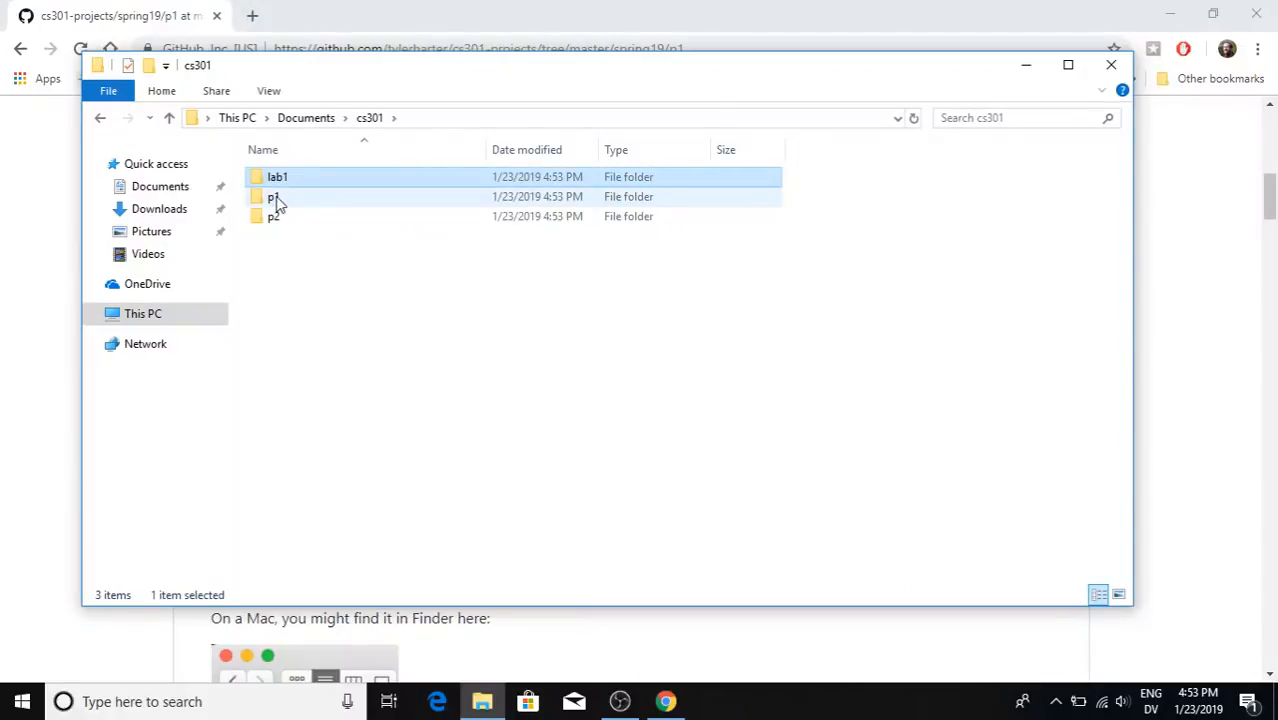
double_click(273, 196)
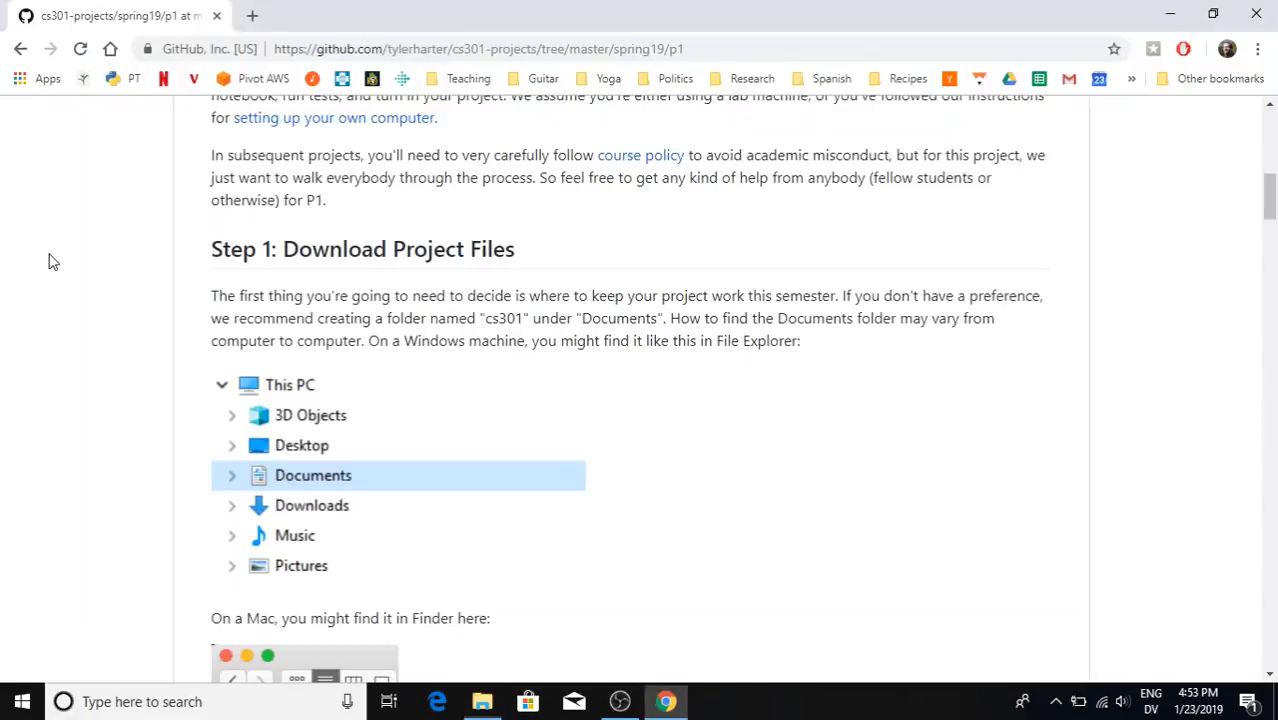
- Read the README's test.py download instructions, highlighting test.py and the four download steps
scroll("down", 3)
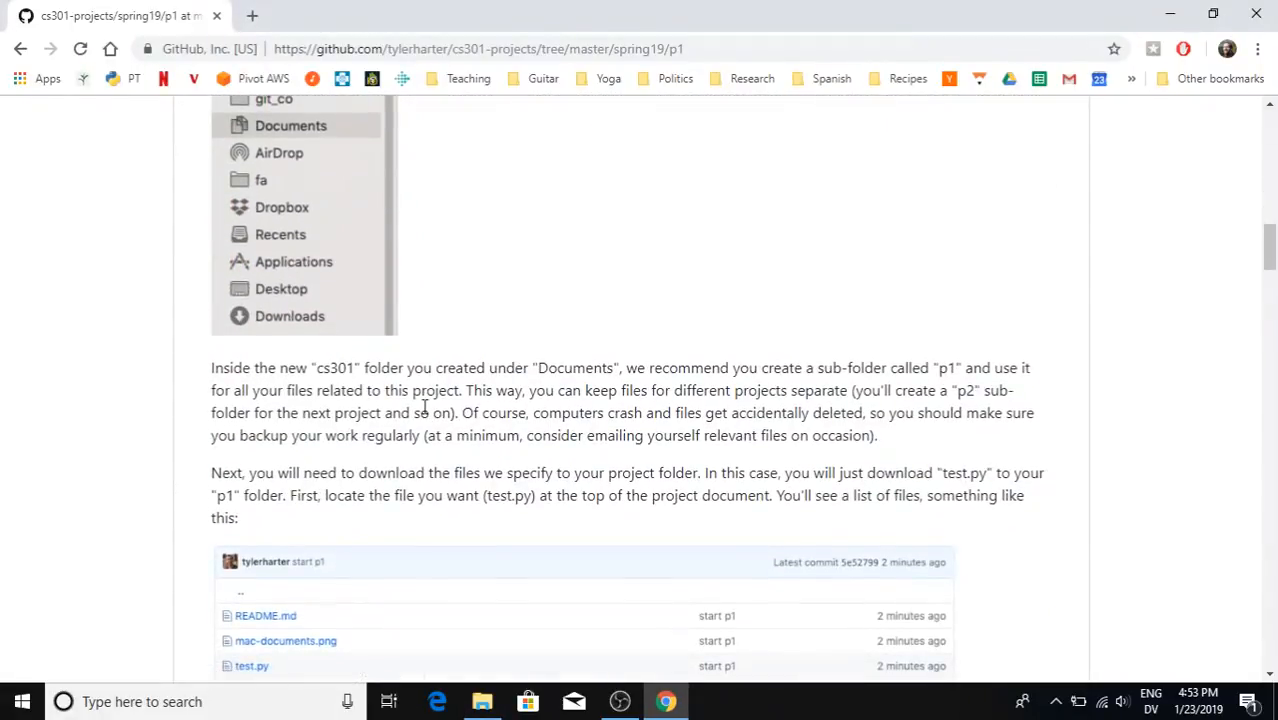
scroll("down", 3)
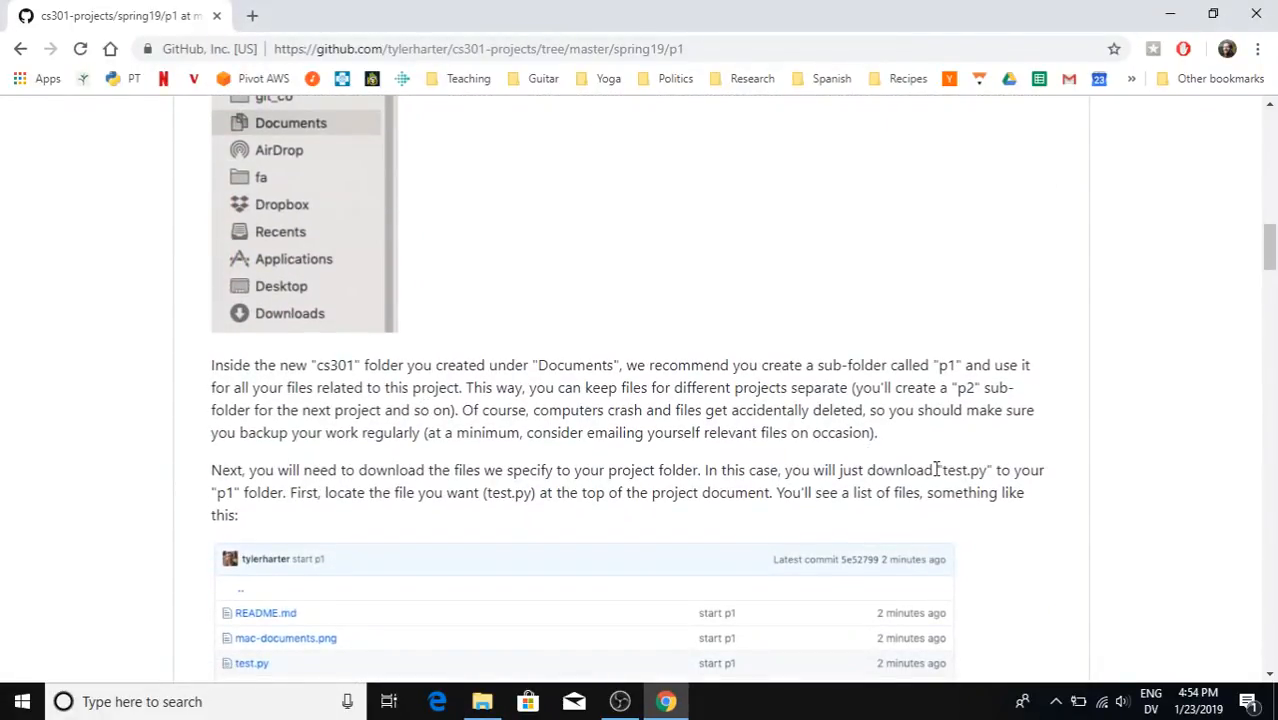
double_click(962, 470)
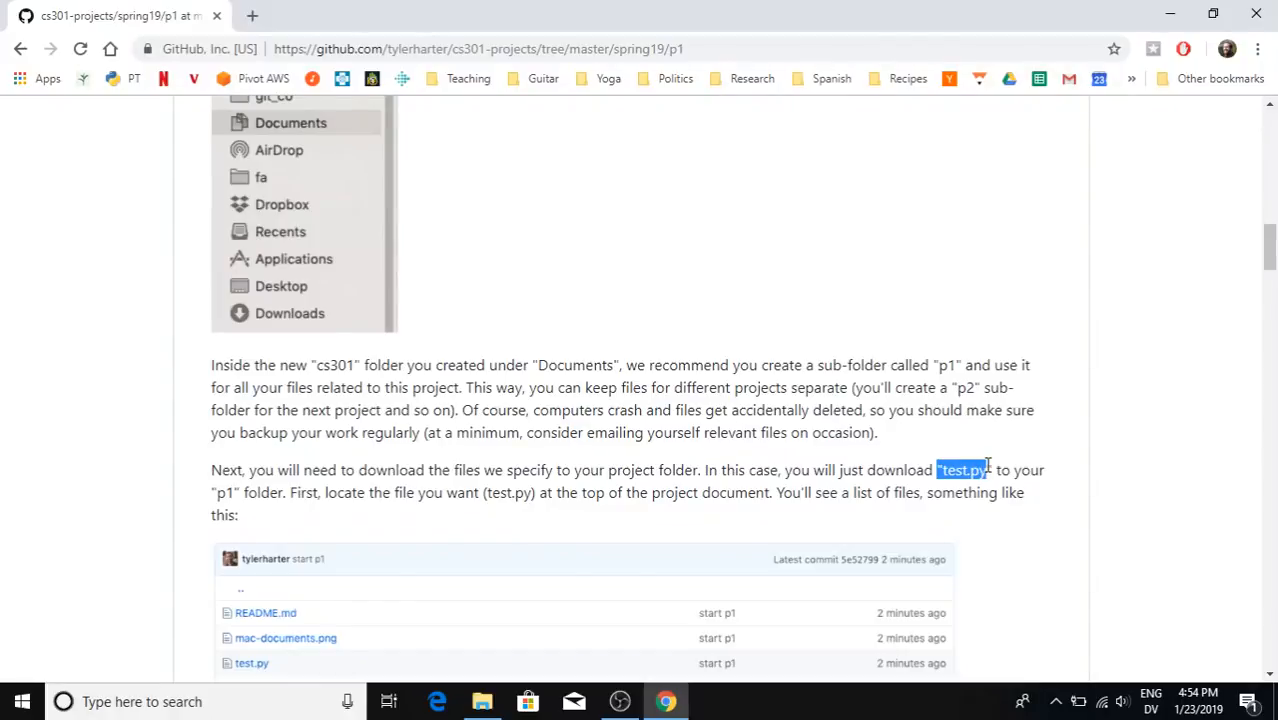
scroll("down", 3)
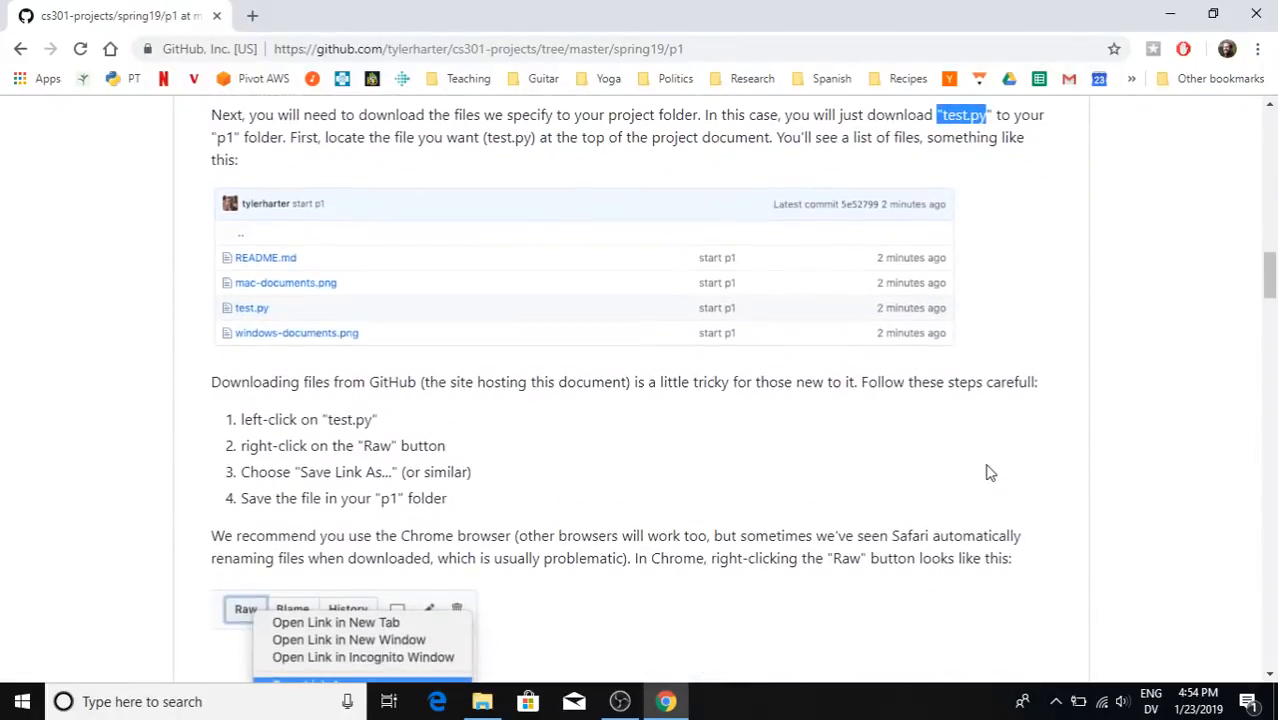
left_click_drag(240, 419, 447, 498)
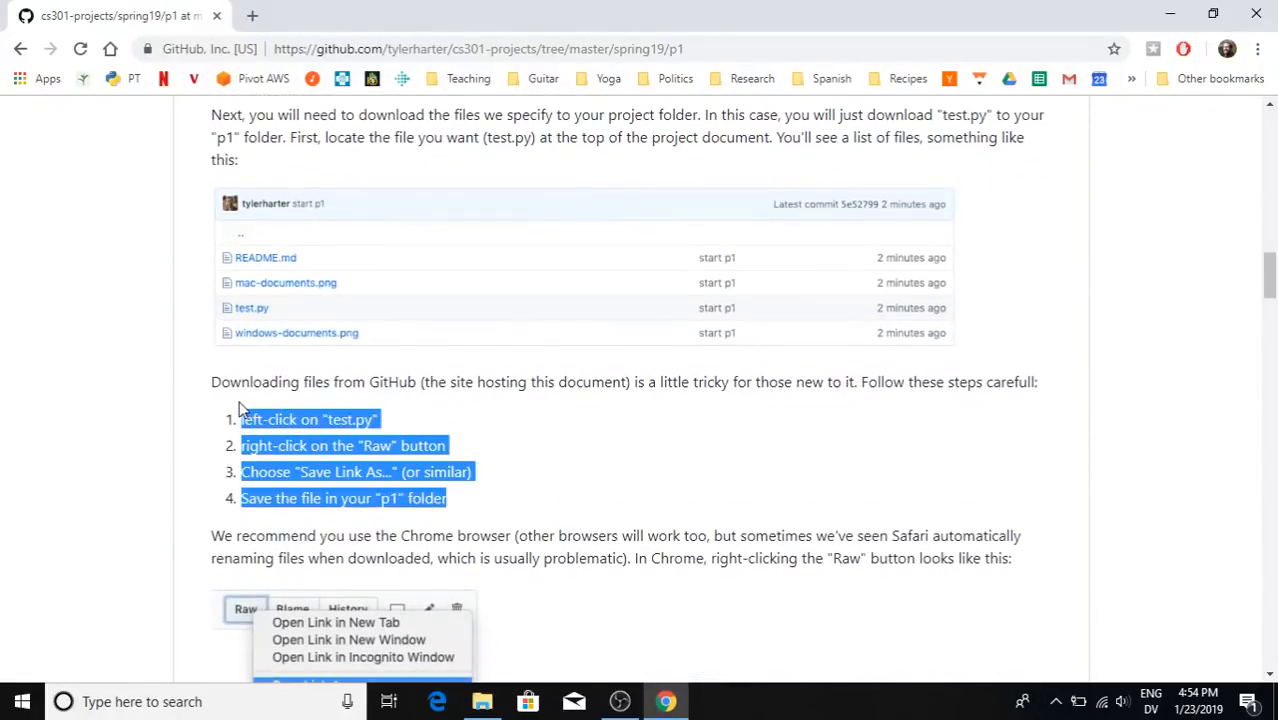
scroll("down", 3)
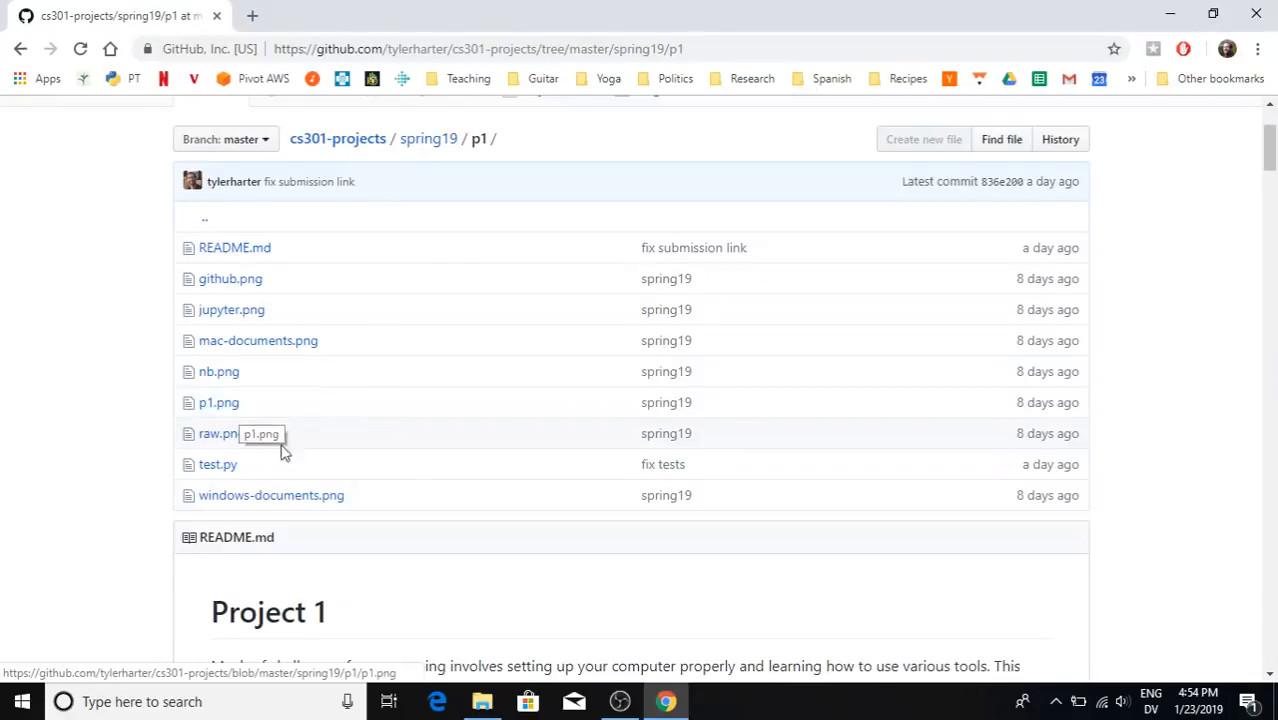
mouse_move(218, 464)
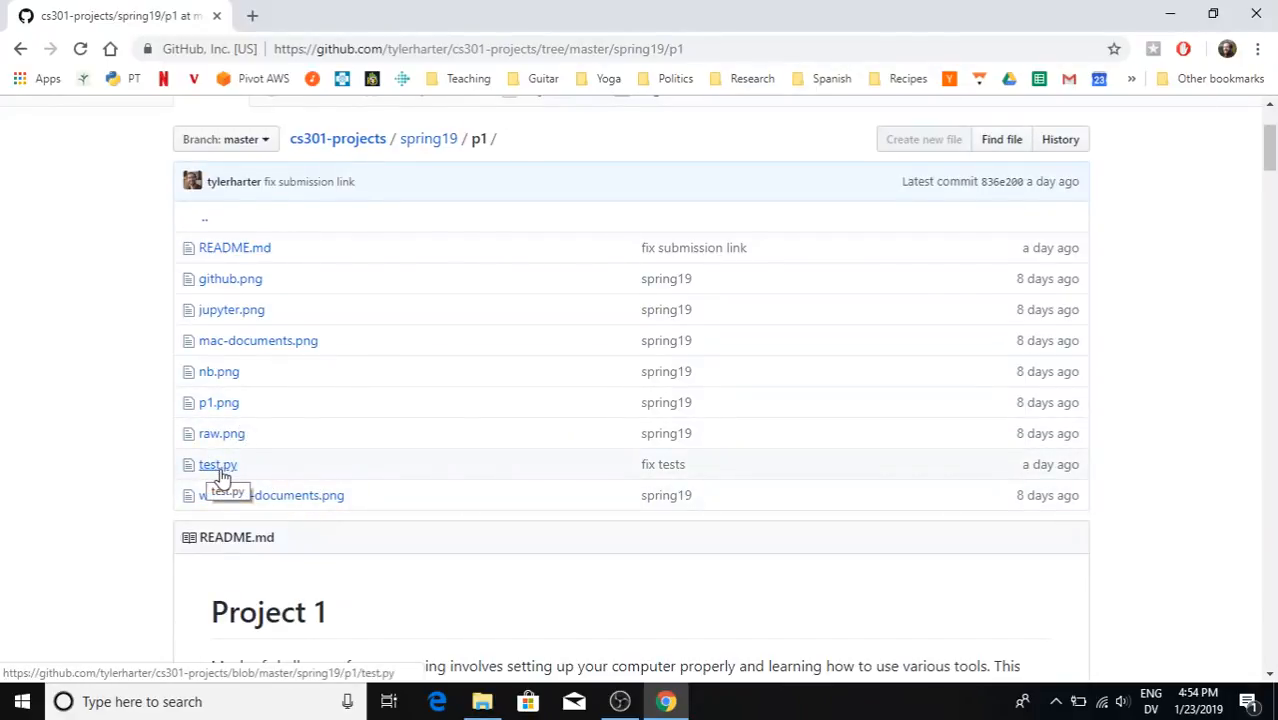
- Save the raw test.py via Save link as into Documents\cs301\p1
left_click(218, 464)
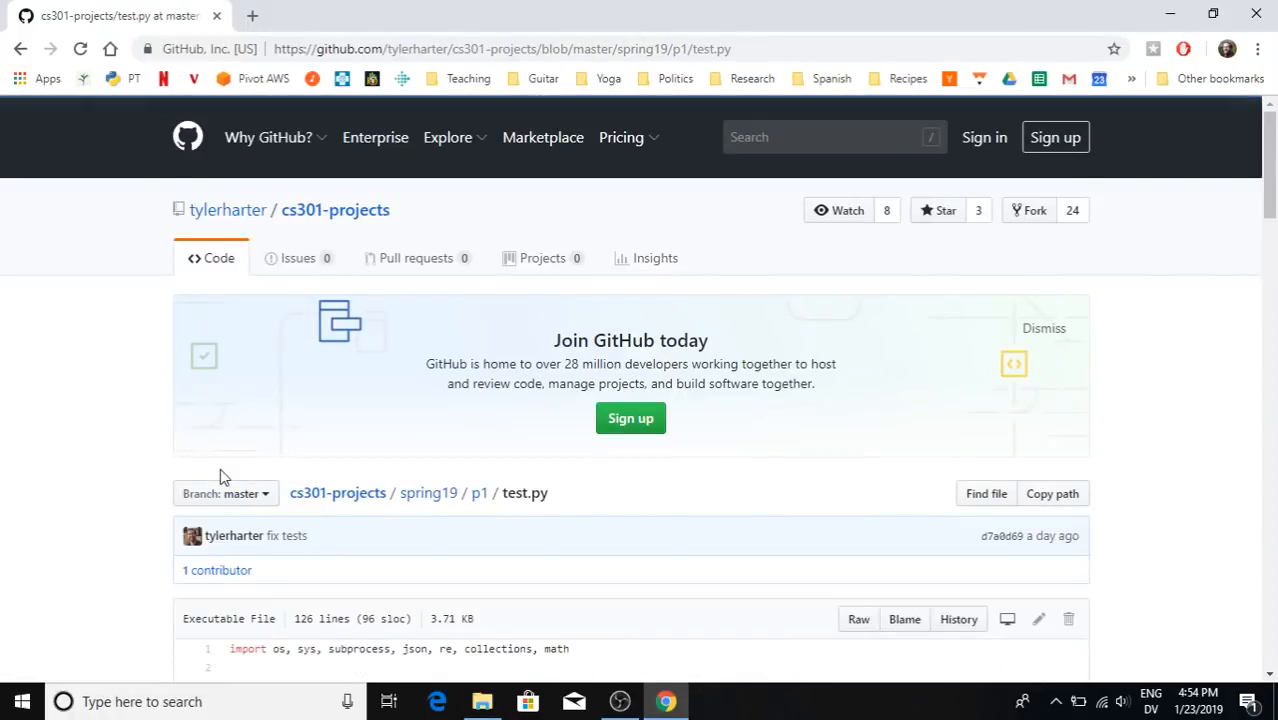
scroll("down", 3)
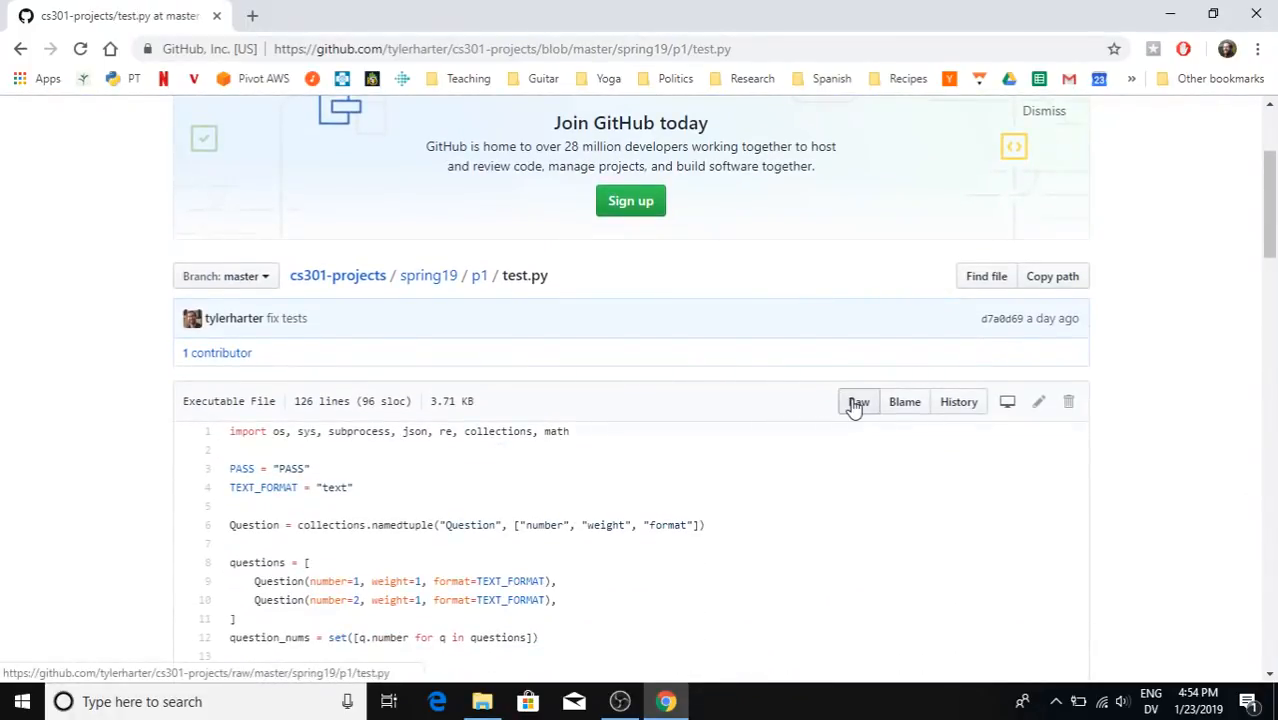
right_click(858, 401)
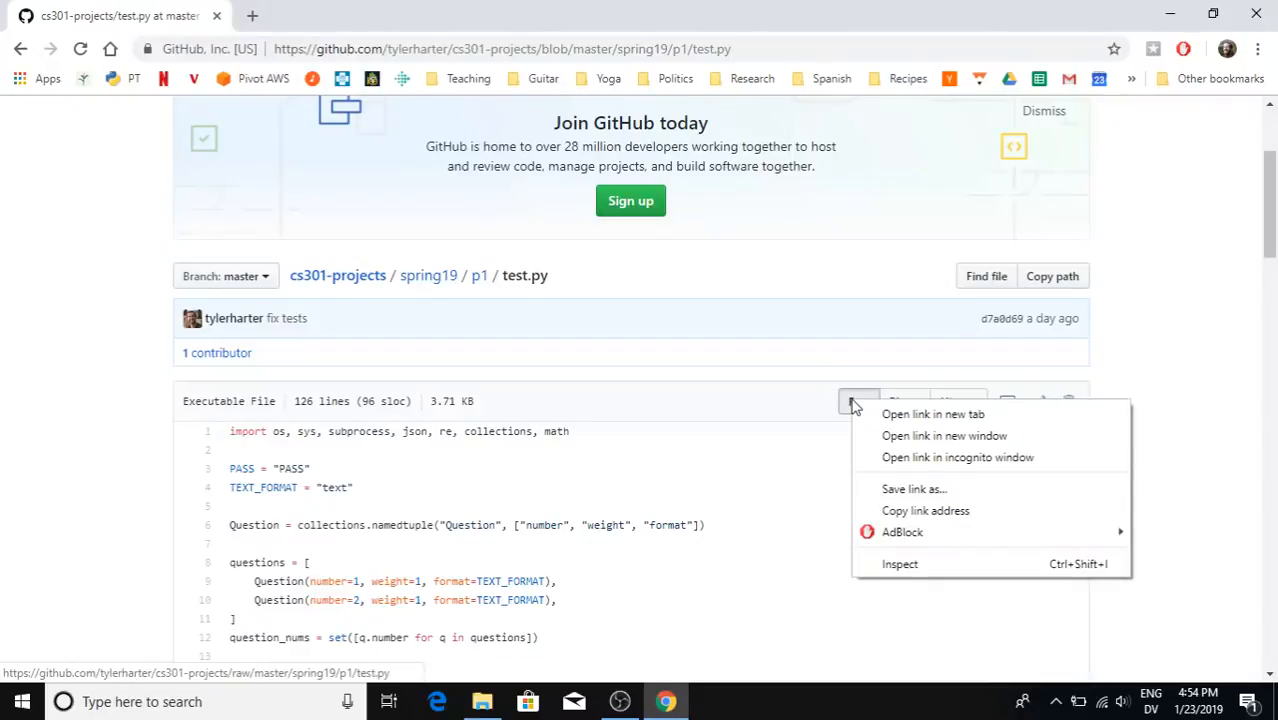
mouse_move(913, 489)
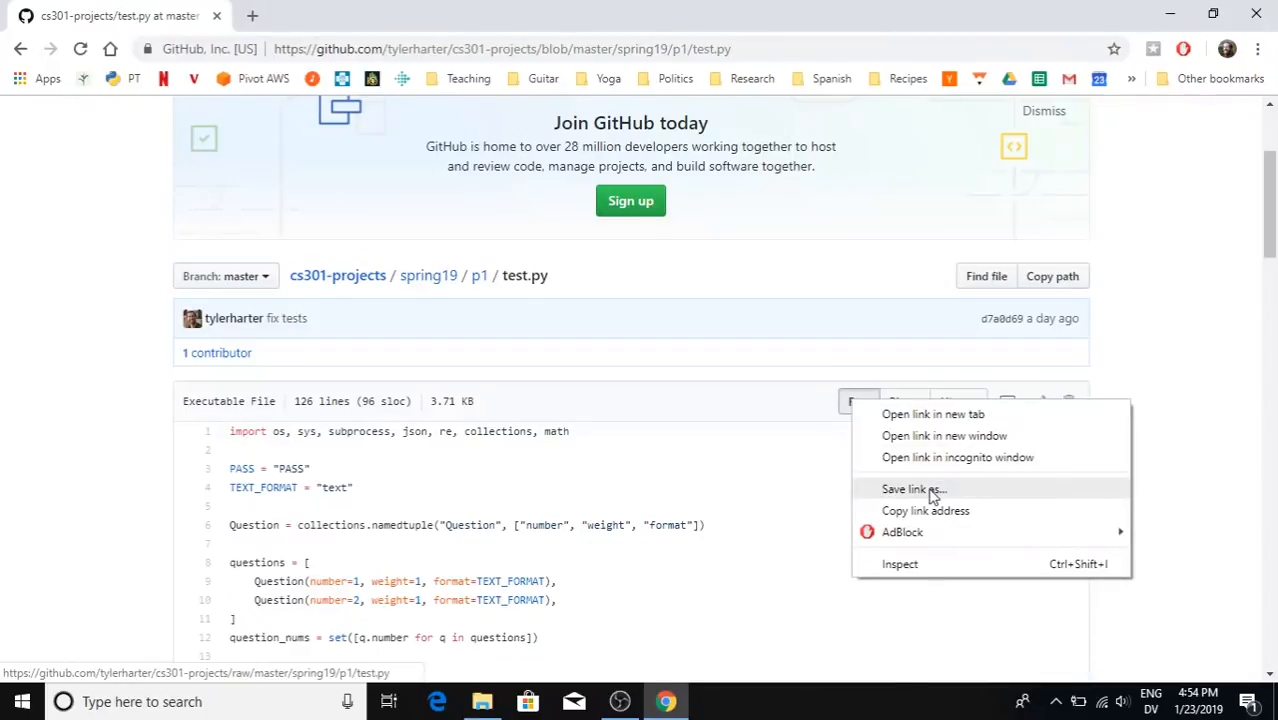
left_click(930, 497)
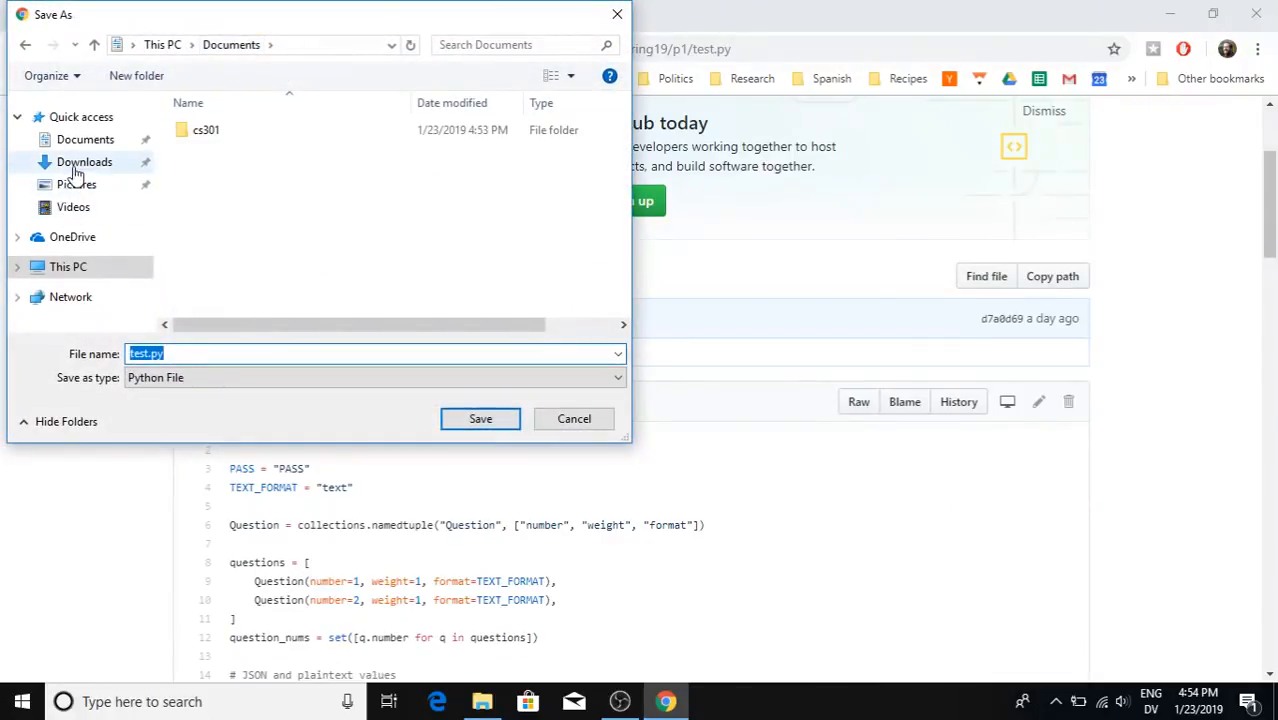
double_click(206, 129)
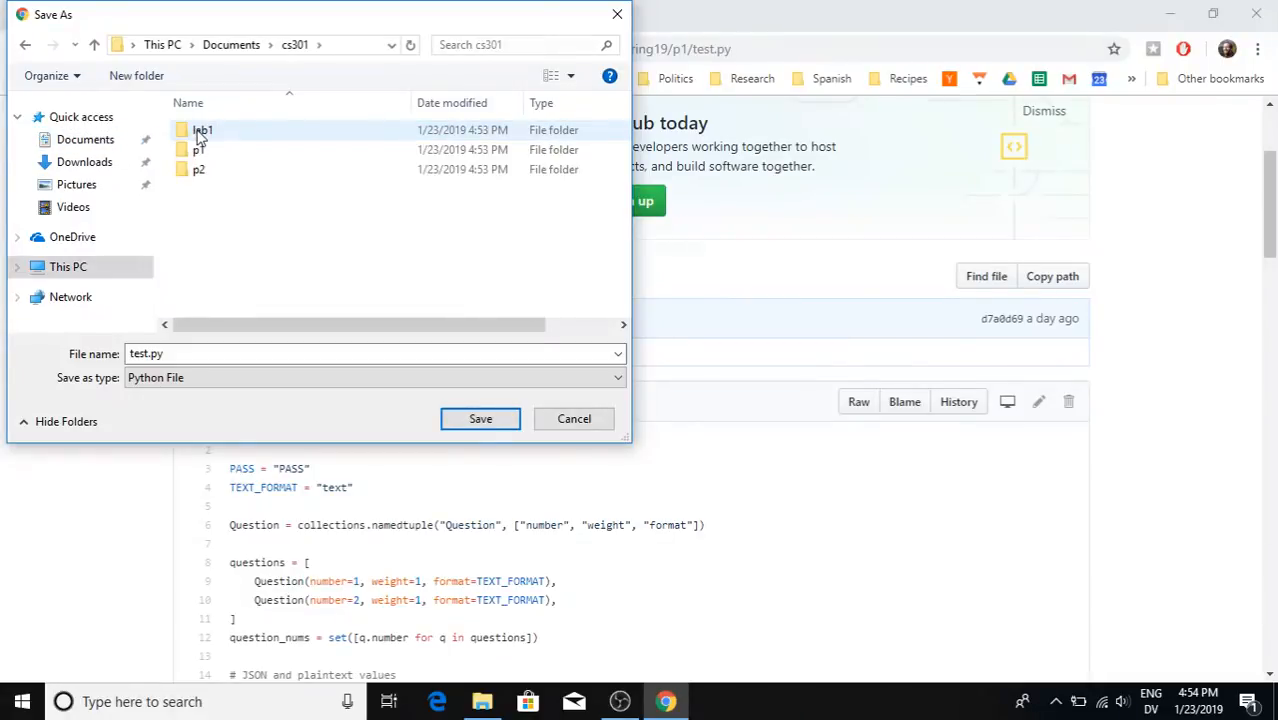
double_click(197, 149)
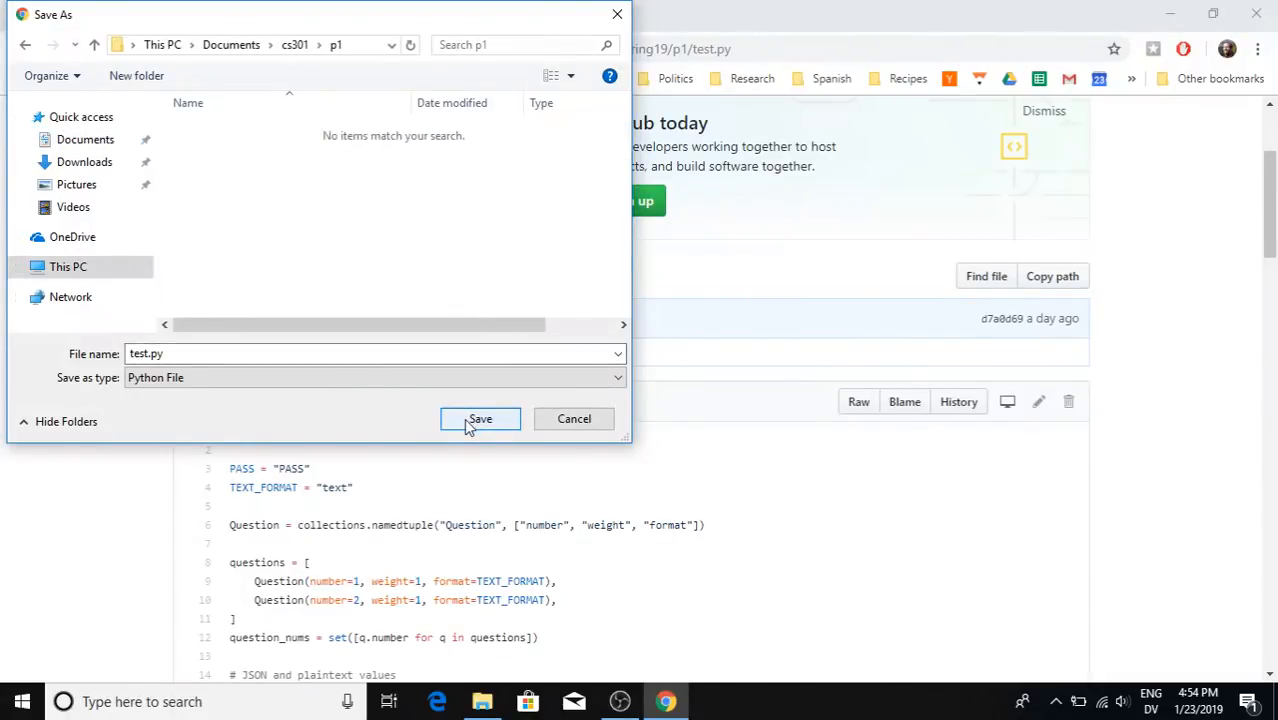
left_click(480, 418)
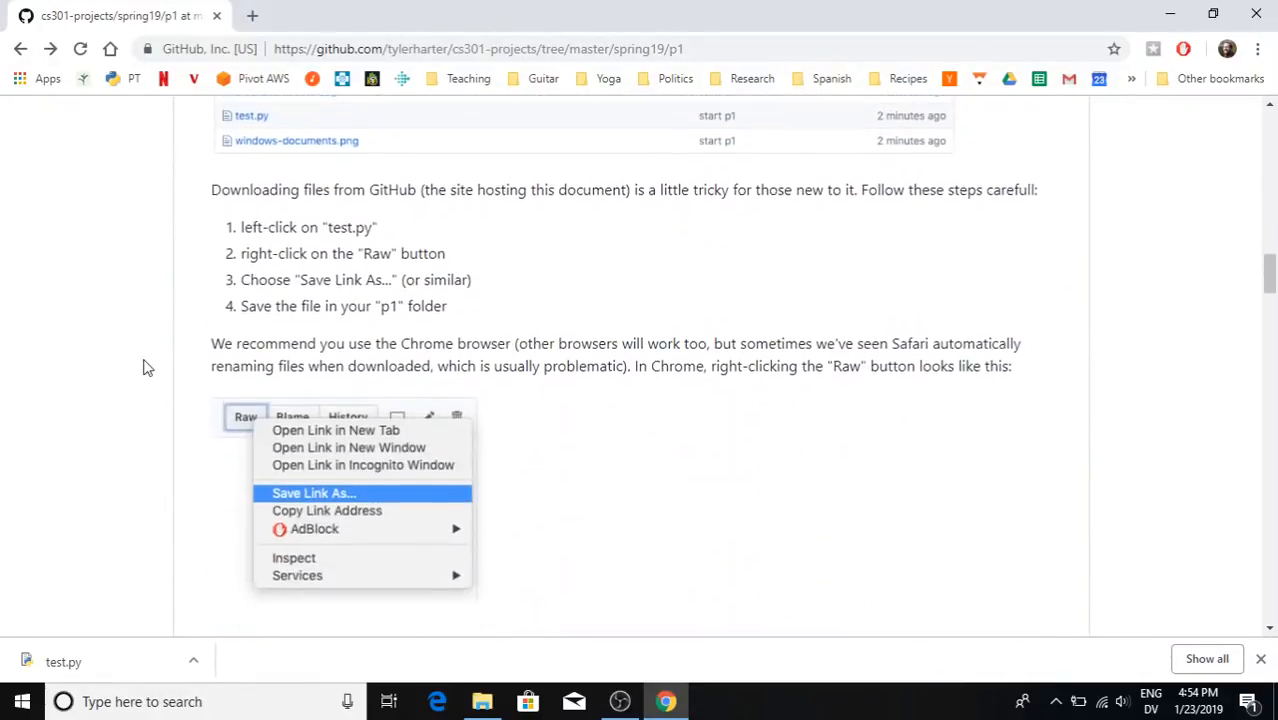
- Scroll the README to Step 2: Create a Python Notebook, marking the word p1
scroll("down", 3)
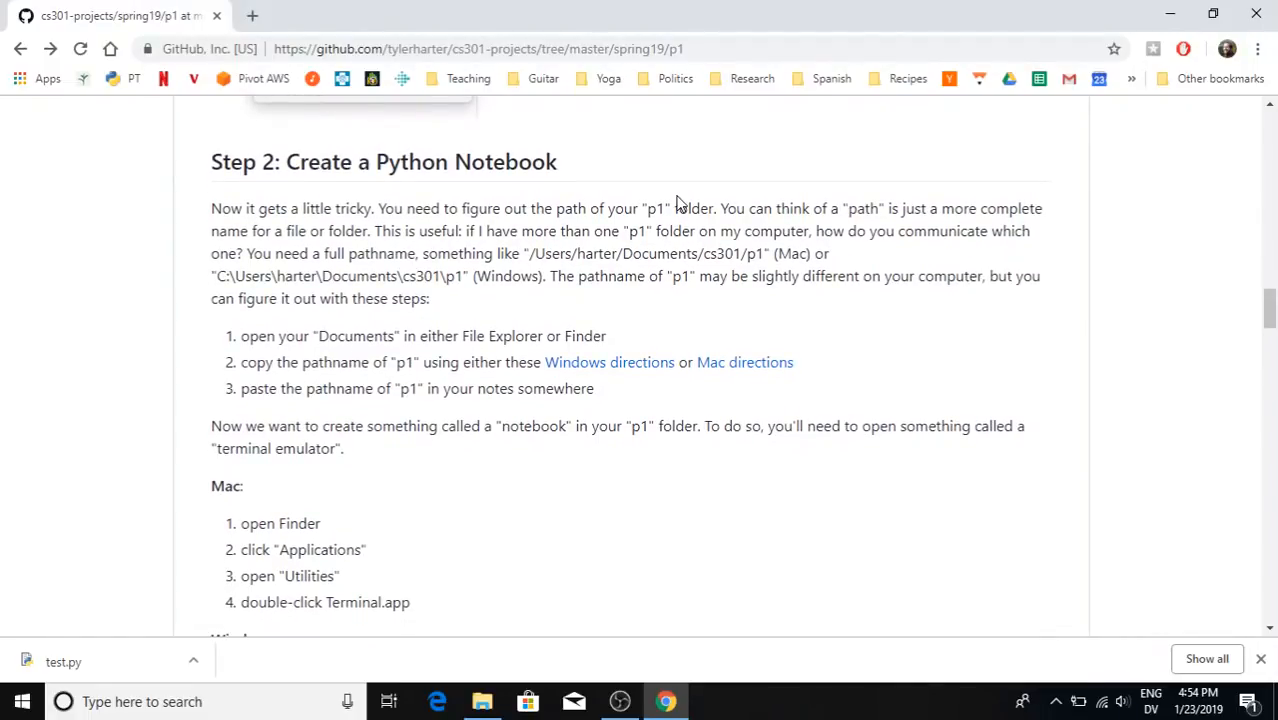
mouse_move(651, 208)
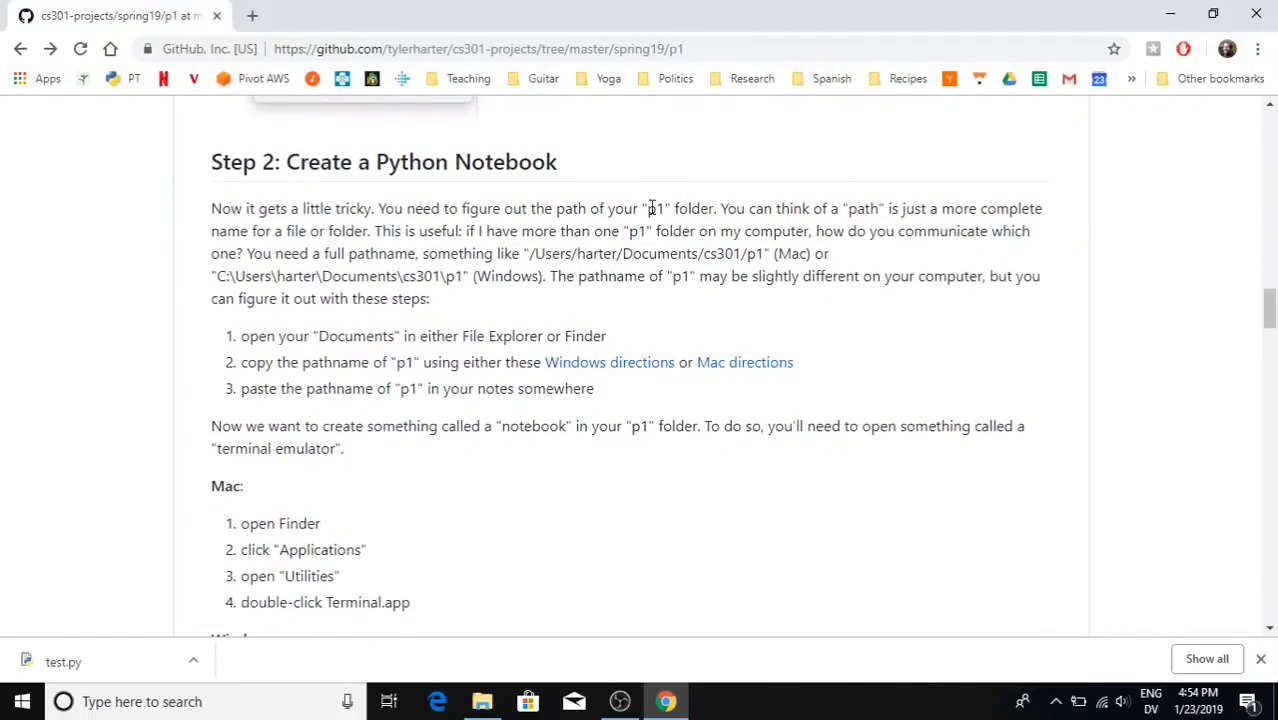
double_click(655, 208)
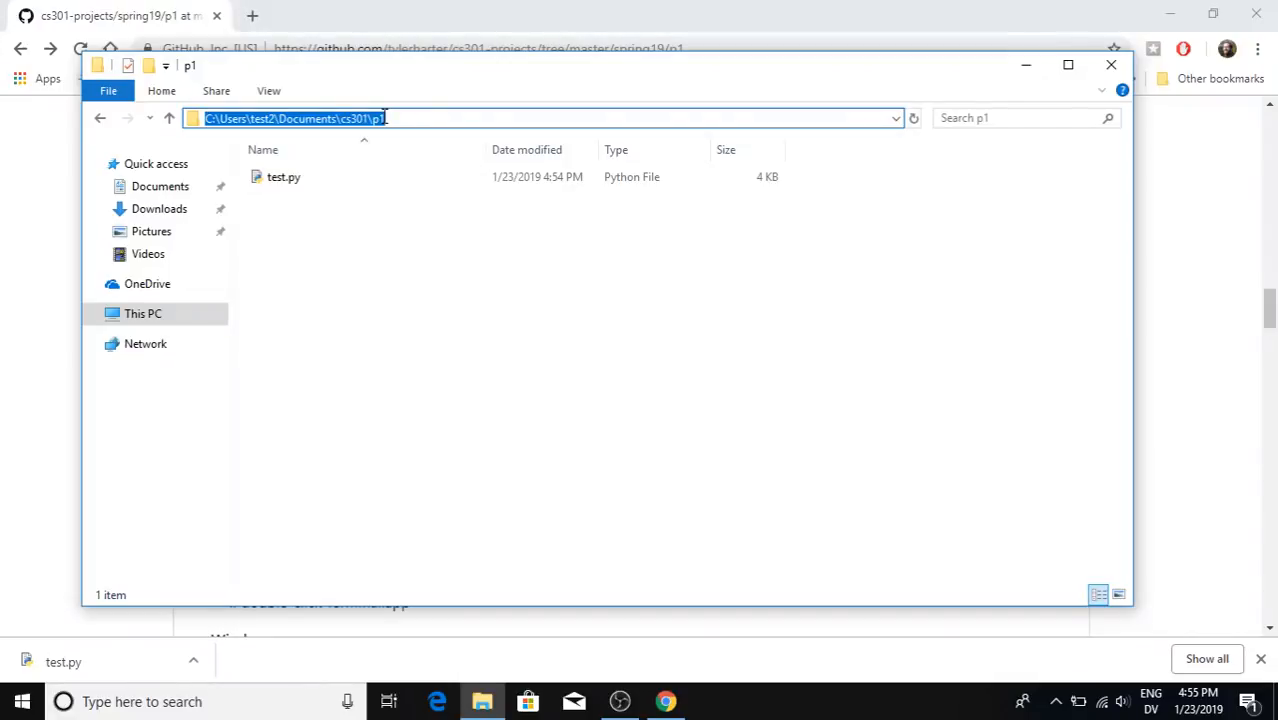
mouse_move(100, 118)
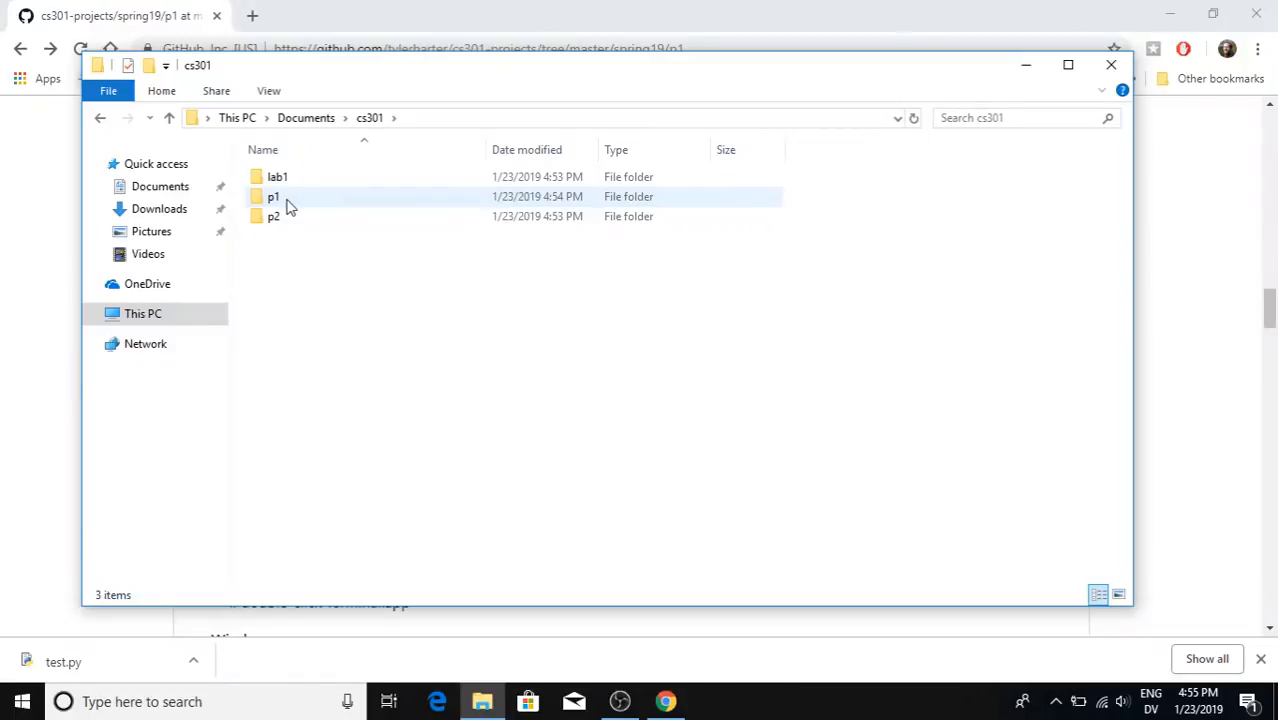
- Check the p1 folder's context menu, then open p1 to show test.py
right_click(273, 196)
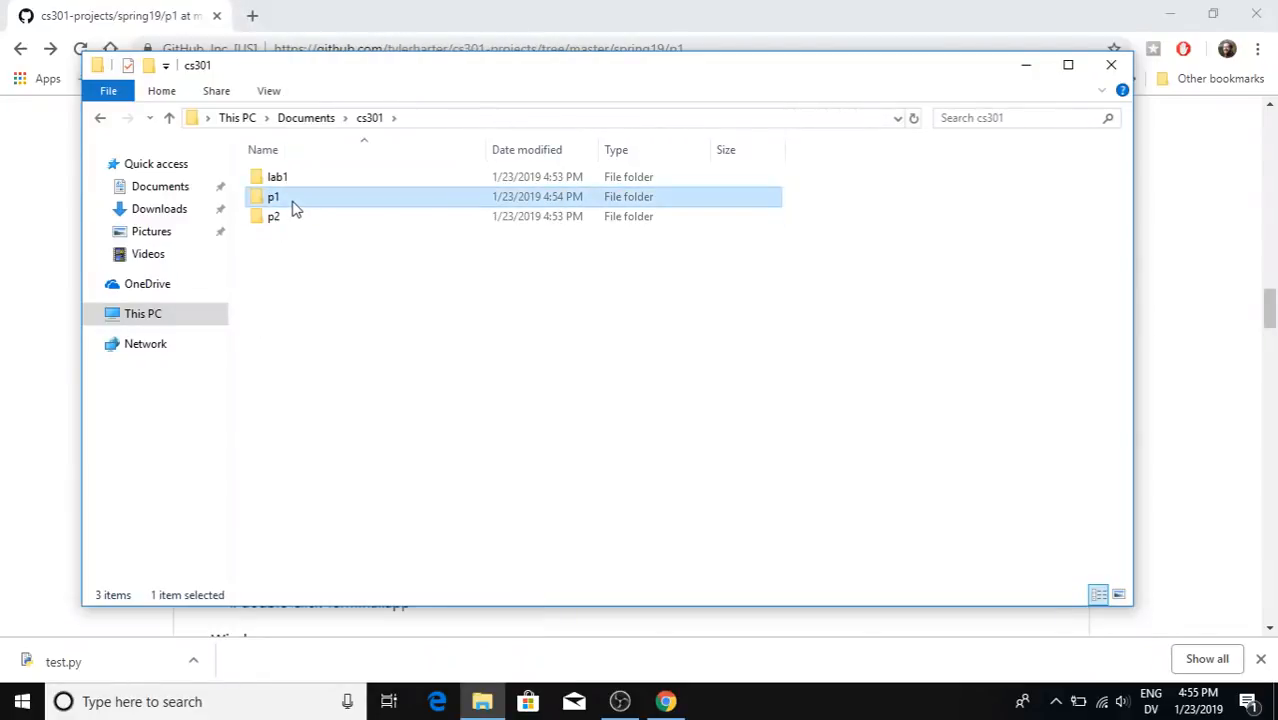
right_click(273, 196)
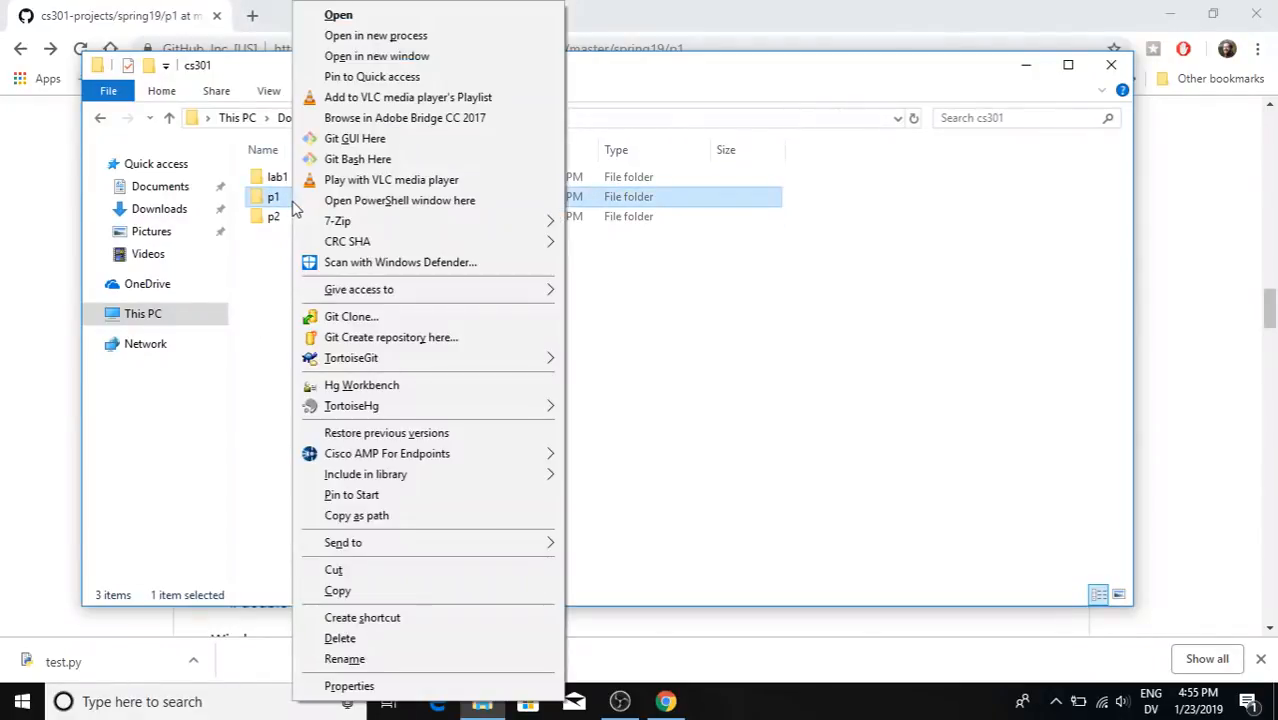
mouse_move(427, 324)
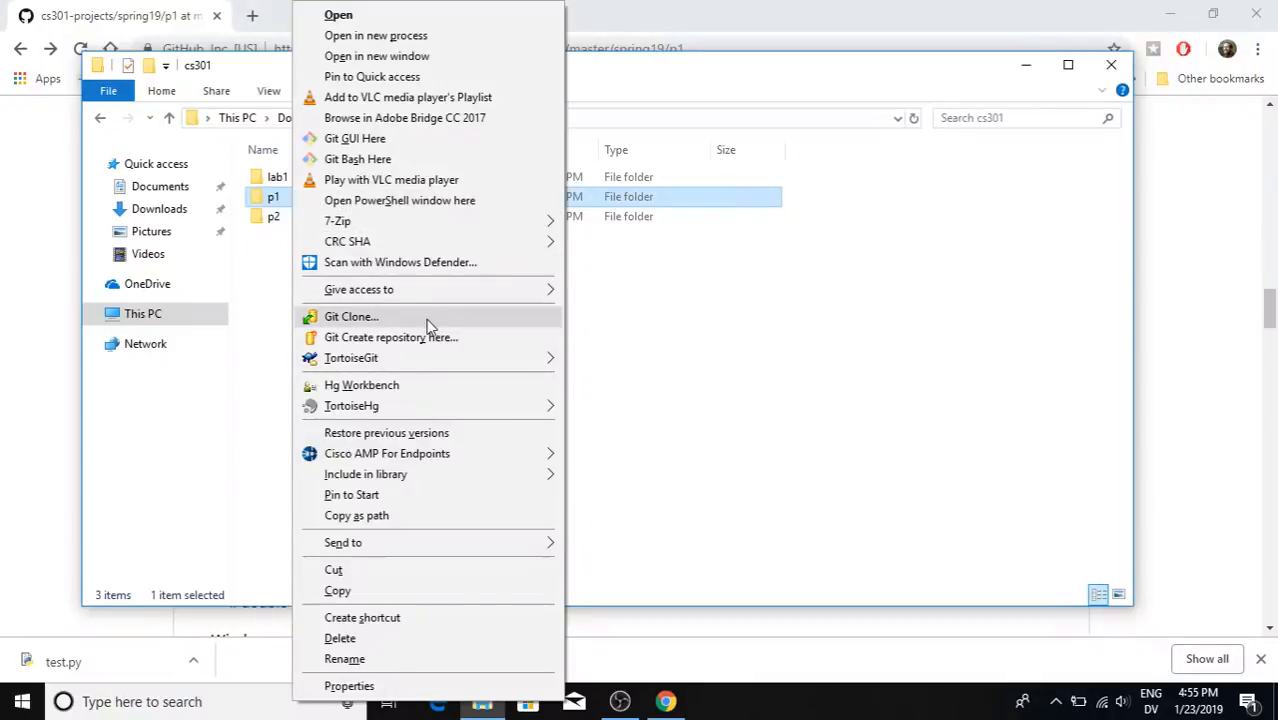
mouse_move(410, 515)
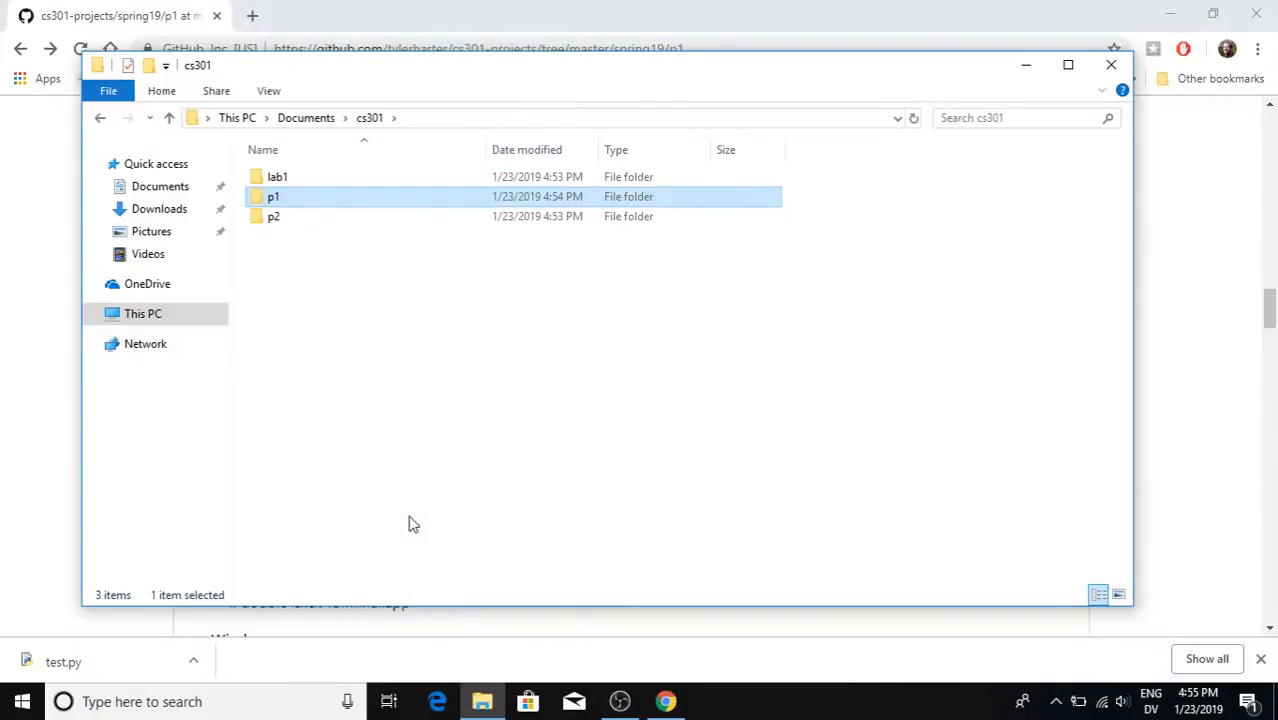
double_click(273, 196)
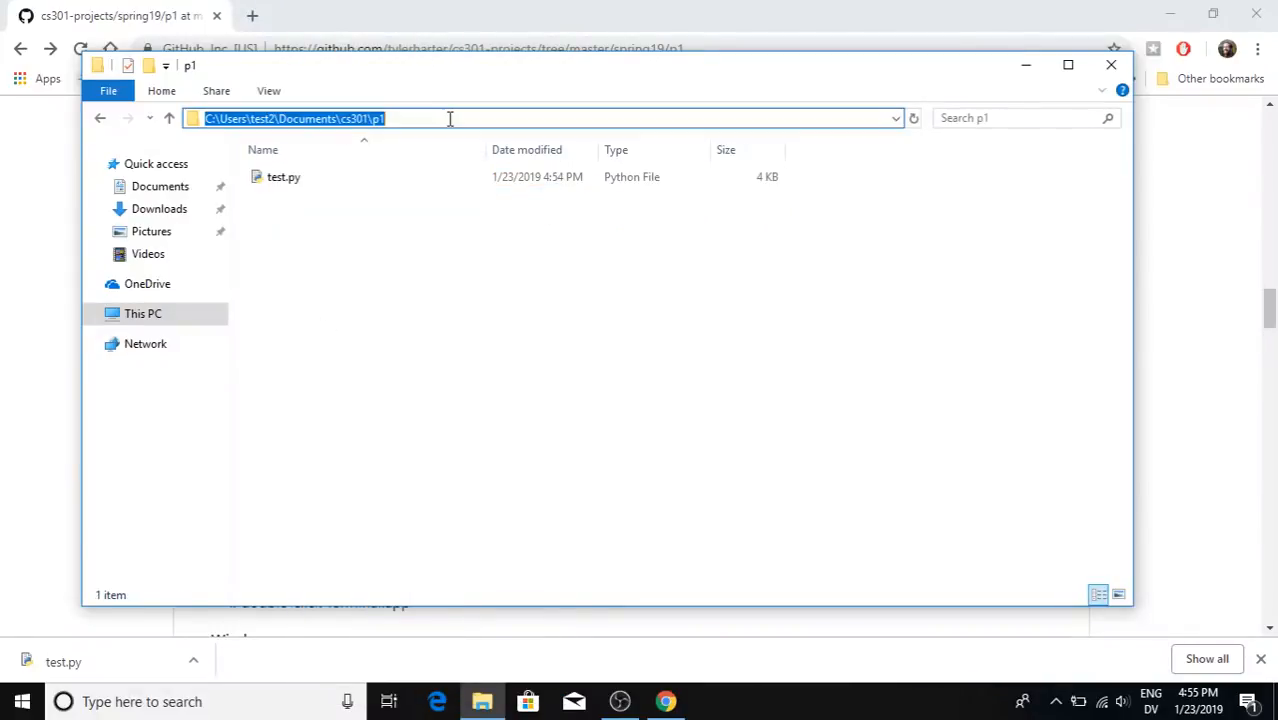
mouse_move(430, 268)
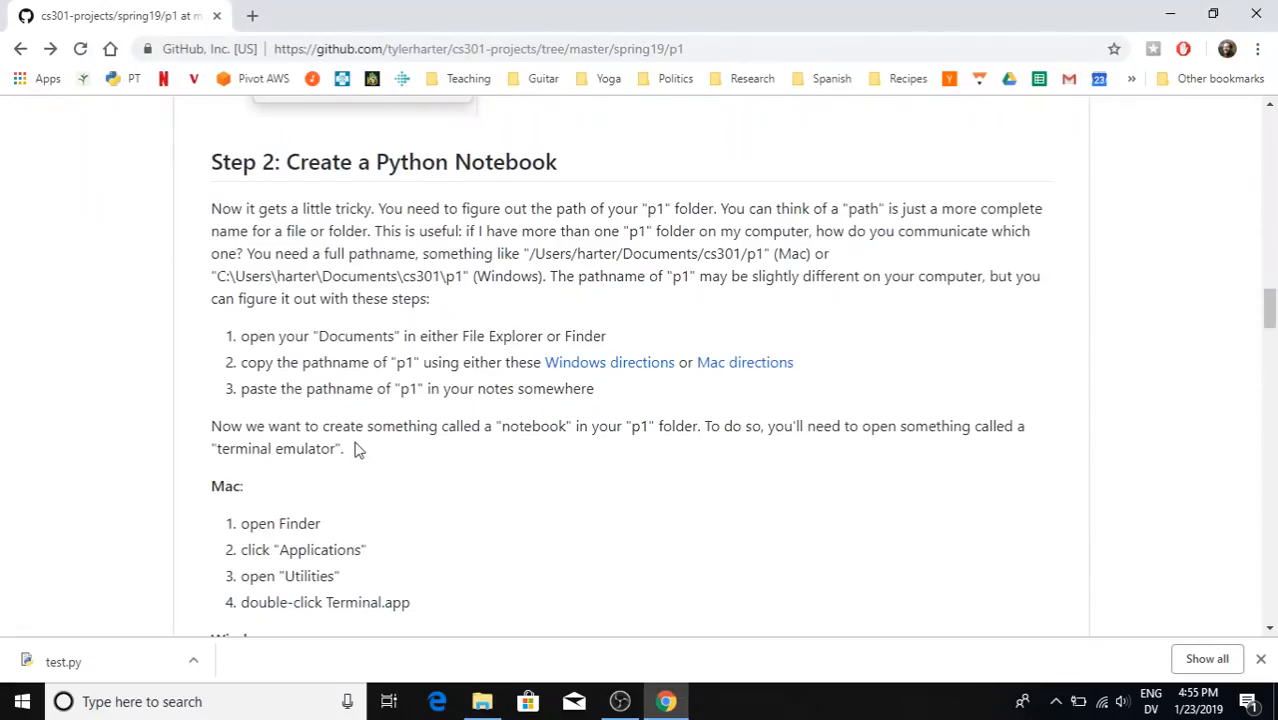
- Scroll to the Windows PowerShell steps and highlight them and the word powershell
scroll("down", 3)
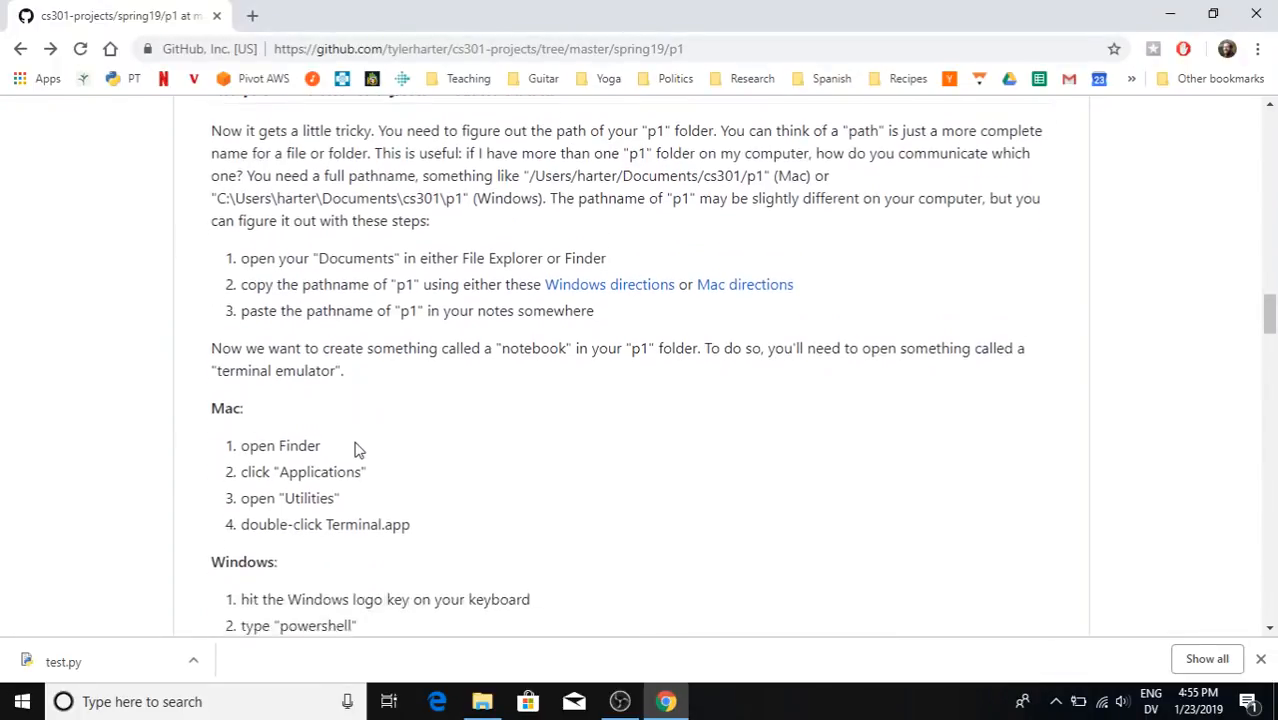
scroll("down", 3)
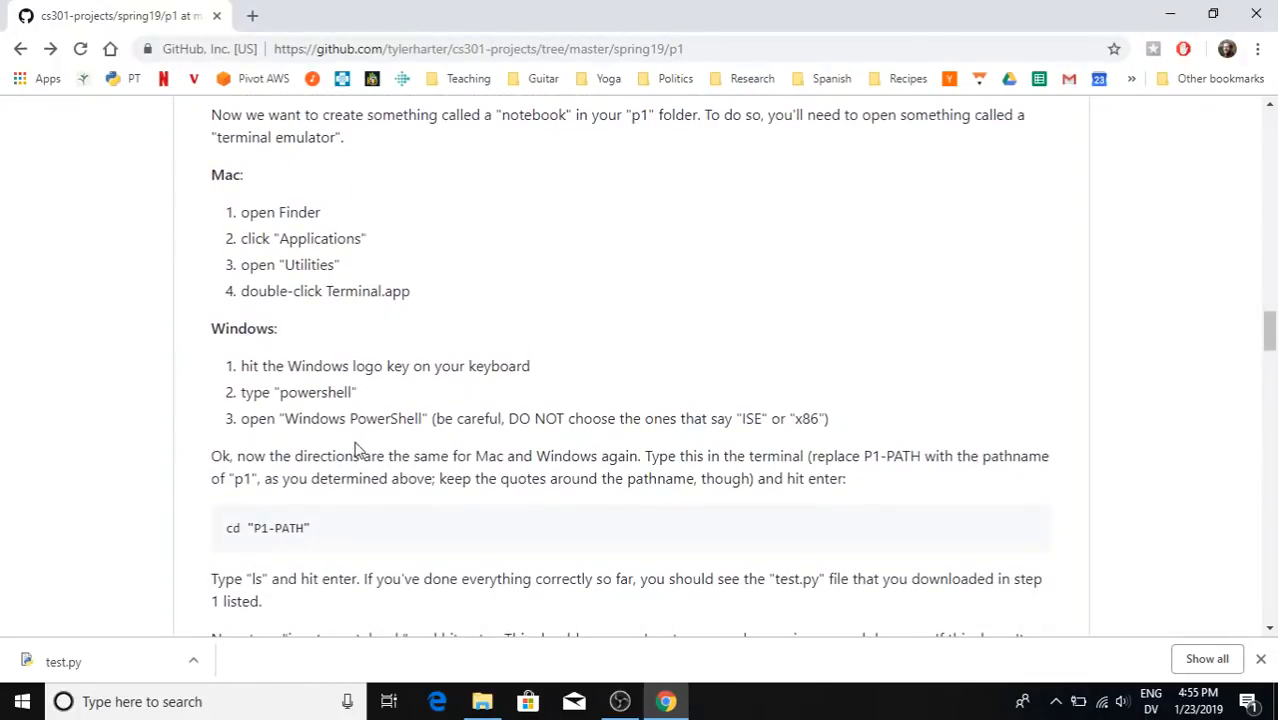
left_click_drag(240, 365, 425, 418)
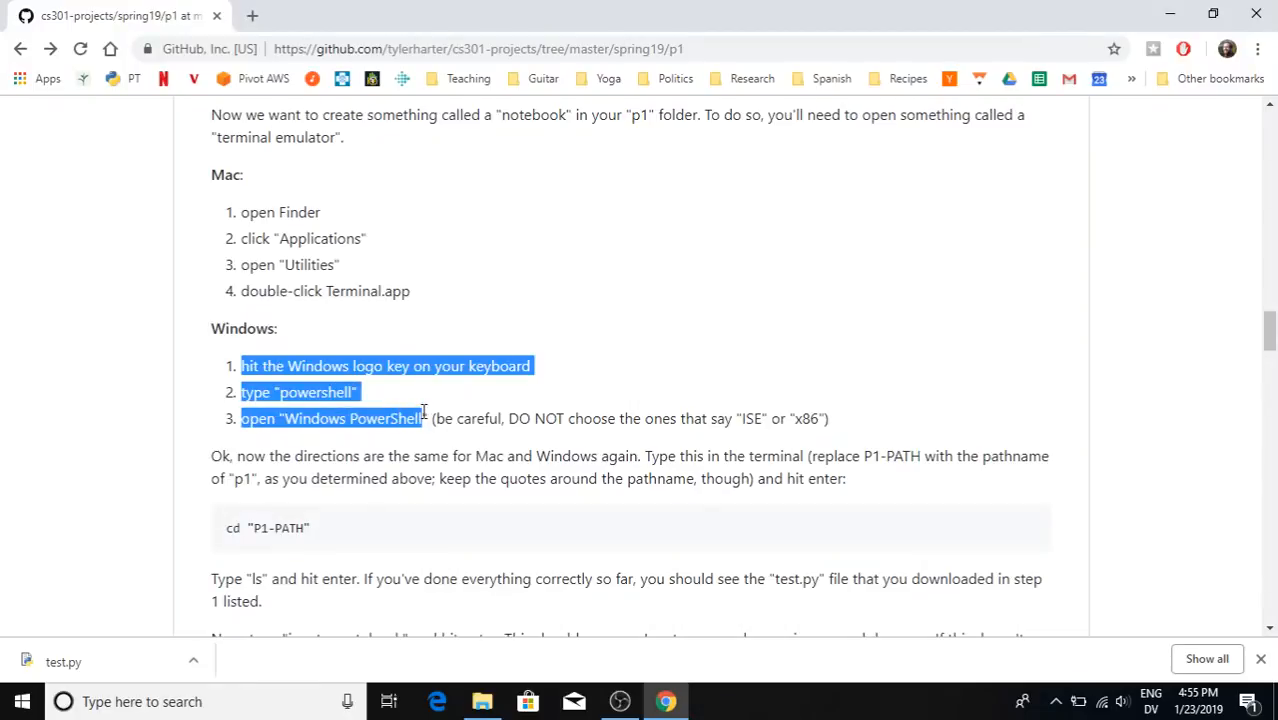
mouse_move(425, 418)
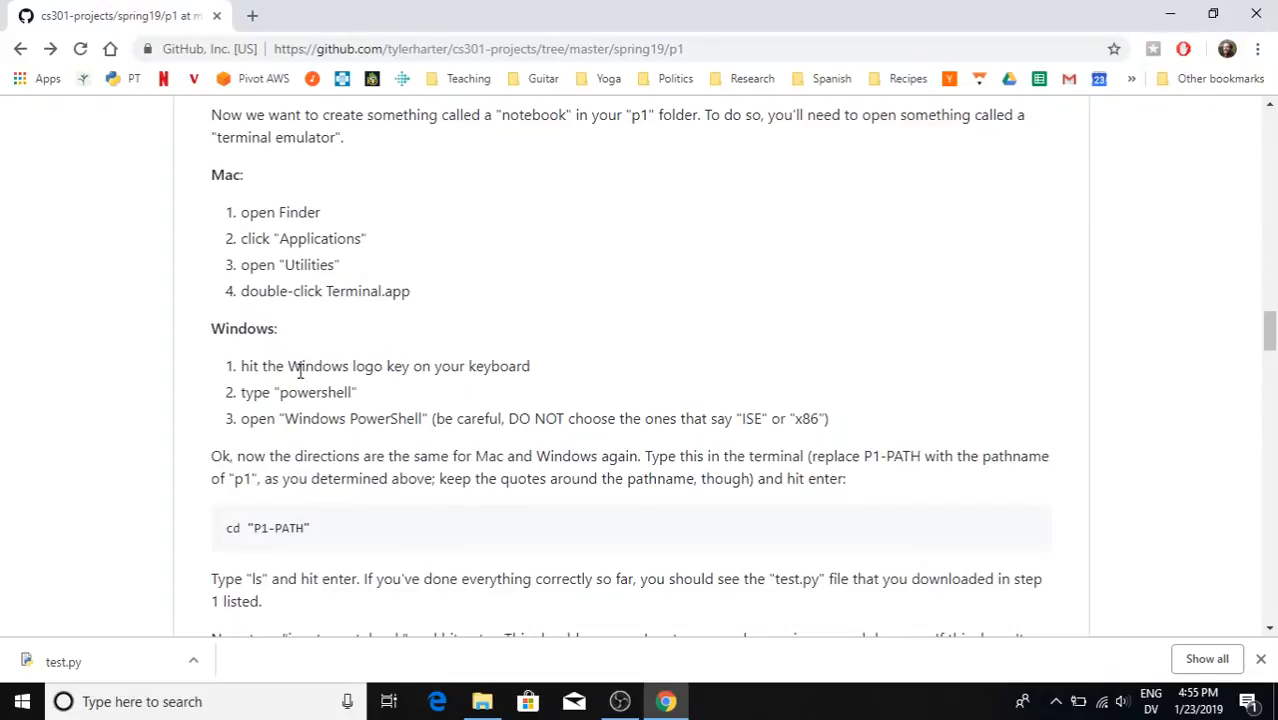
double_click(315, 392)
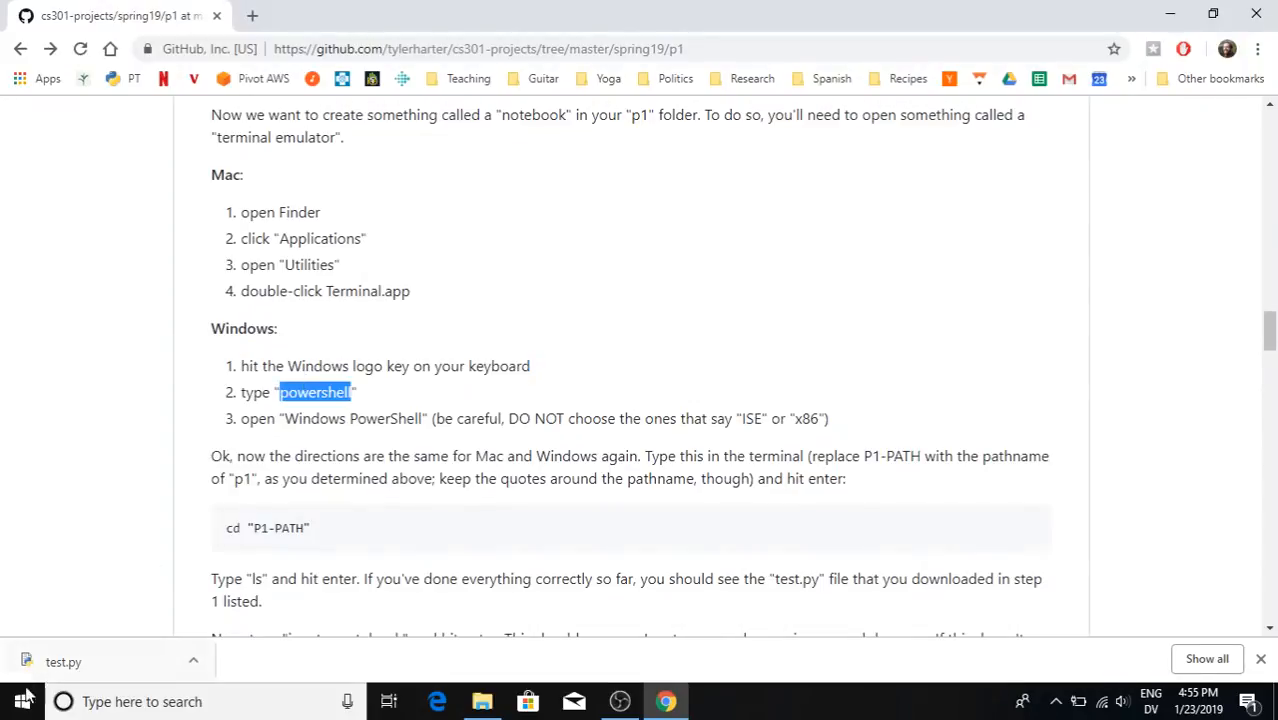
- Search the Start menu for 'power' and launch plain Windows PowerShell
left_click(24, 701)
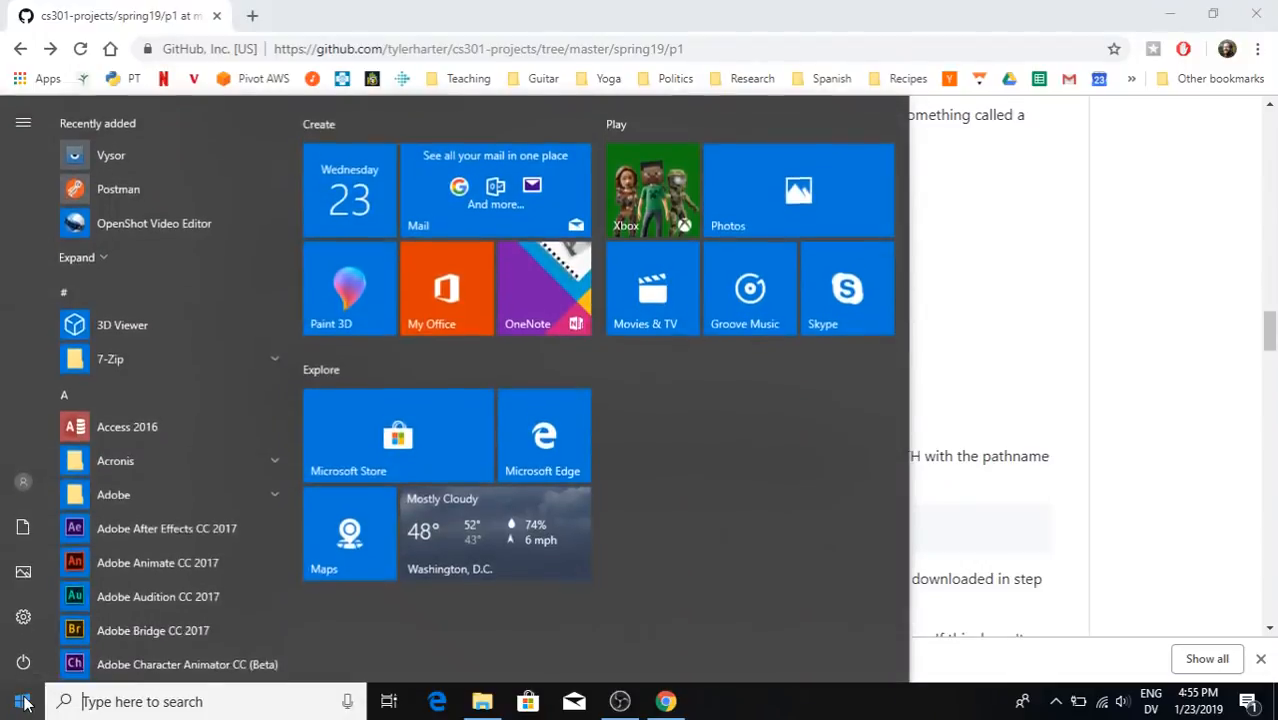
type("power")
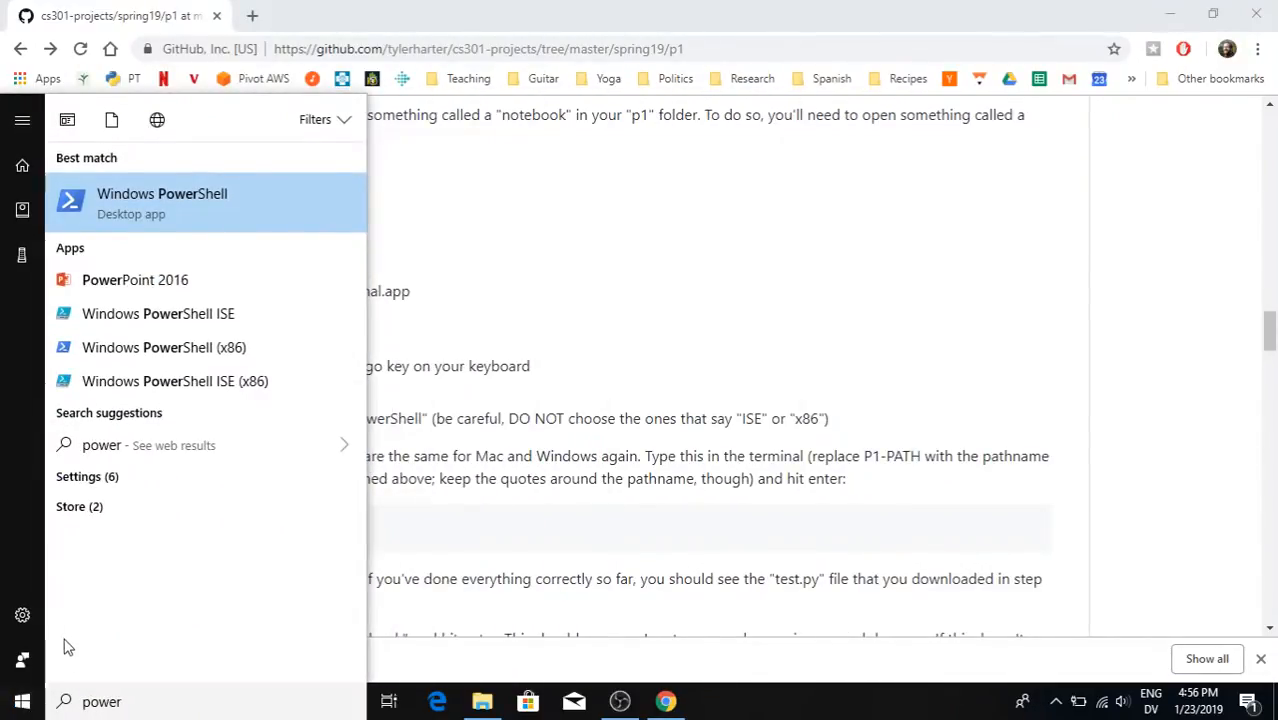
mouse_move(247, 330)
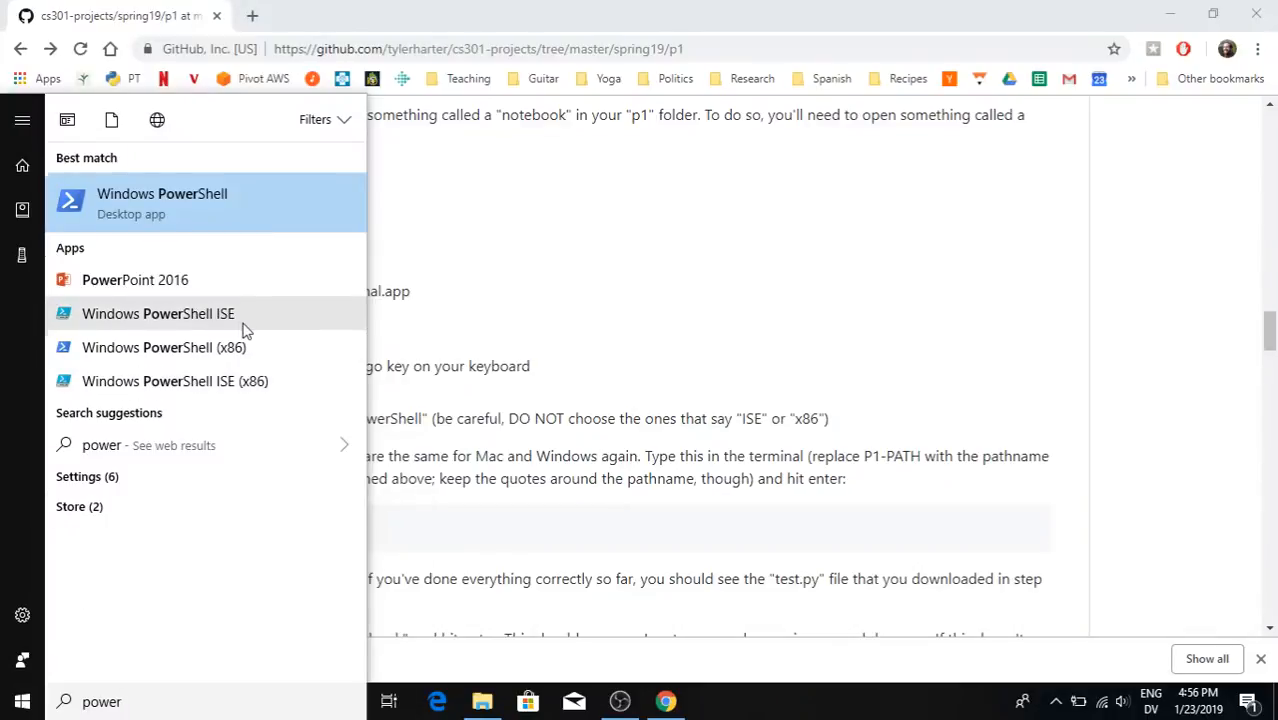
mouse_move(220, 218)
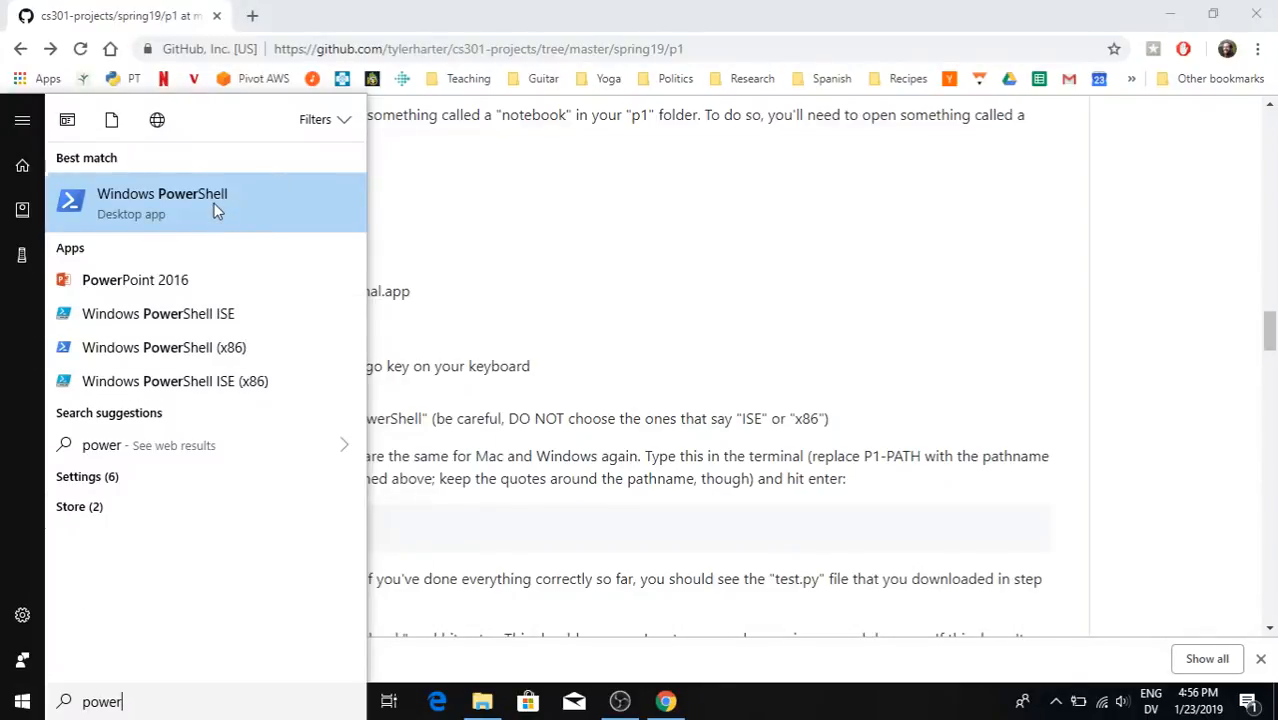
left_click(162, 203)
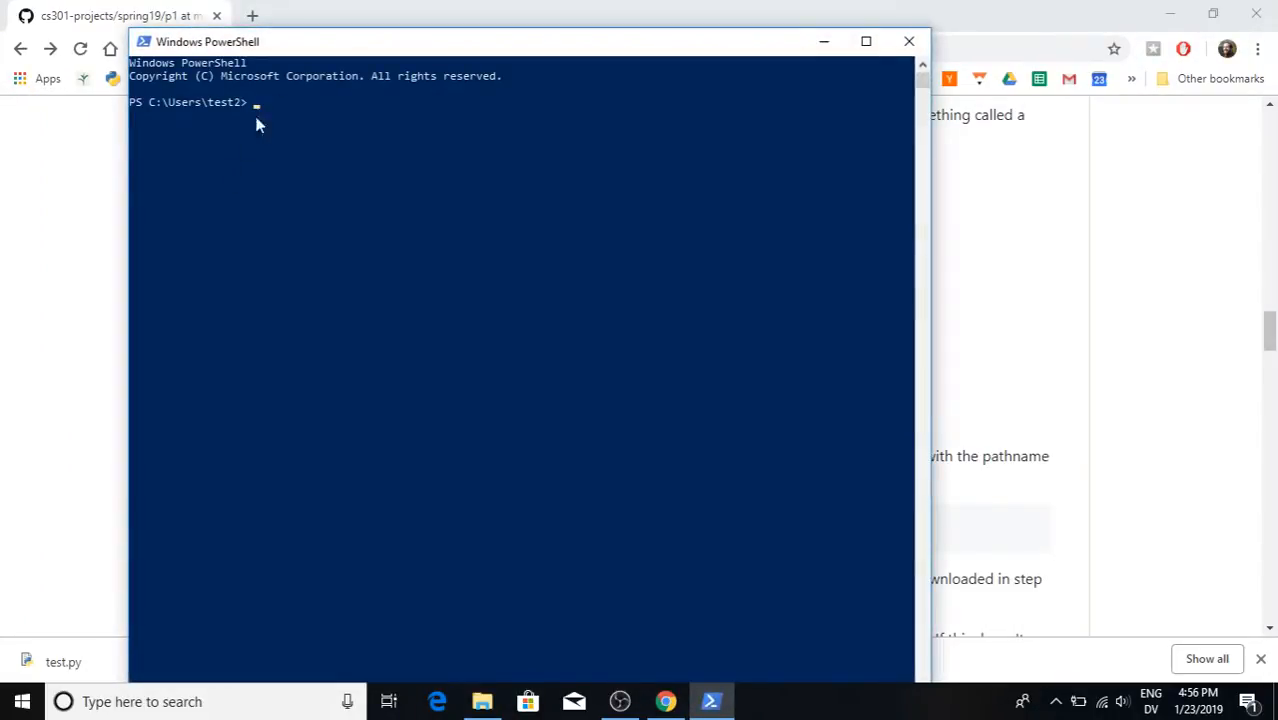
- In PowerShell, cd into "C:\Users\test2\Documents\cs301\p1"
left_click_drag(207, 41, 207, 149)
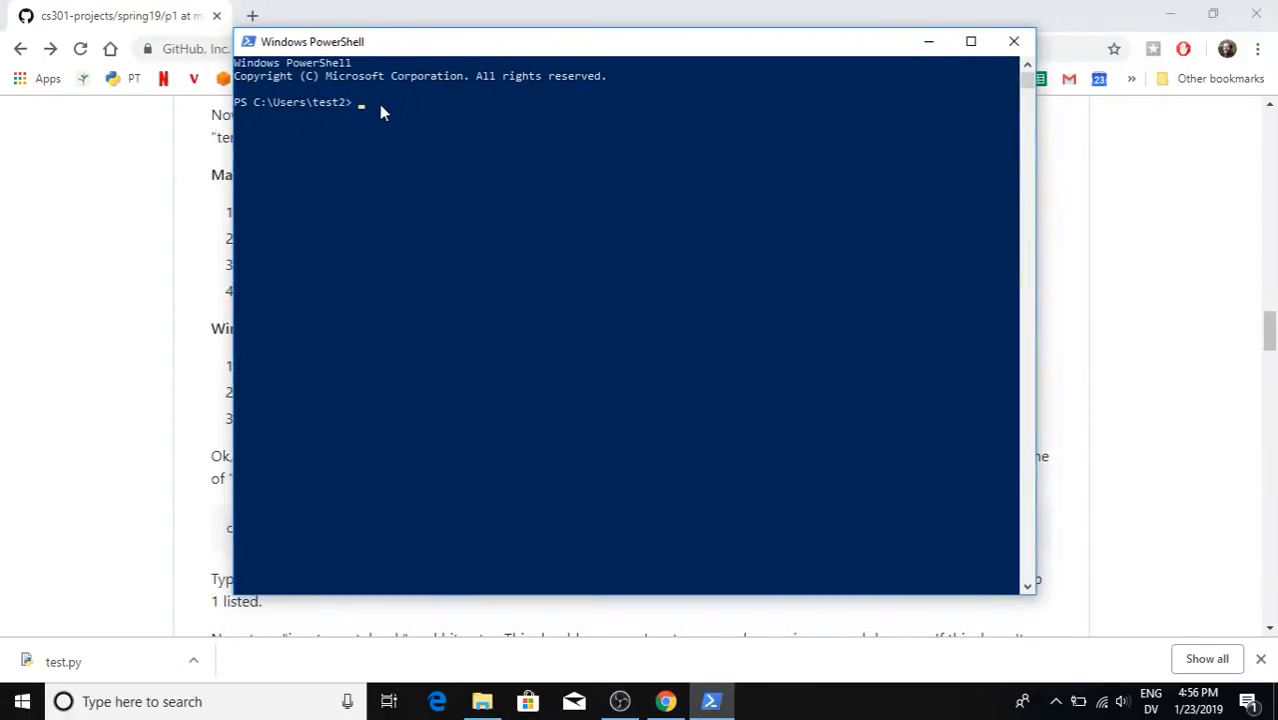
type("cd")
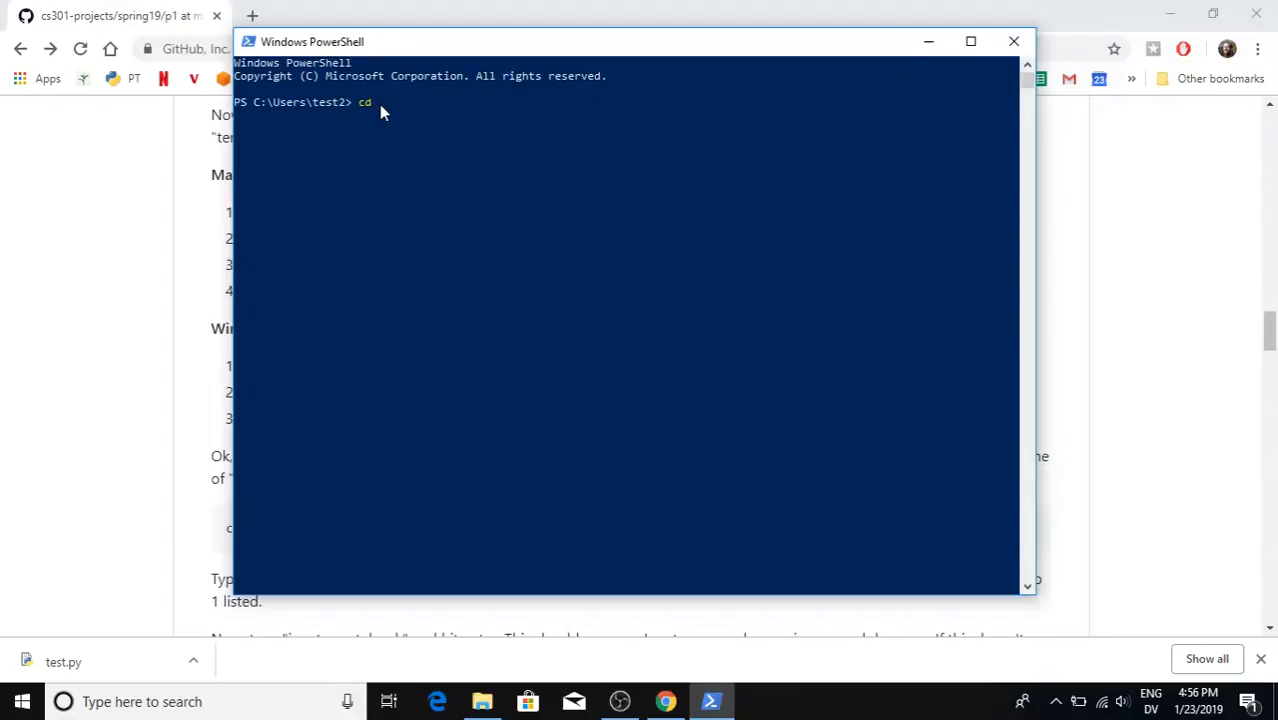
mouse_move(531, 176)
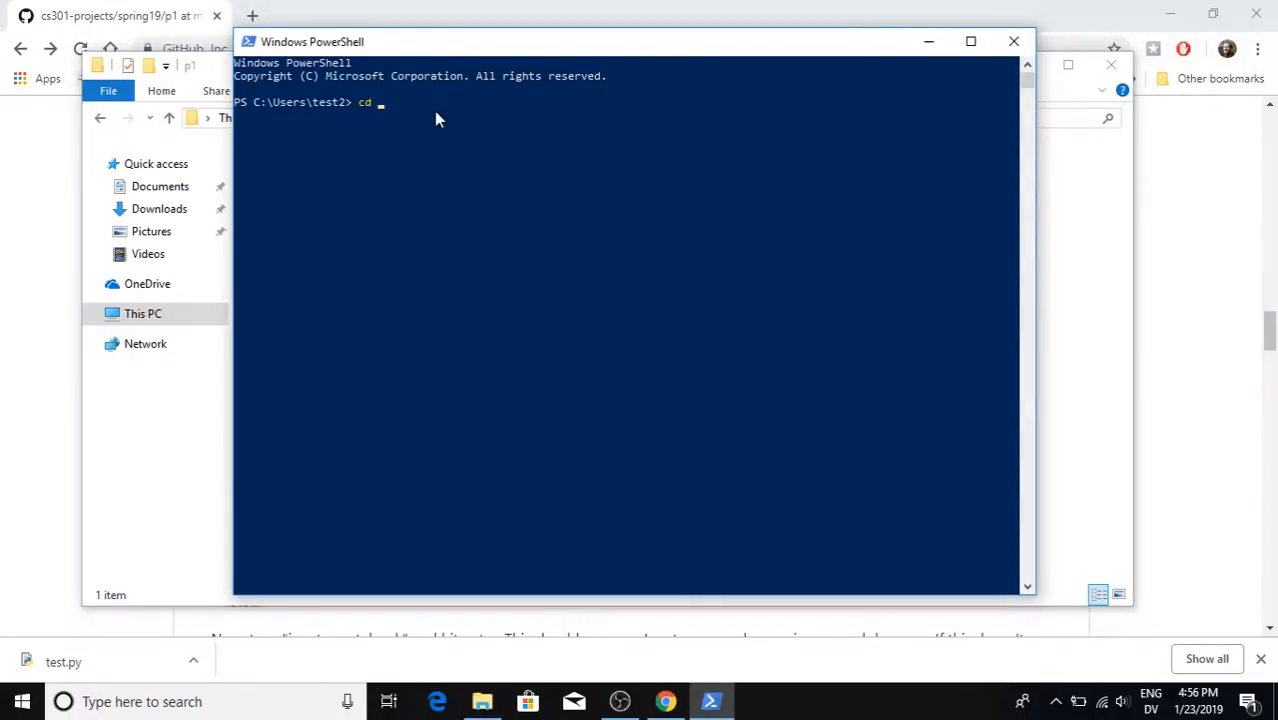
type("\"C:\\Users\\test2\\Documents\\cs301\\p1\"")
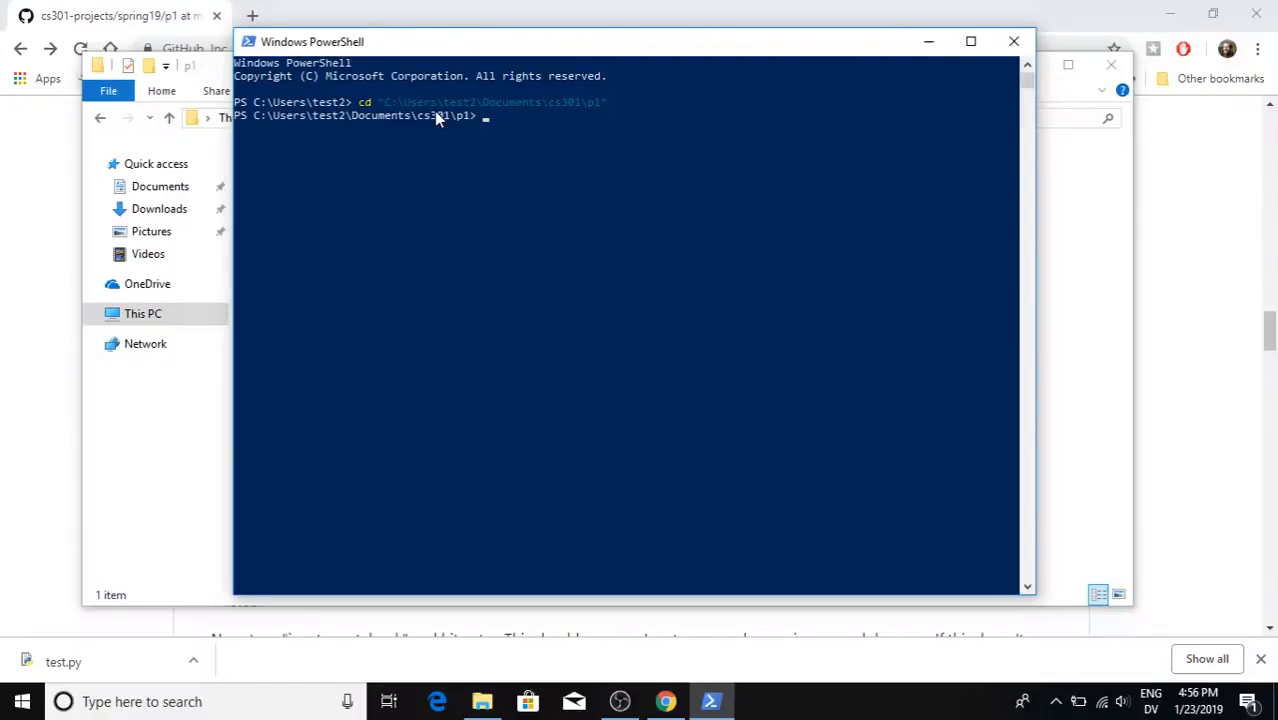
mouse_move(332, 152)
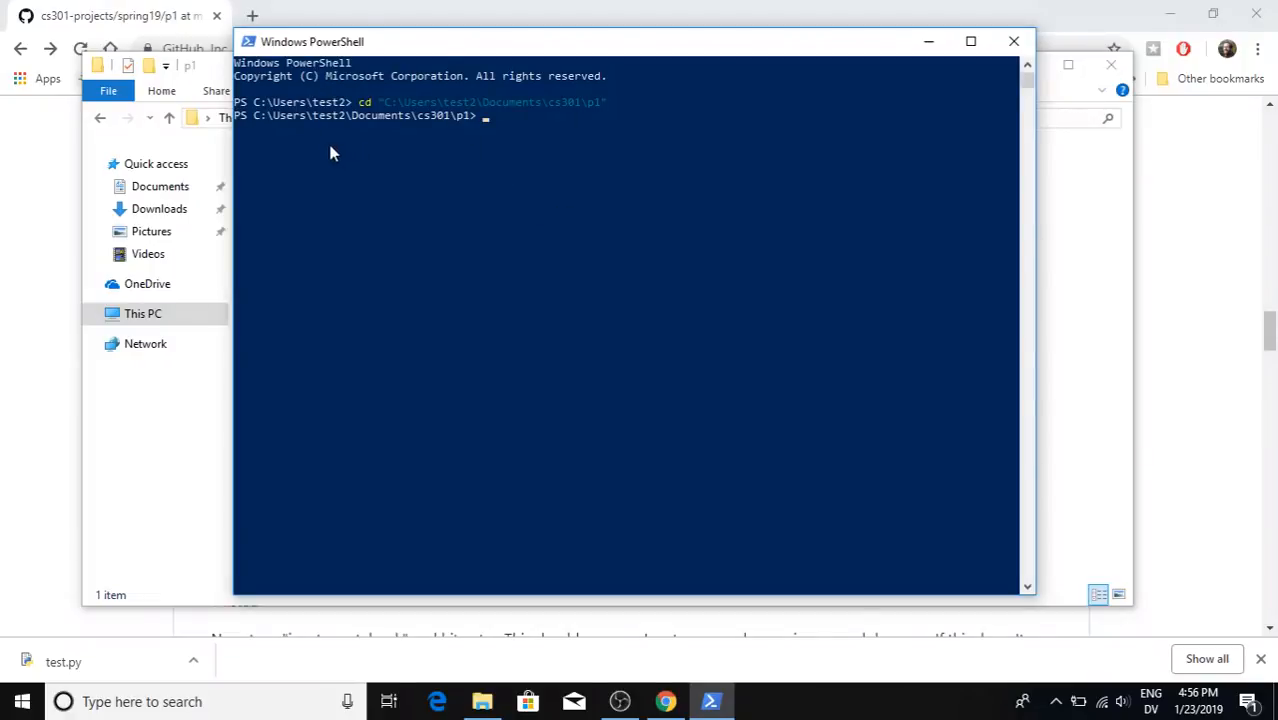
- Run ls in the p1 folder and highlight test.py in the listing
left_click_drag(255, 115, 475, 115)
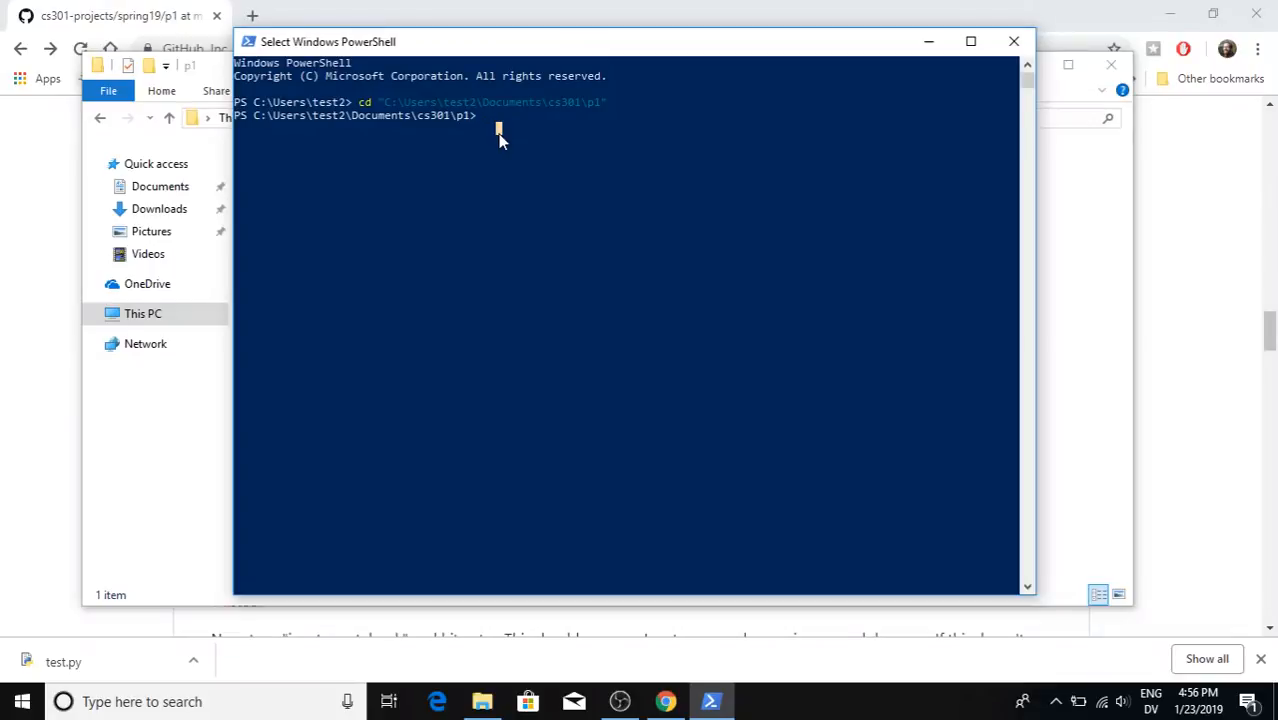
type("l")
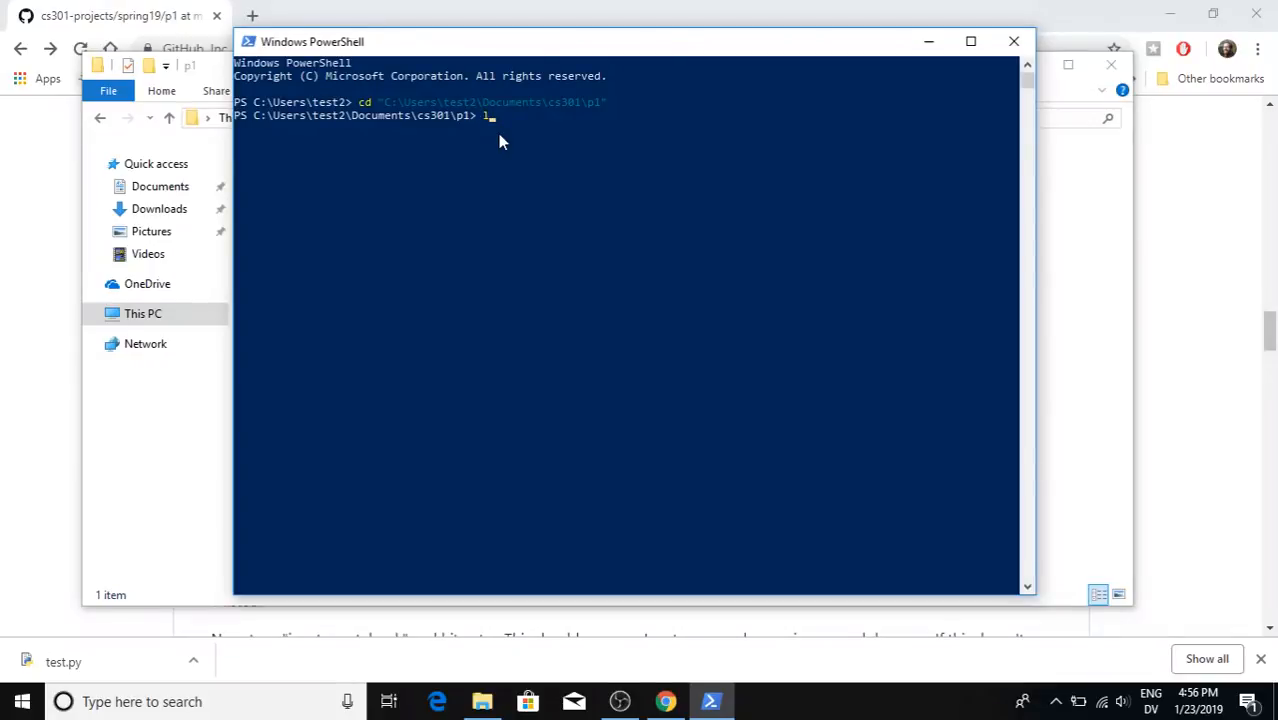
type("s")
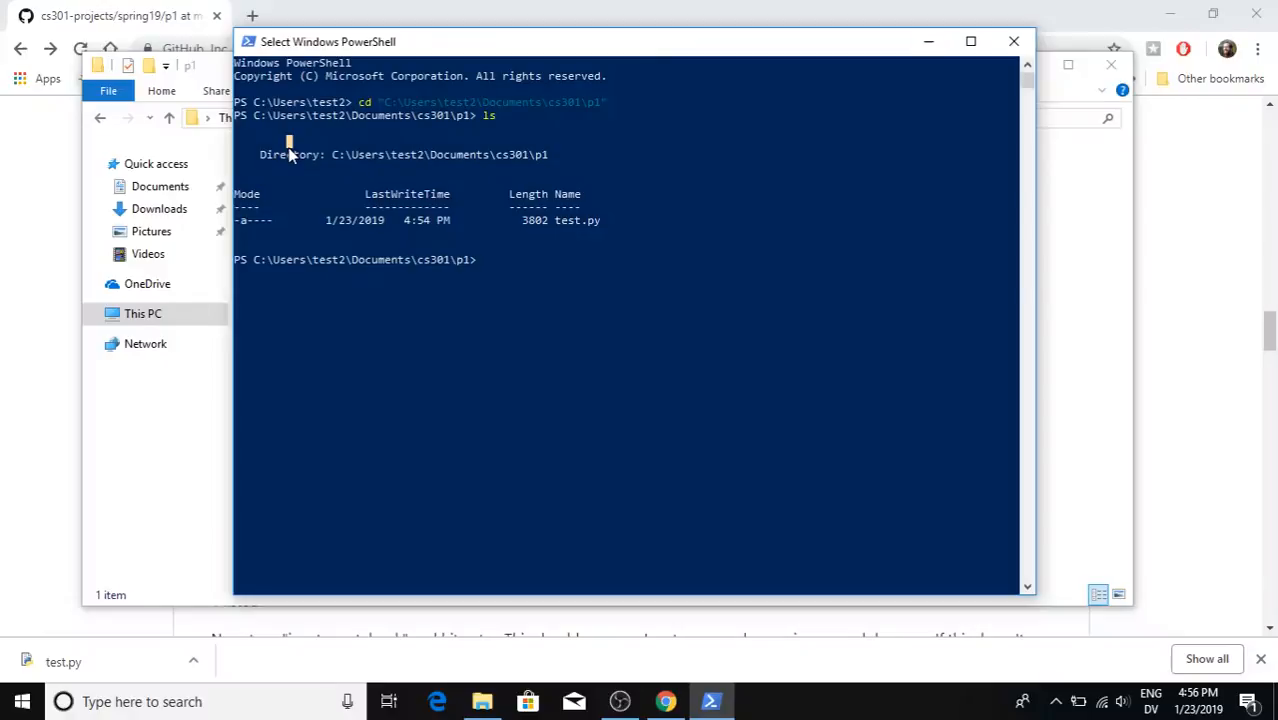
double_click(292, 154)
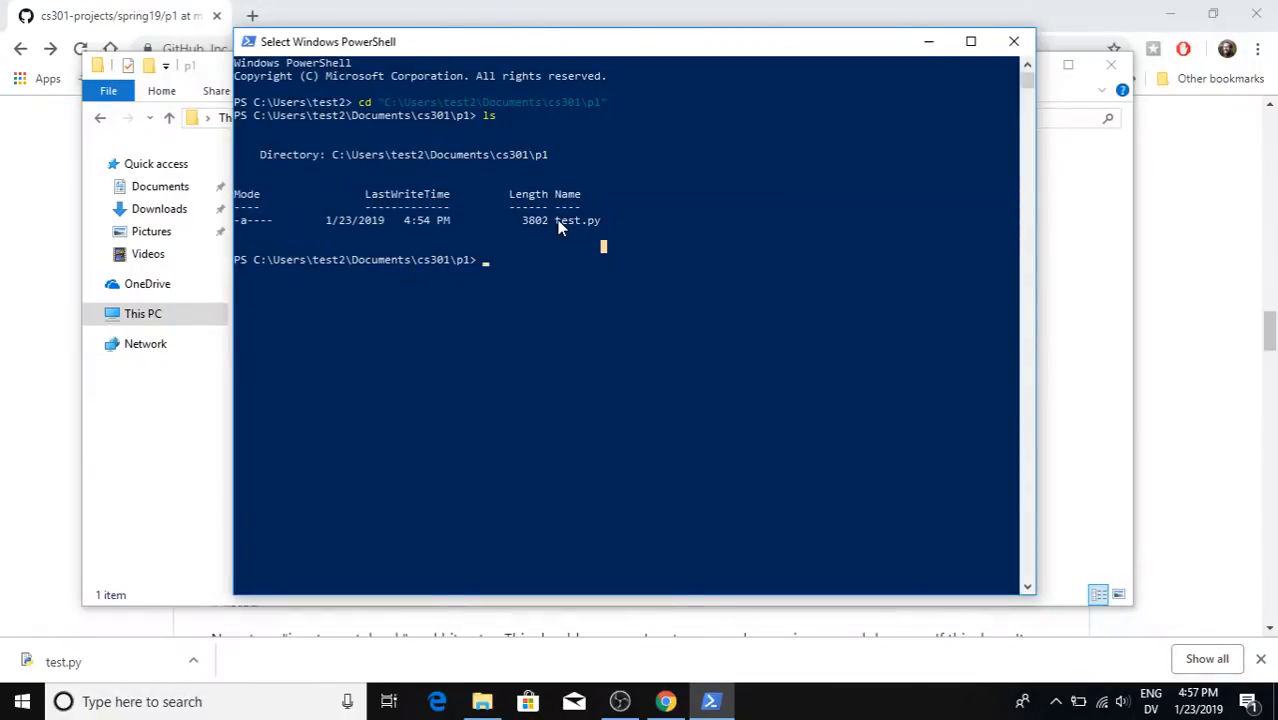
double_click(576, 220)
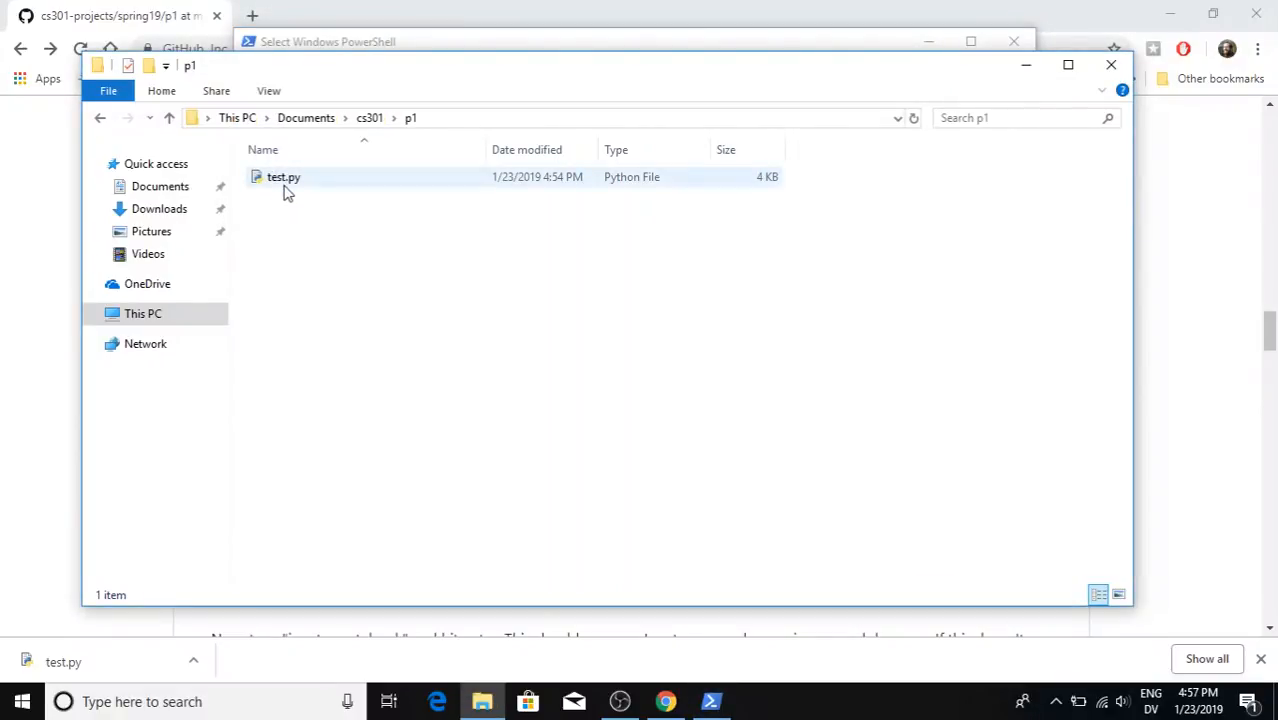
- Match test.py in File Explorer's p1 folder against the PowerShell listing, then return to the instructions
left_click(284, 177)
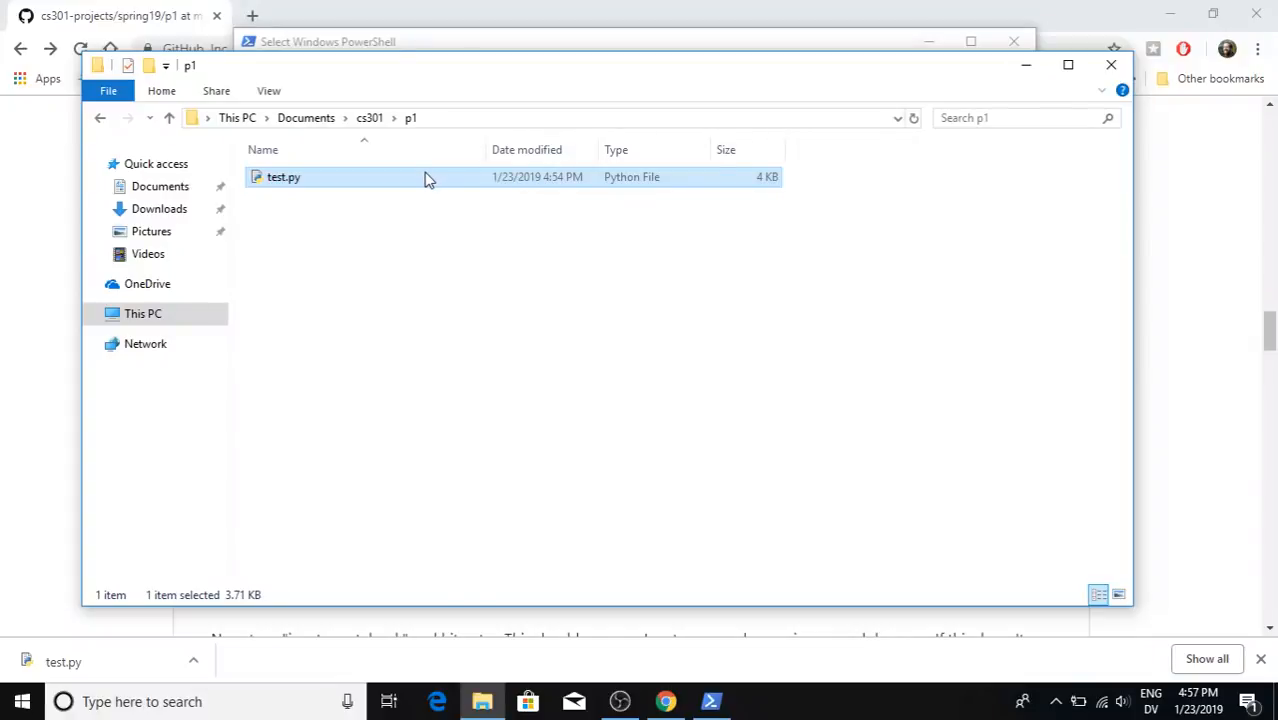
left_click(328, 41)
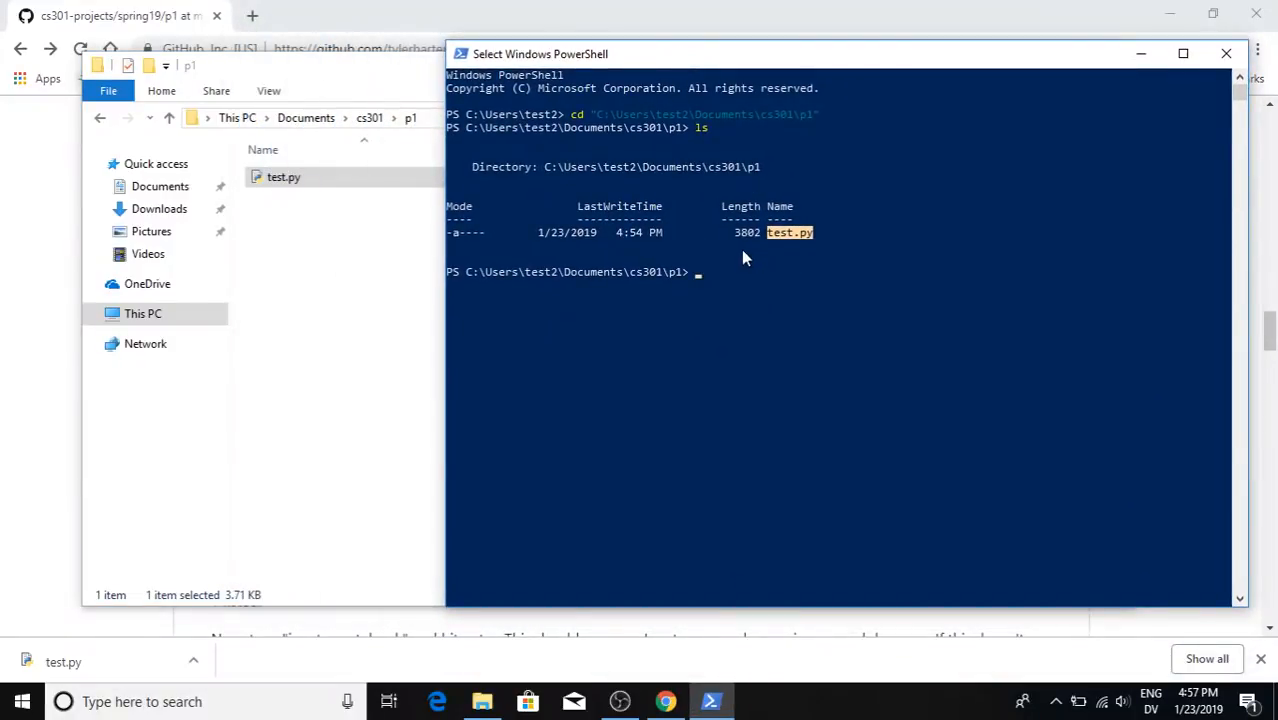
mouse_move(755, 288)
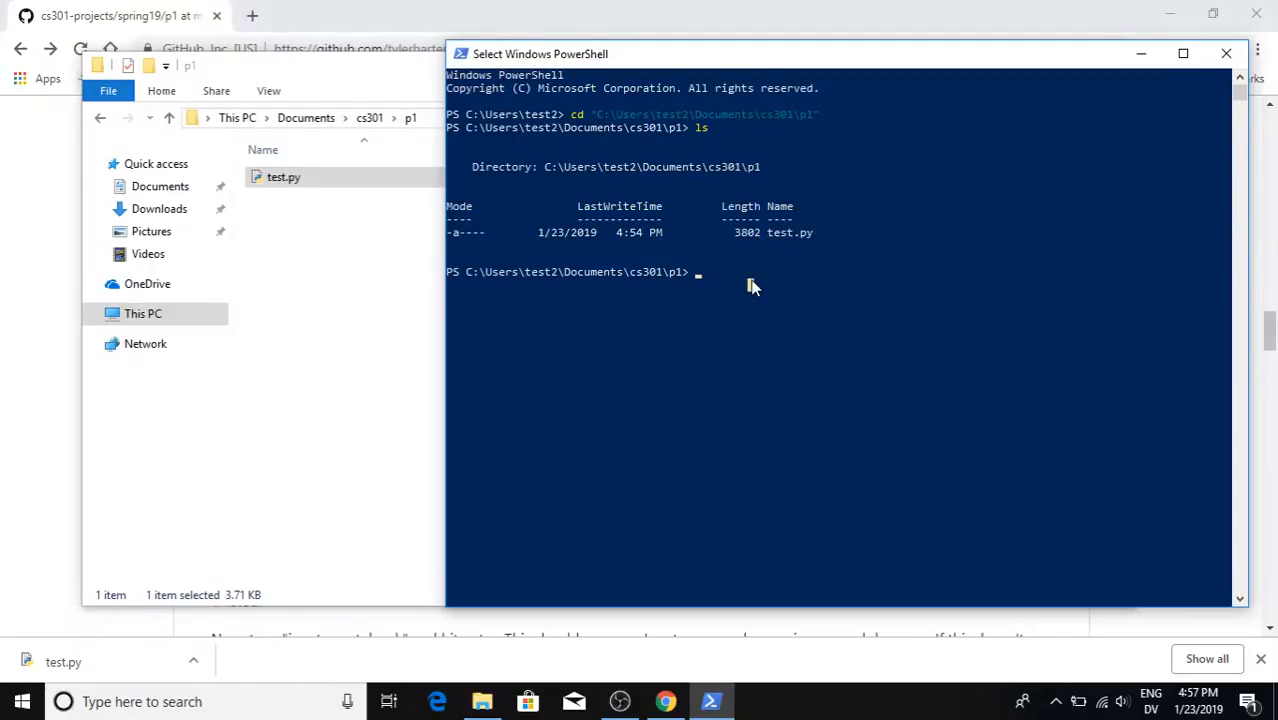
left_click(665, 701)
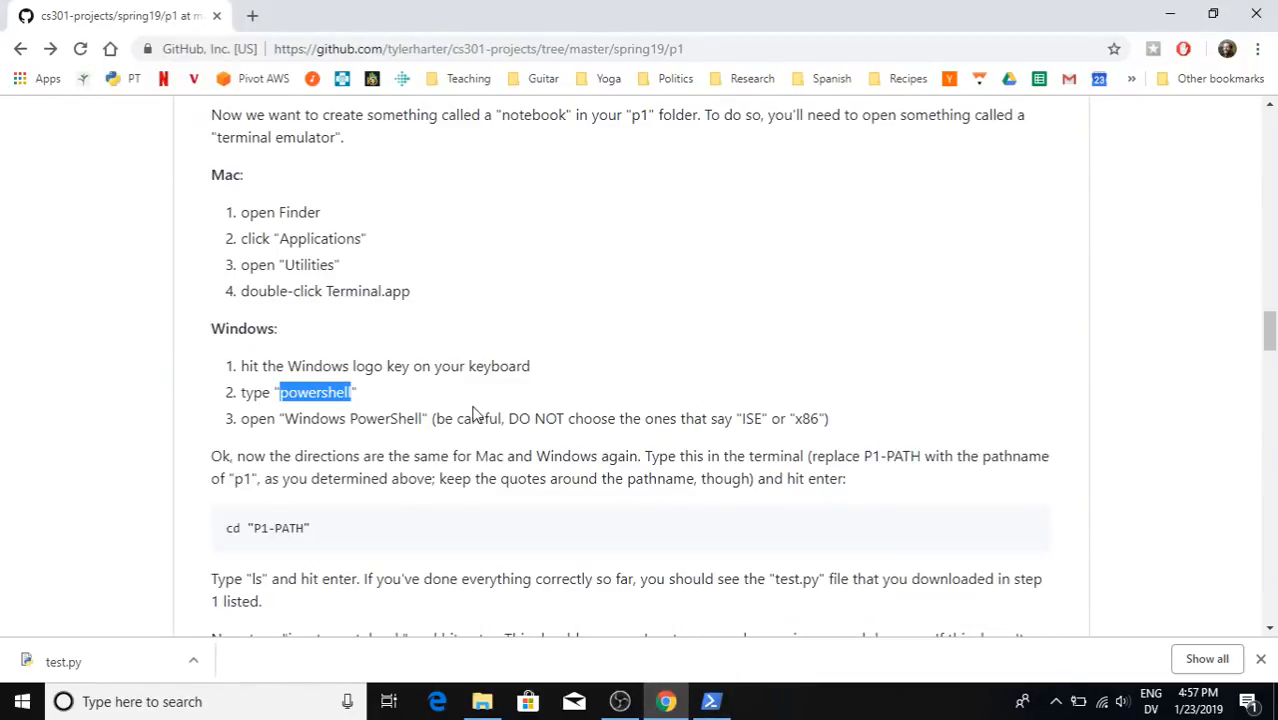
- Find the 'jupyter notebook' step in the GitHub README and return to PowerShell
scroll("down", 3)
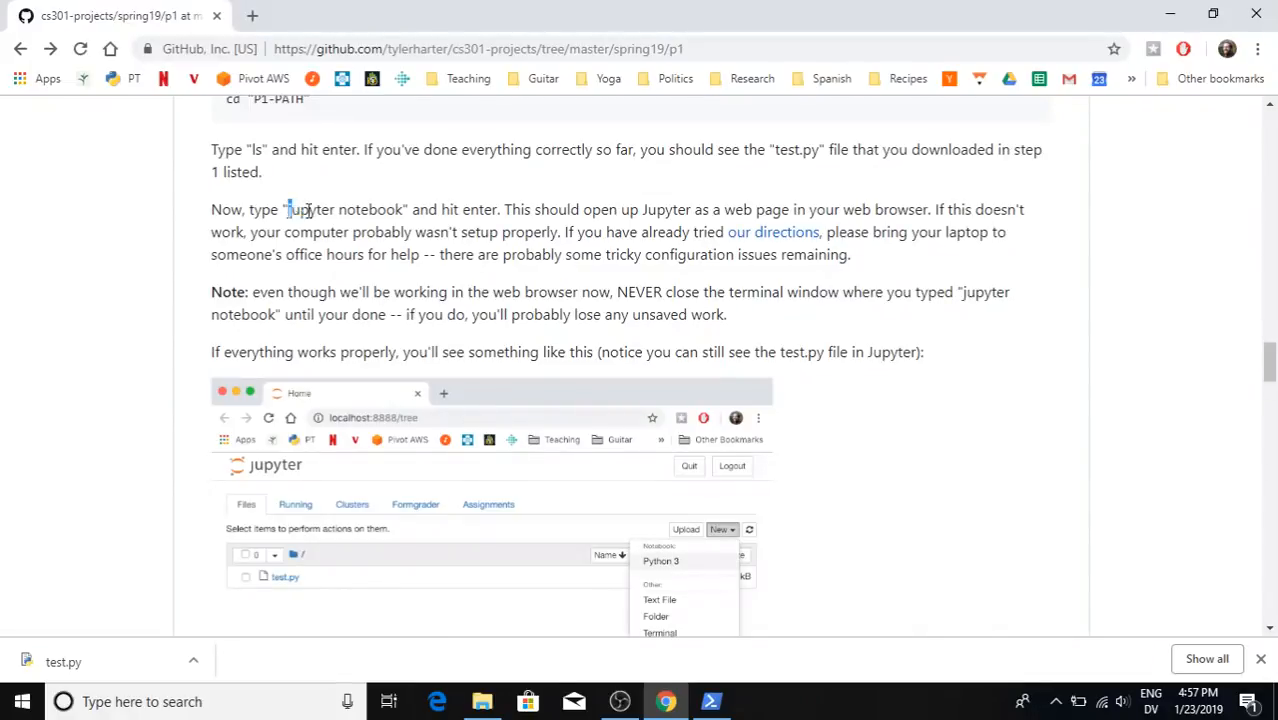
double_click(345, 209)
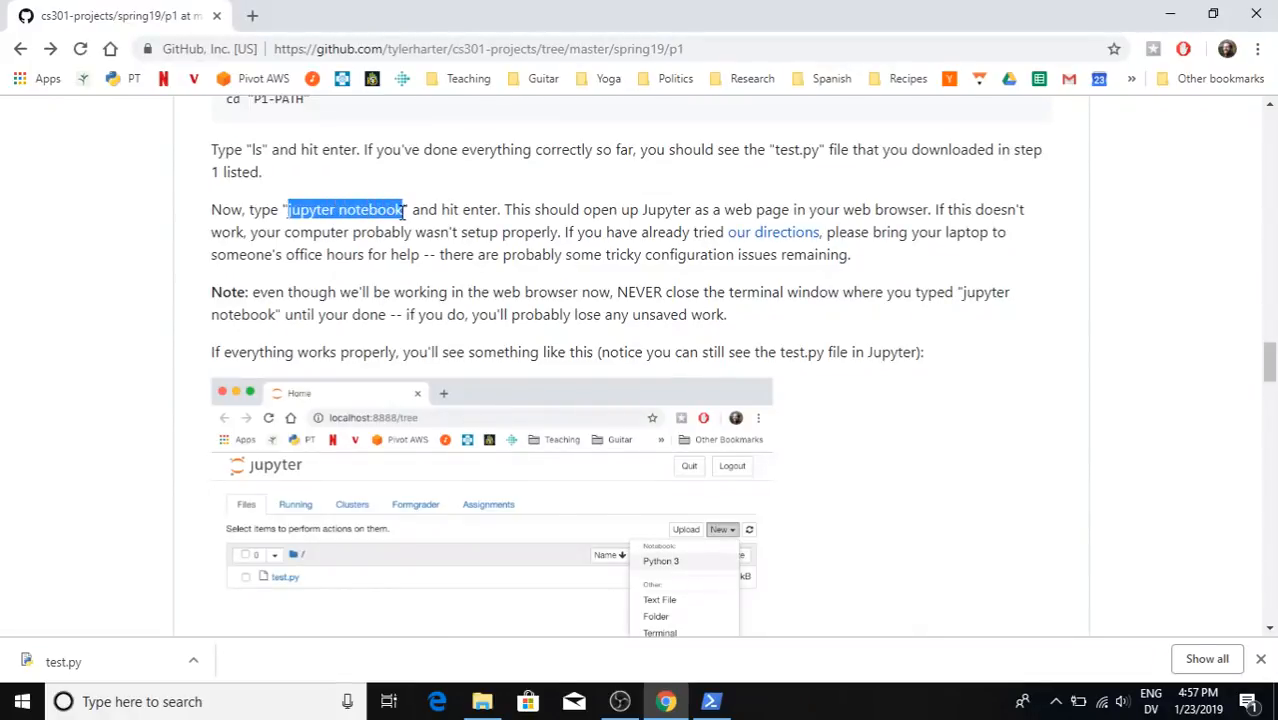
left_click(711, 701)
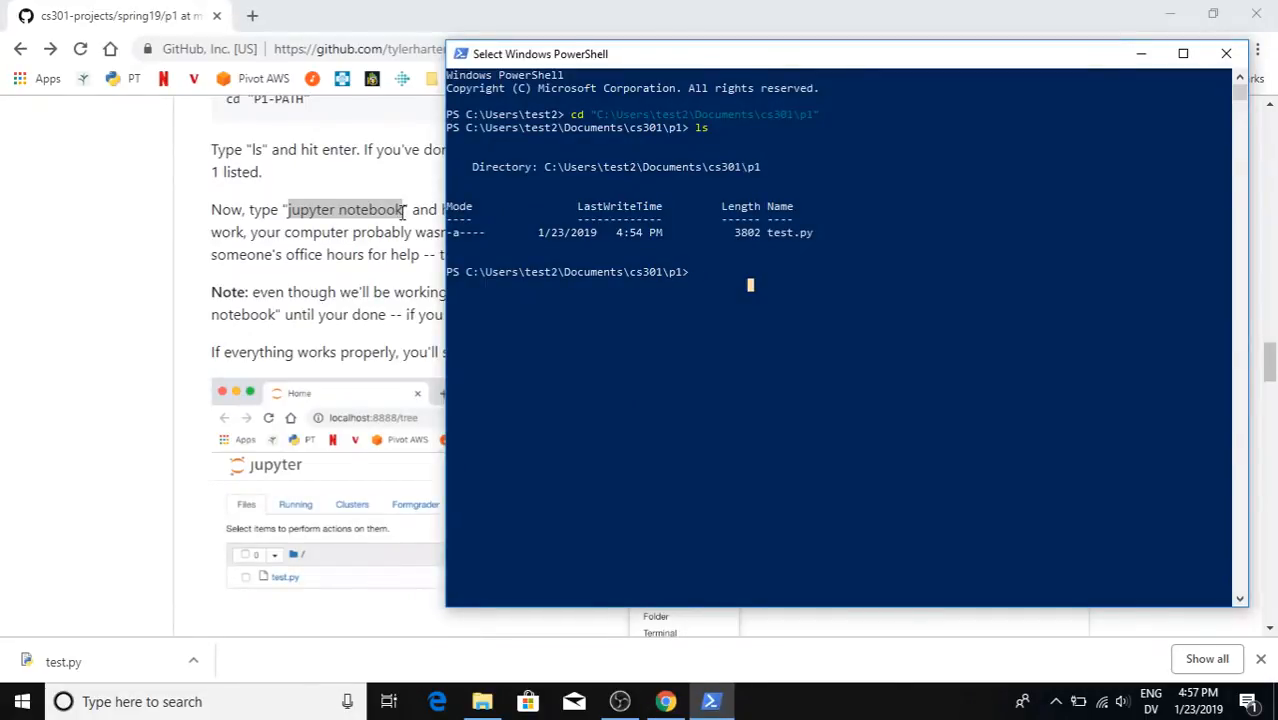
- Run 'jupyter notebook' at the PowerShell p1 prompt
type("jupyter")
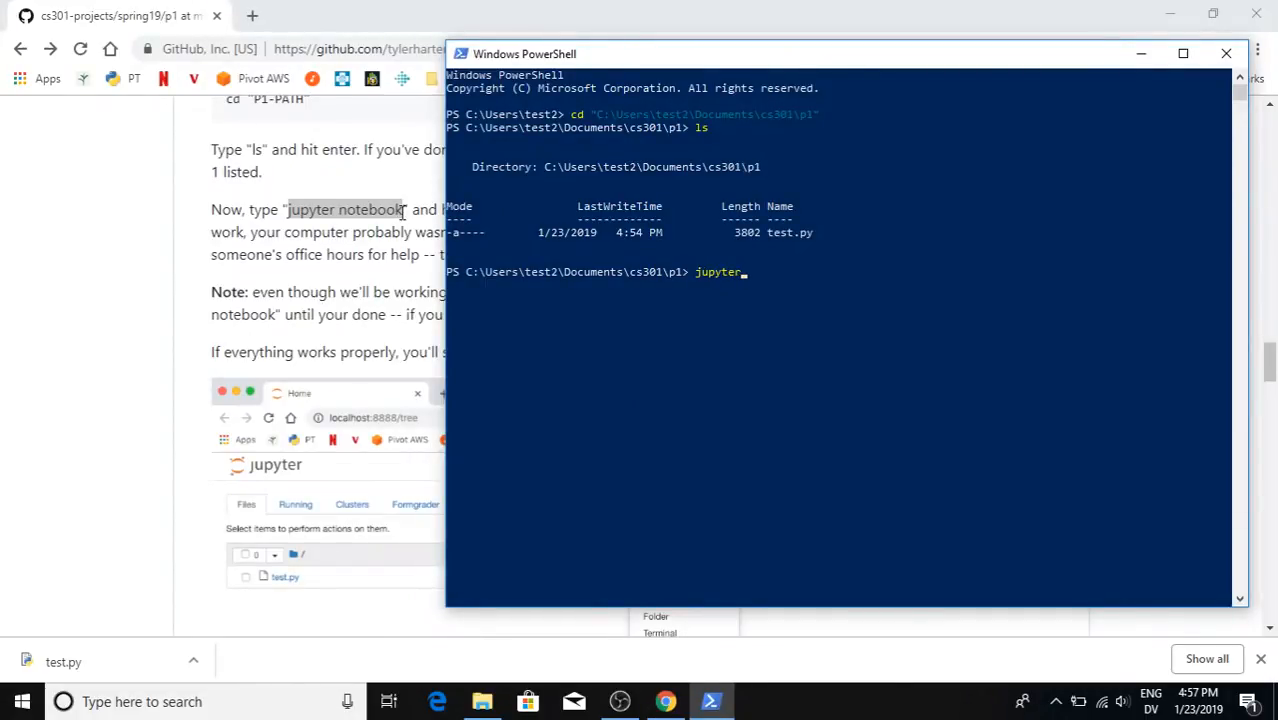
type("notebook")
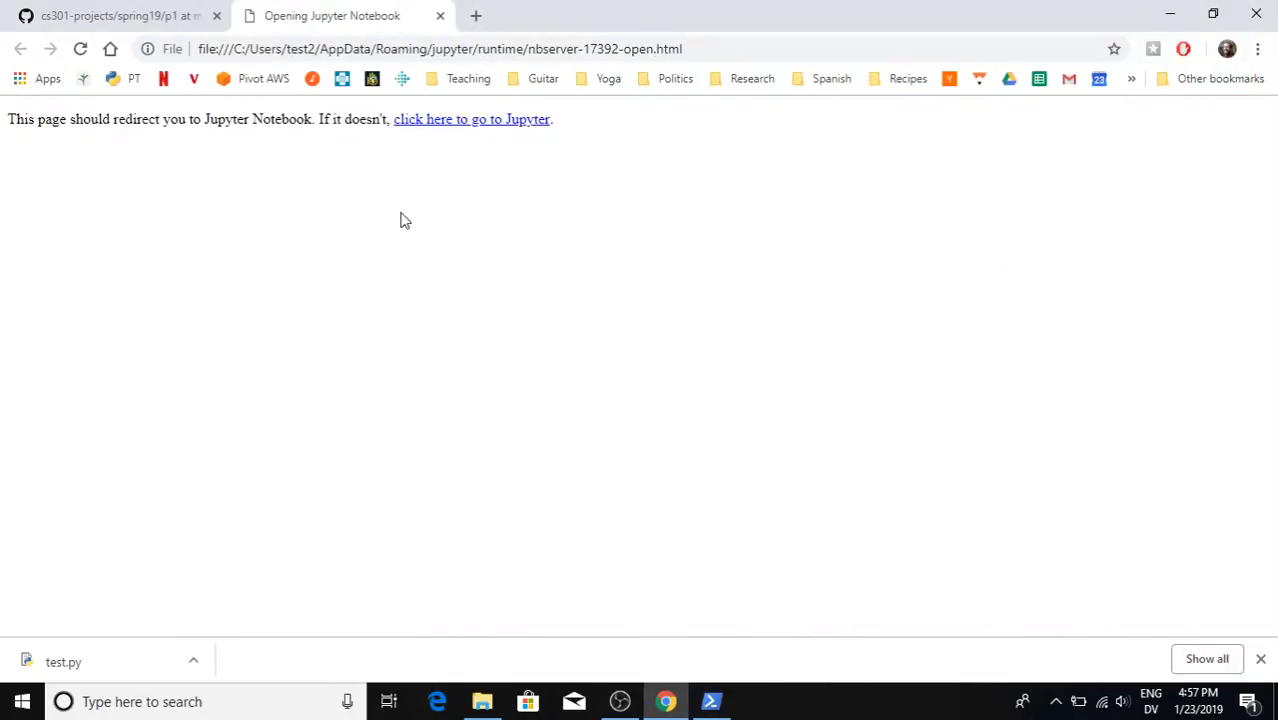
- Follow the 'go to Jupyter' link to the localhost:8888/tree dashboard listing test.py
left_click(471, 119)
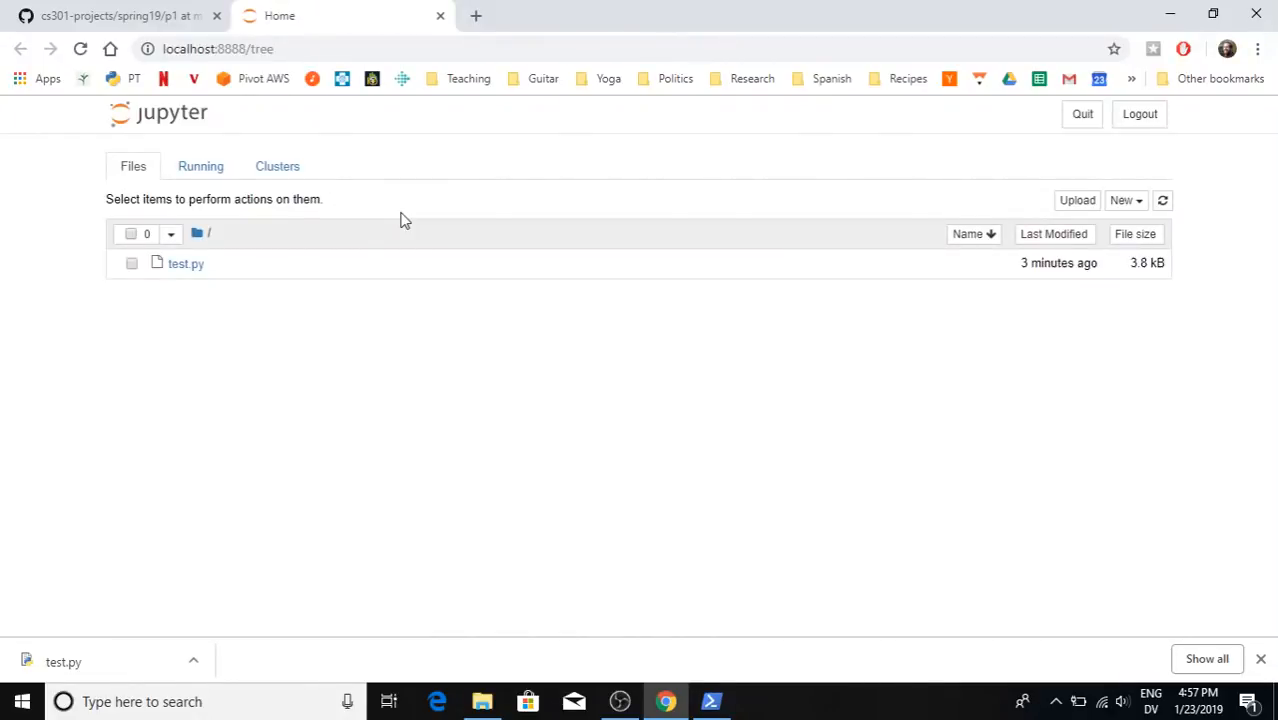
mouse_move(477, 419)
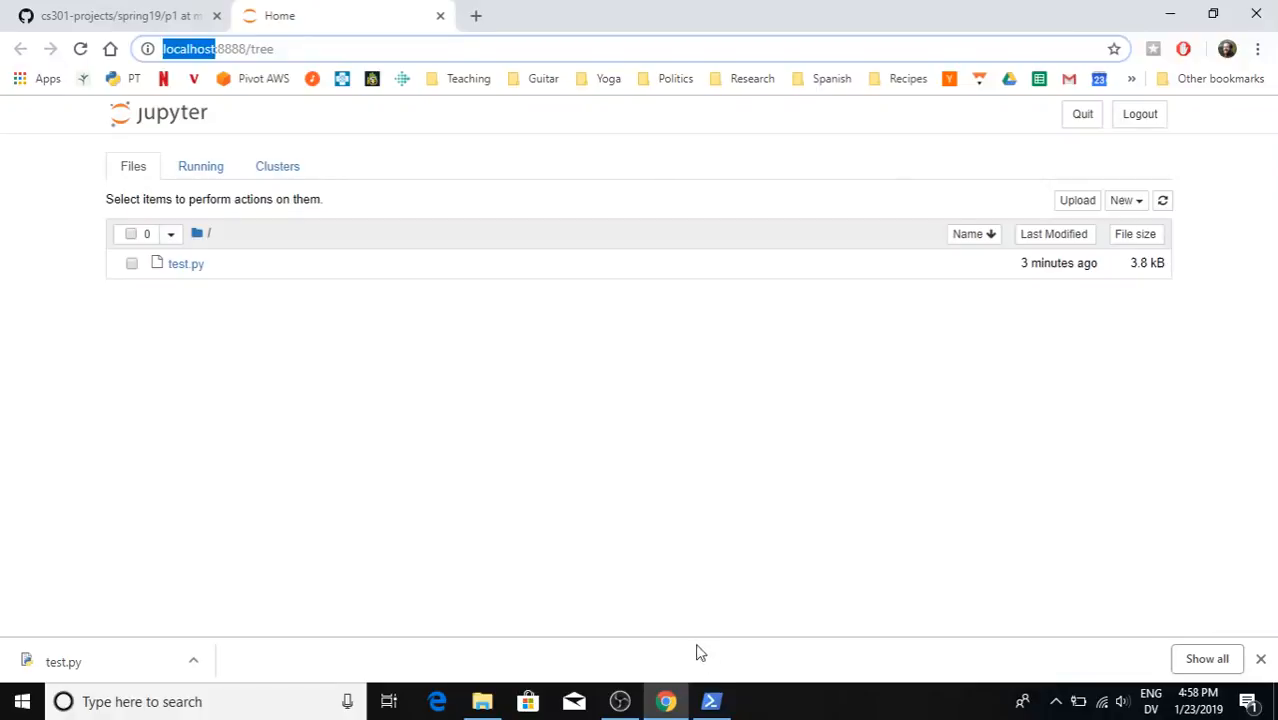
left_click(711, 701)
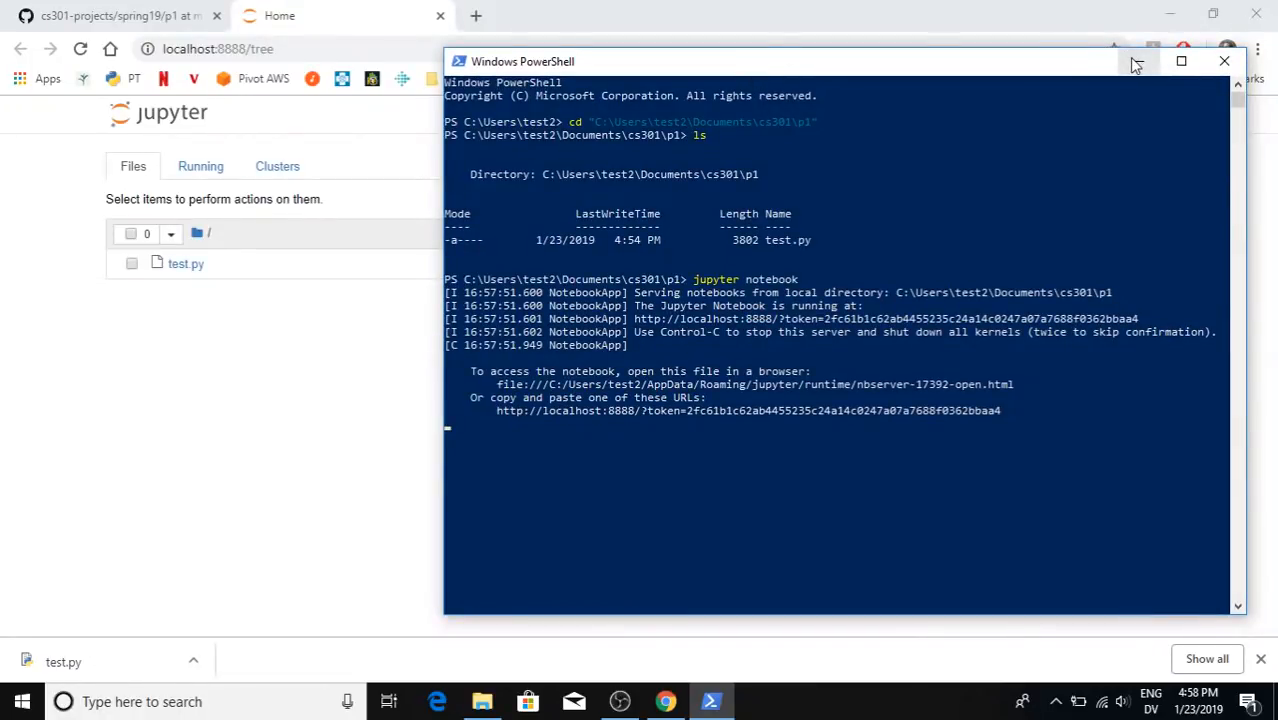
mouse_move(1136, 62)
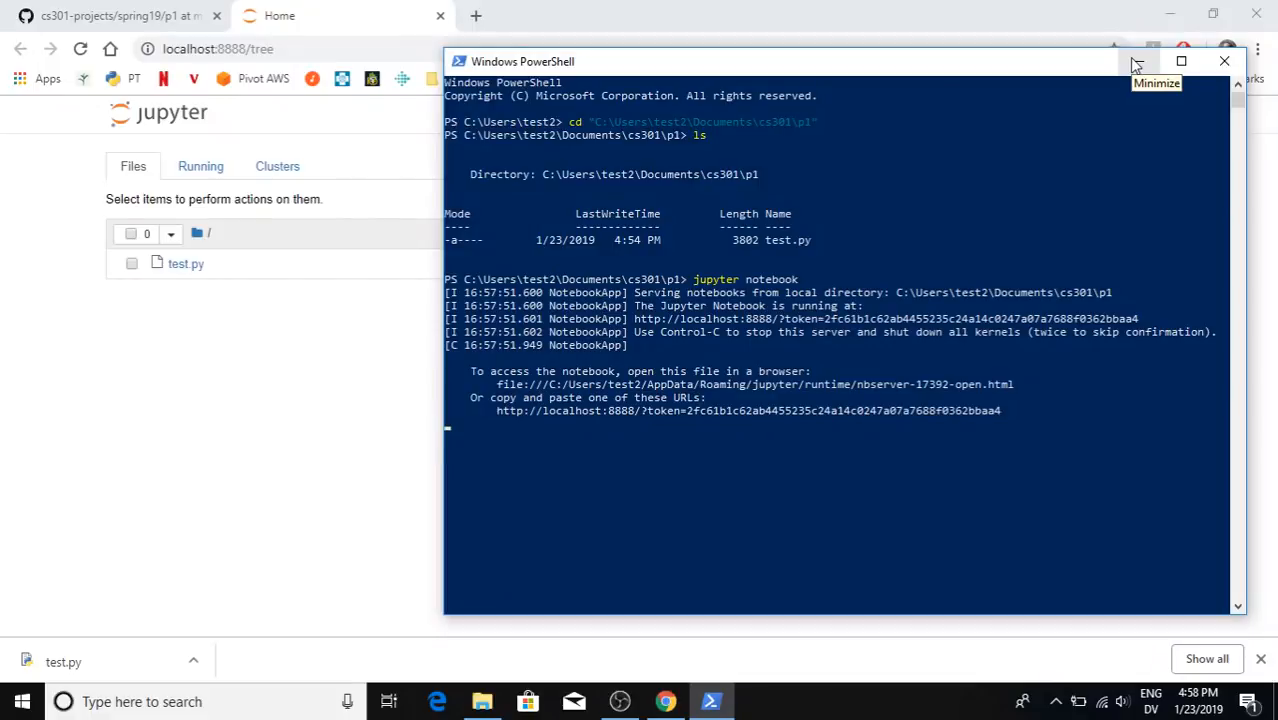
mouse_move(1160, 105)
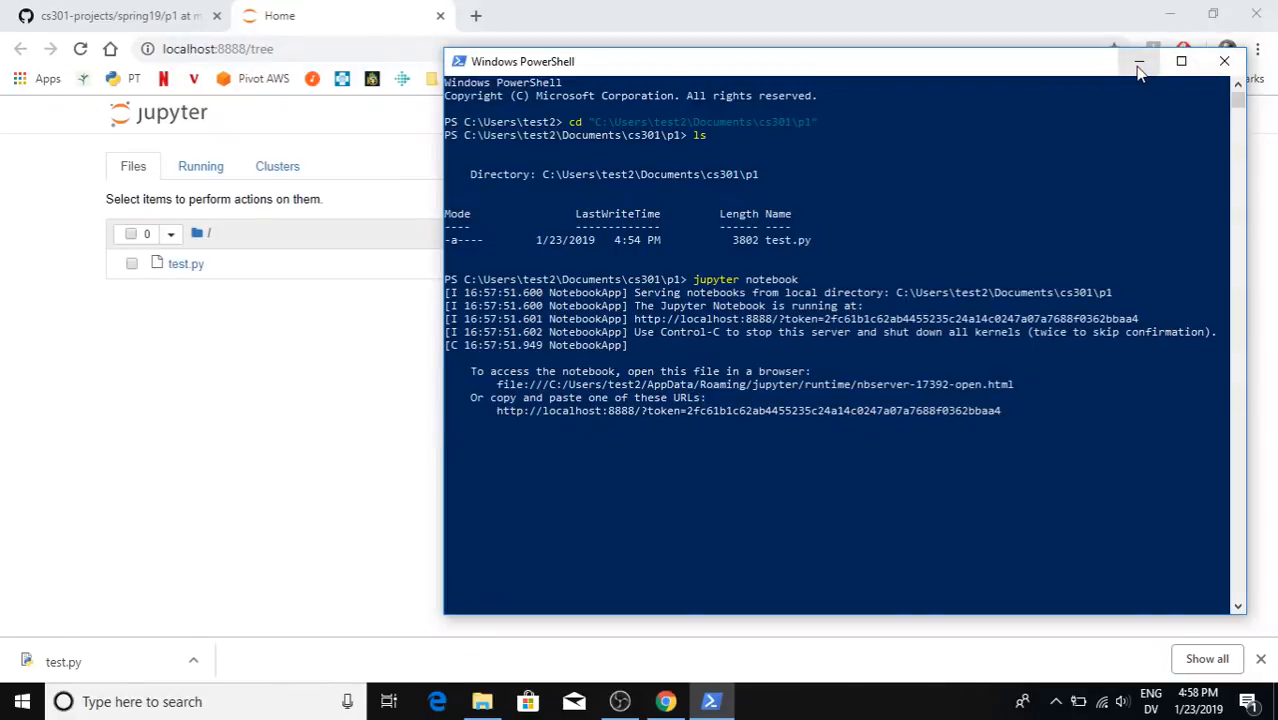
- Minimize the PowerShell window while the Jupyter server keeps running
left_click(1138, 61)
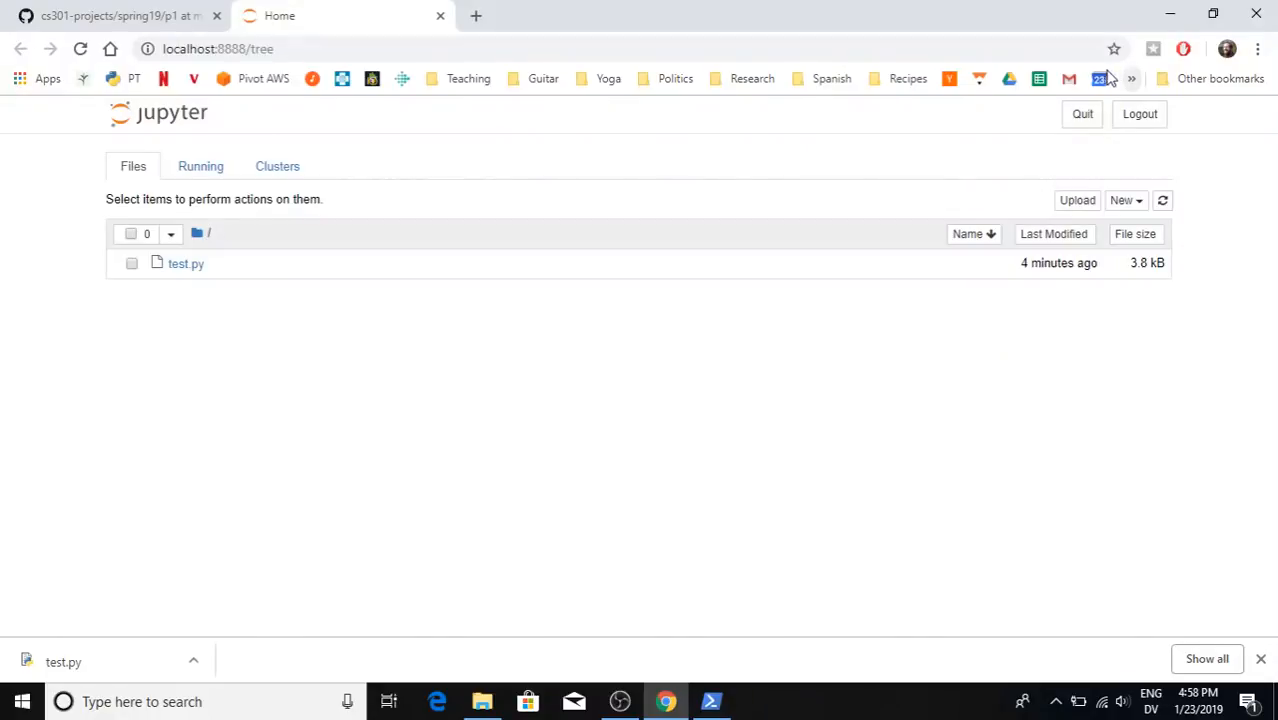
mouse_move(1126, 200)
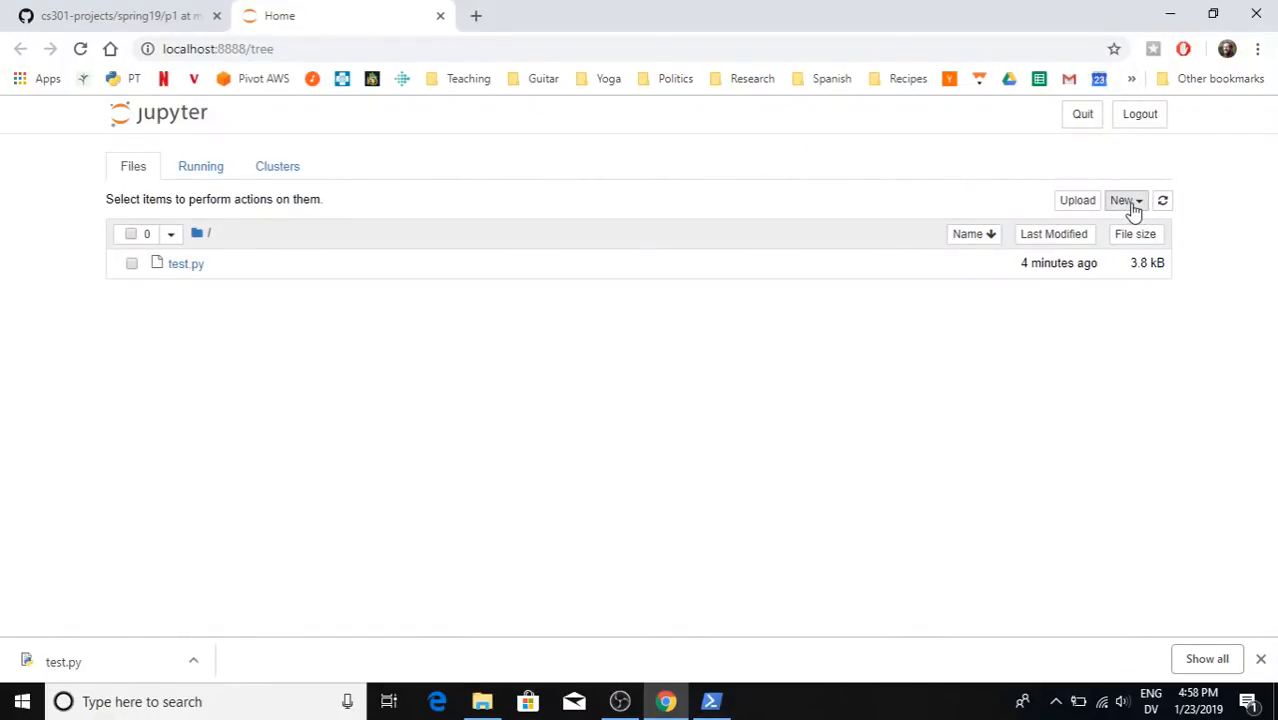
- Create Untitled.ipynb from the dashboard's New menu using the Python 3 kernel
left_click(1125, 200)
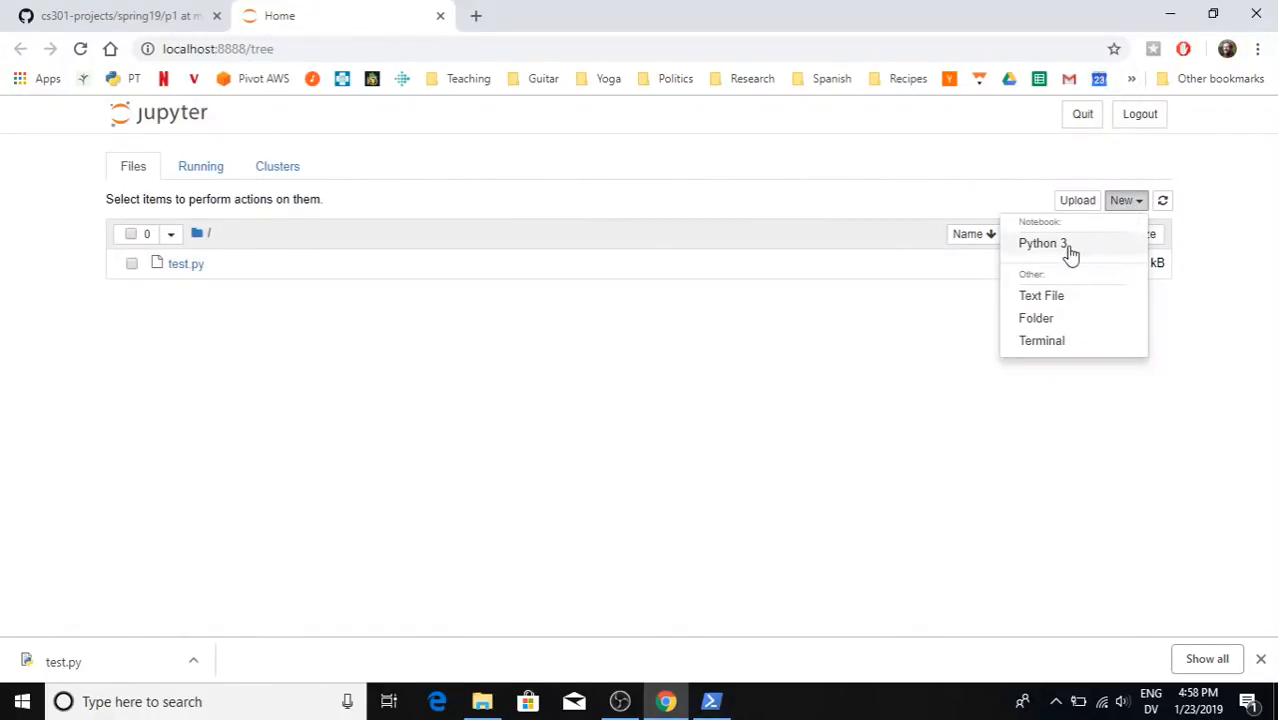
mouse_move(1043, 243)
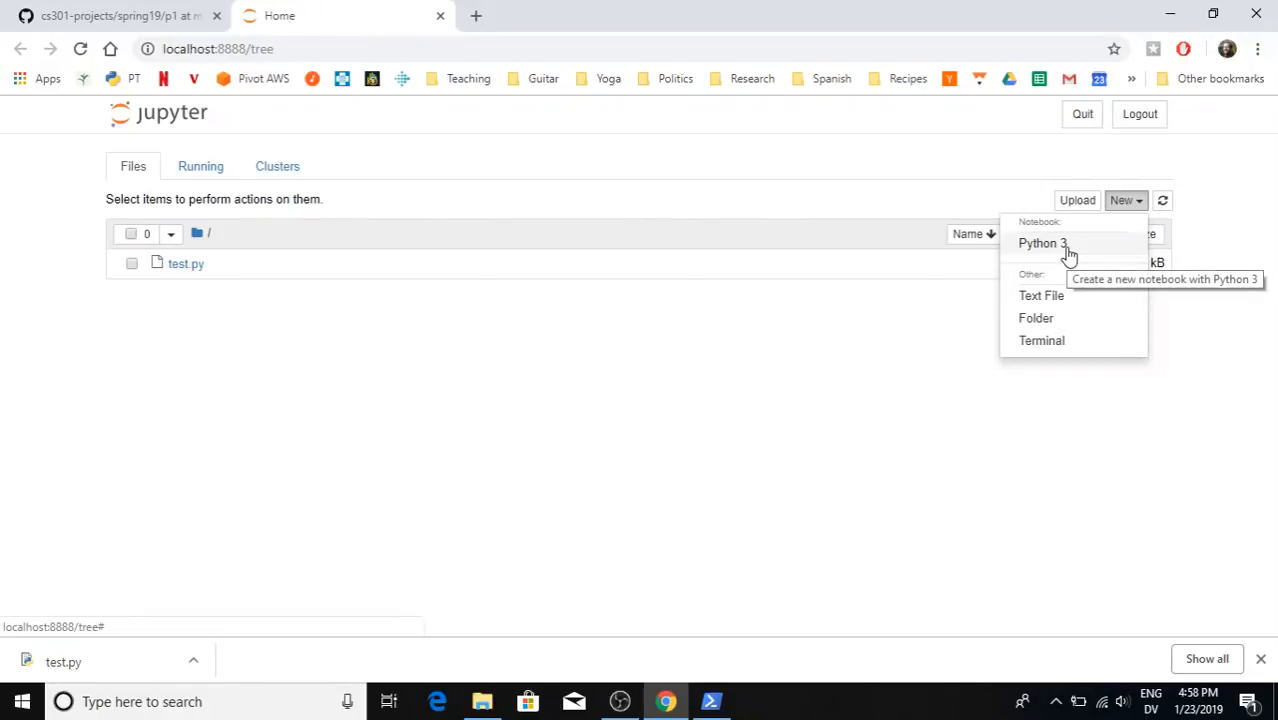
left_click(1043, 243)
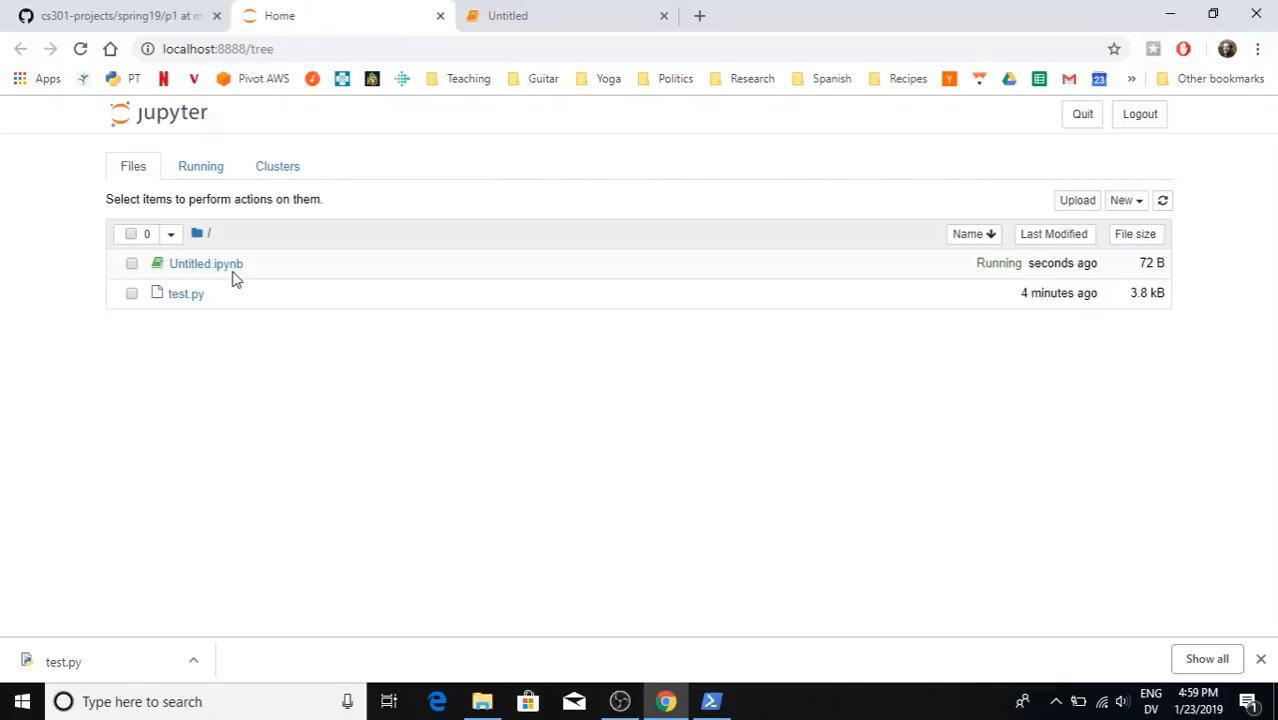
mouse_move(205, 270)
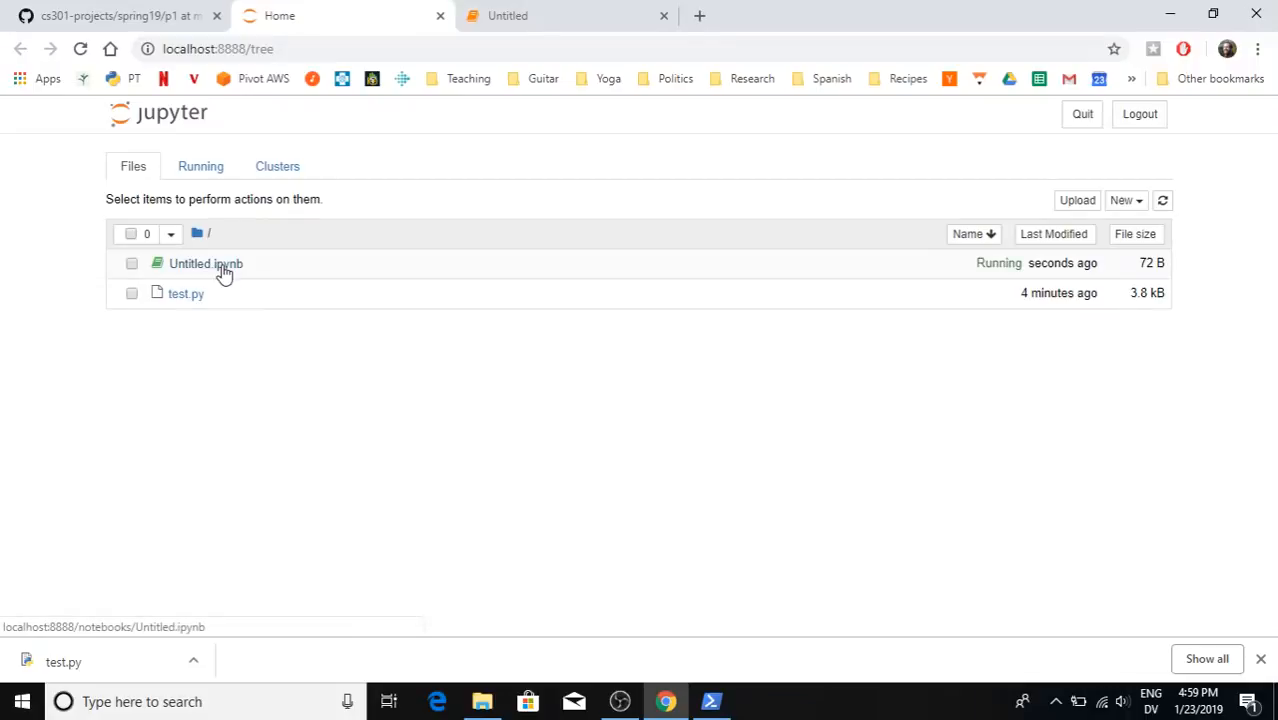
mouse_move(473, 440)
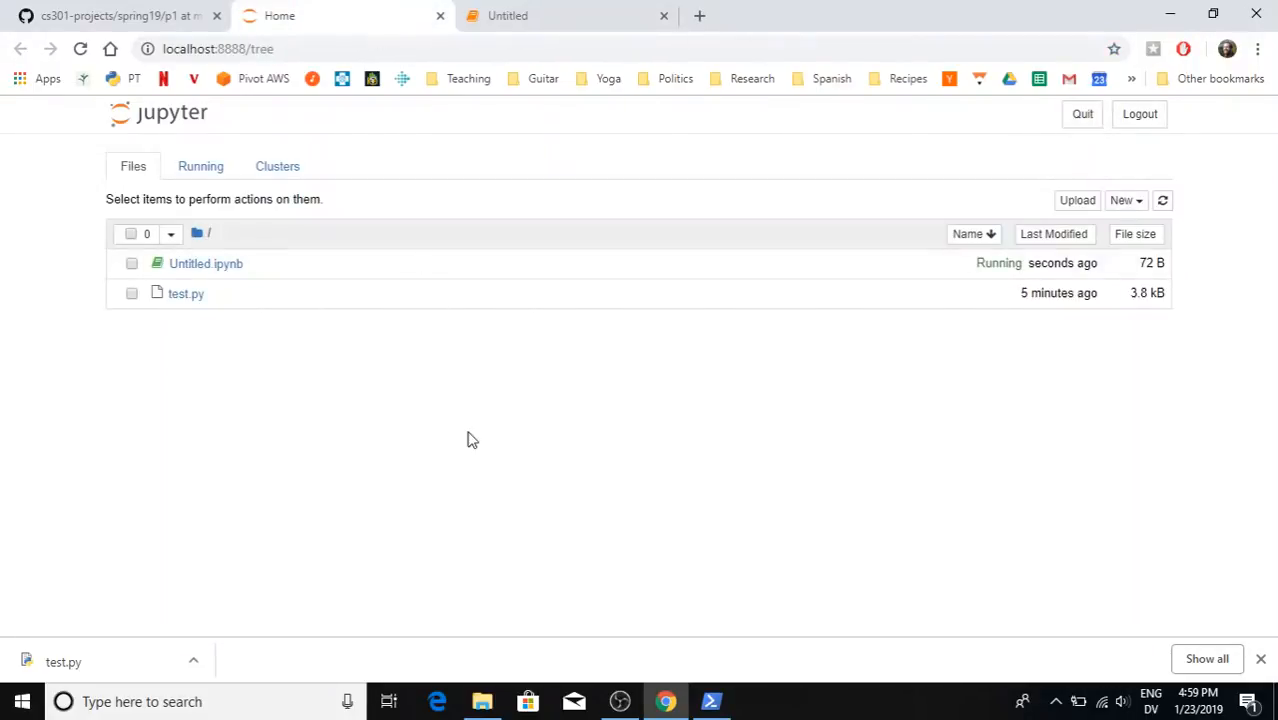
left_click(483, 701)
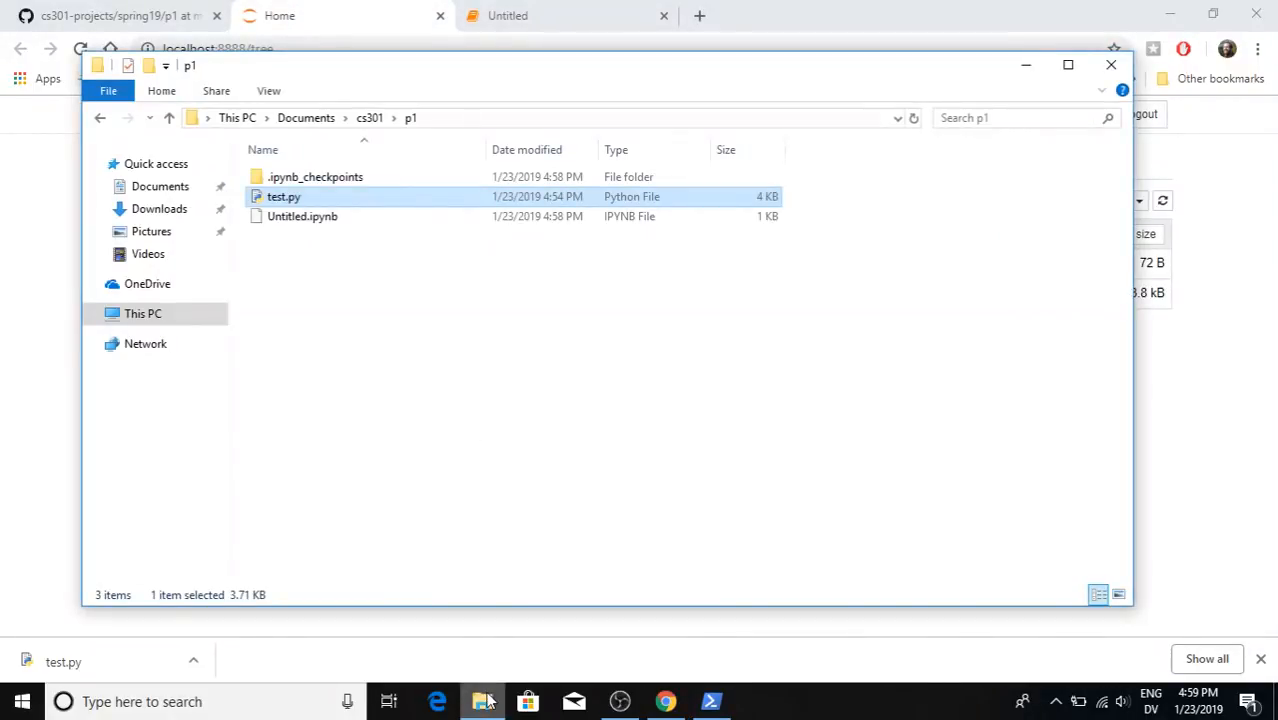
mouse_move(302, 216)
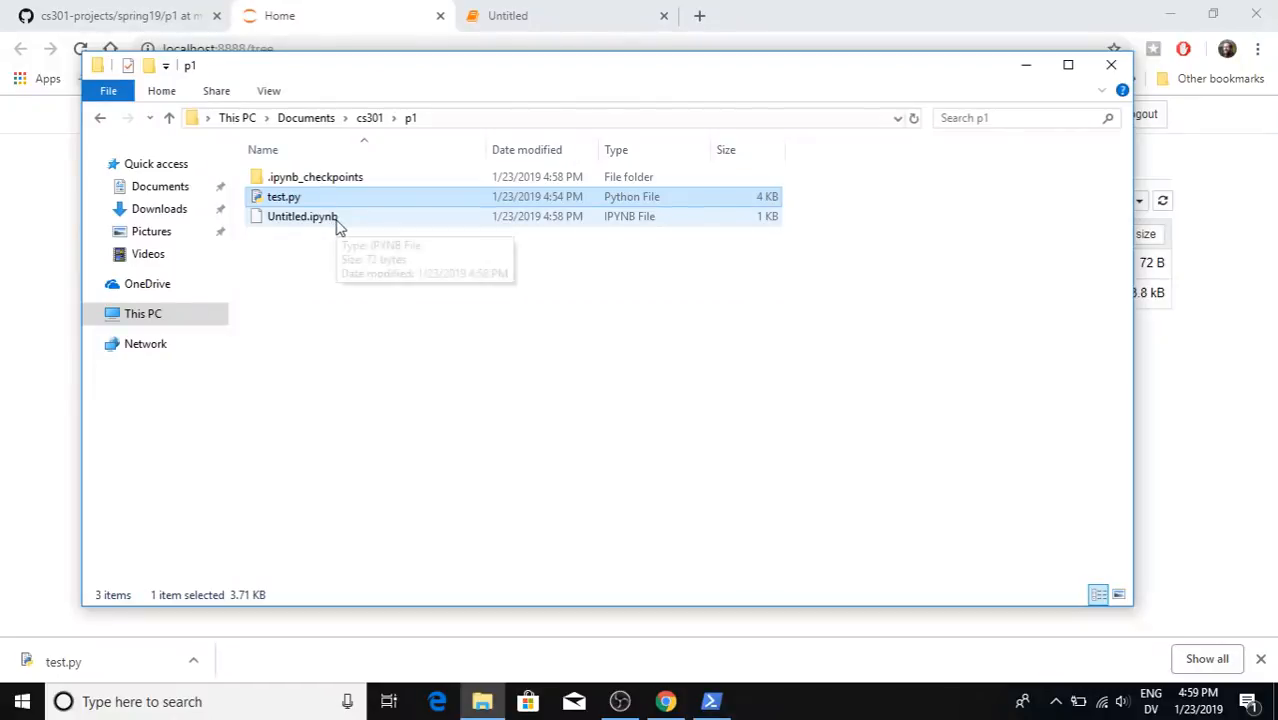
left_click(302, 216)
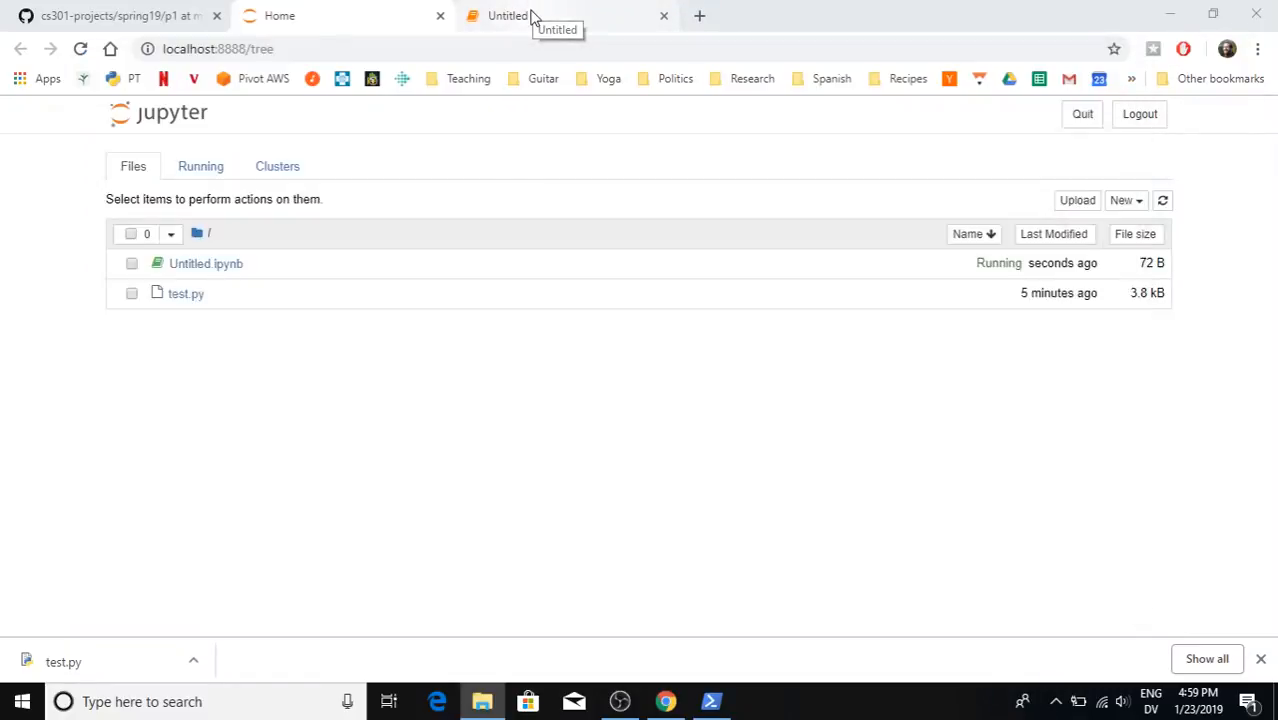
- Rename the Untitled notebook to 'main'
left_click(558, 15)
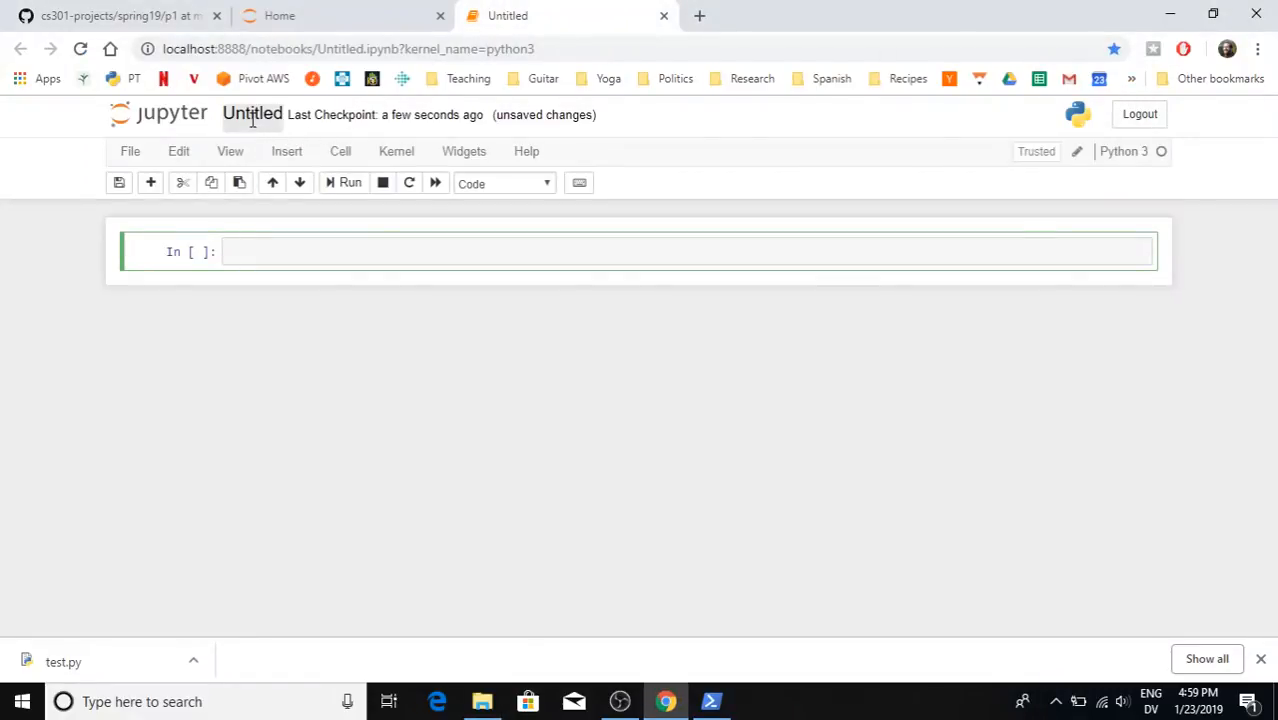
left_click(252, 114)
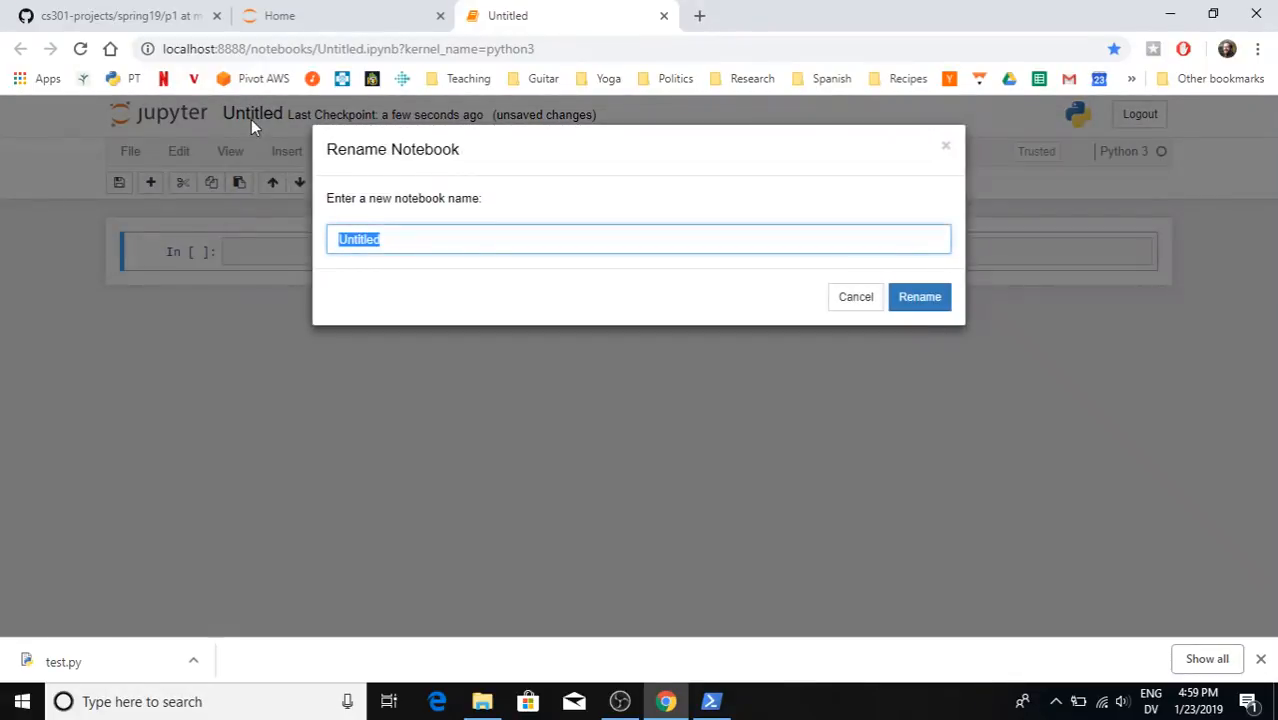
type("main")
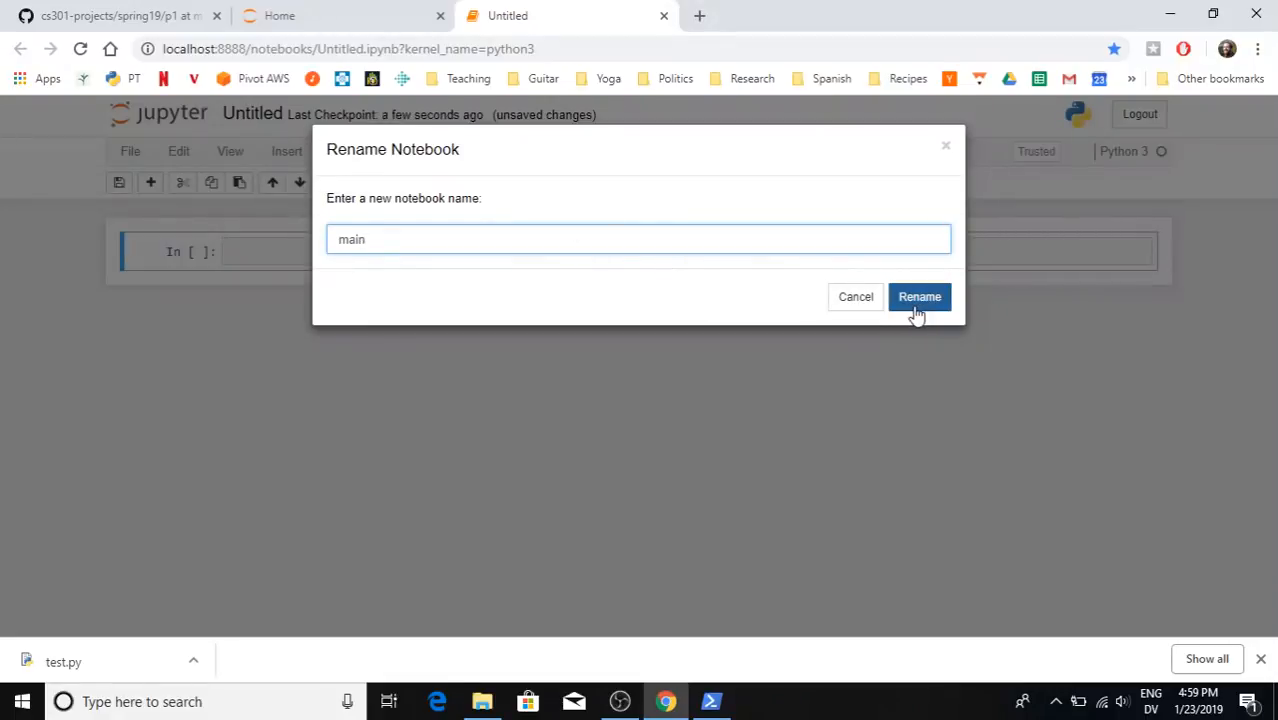
left_click(919, 296)
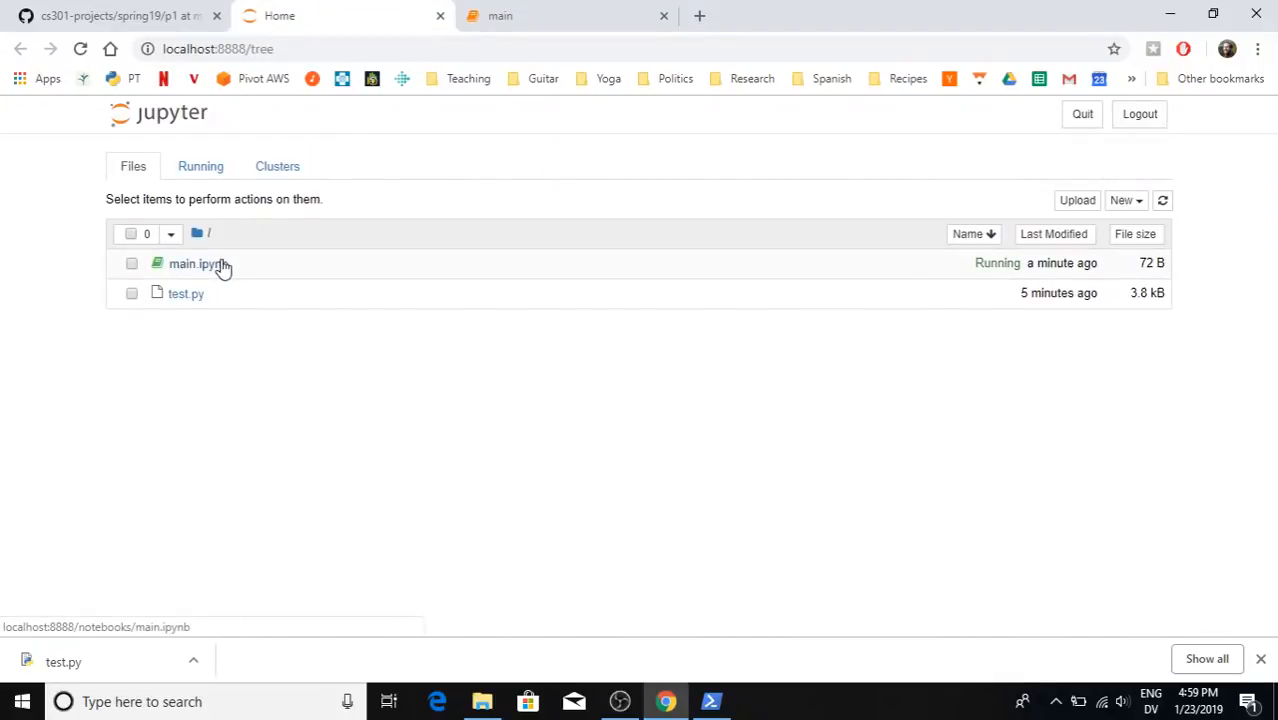
- Check main.ipynb beside test.py in the p1 folder, then return to the main notebook
left_click(483, 701)
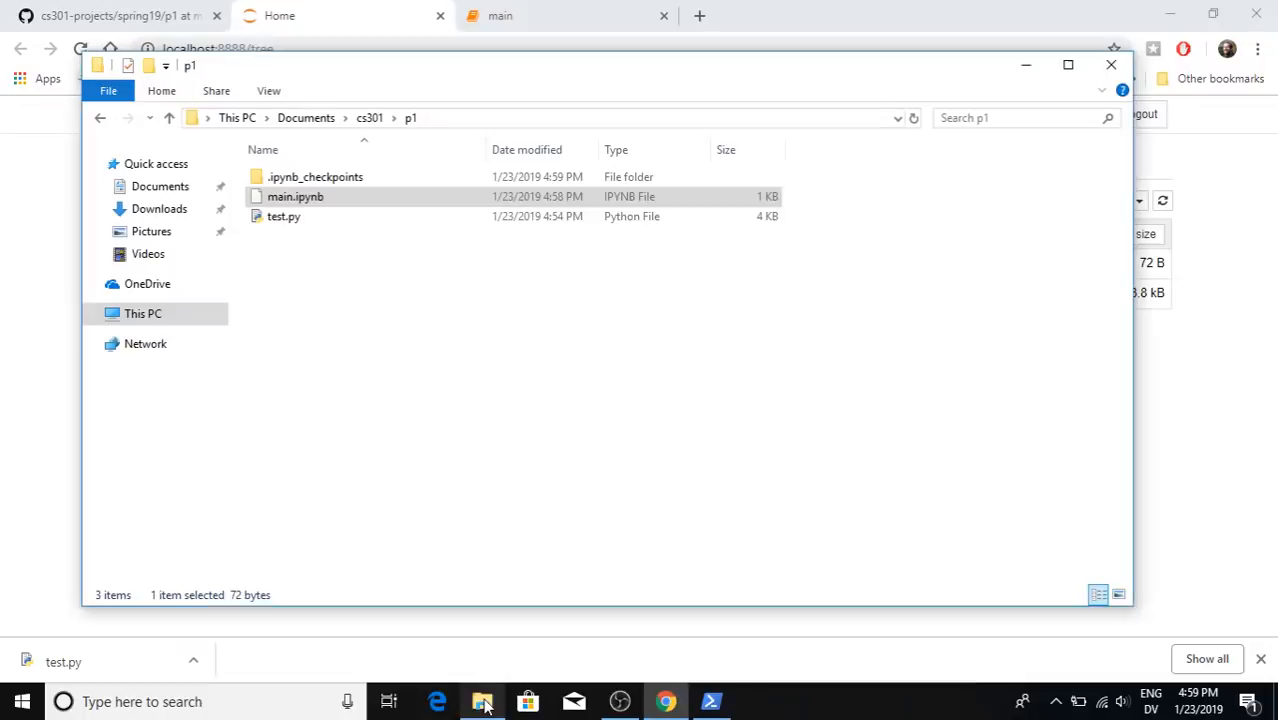
left_click(295, 196)
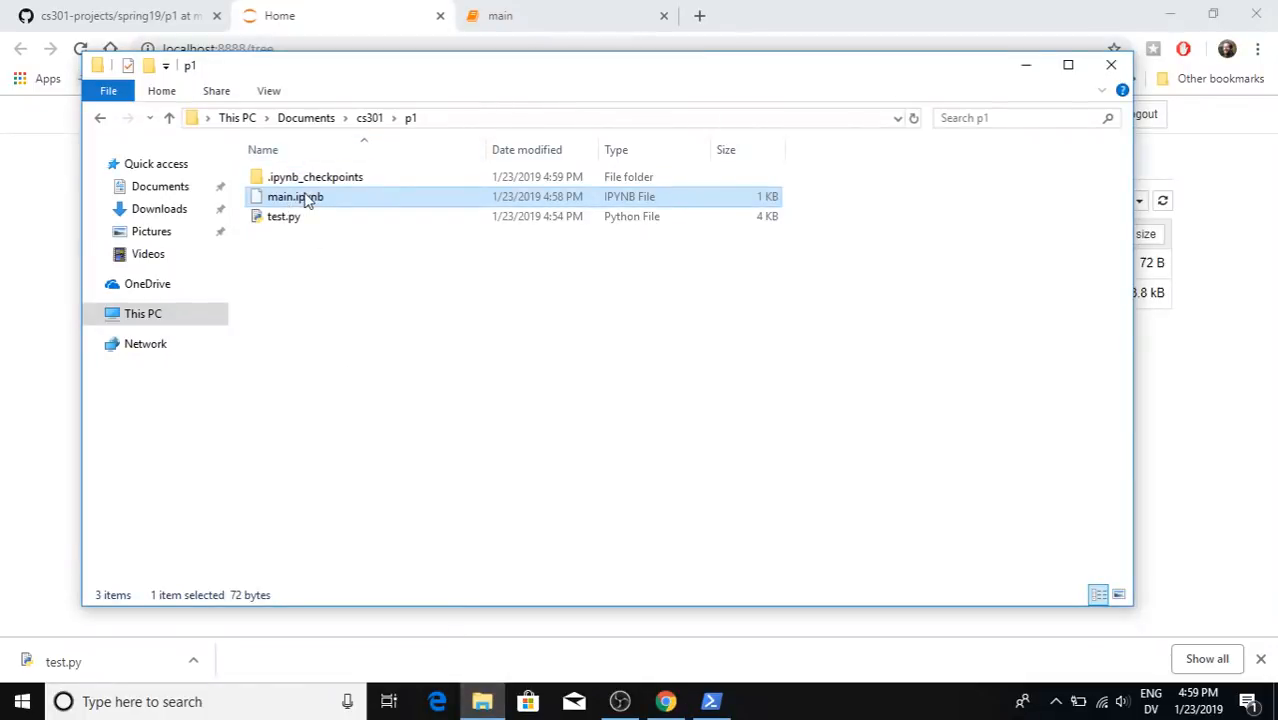
mouse_move(500, 15)
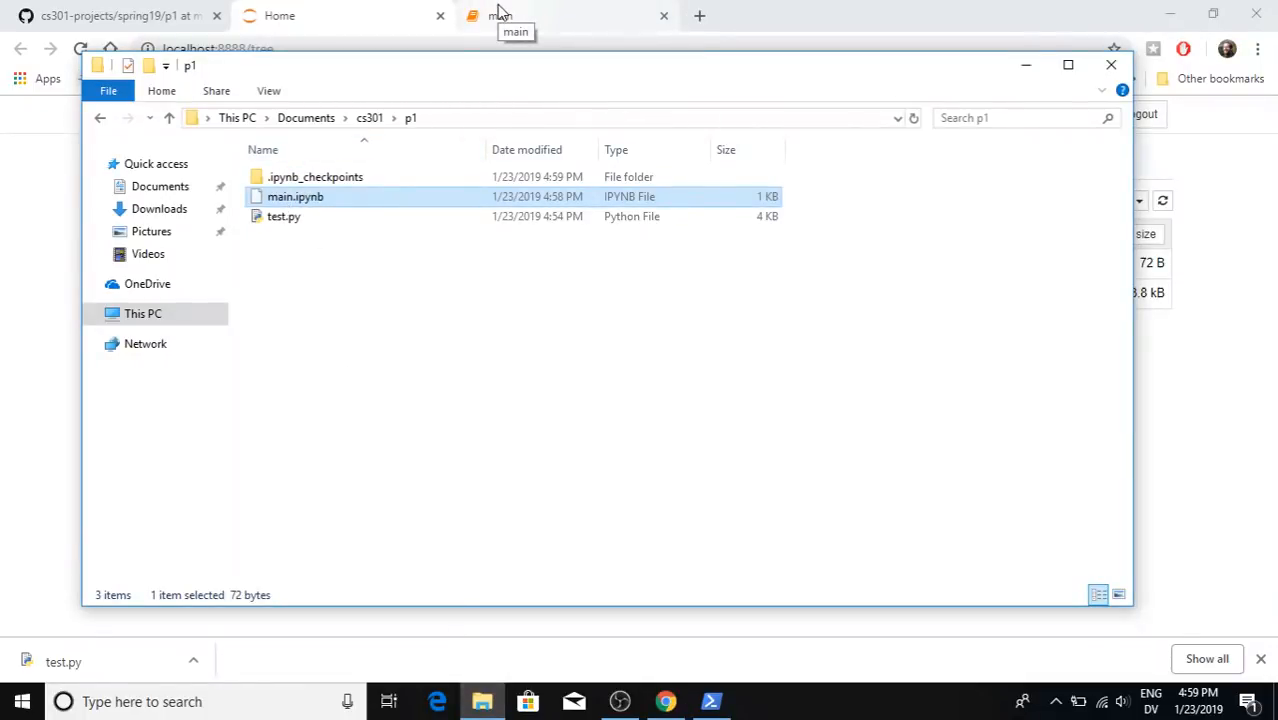
left_click(565, 15)
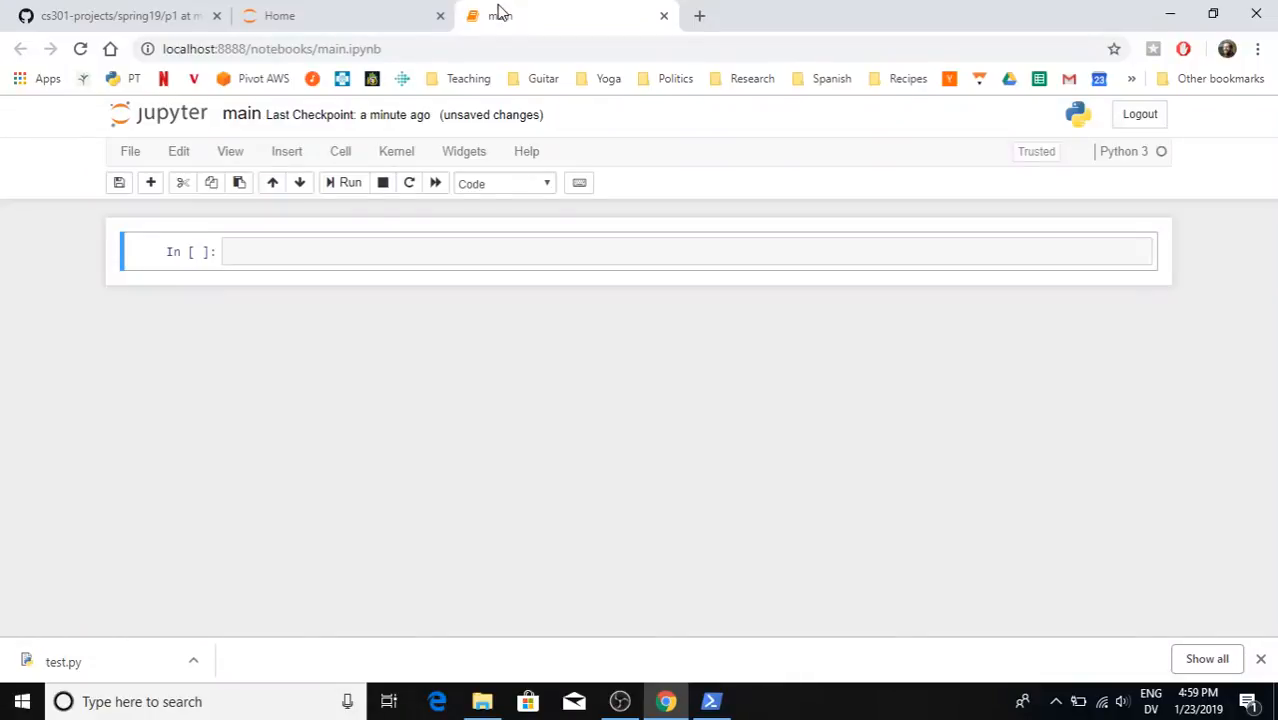
mouse_move(120, 15)
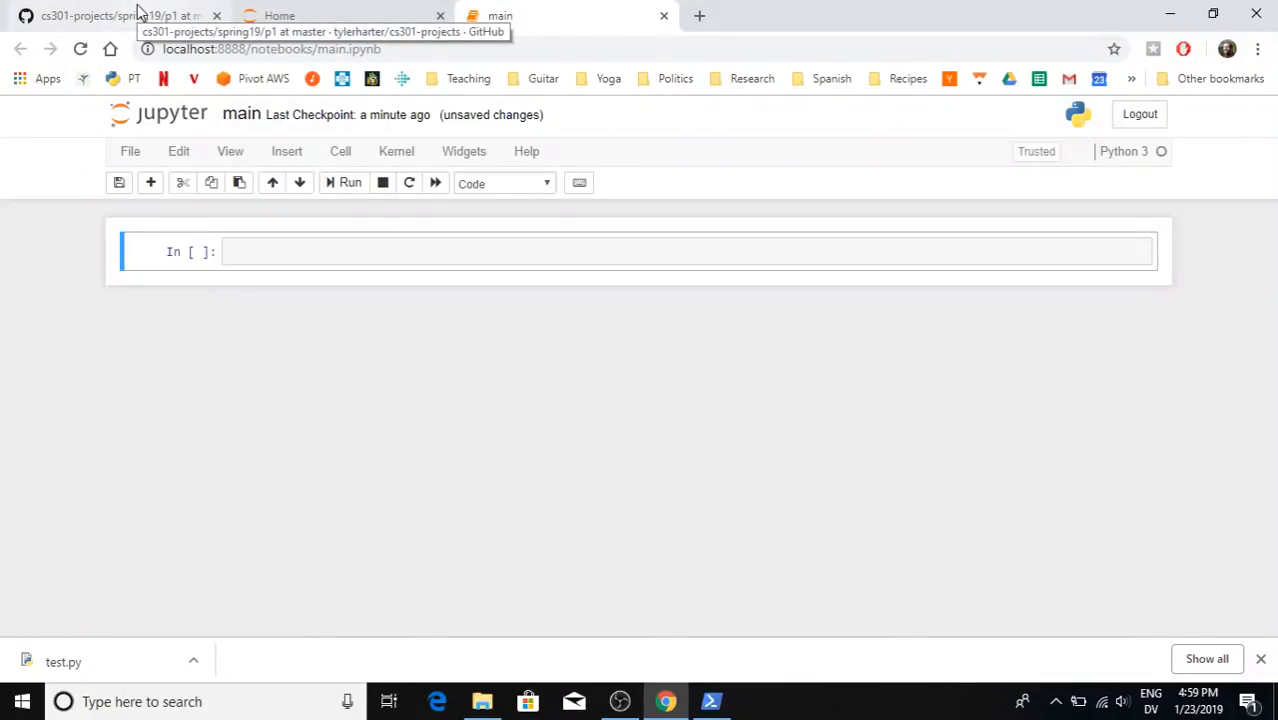
- Scroll the README to Step 3: Copy/Paste Code and highlight the #q1 Hello World snippet
left_click(120, 15)
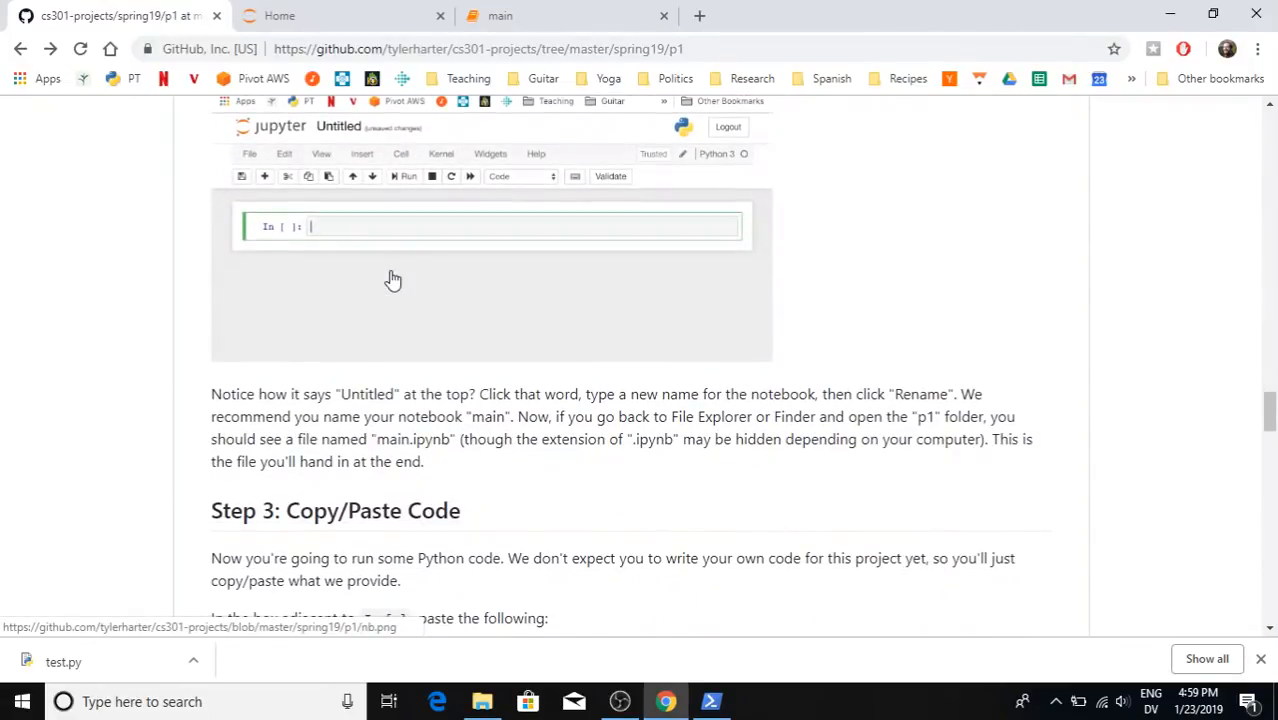
scroll("down", 3)
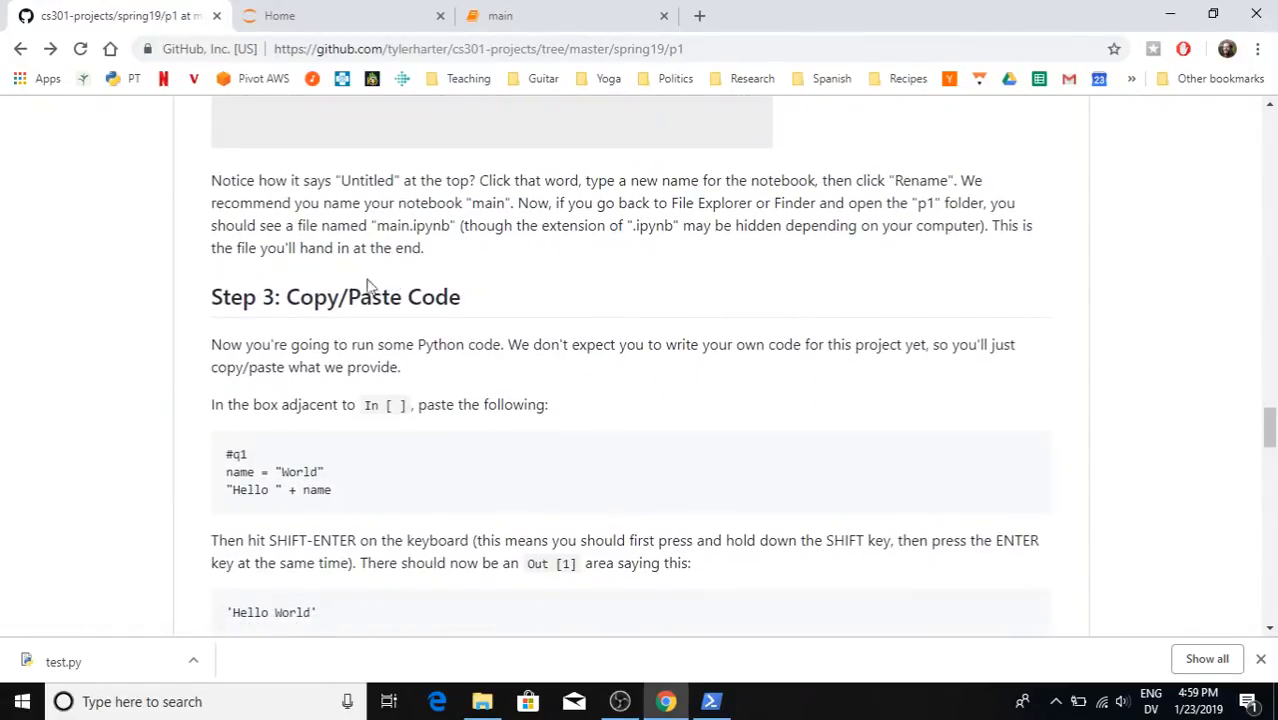
double_click(372, 296)
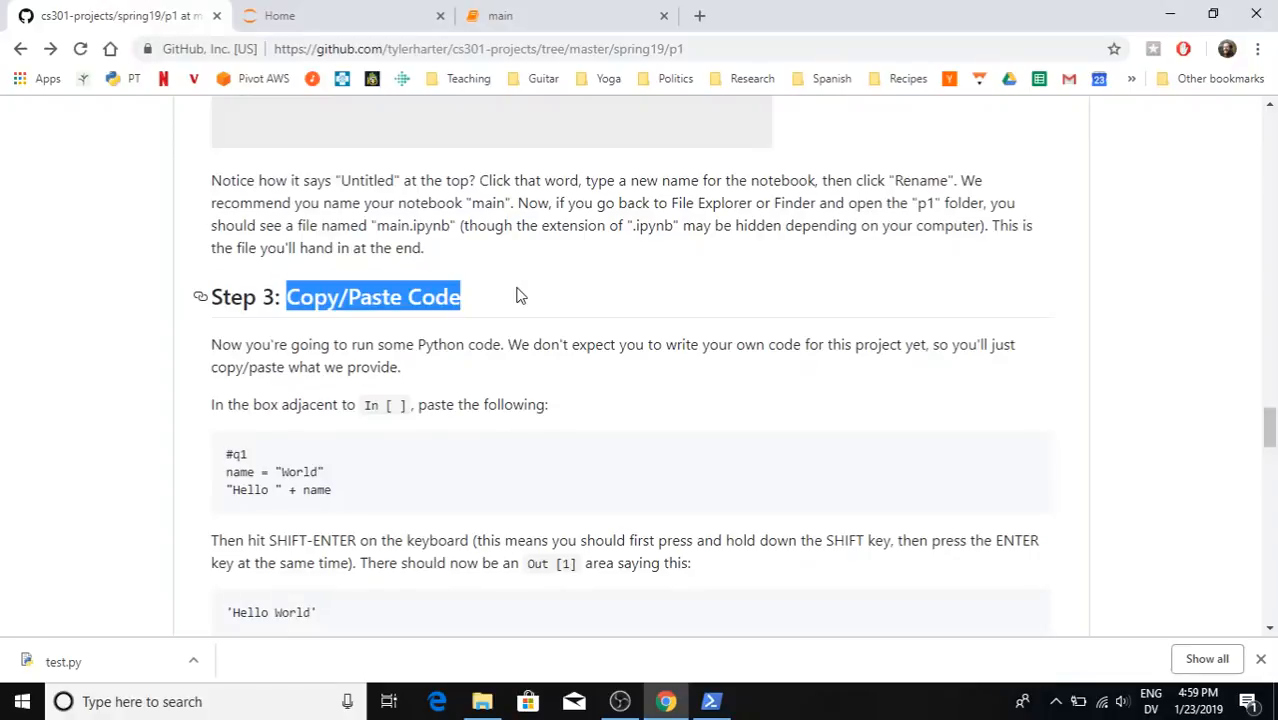
scroll("down", 3)
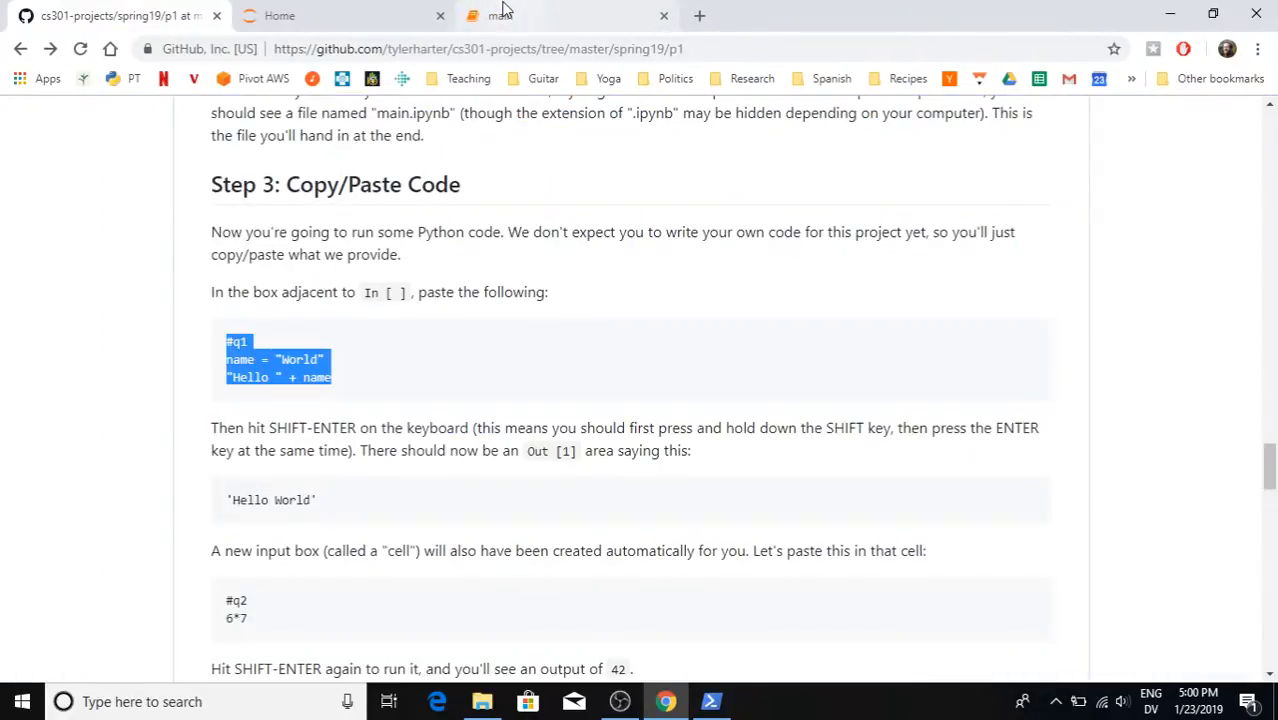
- Paste the #q1 code into the main notebook and run it, giving 'Hello World'
left_click(565, 15)
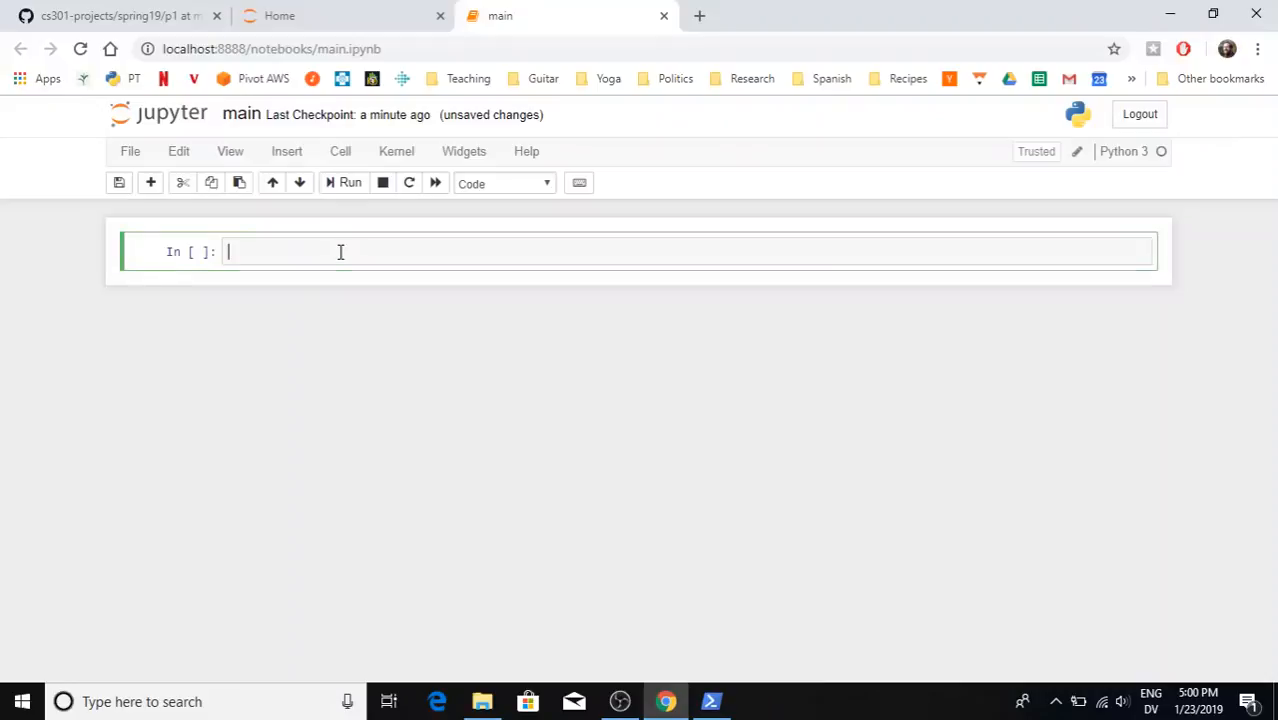
type("#q1")
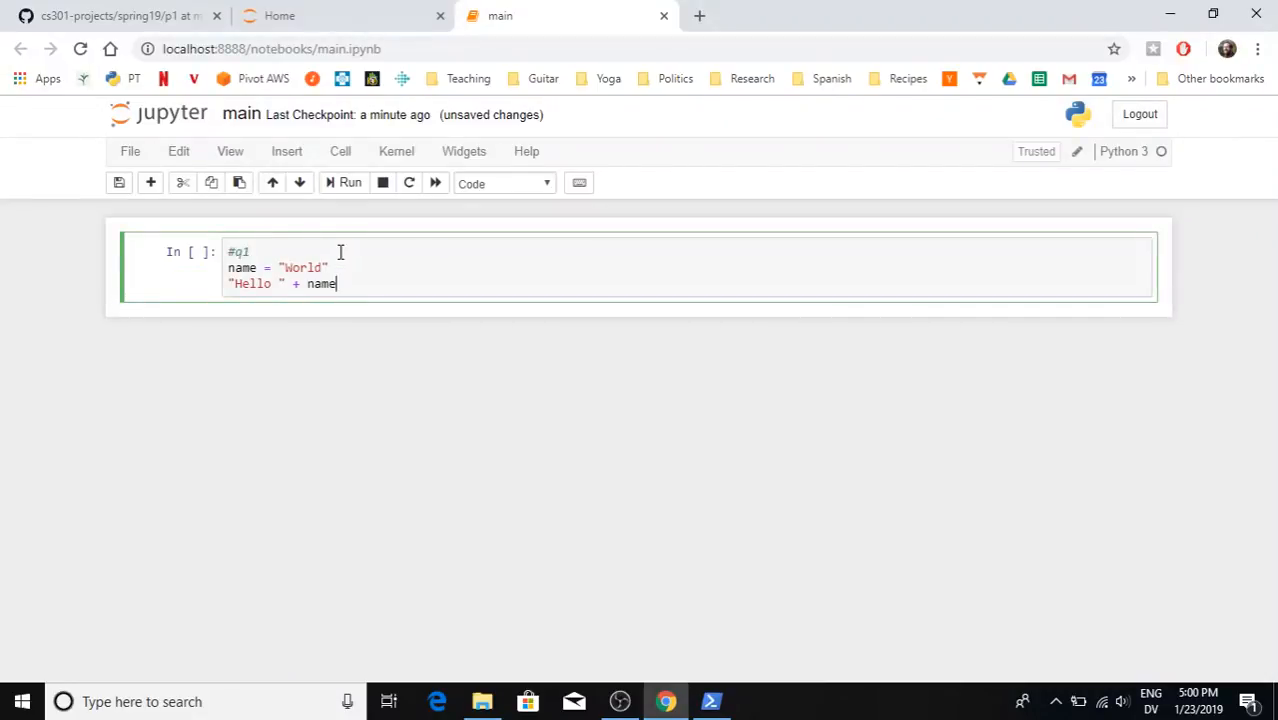
mouse_move(350, 182)
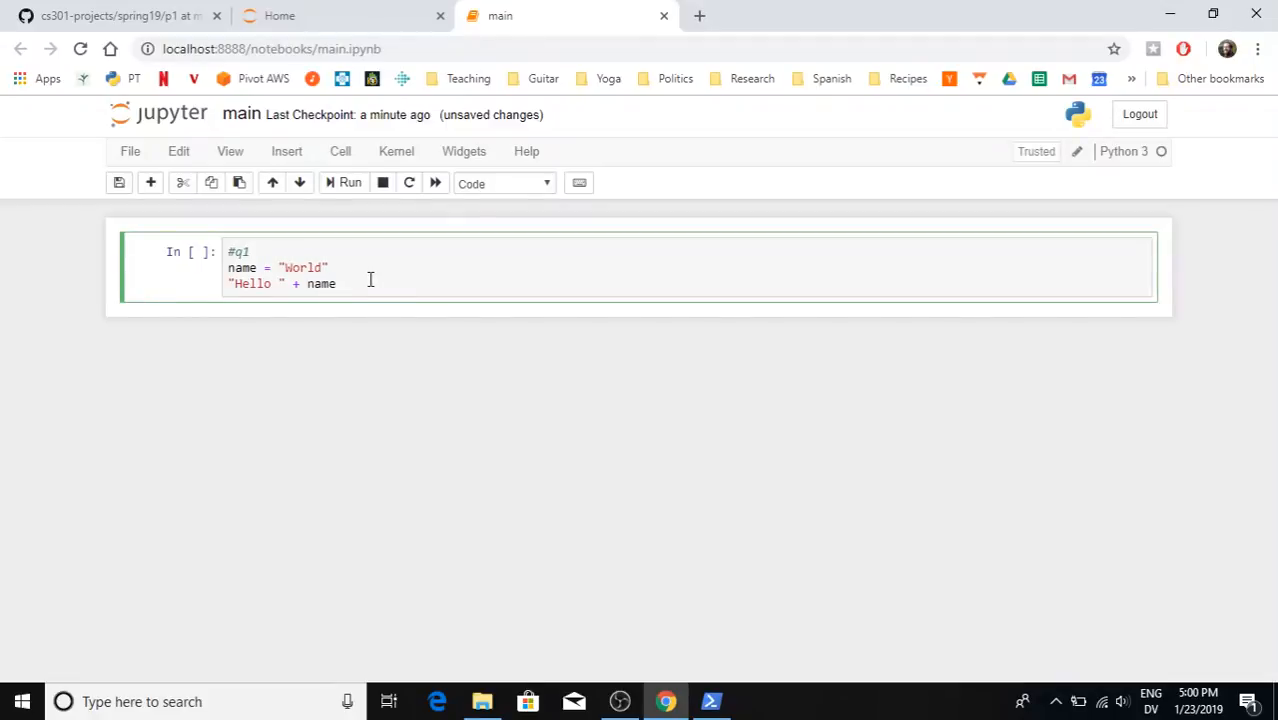
left_click(344, 182)
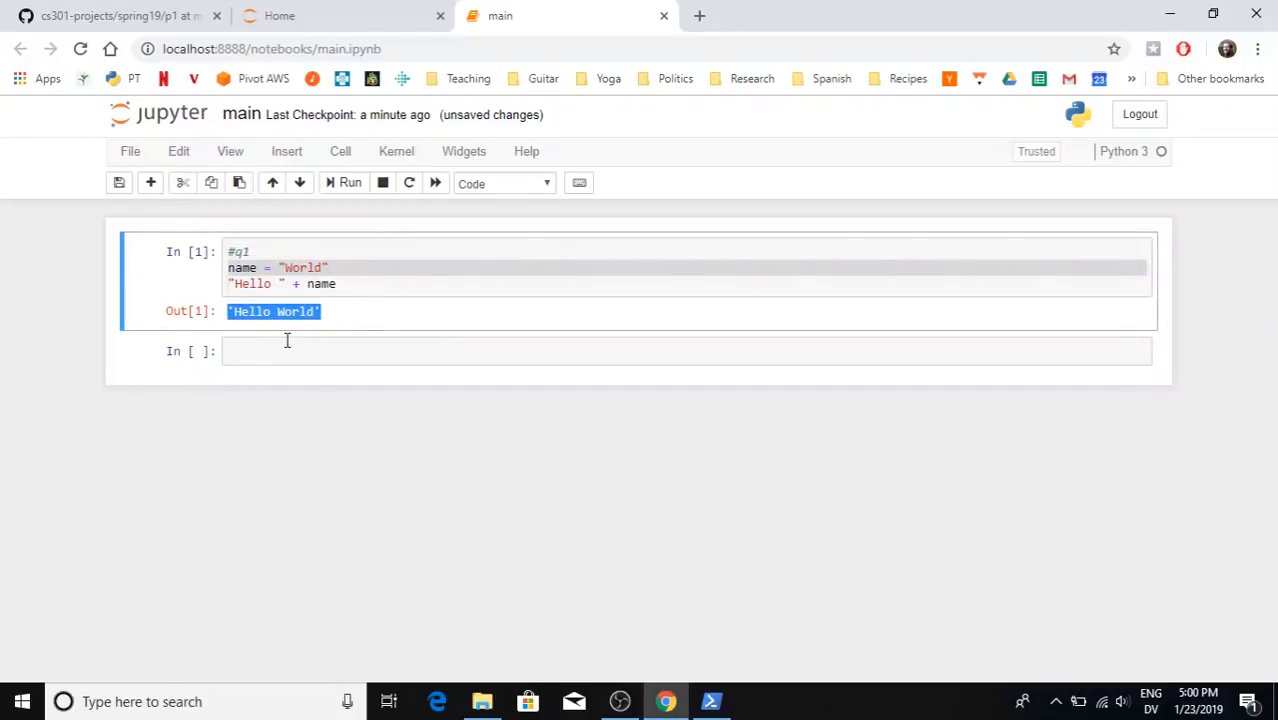
- Add and run the #q2 snippet to get 42, then type 'oops' in a third cell
left_click(340, 15)
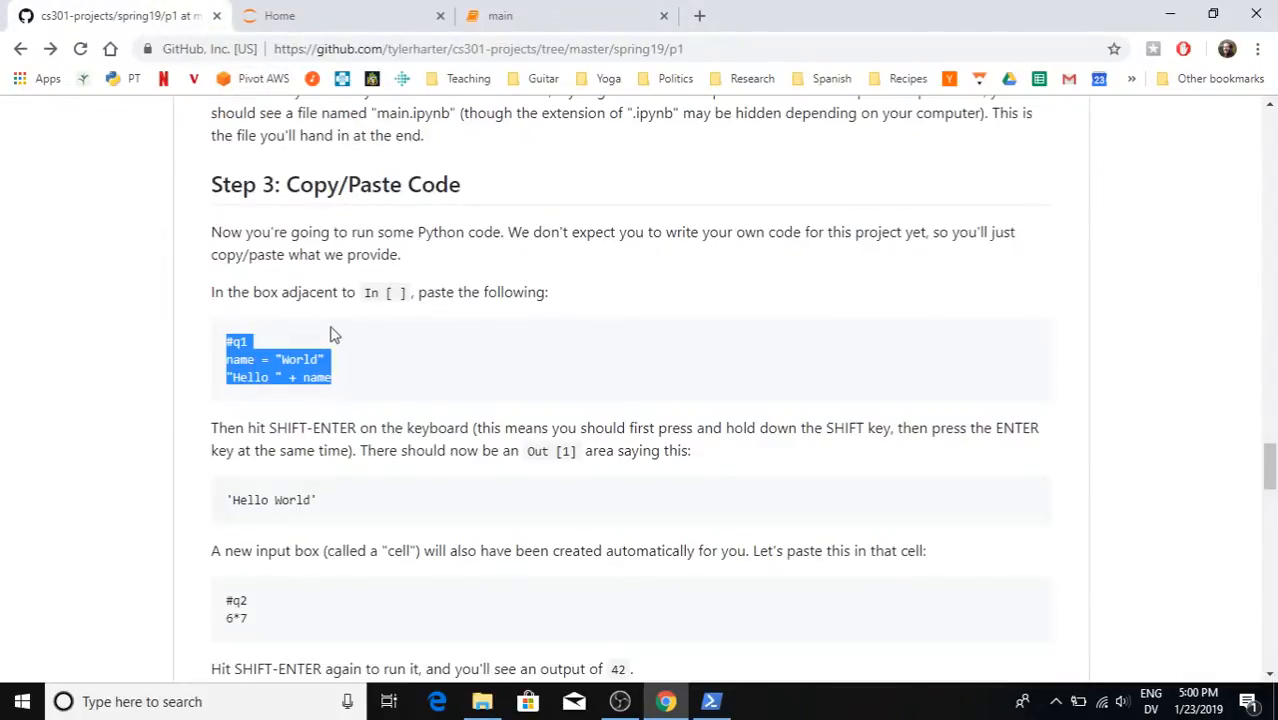
scroll("down", 3)
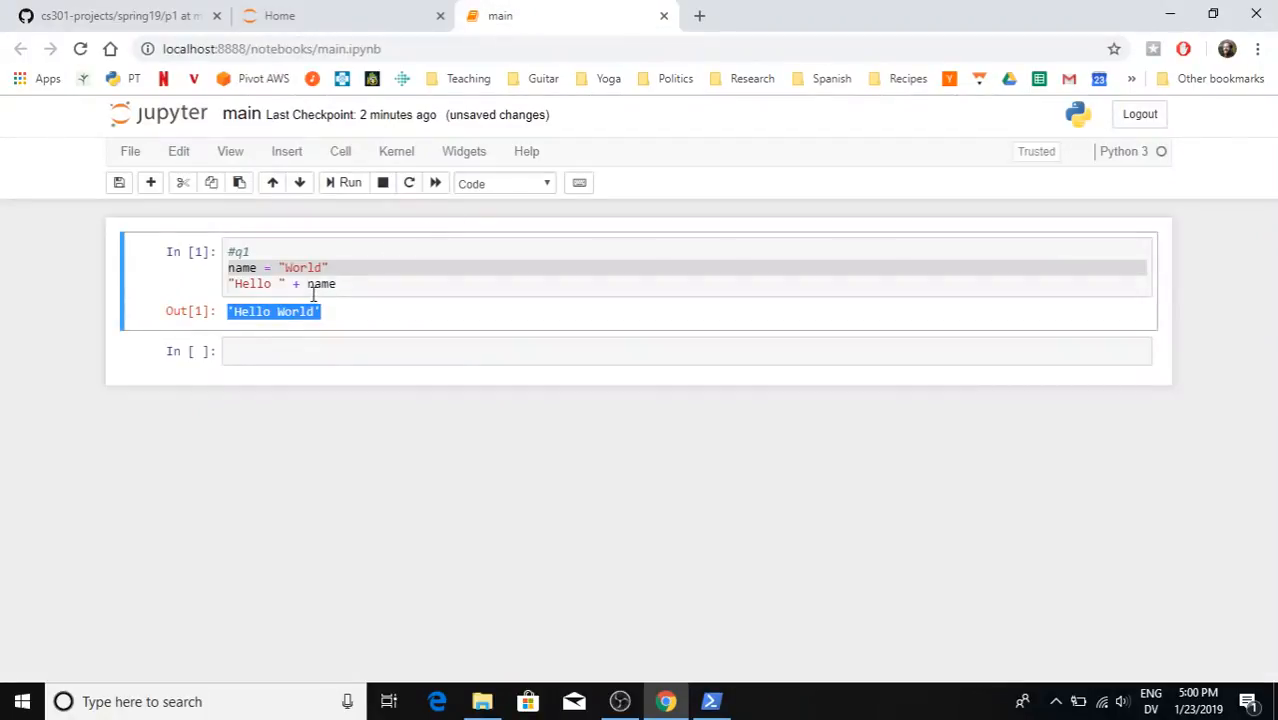
type("#q2")
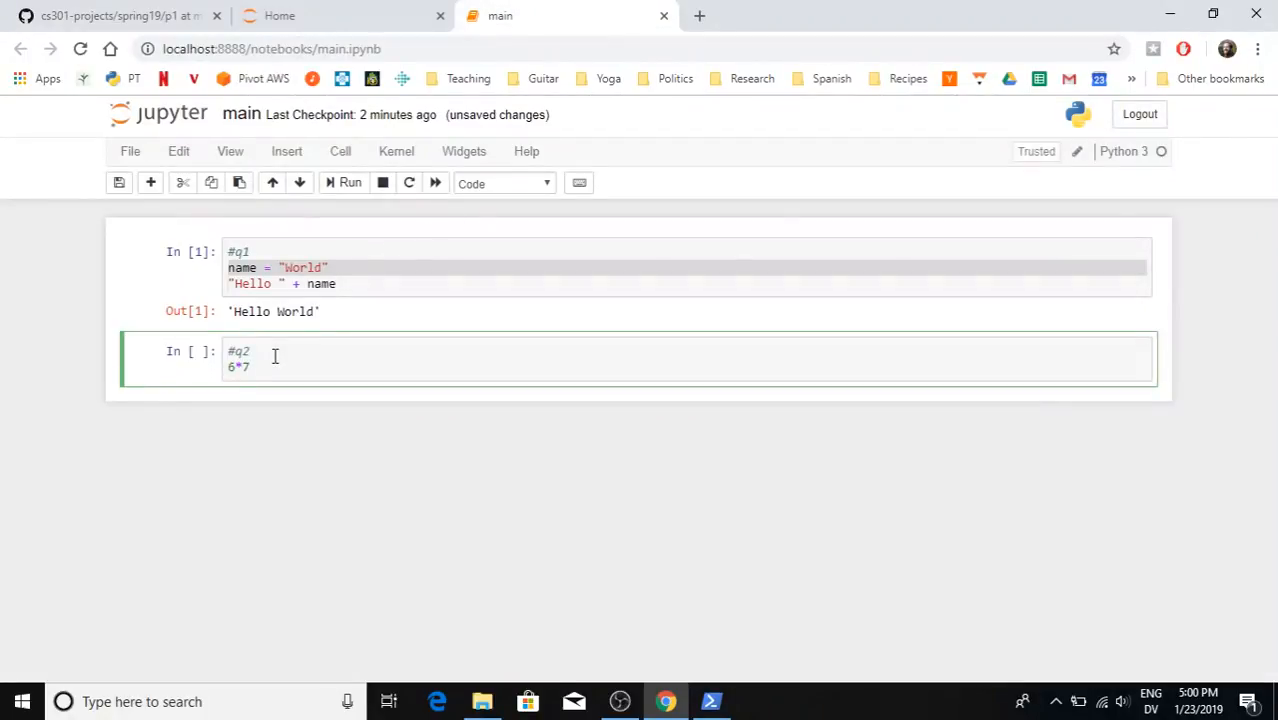
left_click(344, 182)
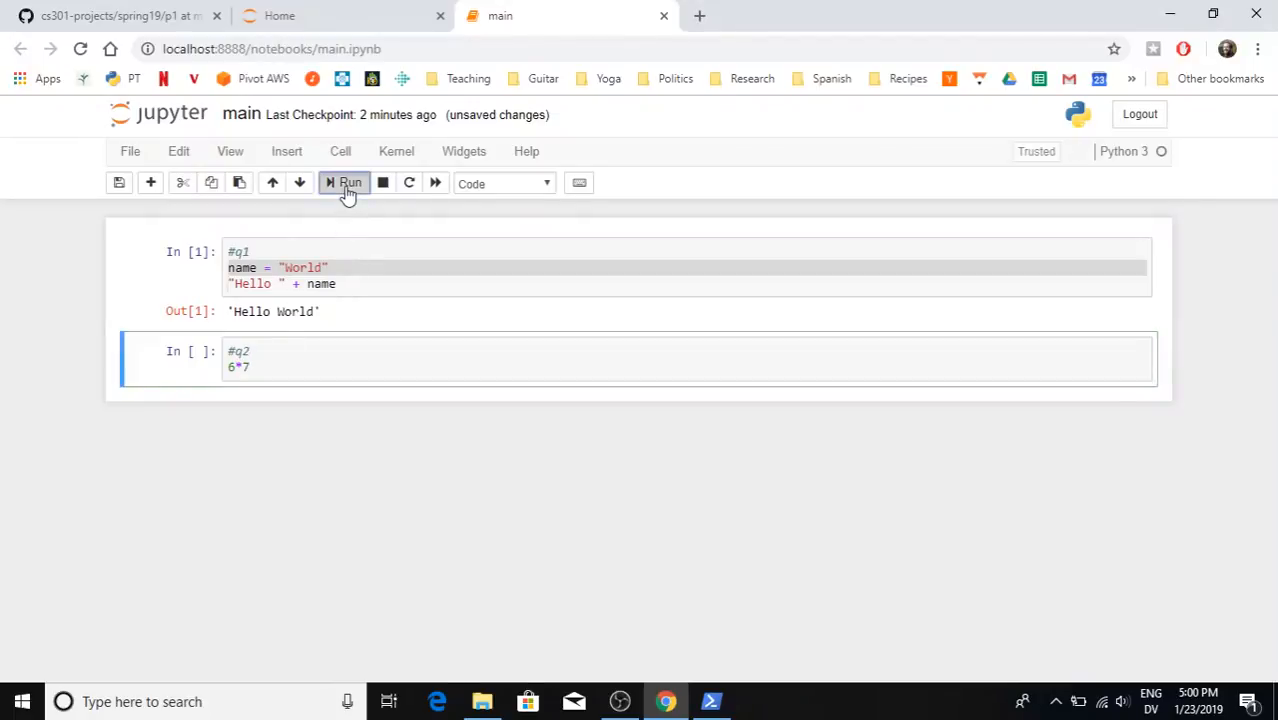
left_click(344, 183)
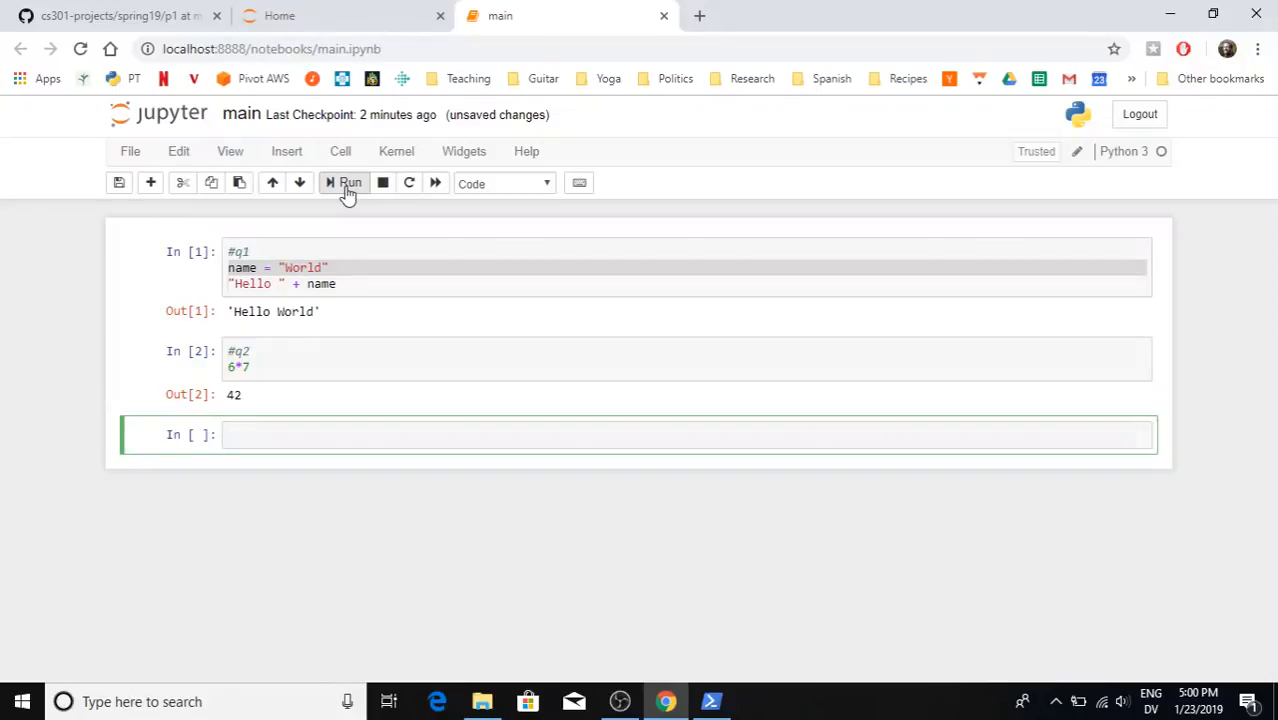
type("\"oo\"")
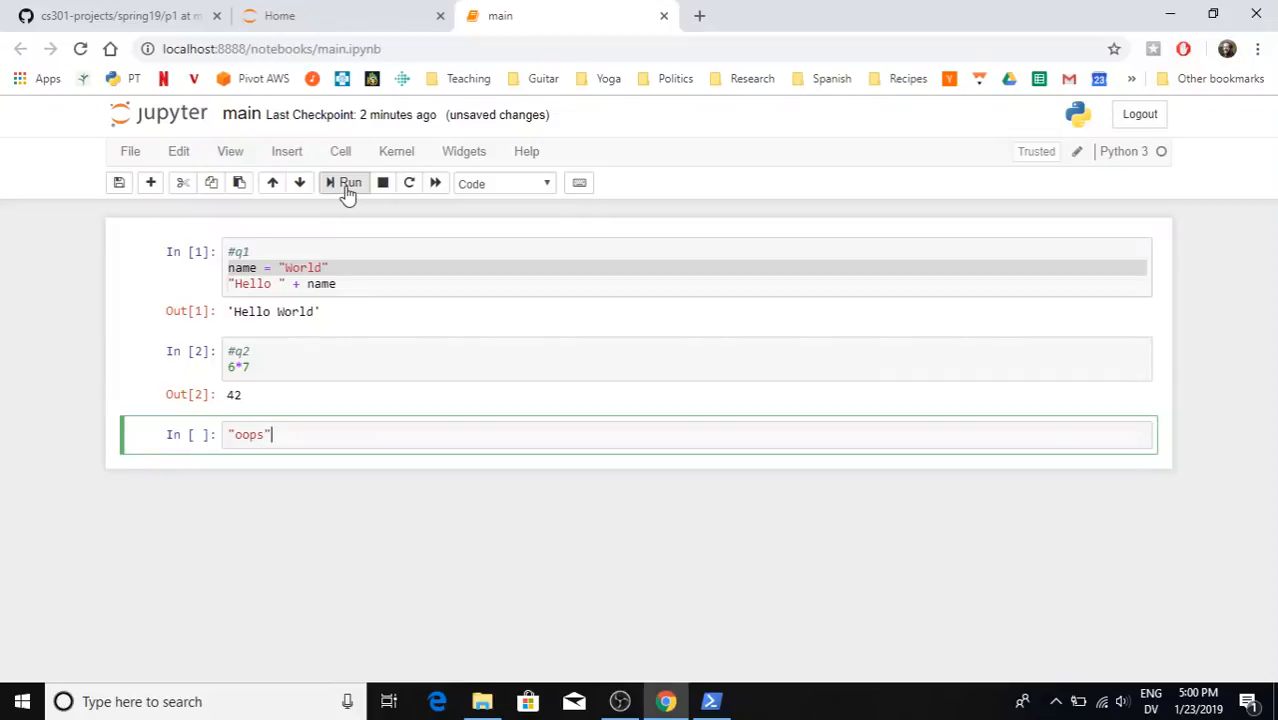
- Run the 'oops' test cell, then delete the stray 'dd' letters typed into it
left_click(344, 183)
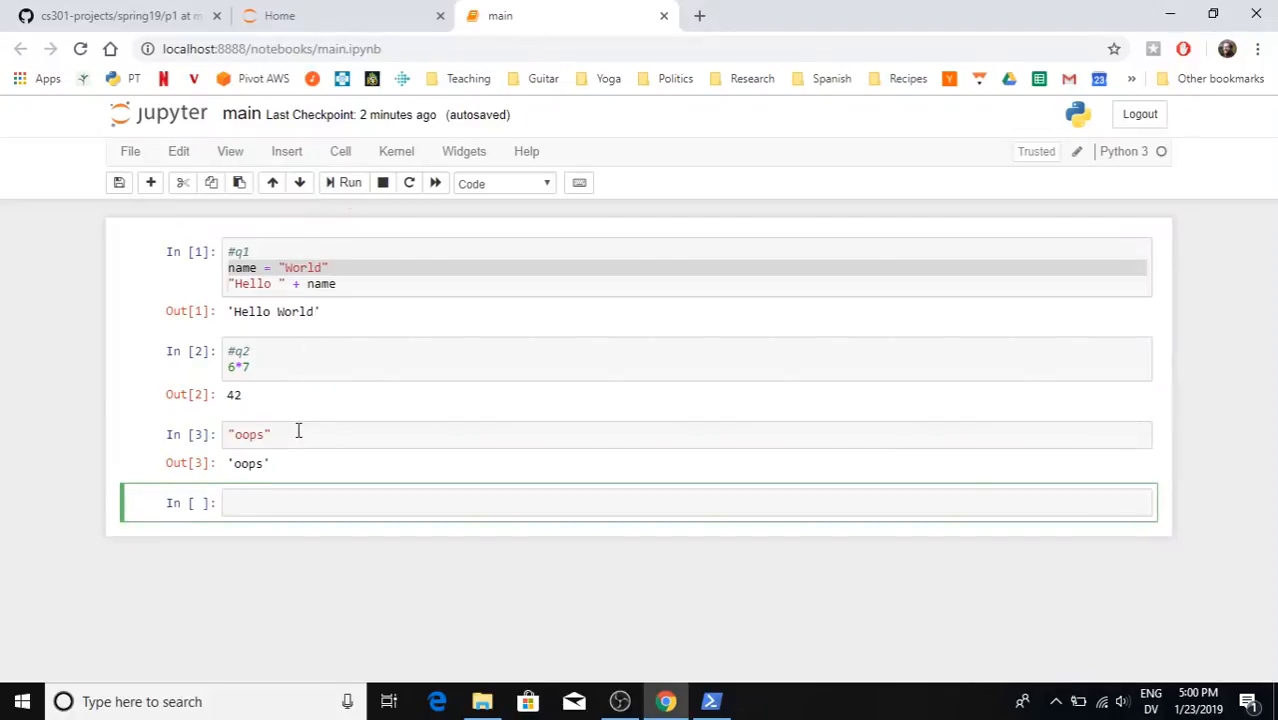
left_click(298, 433)
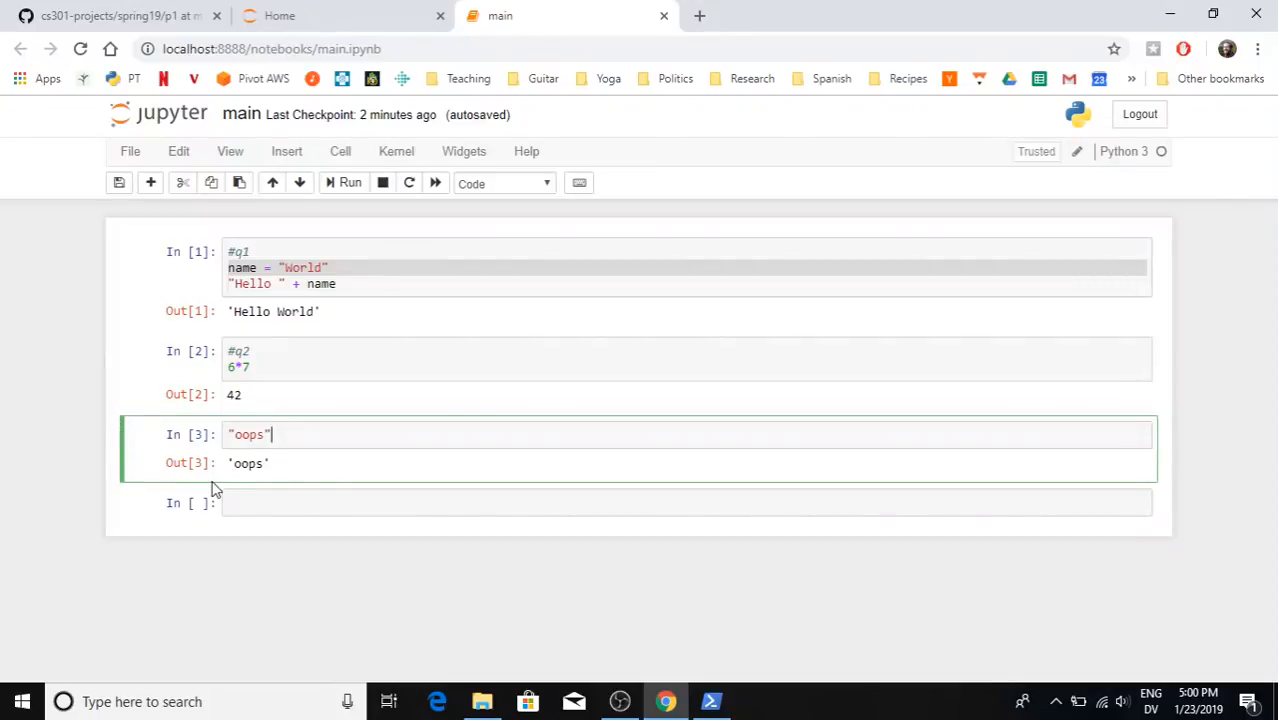
type("dd")
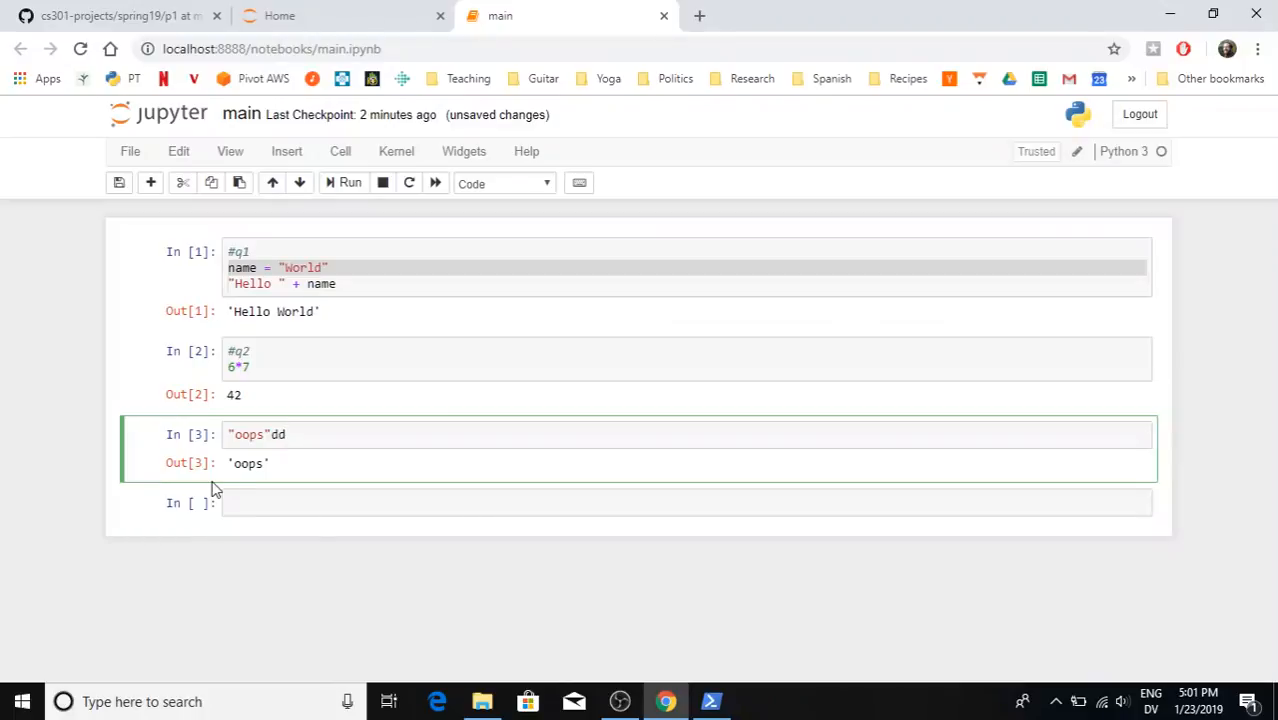
key("Backspace")
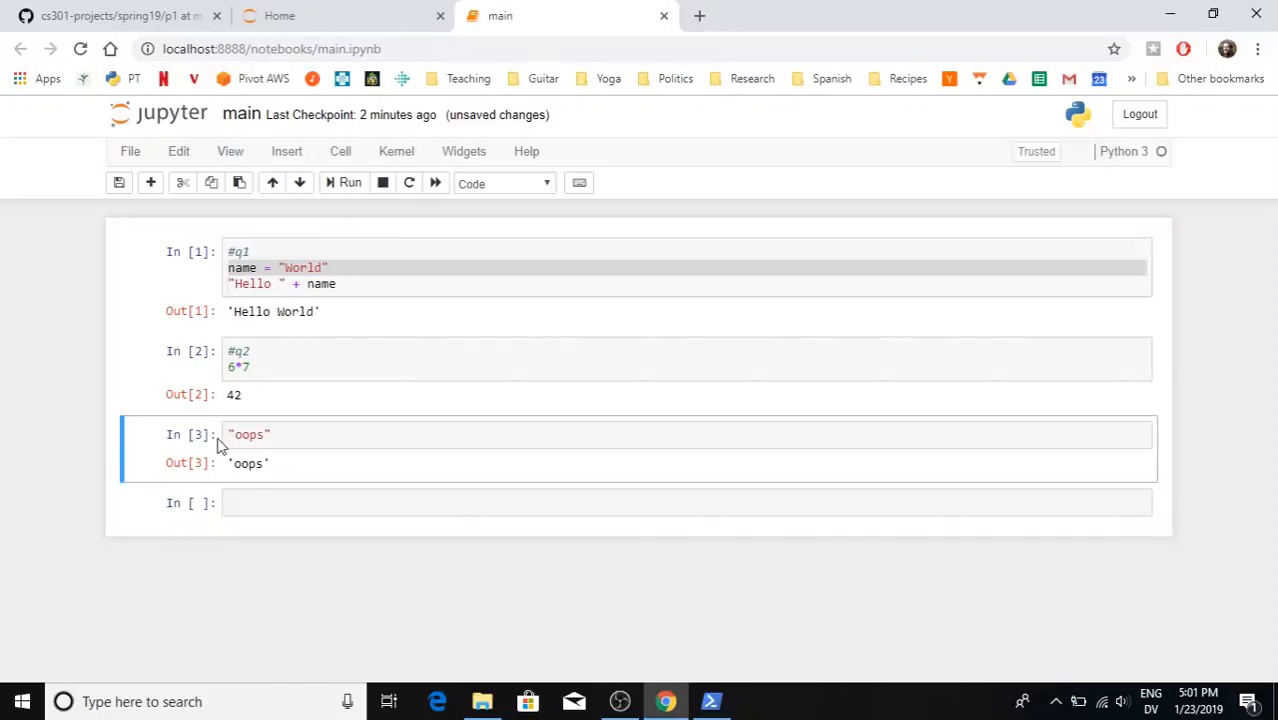
mouse_move(338, 458)
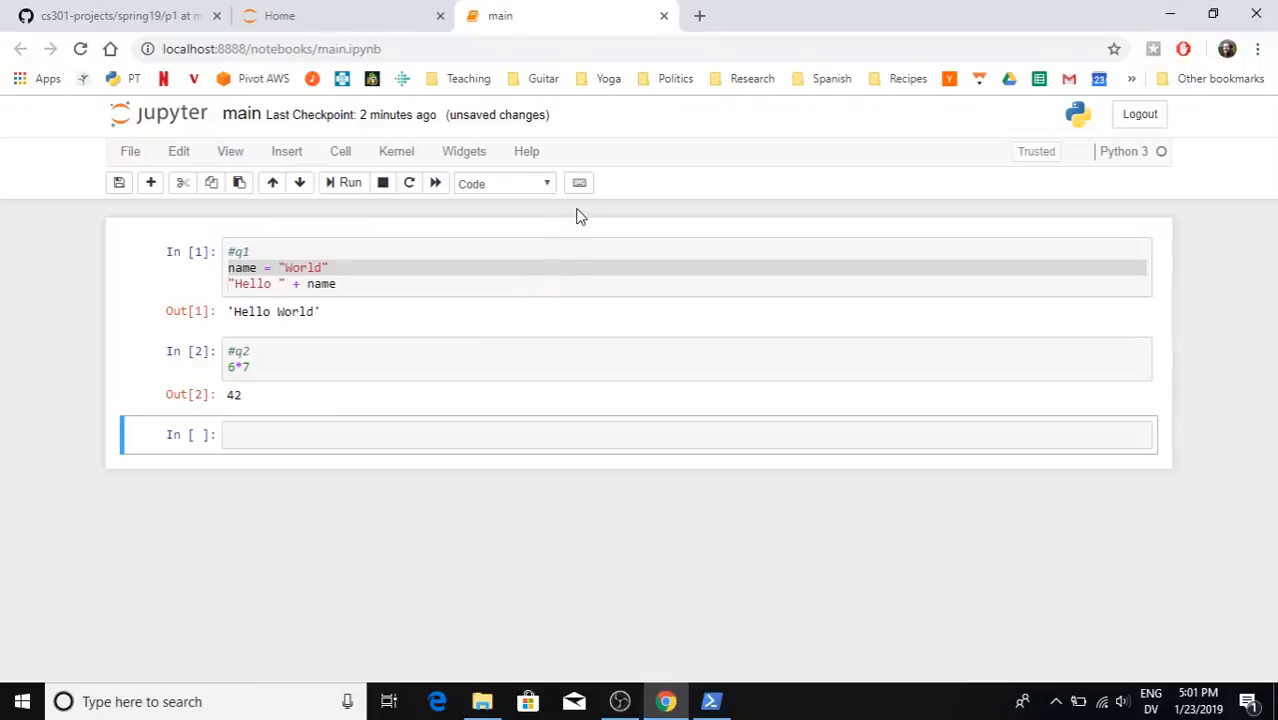
left_click(578, 183)
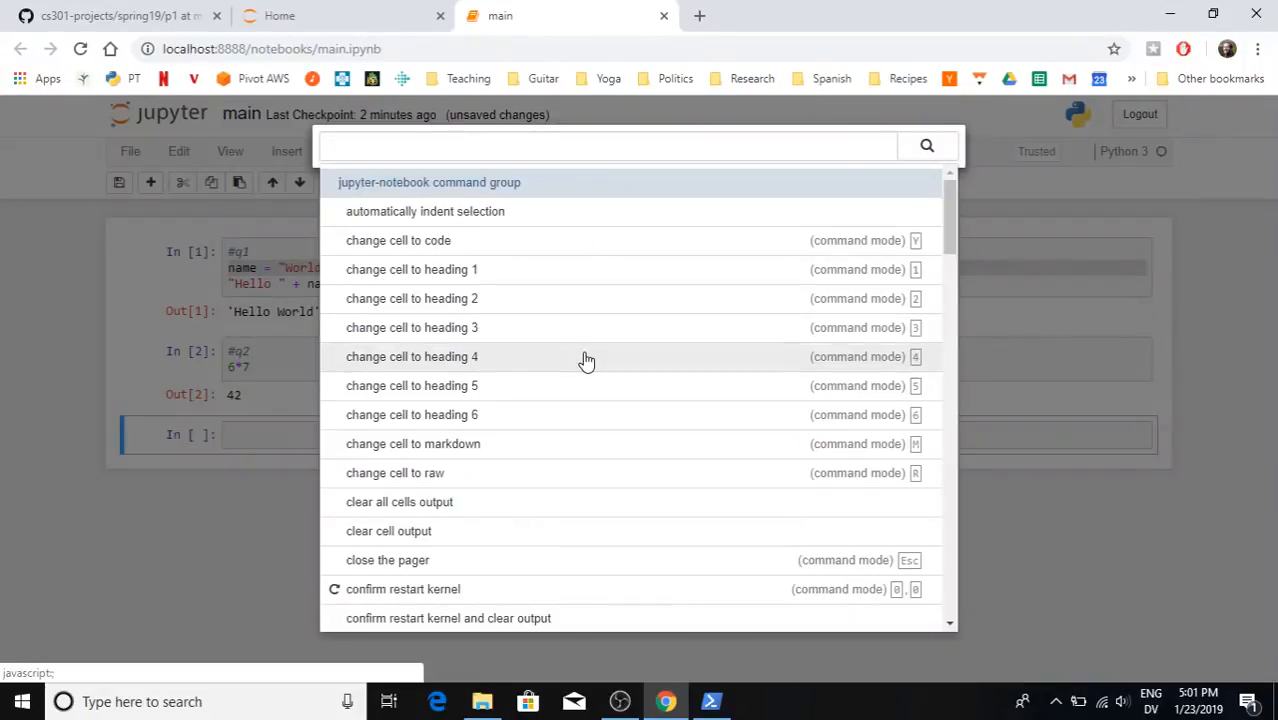
scroll("down", 3)
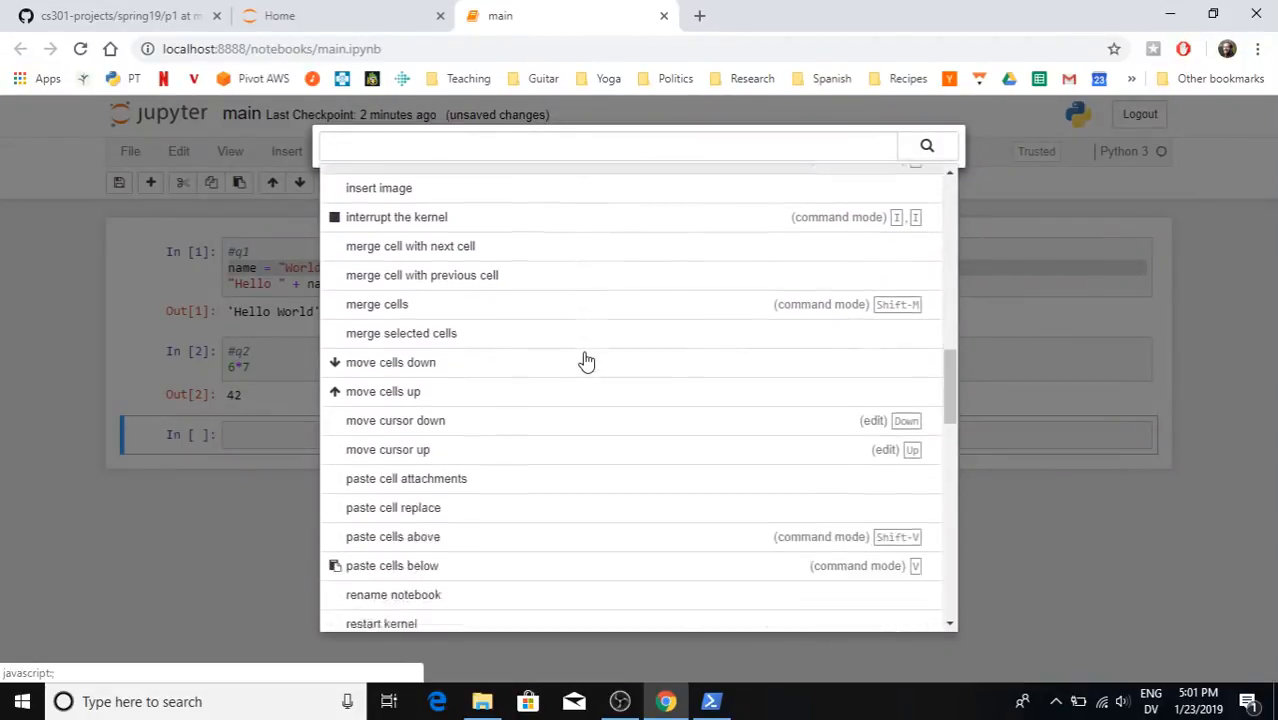
key("escape")
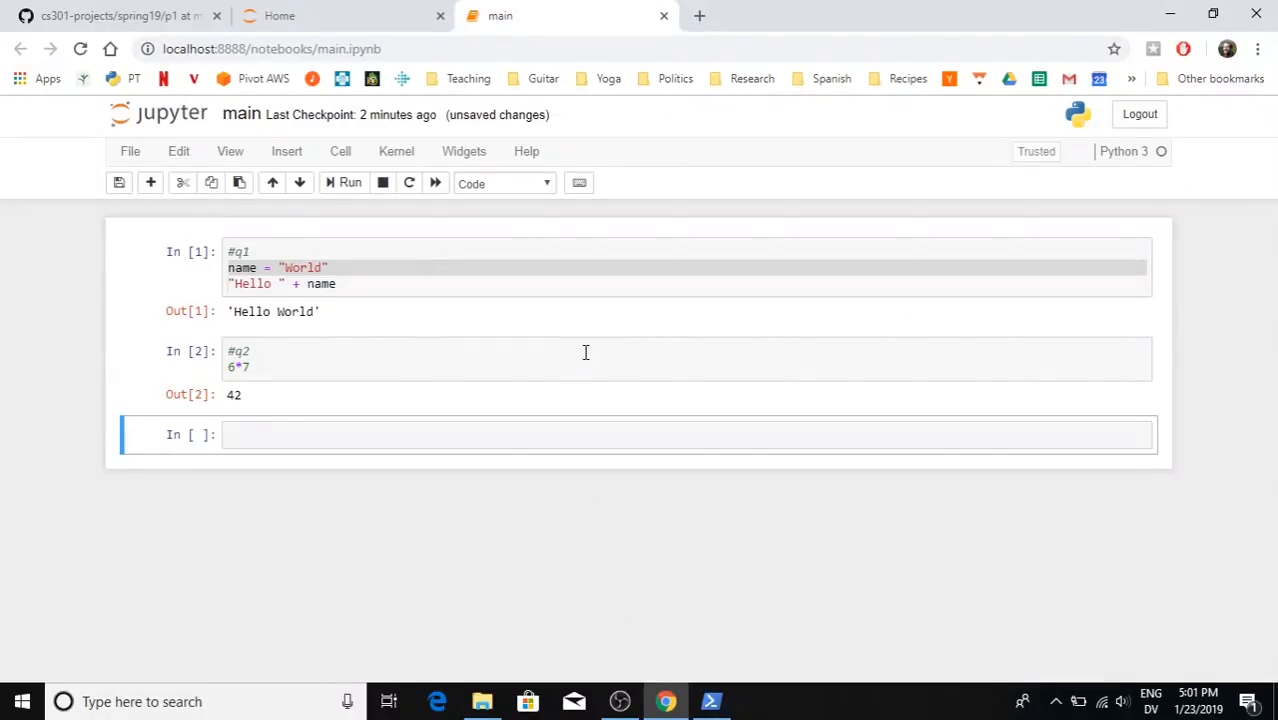
- Scroll the cs301-projects README down to the 'Step 4: Run the Tests' heading
left_click(110, 16)
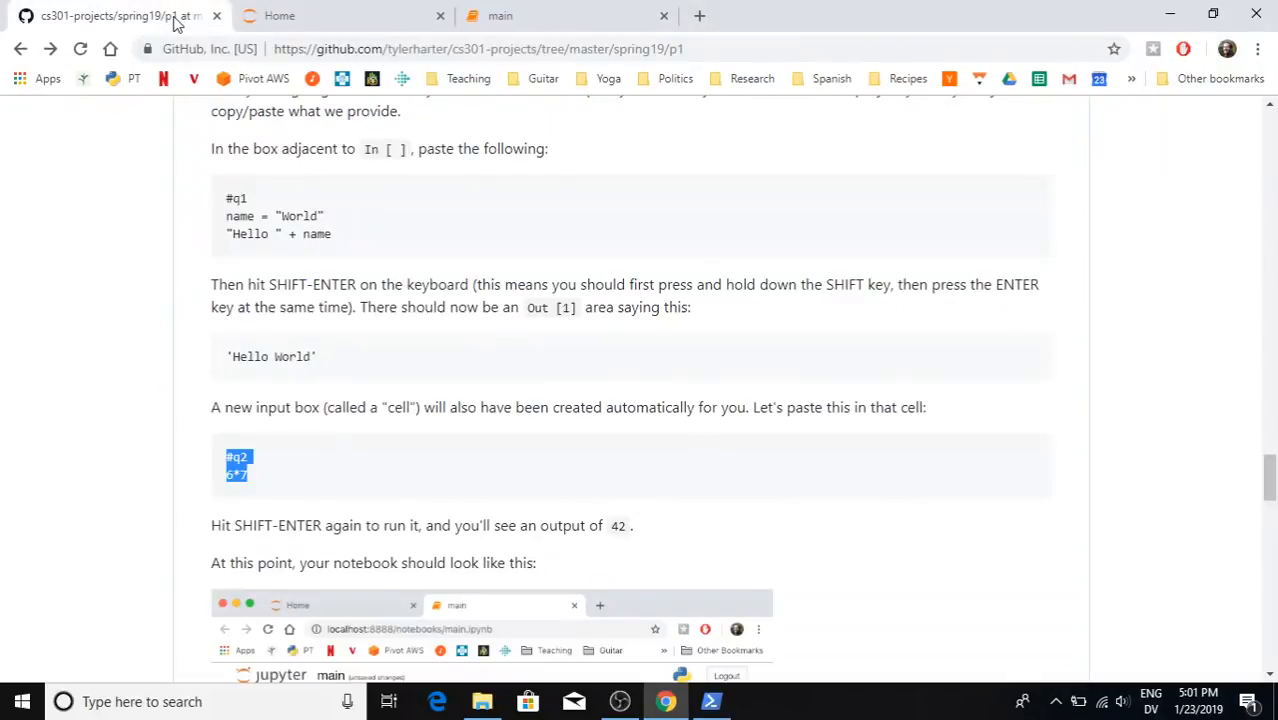
scroll("down", 3)
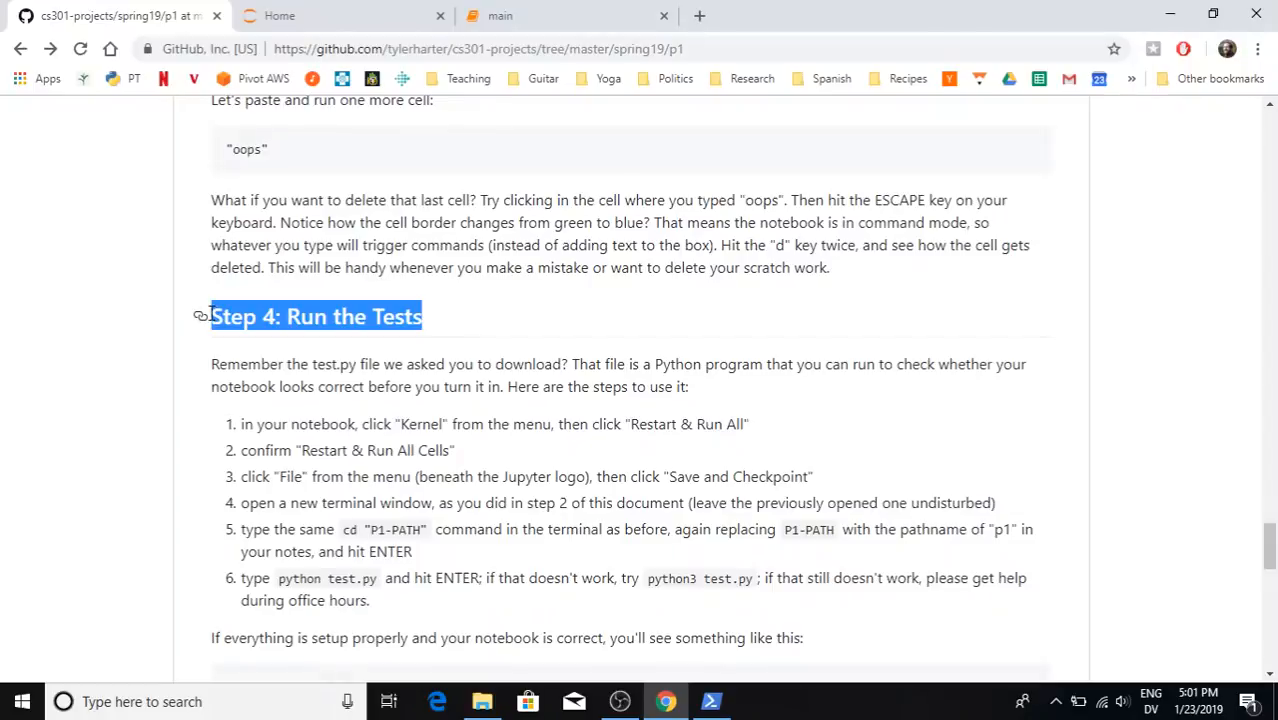
scroll("down", 3)
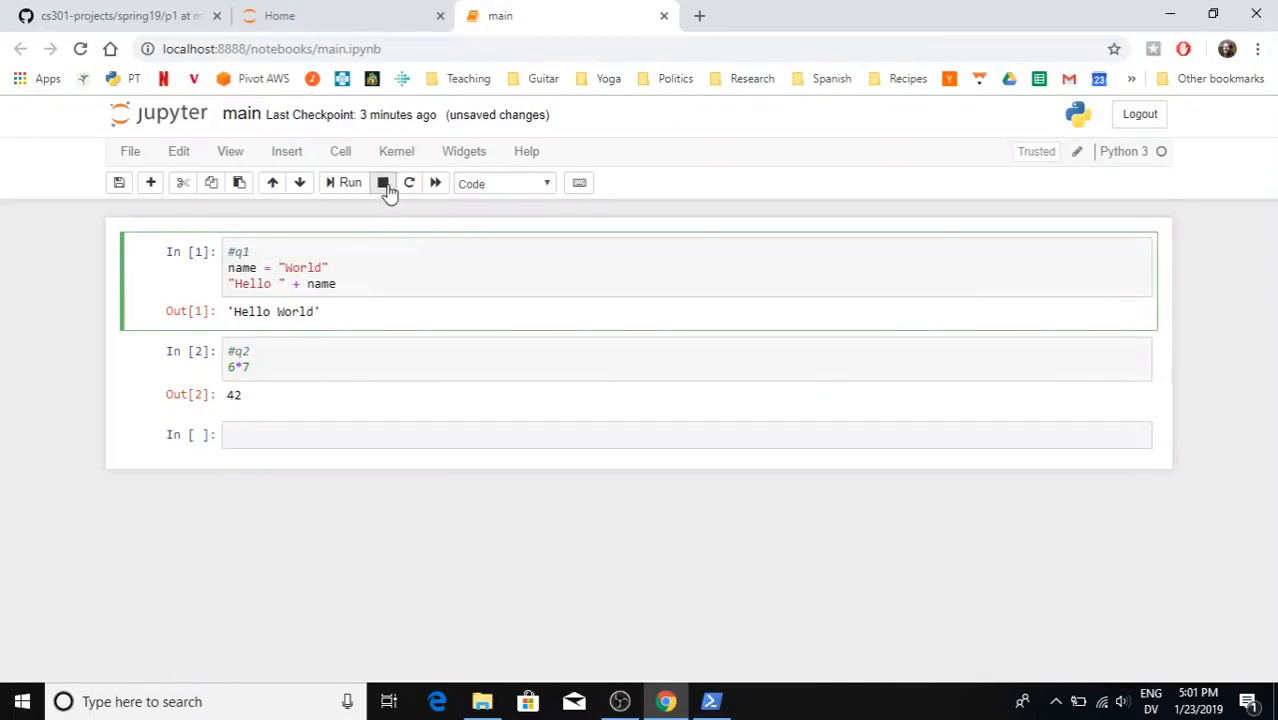
- Restart the kernel, run all cells, then save the notebook with a checkpoint
left_click(396, 151)
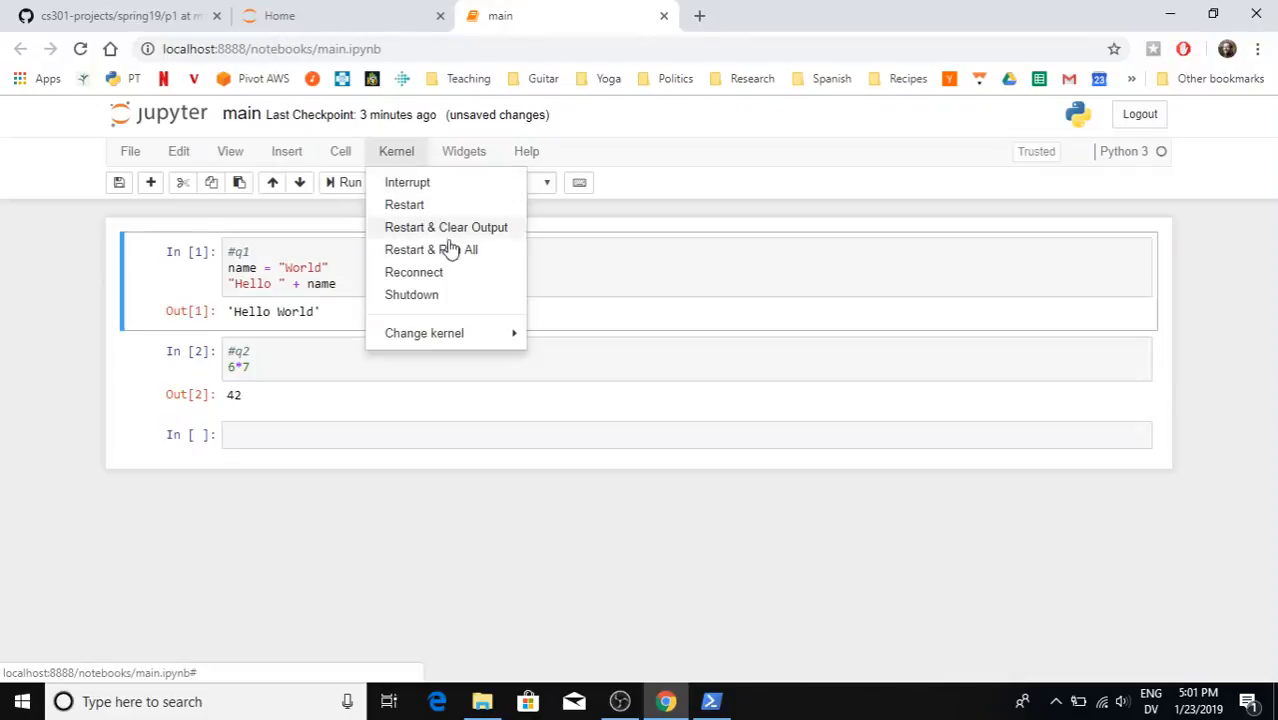
left_click(431, 249)
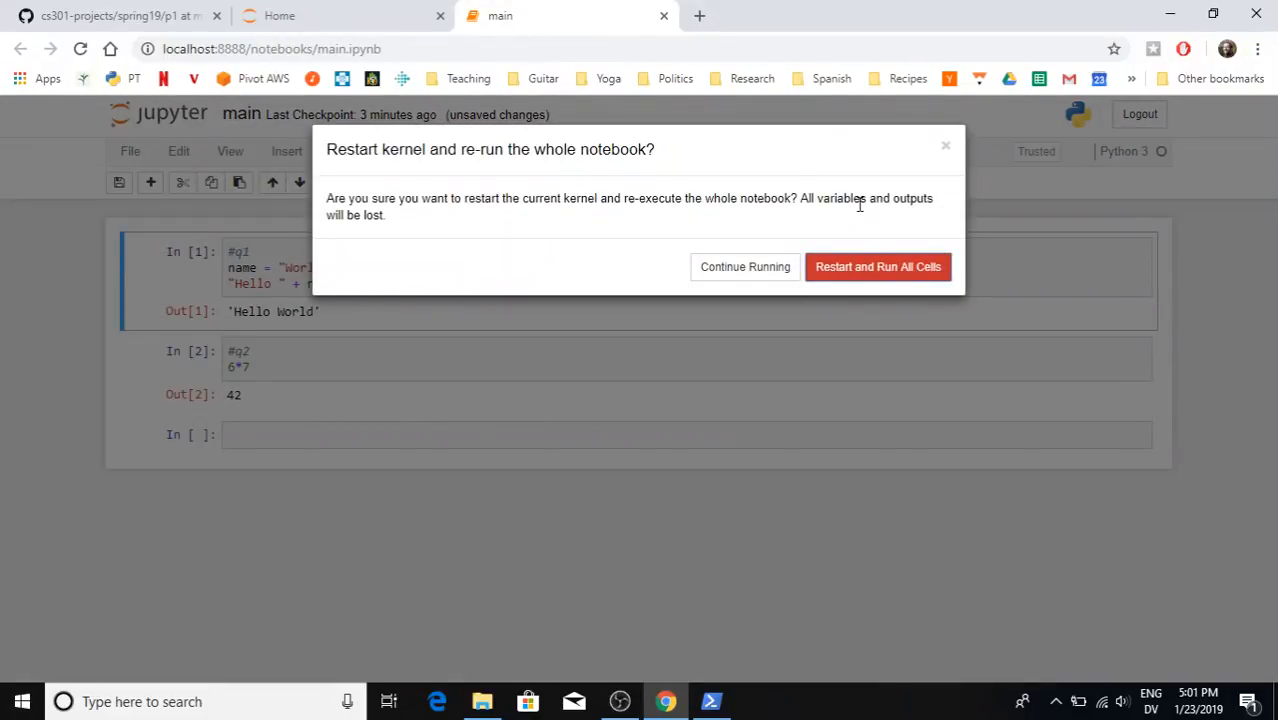
left_click(878, 266)
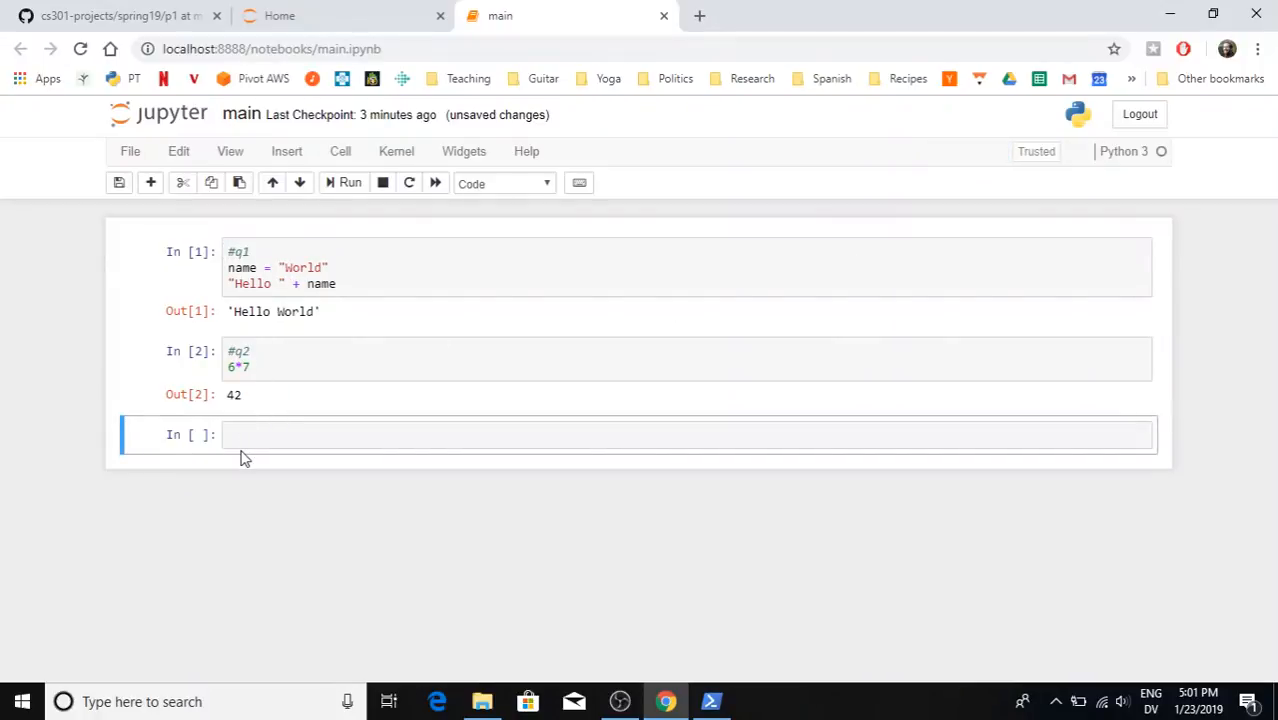
mouse_move(107, 174)
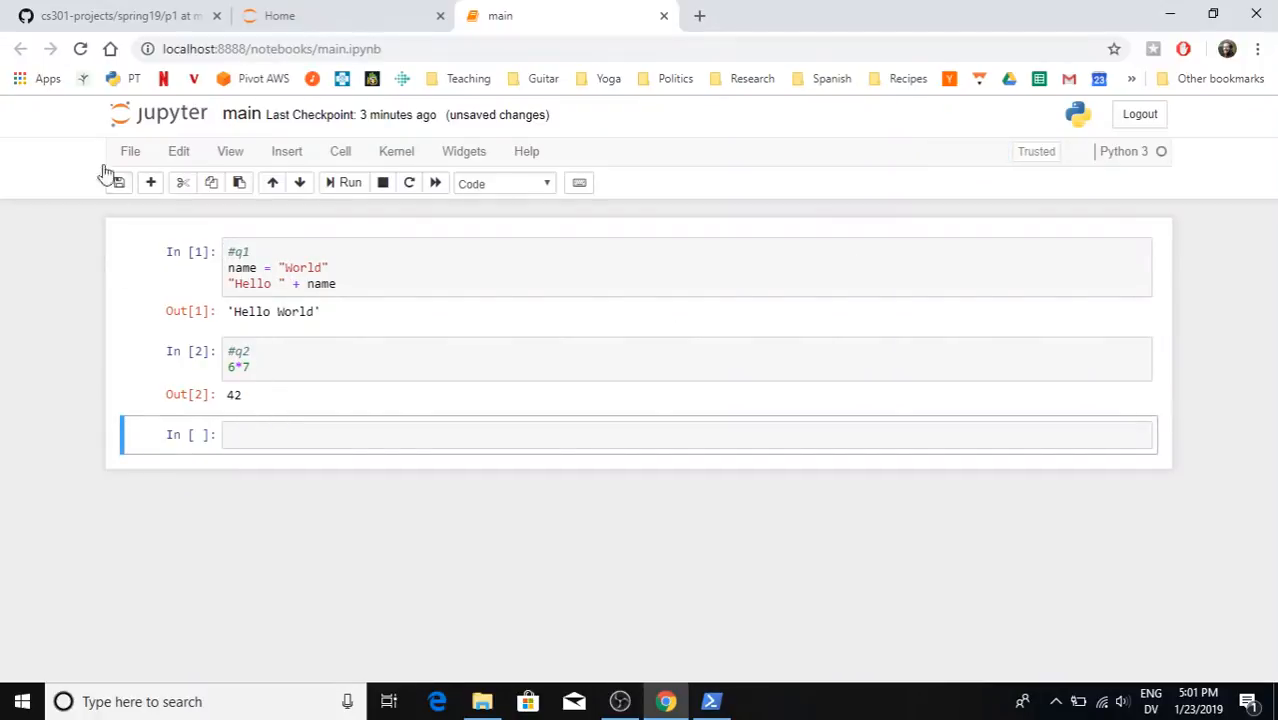
left_click(130, 151)
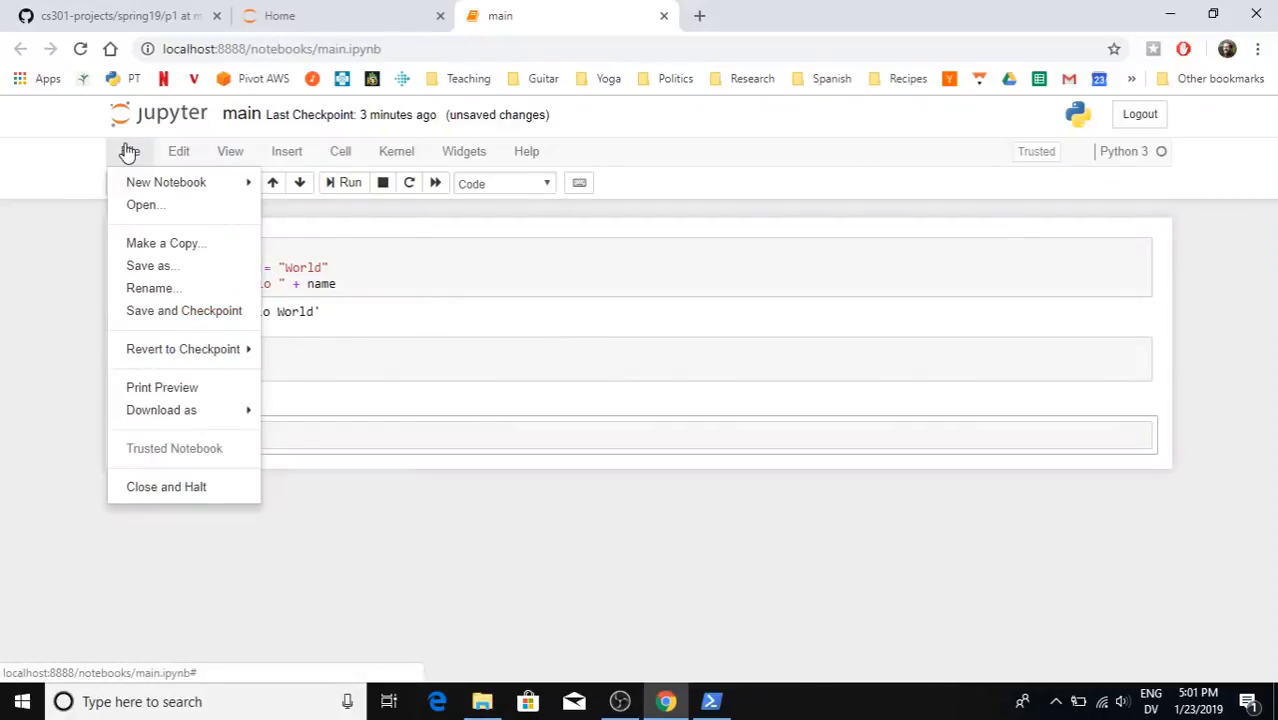
mouse_move(184, 310)
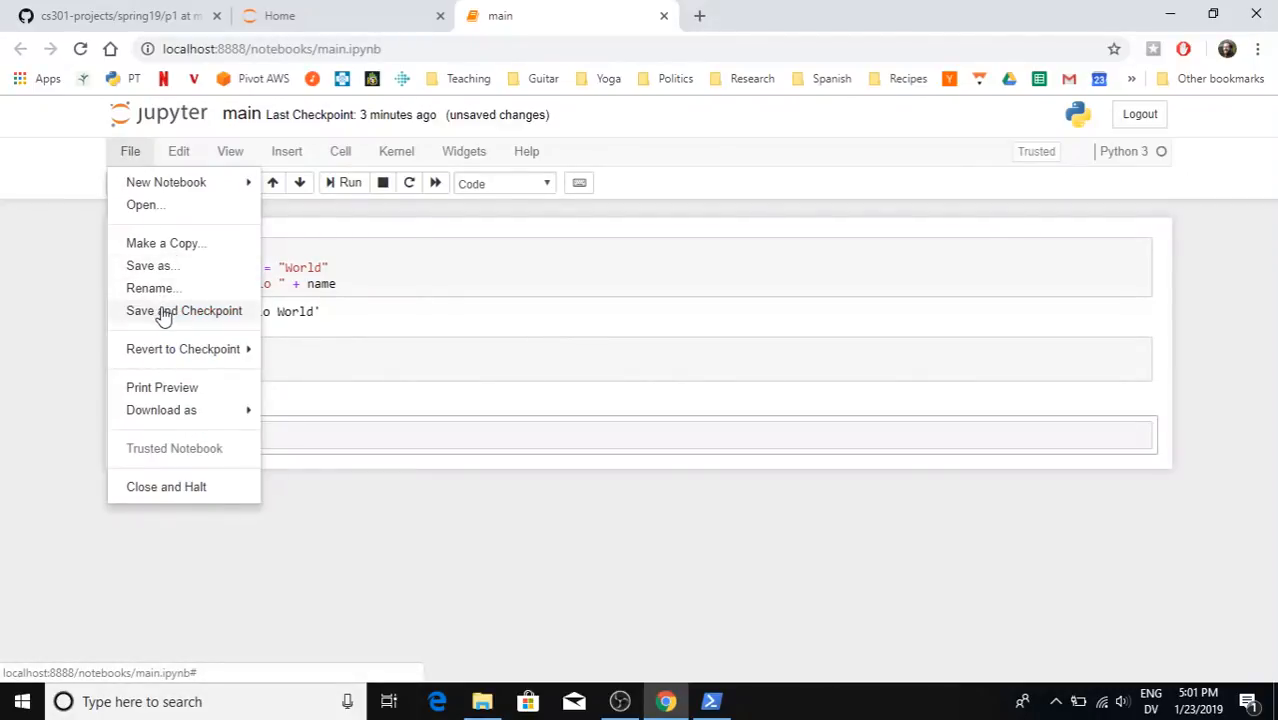
left_click(184, 310)
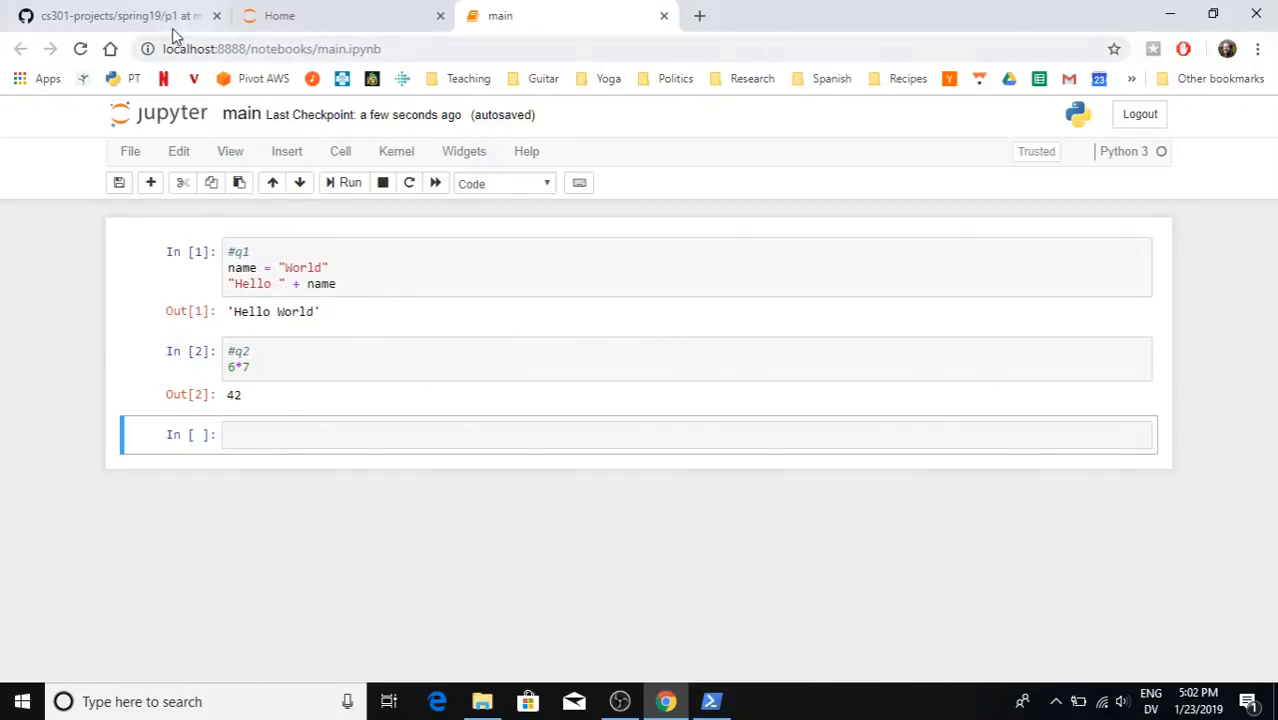
- Scroll the README to Step 4 and mark test.py in step 6's command
left_click(120, 15)
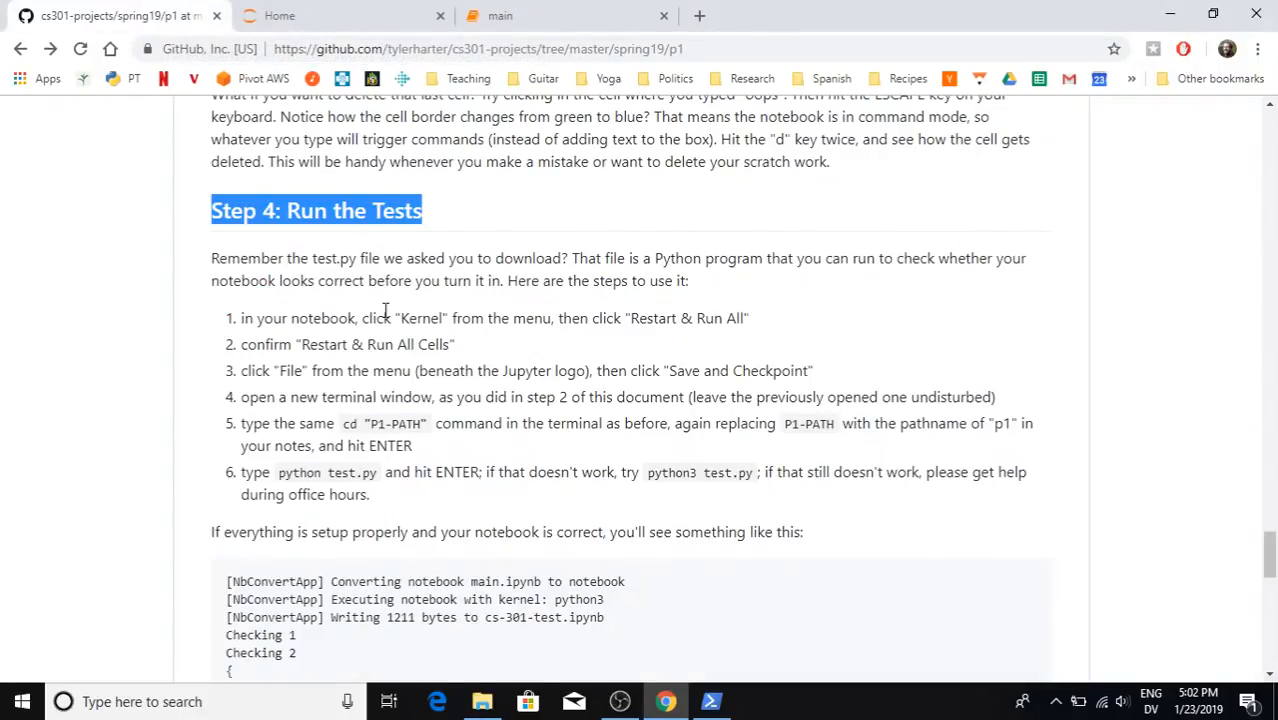
scroll("down", 3)
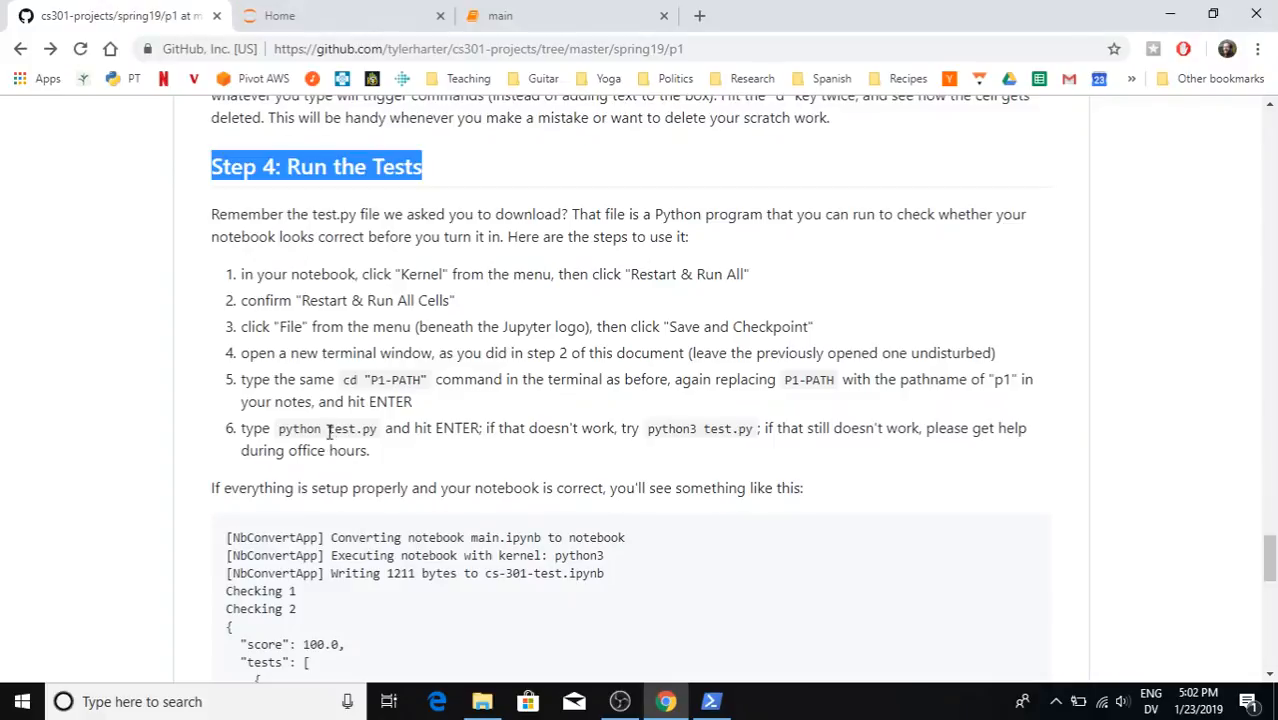
double_click(351, 428)
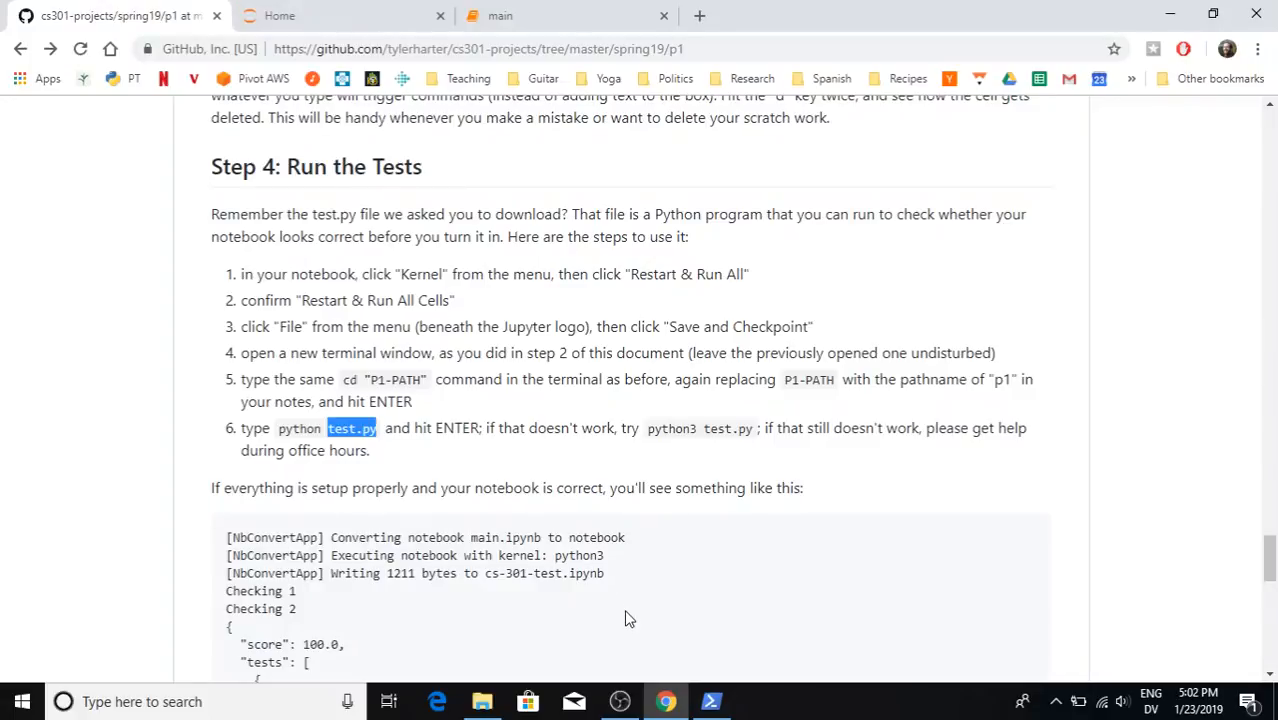
left_click(710, 701)
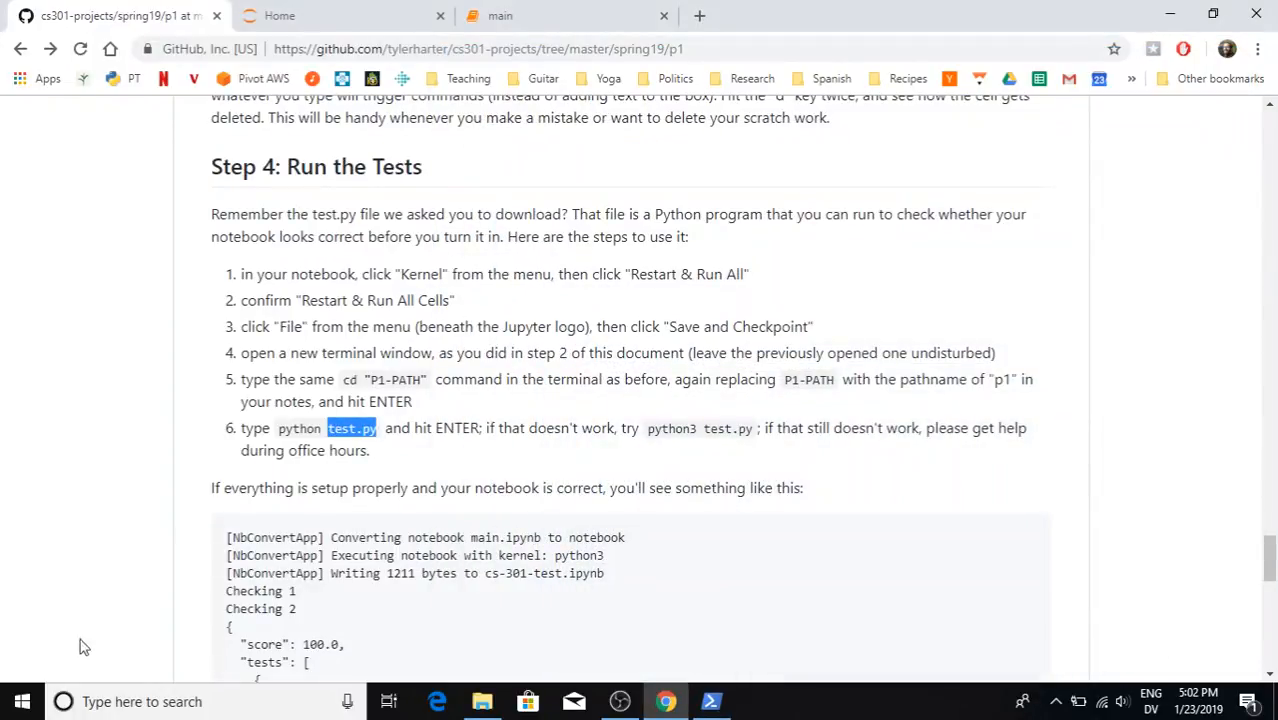
- Launch Windows PowerShell from the Start menu search
left_click(22, 701)
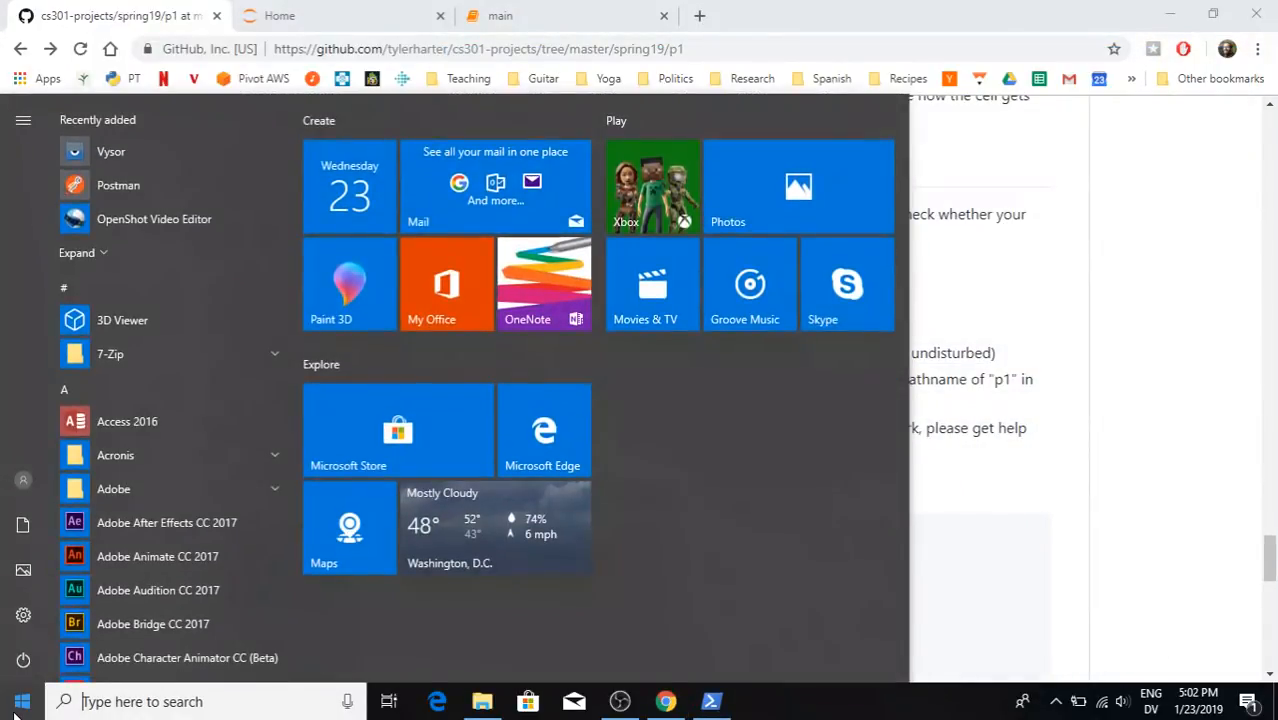
type("power")
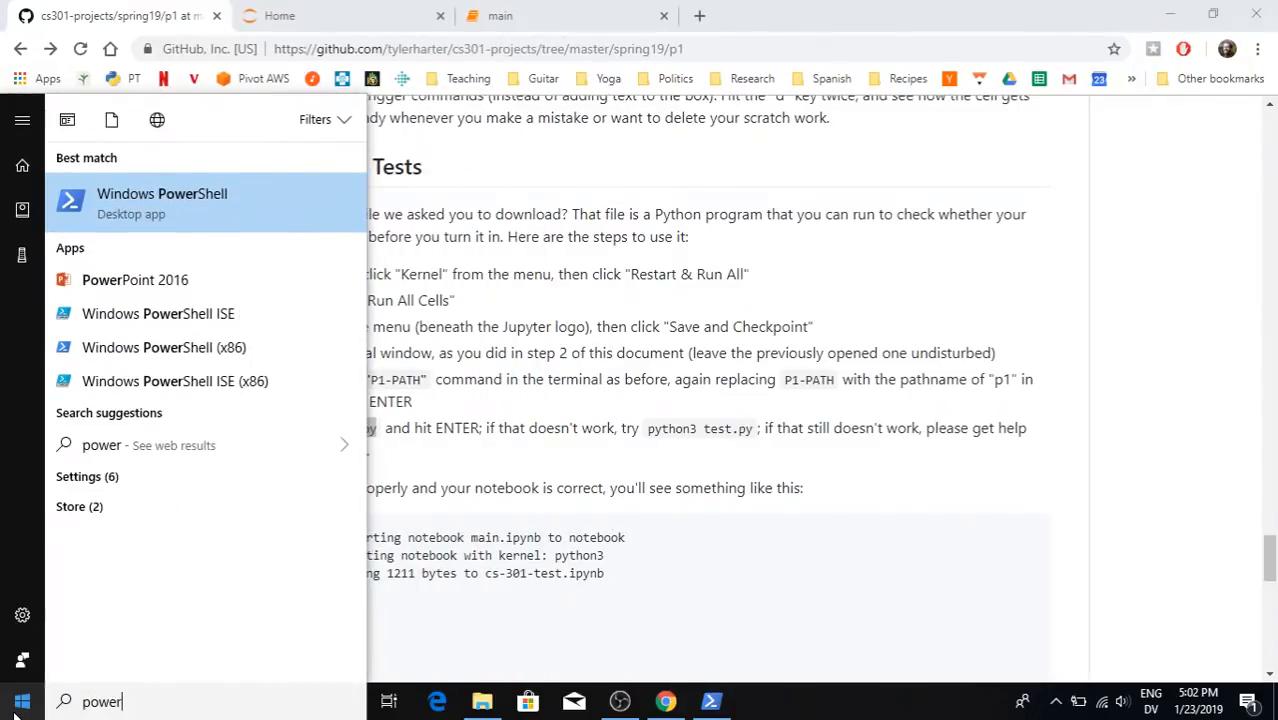
left_click(162, 193)
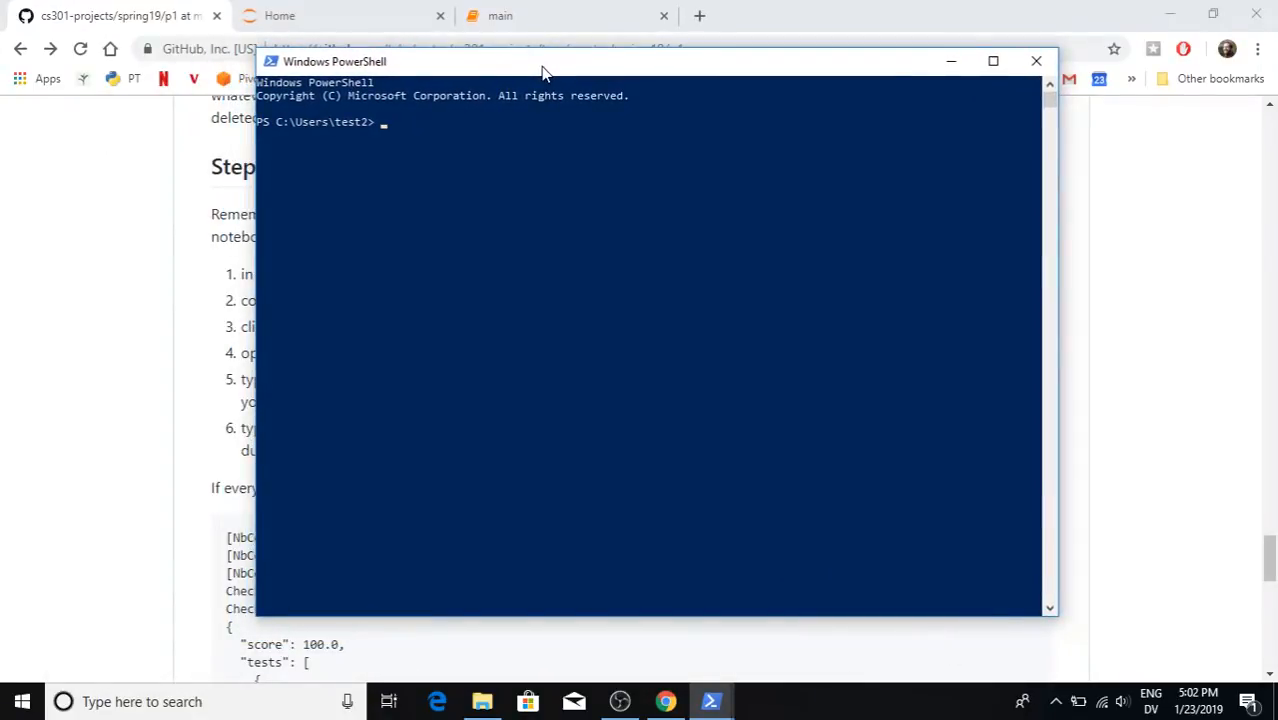
- Change directory to "C:\Users\test2\Documents\cs301\p1", confirming main.ipynb is there
type("cd")
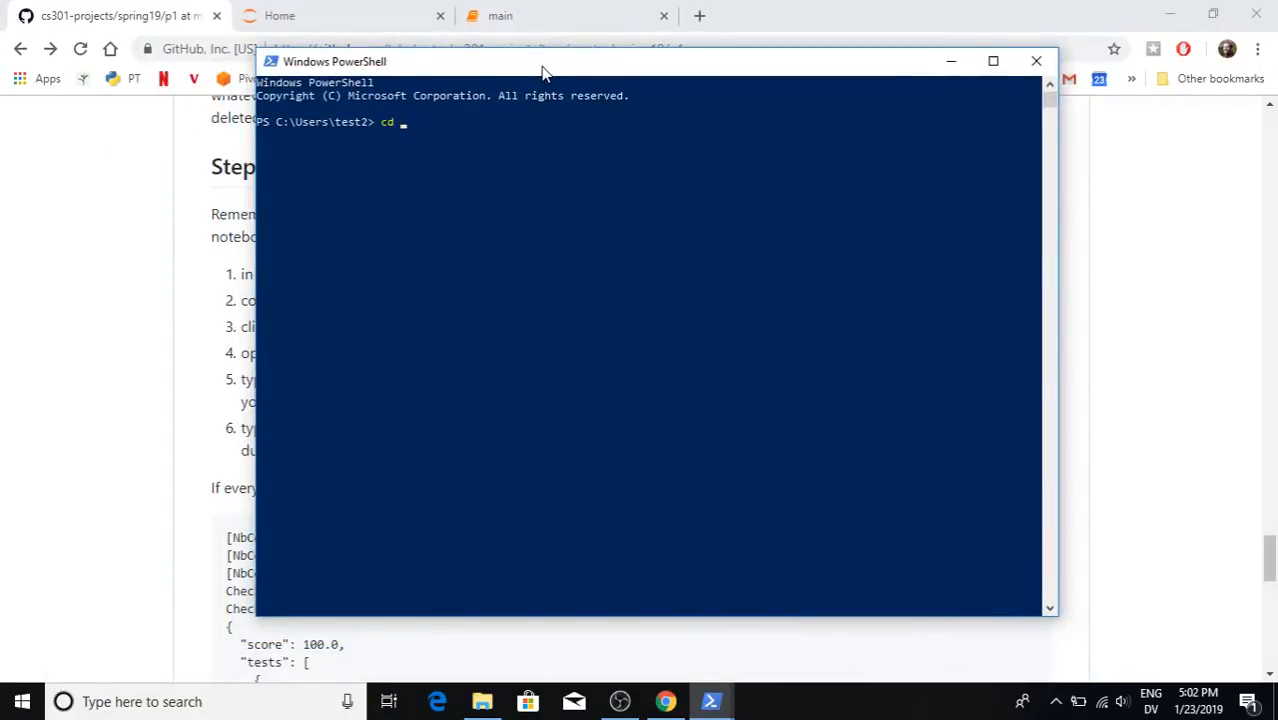
left_click(483, 701)
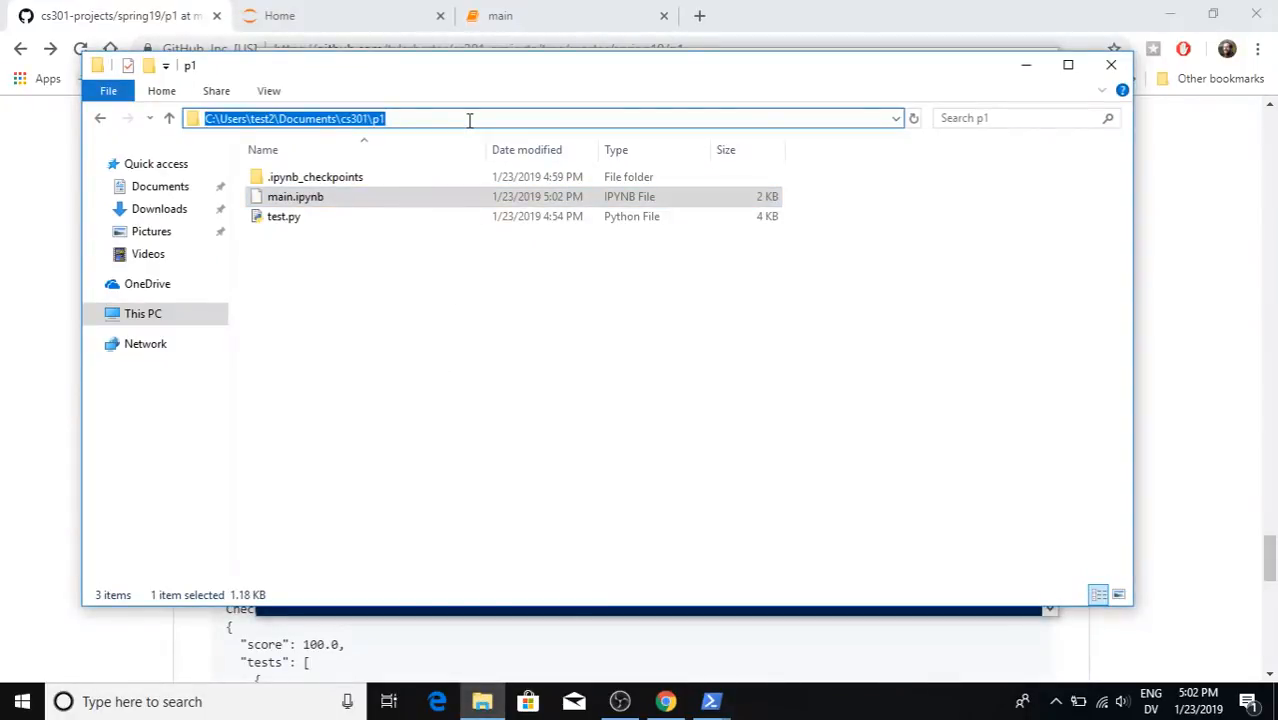
mouse_move(473, 283)
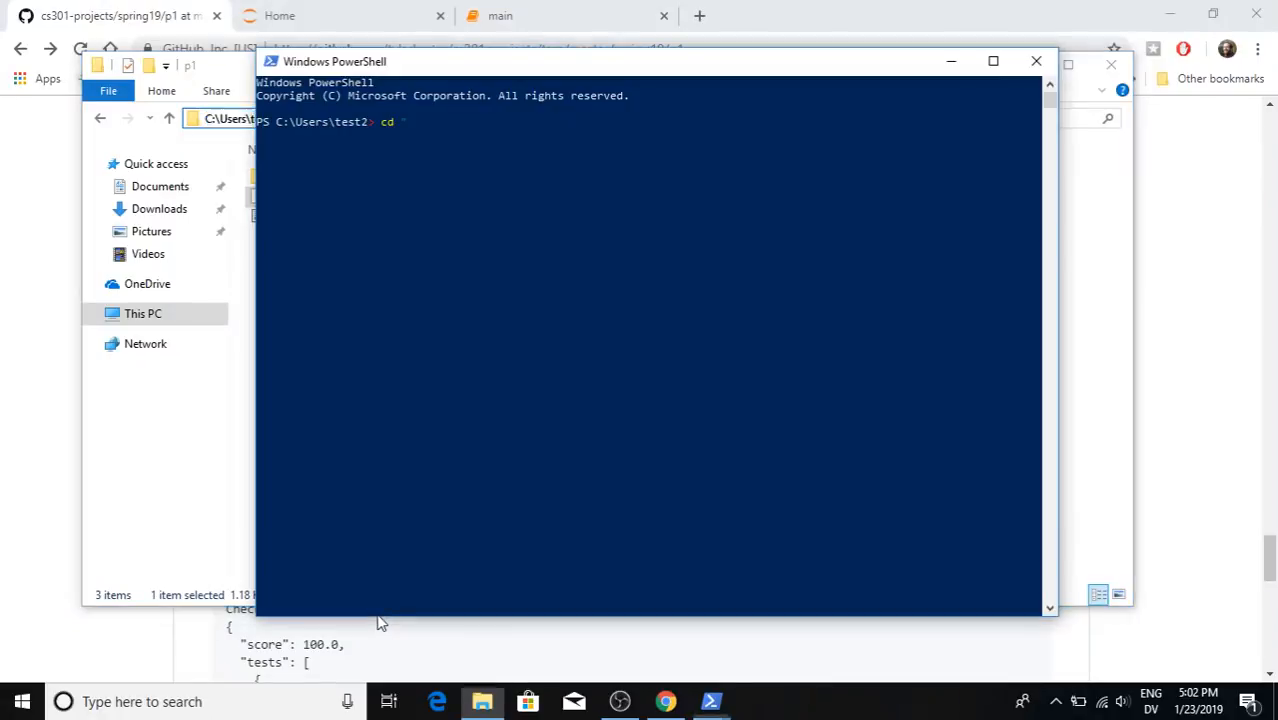
type("\"C:\\Users\\test2\\Documents\\cs301\\p1\"")
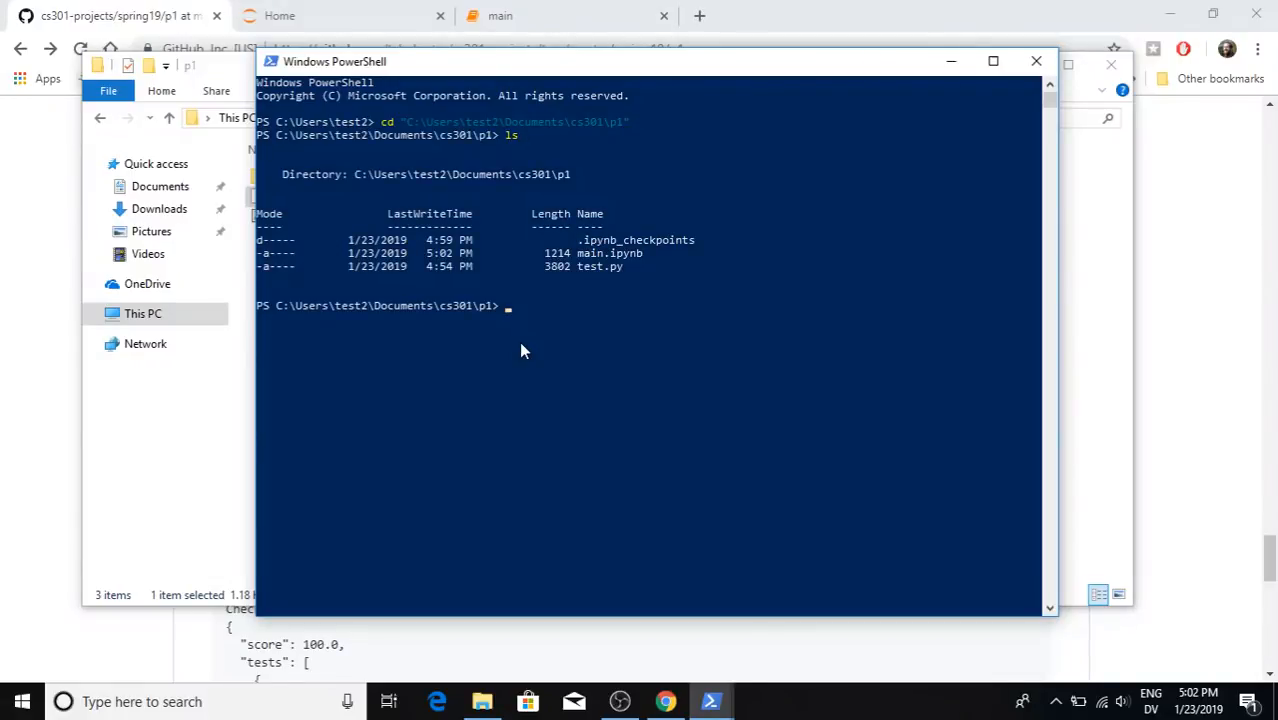
double_click(595, 266)
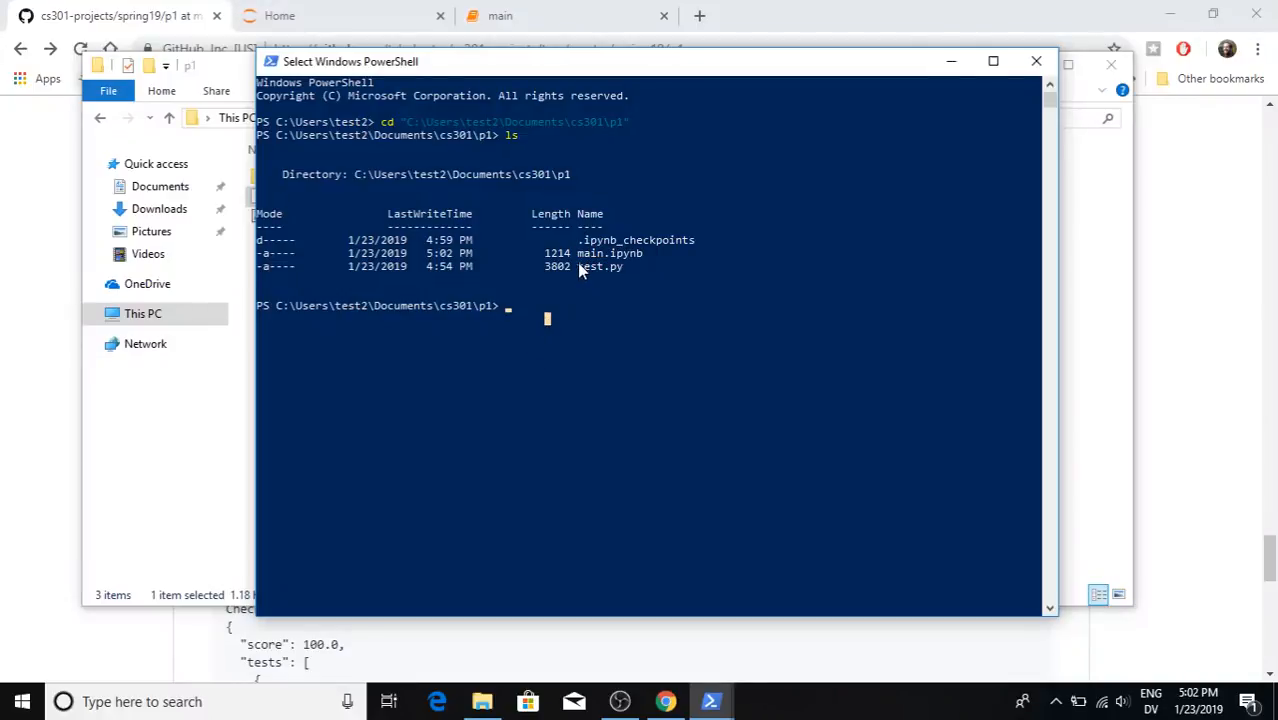
double_click(598, 266)
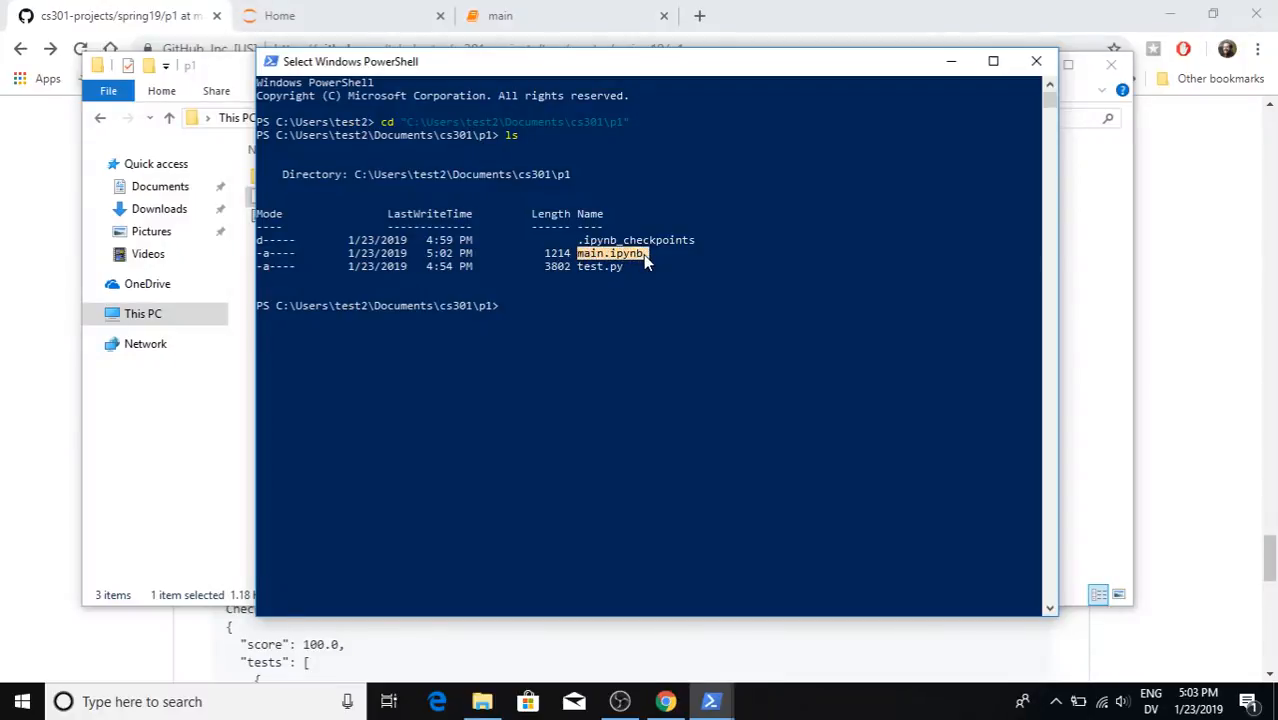
- Enter 'python test.py' at the p1 prompt to run the project tests
left_click(543, 308)
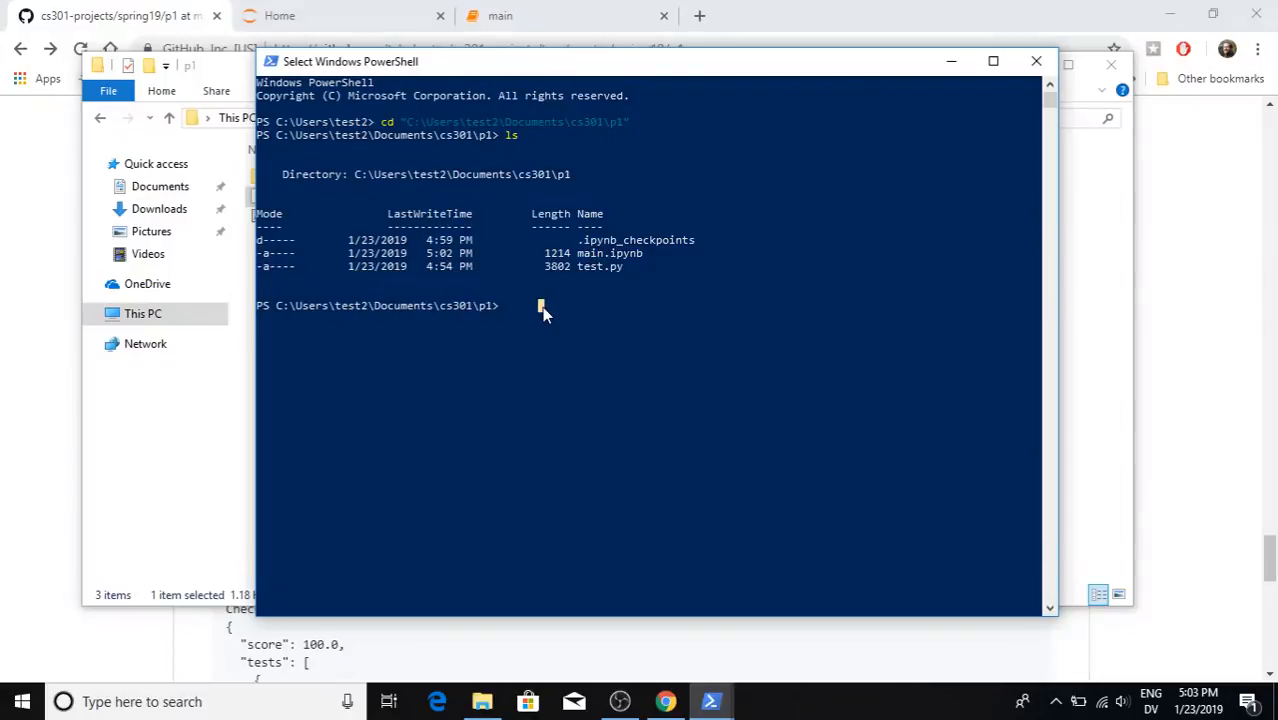
type("python")
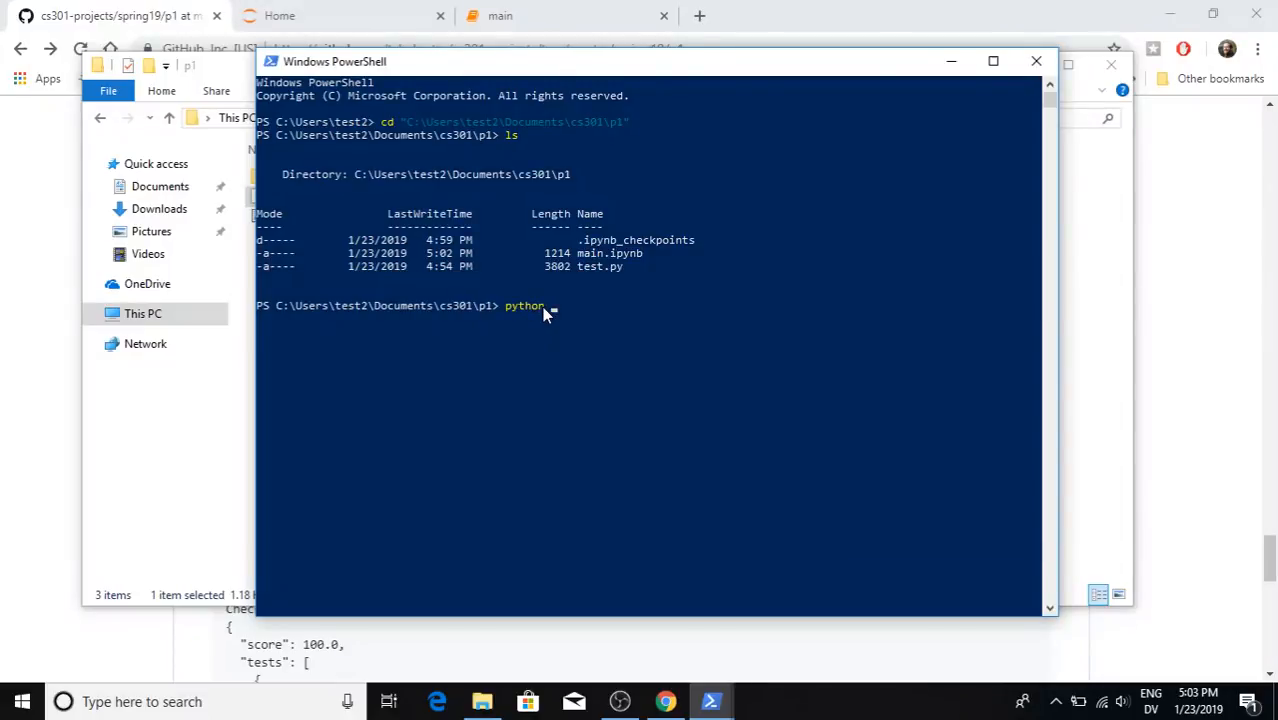
type("test.py")
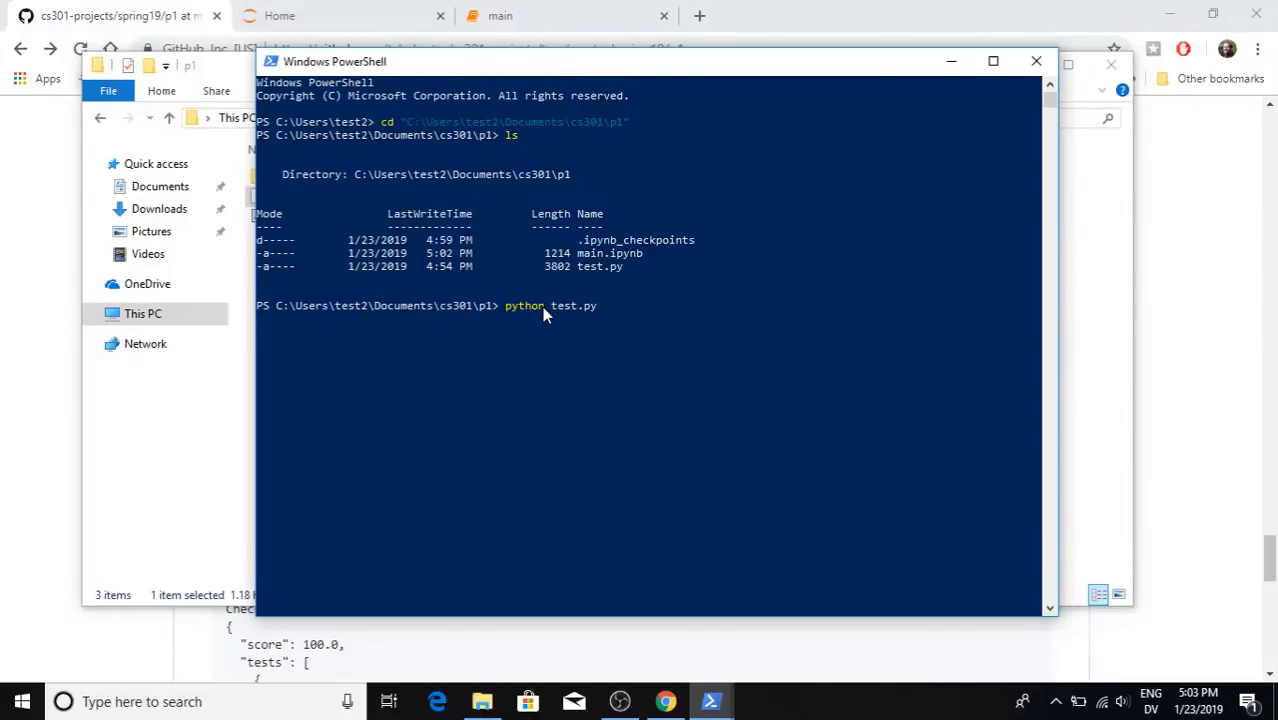
mouse_move(583, 316)
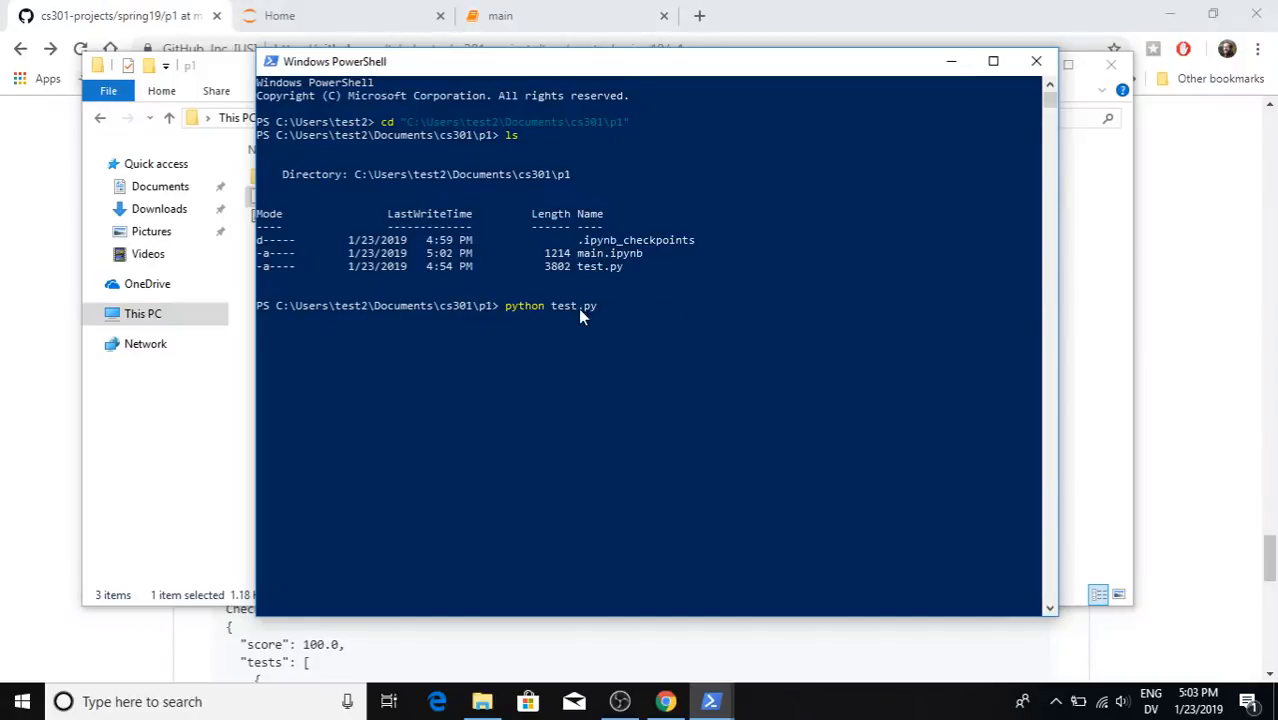
double_click(572, 305)
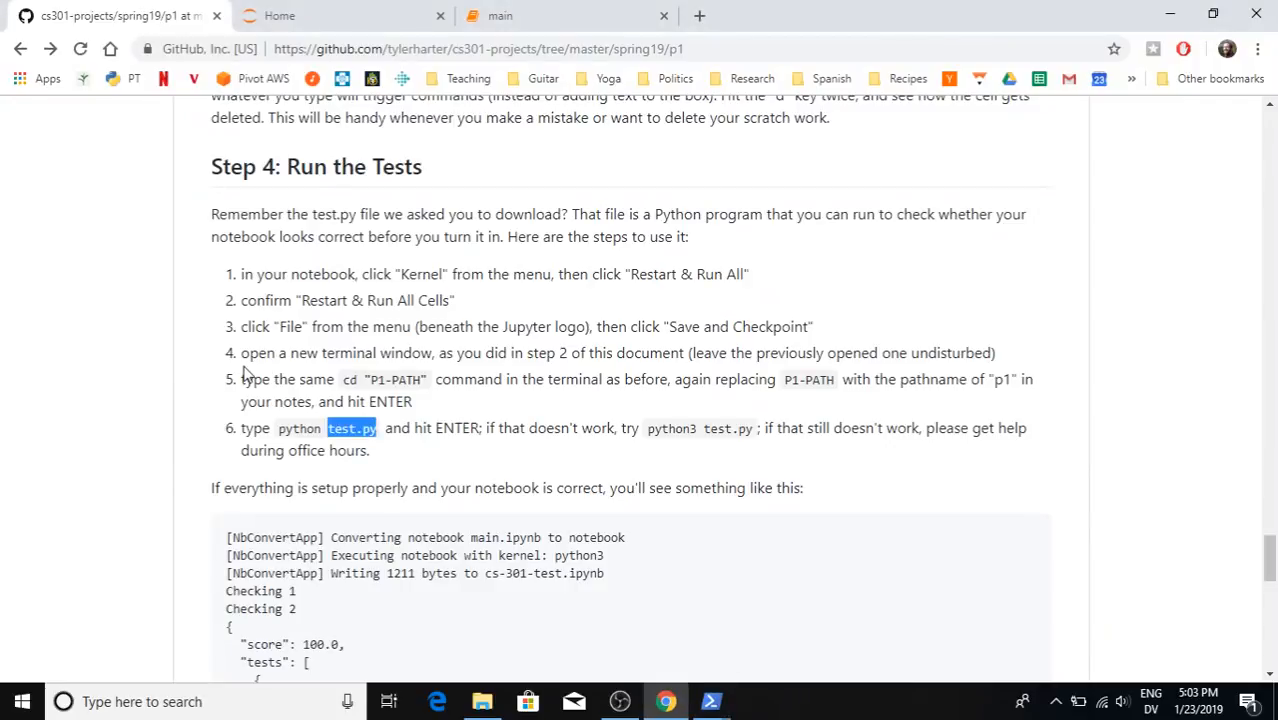
- Select and copy the project, submitter-netid and partner-netid lines from Step 5
scroll("down", 3)
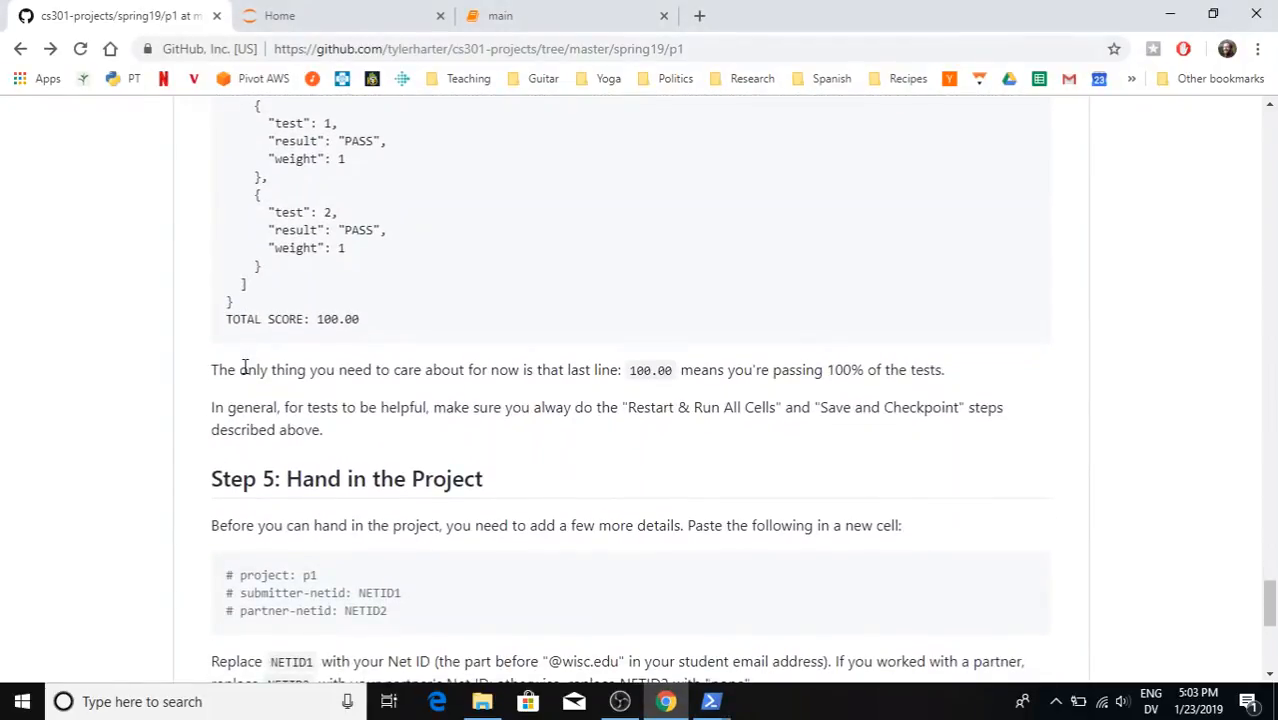
scroll("down", 3)
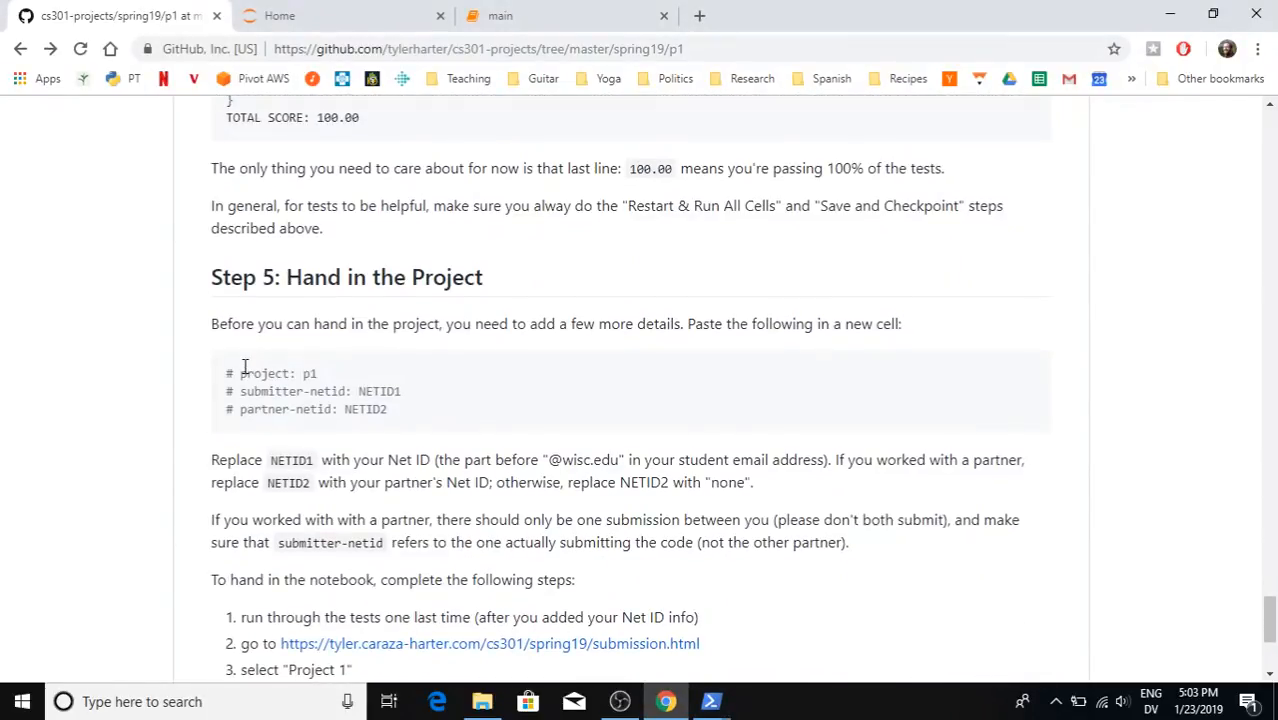
left_click_drag(226, 373, 305, 391)
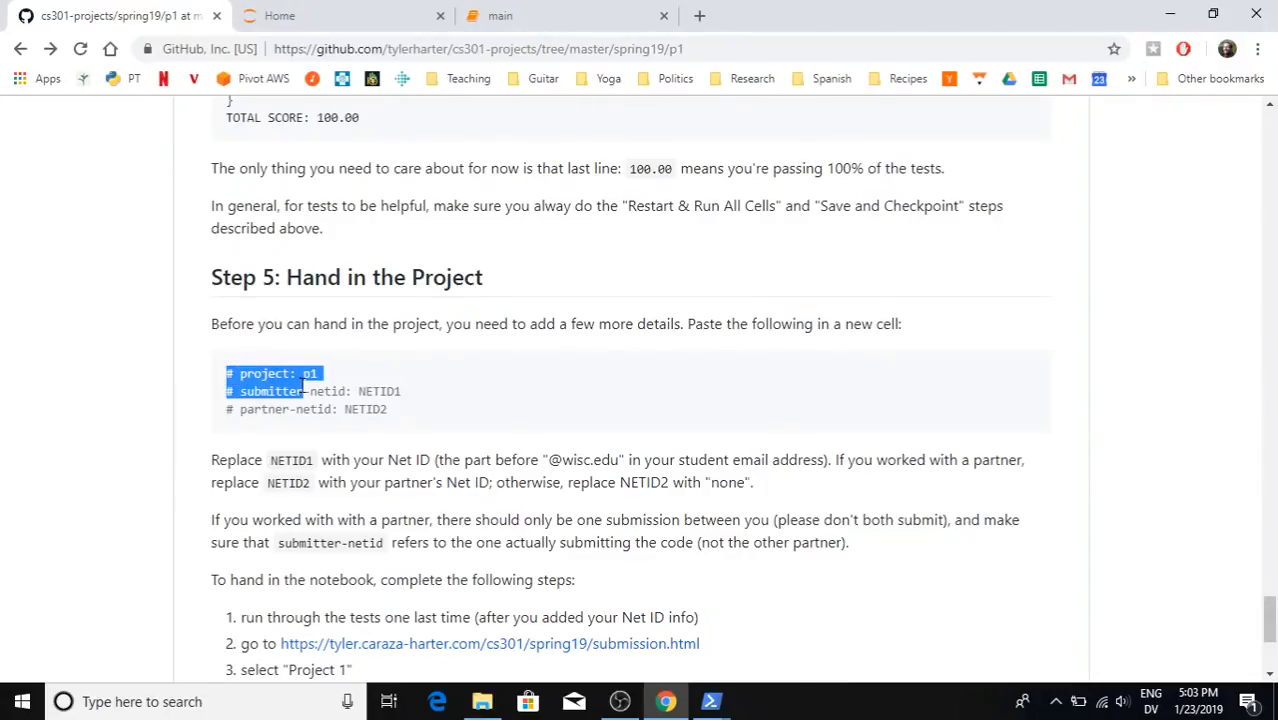
left_click_drag(300, 373, 405, 410)
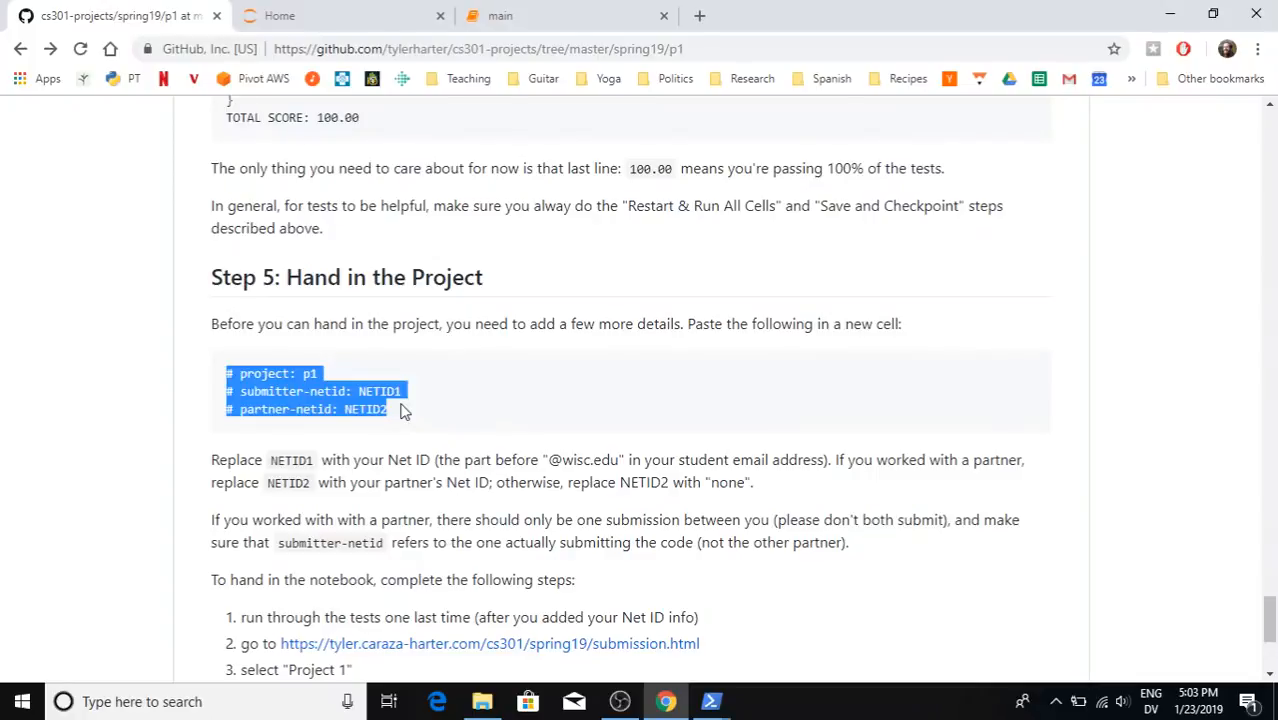
mouse_move(698, 323)
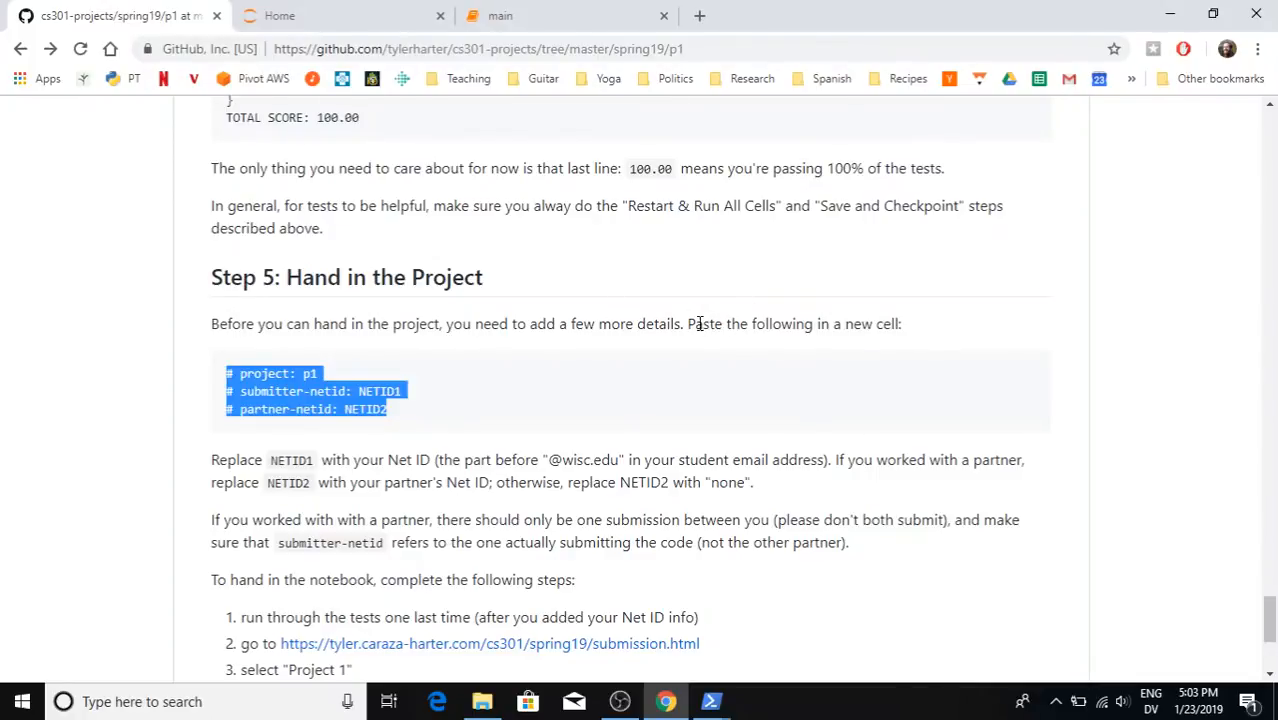
left_click(530, 15)
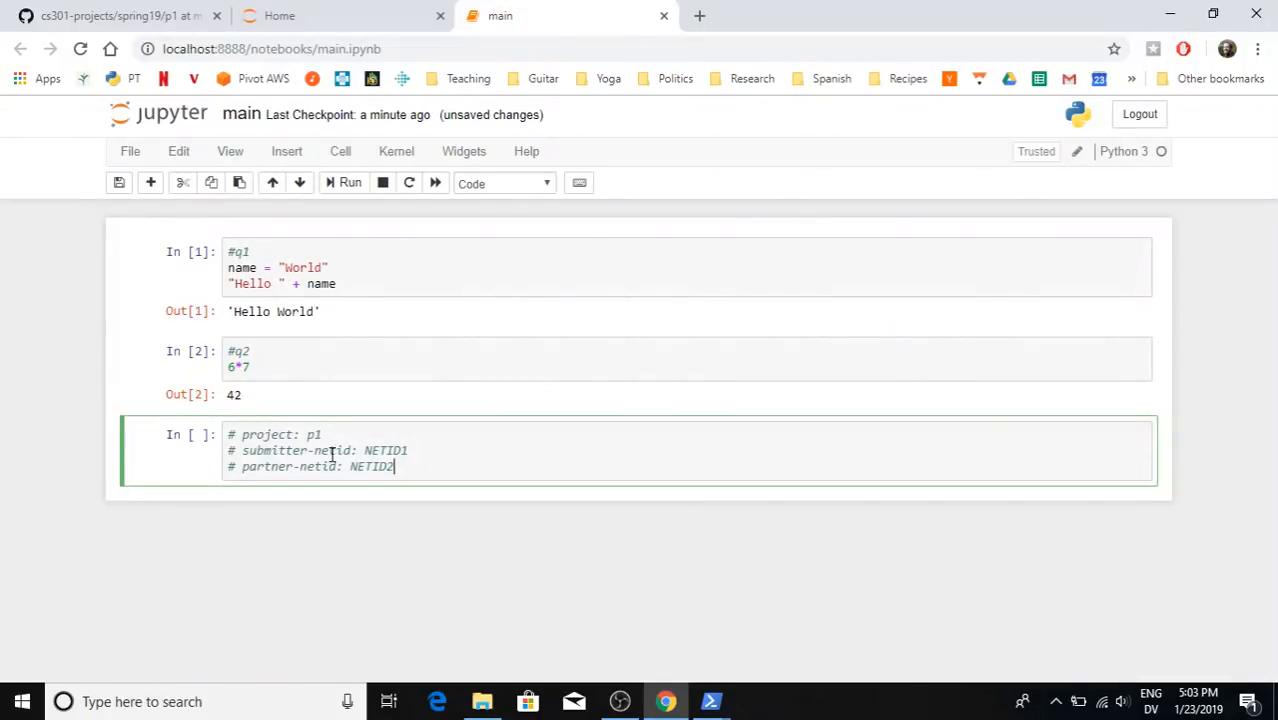
double_click(270, 450)
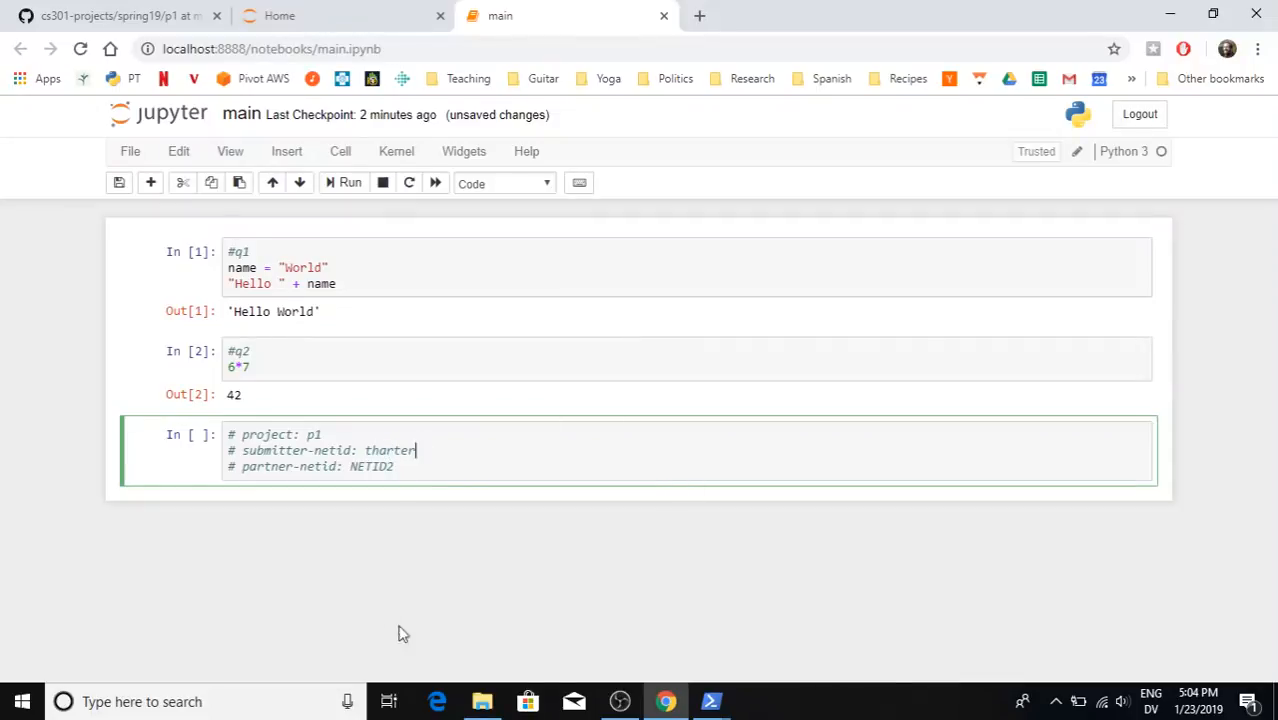
type("@wisc.")
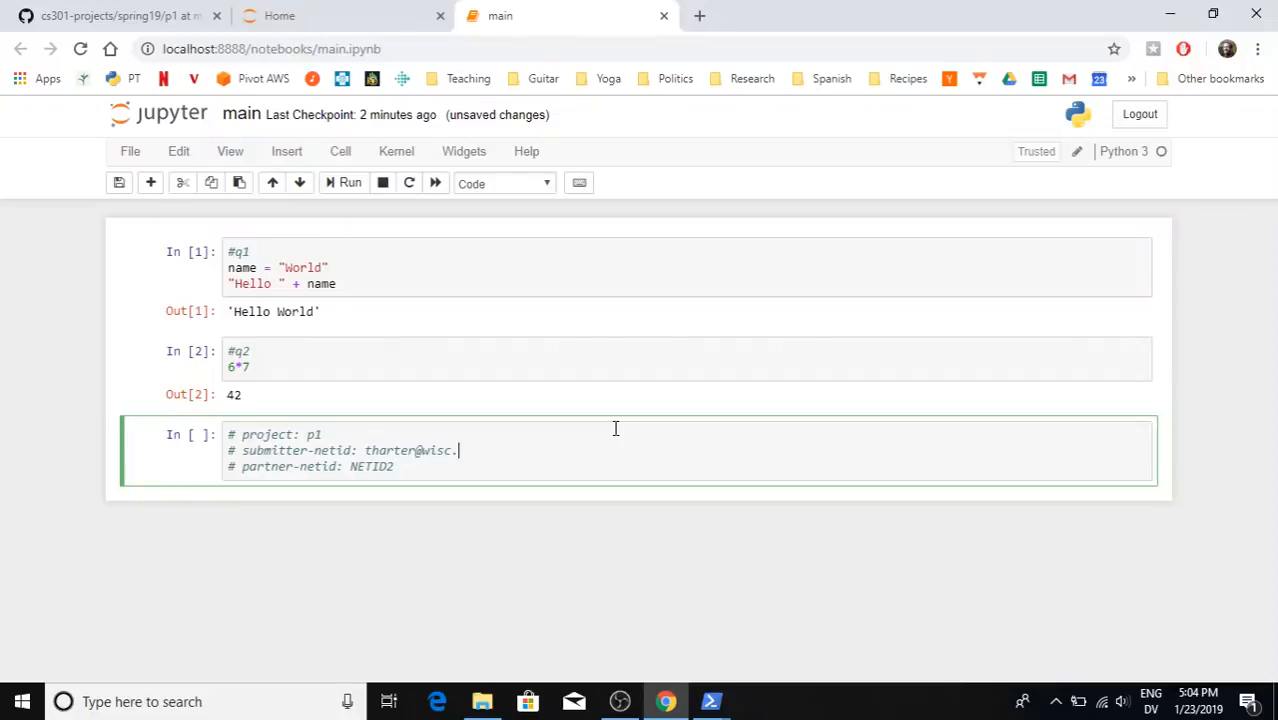
type("edu")
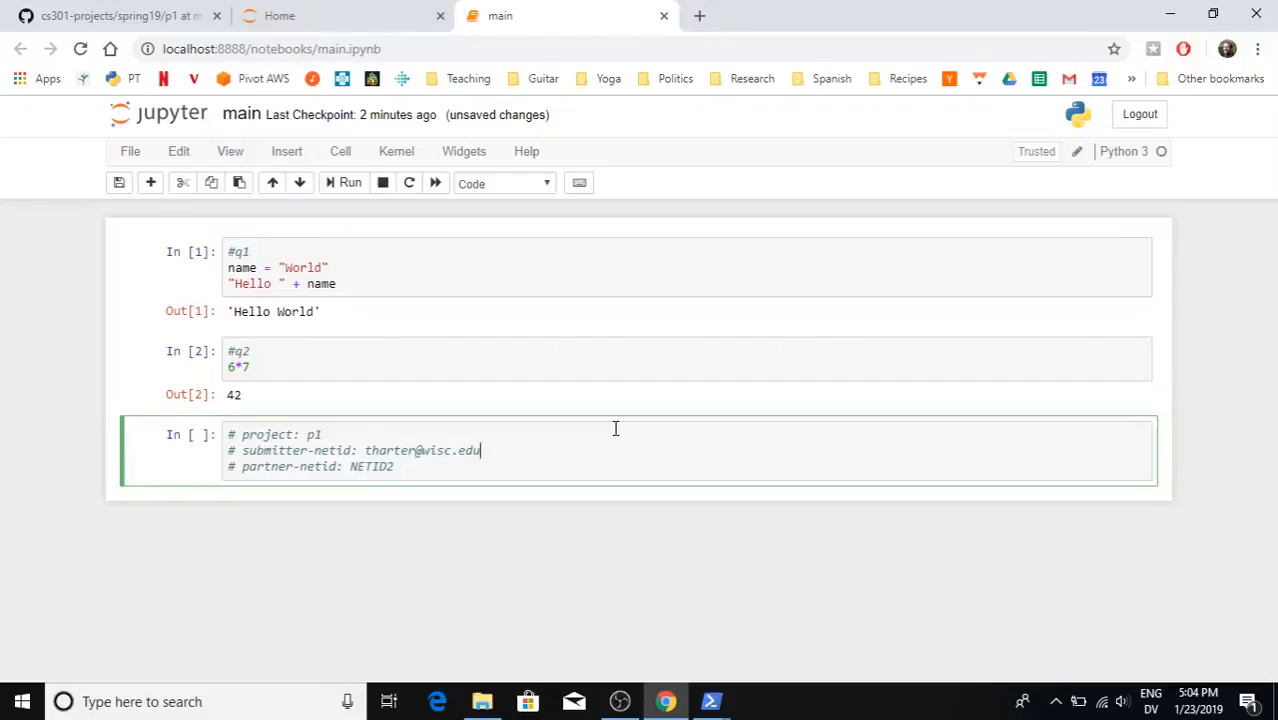
double_click(448, 450)
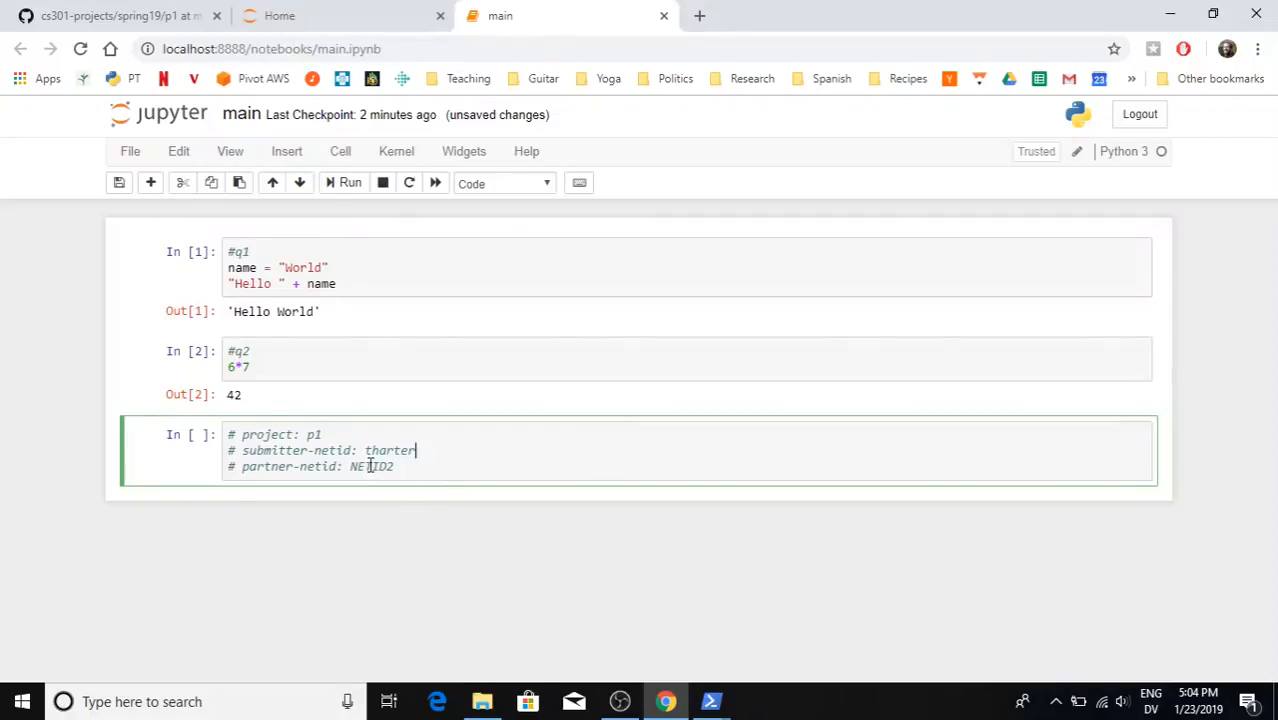
type("n")
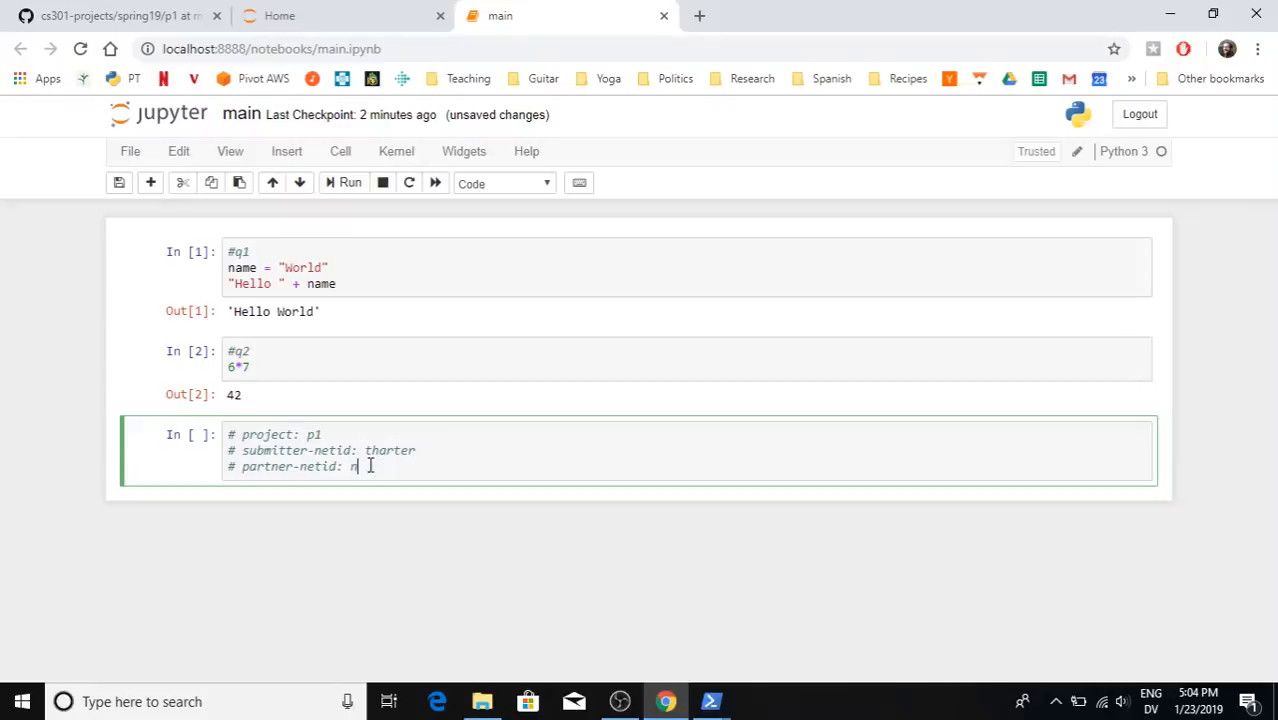
type("one")
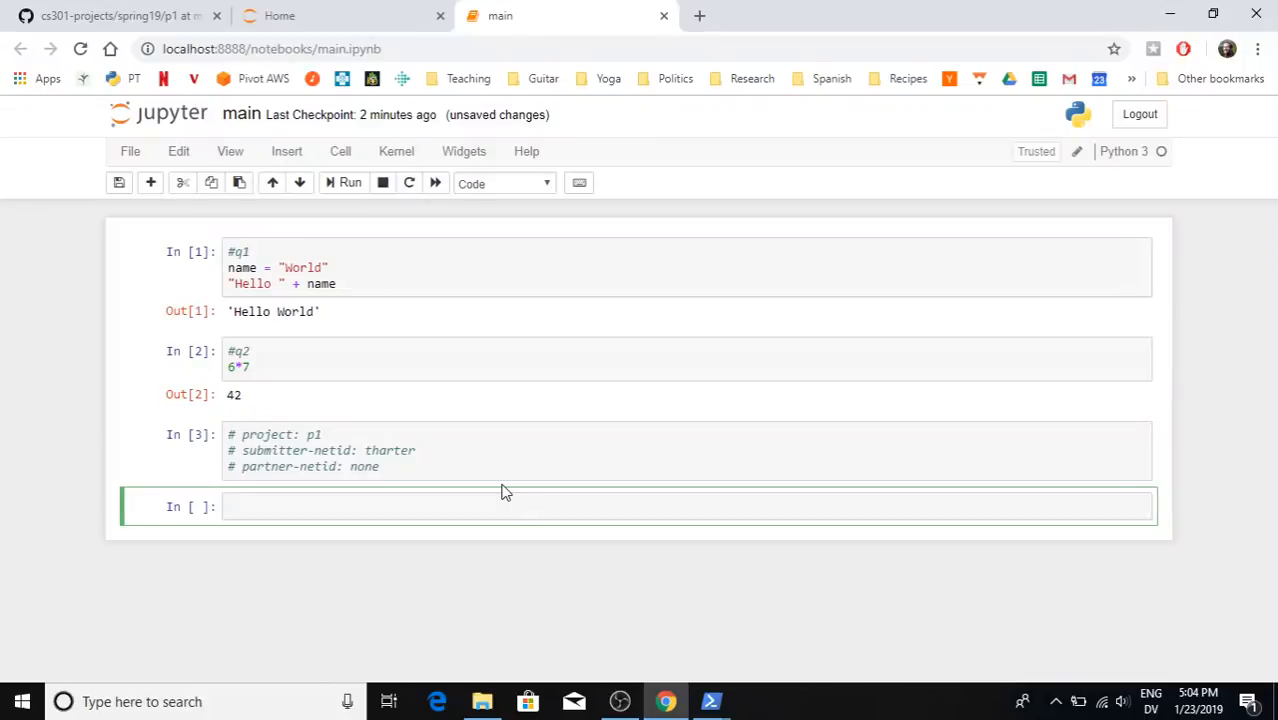
- Restart the kernel, rerun all cells, and save the notebook
left_click(396, 151)
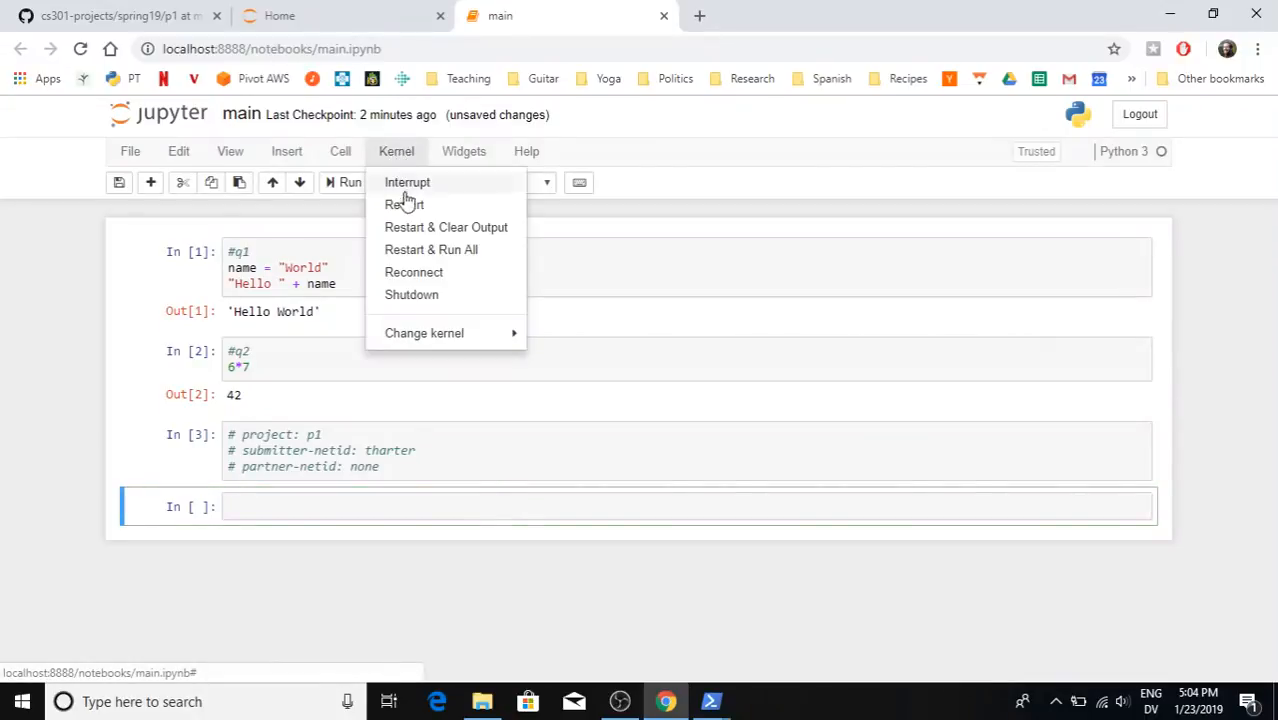
left_click(431, 249)
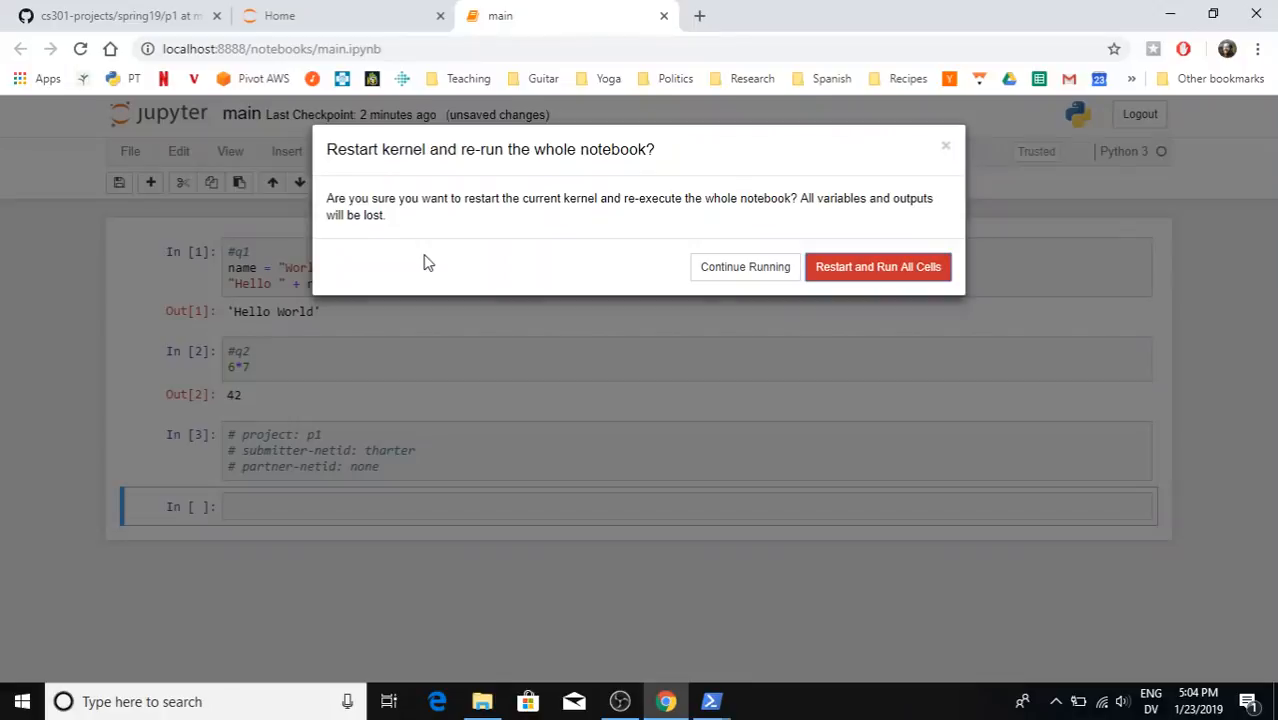
left_click(877, 266)
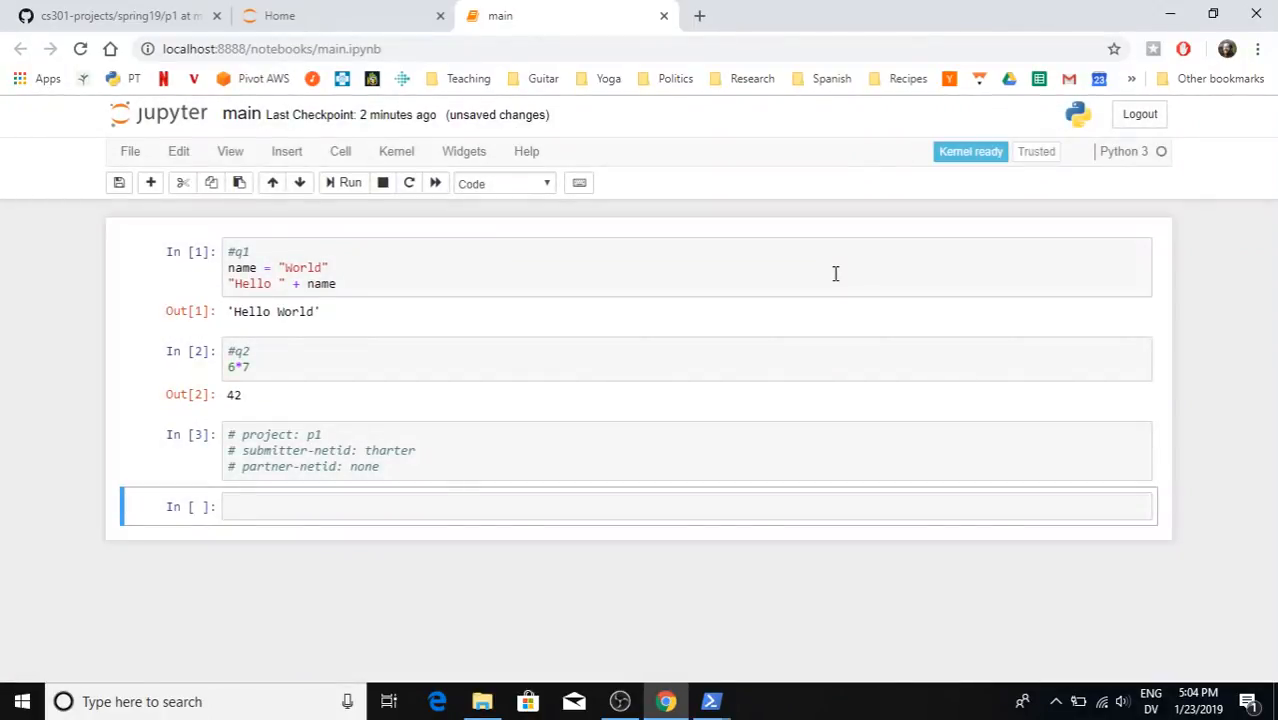
left_click(130, 151)
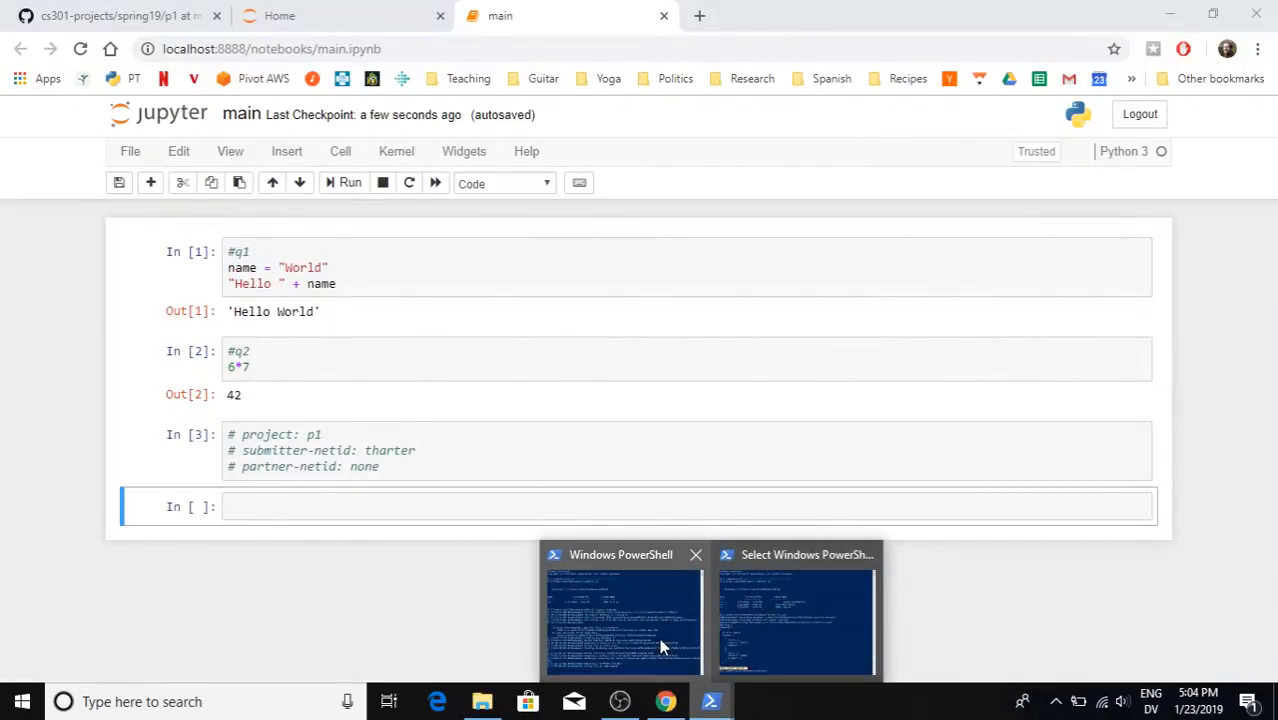
- Rerun python test.py in PowerShell, confirming the 100.00 score
left_click(795, 620)
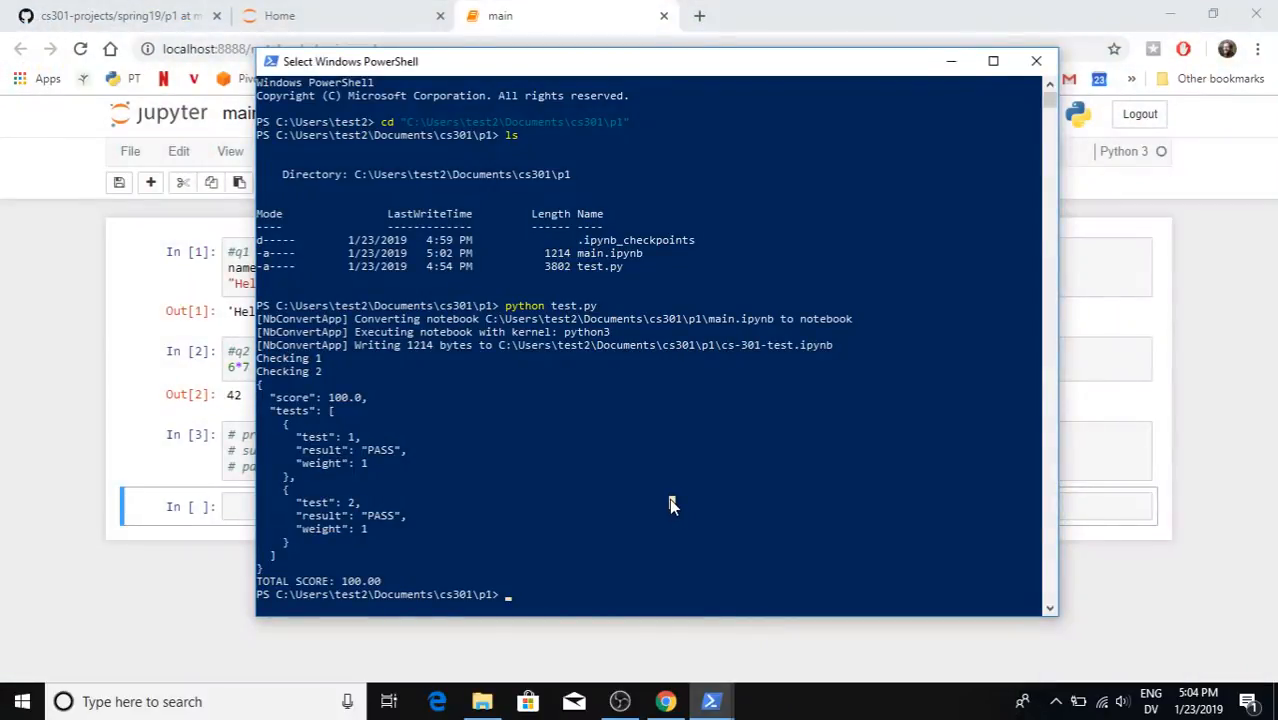
type("python test.py")
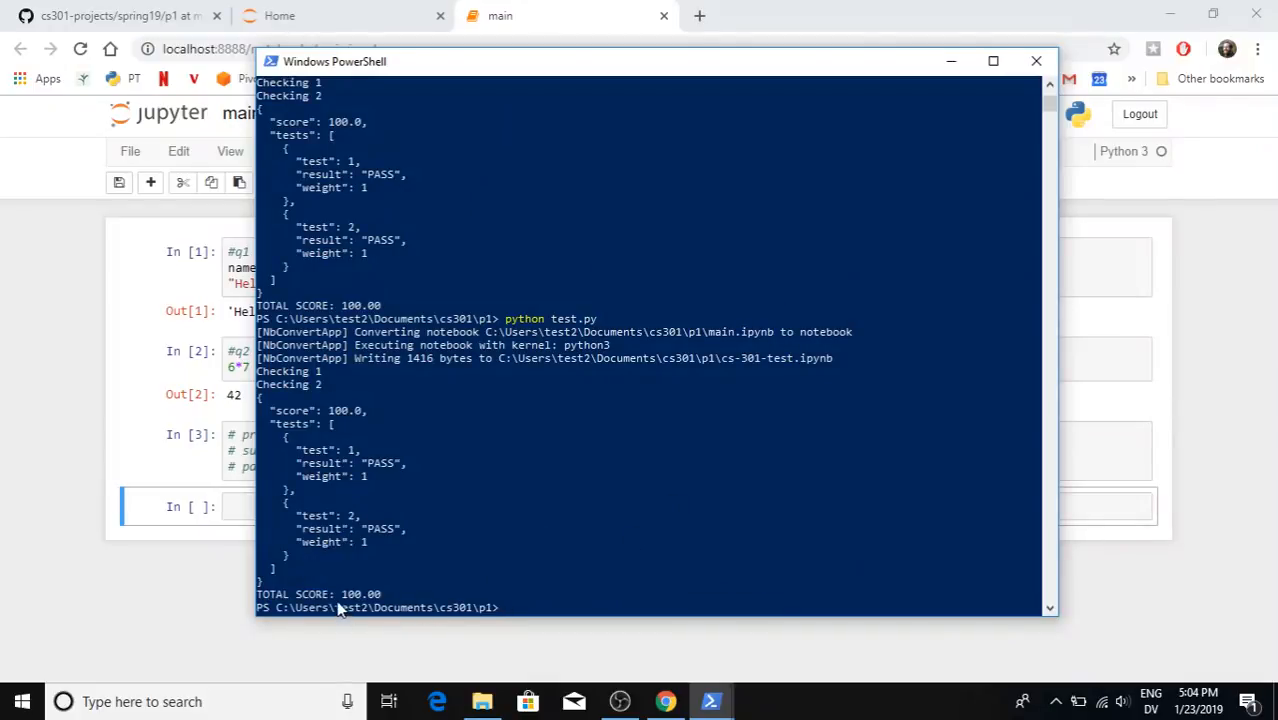
double_click(360, 593)
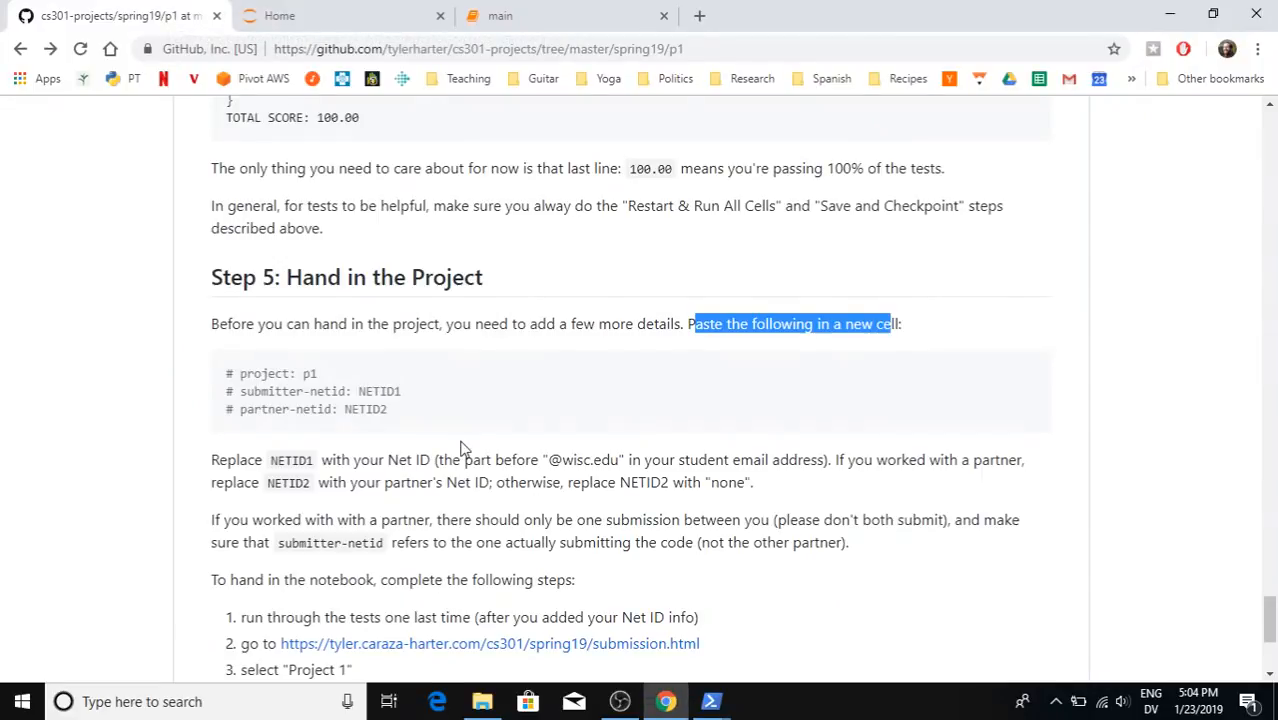
- Open the submission.html link in a new tab and switch to that tab
scroll("down", 3)
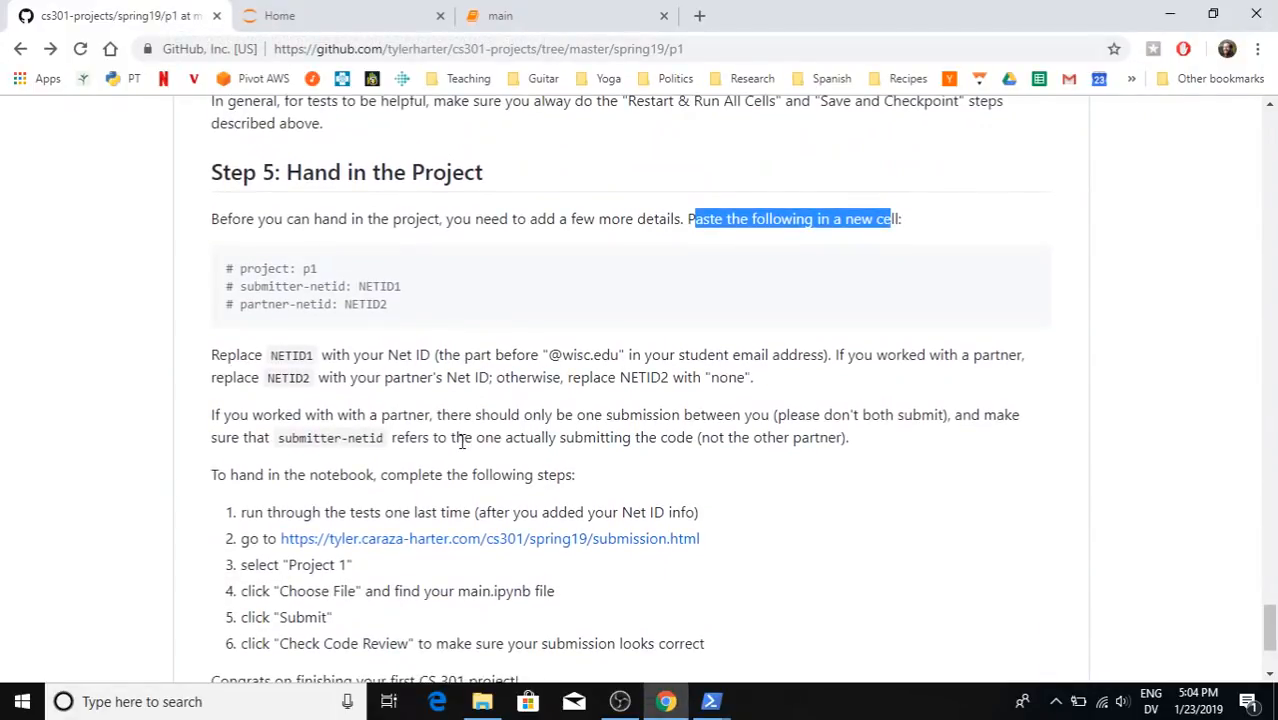
scroll("down", 3)
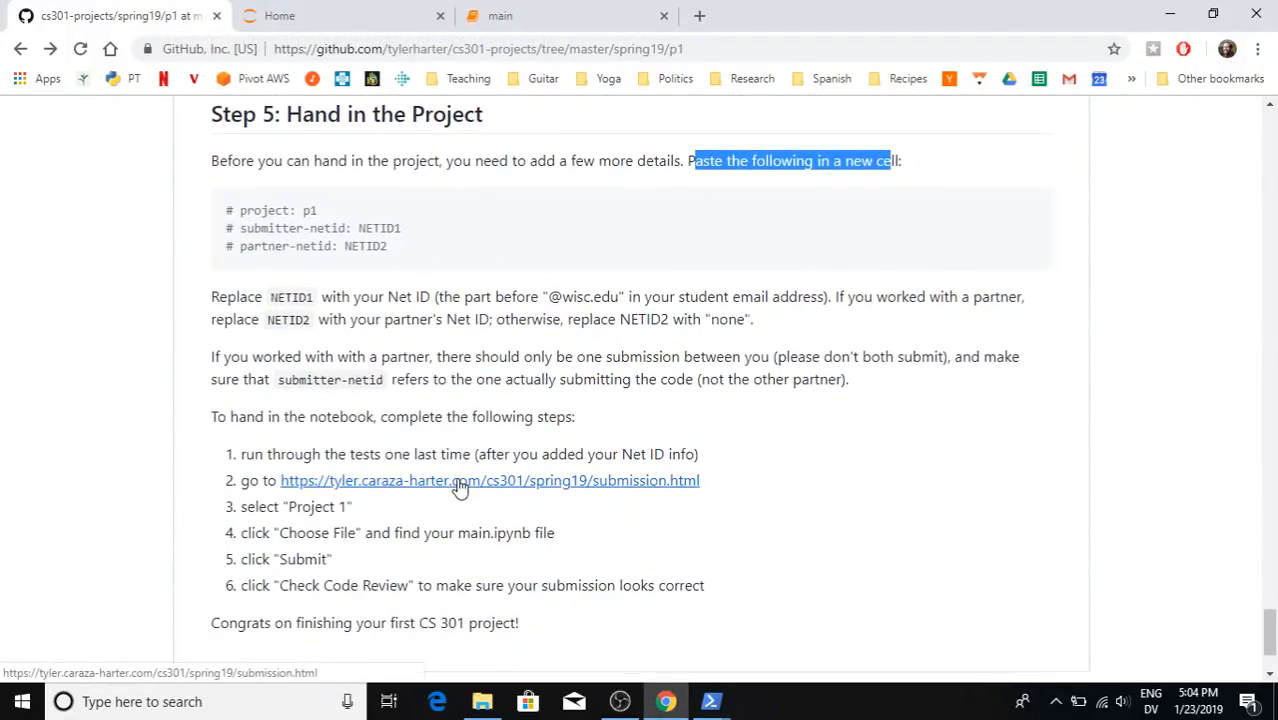
right_click(460, 480)
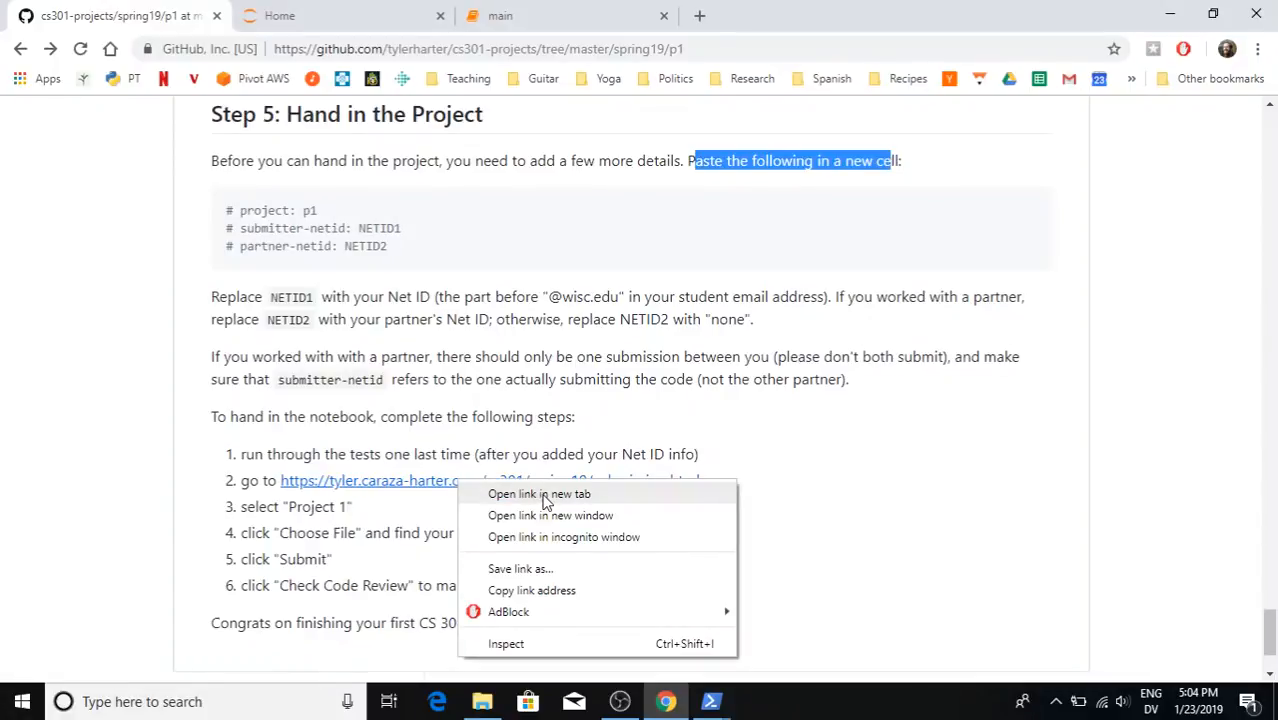
left_click(539, 493)
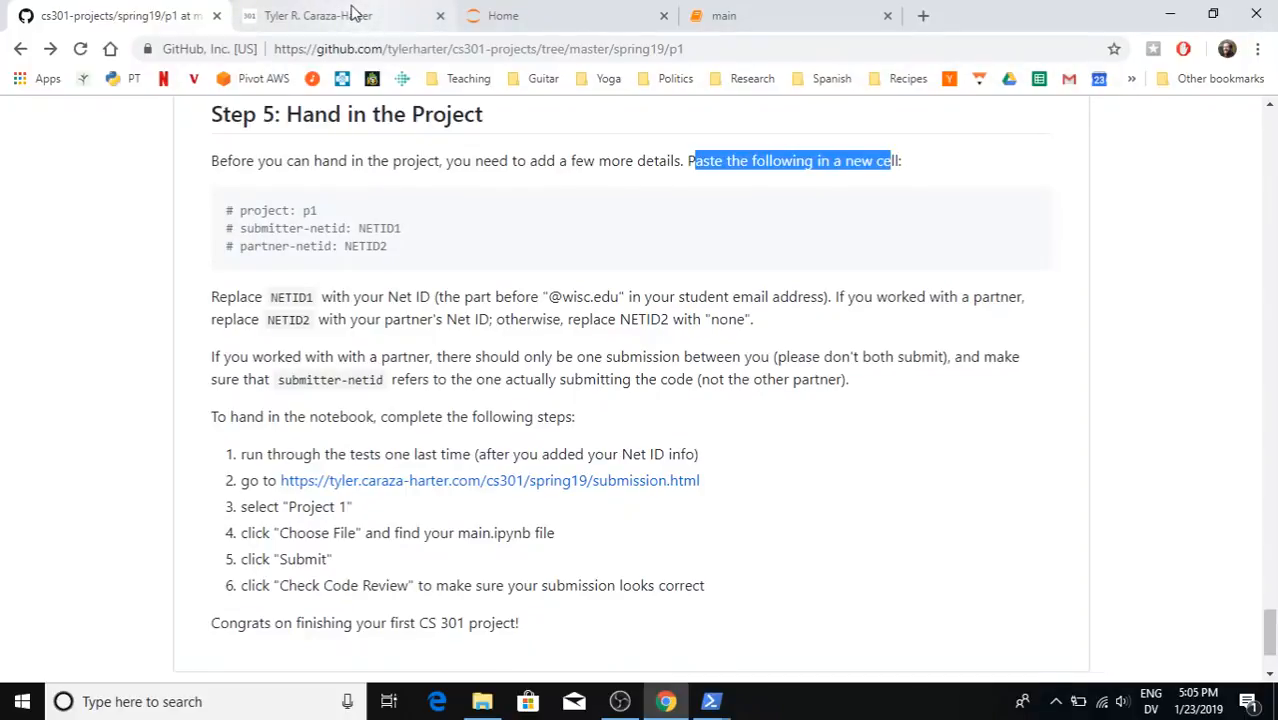
left_click(317, 15)
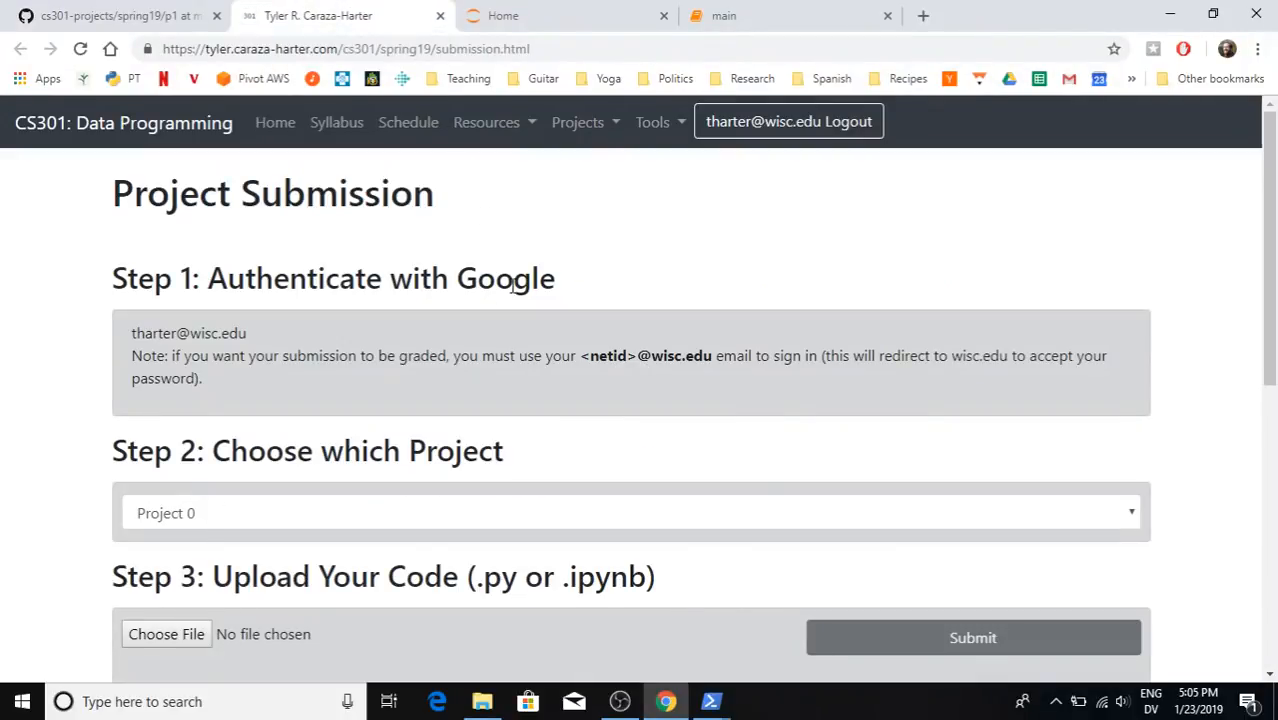
mouse_move(789, 135)
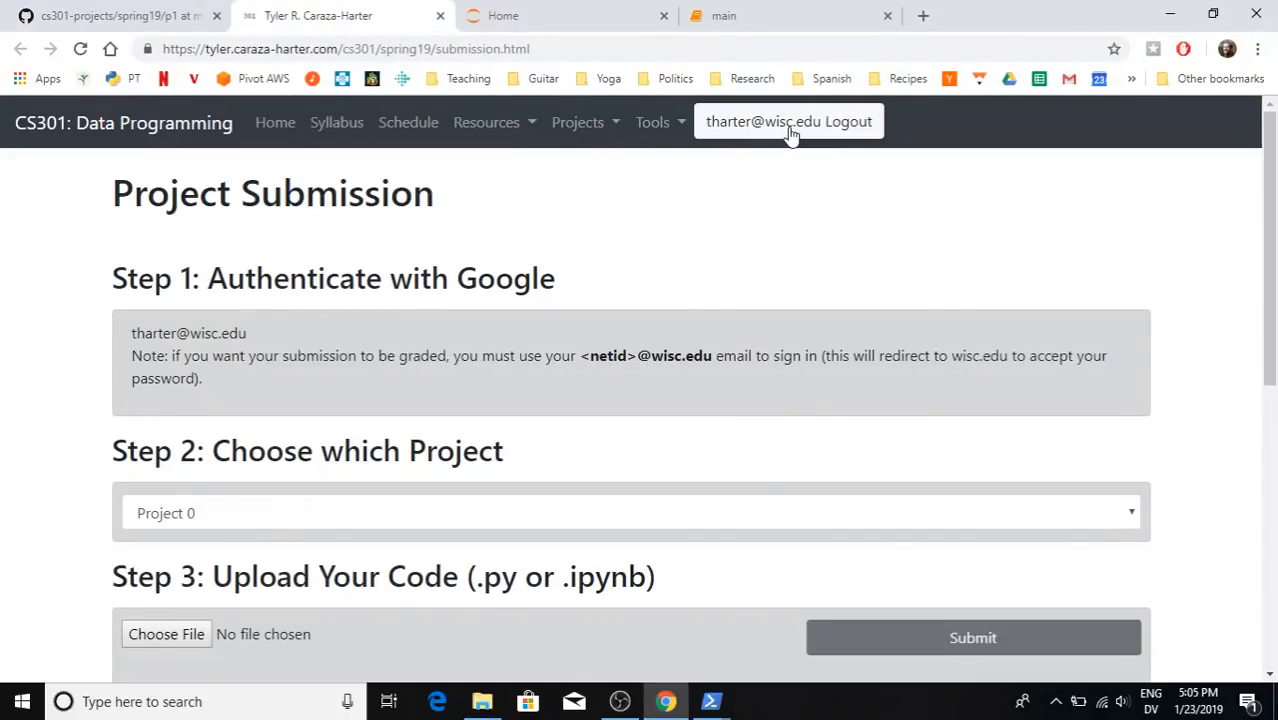
left_click(846, 121)
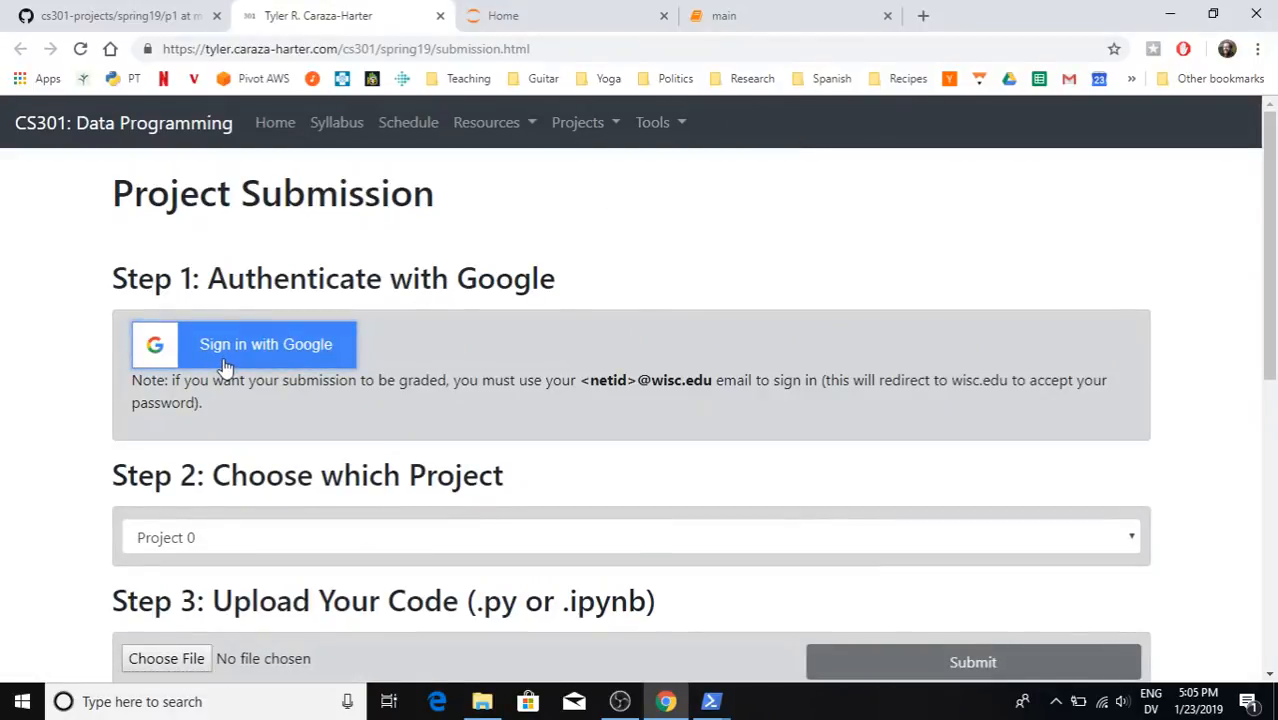
left_click(243, 344)
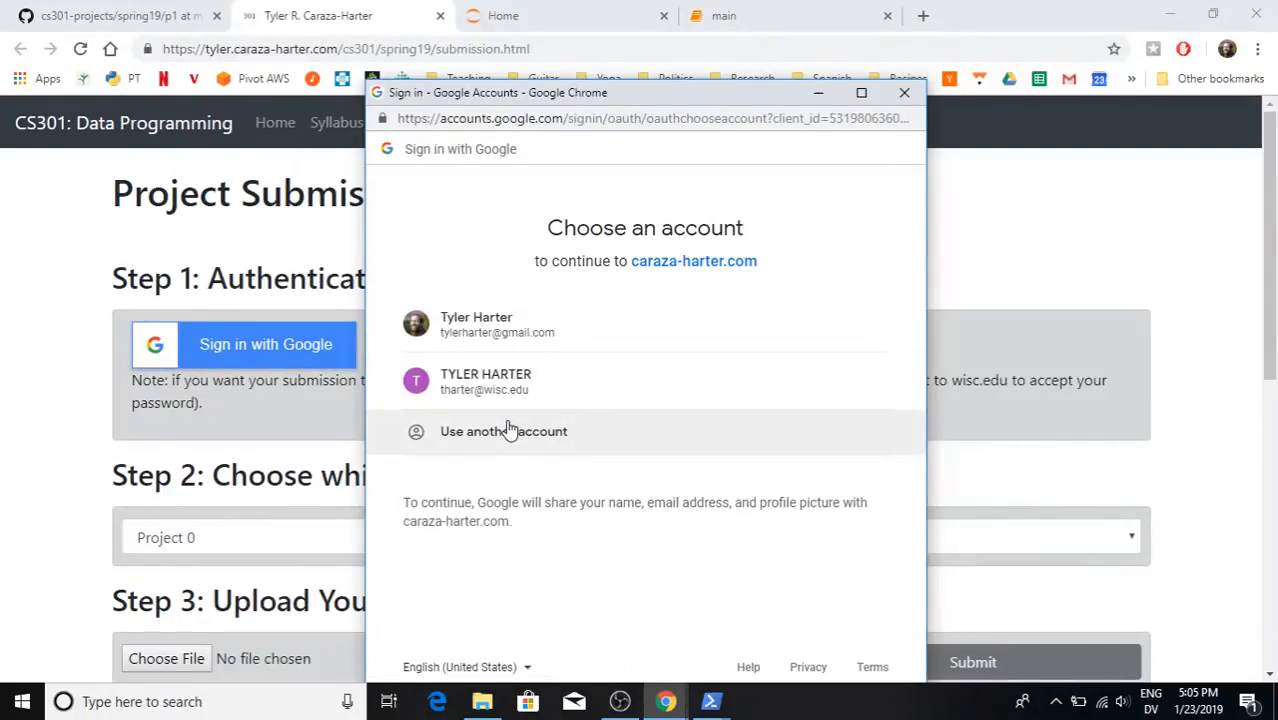
left_click(503, 431)
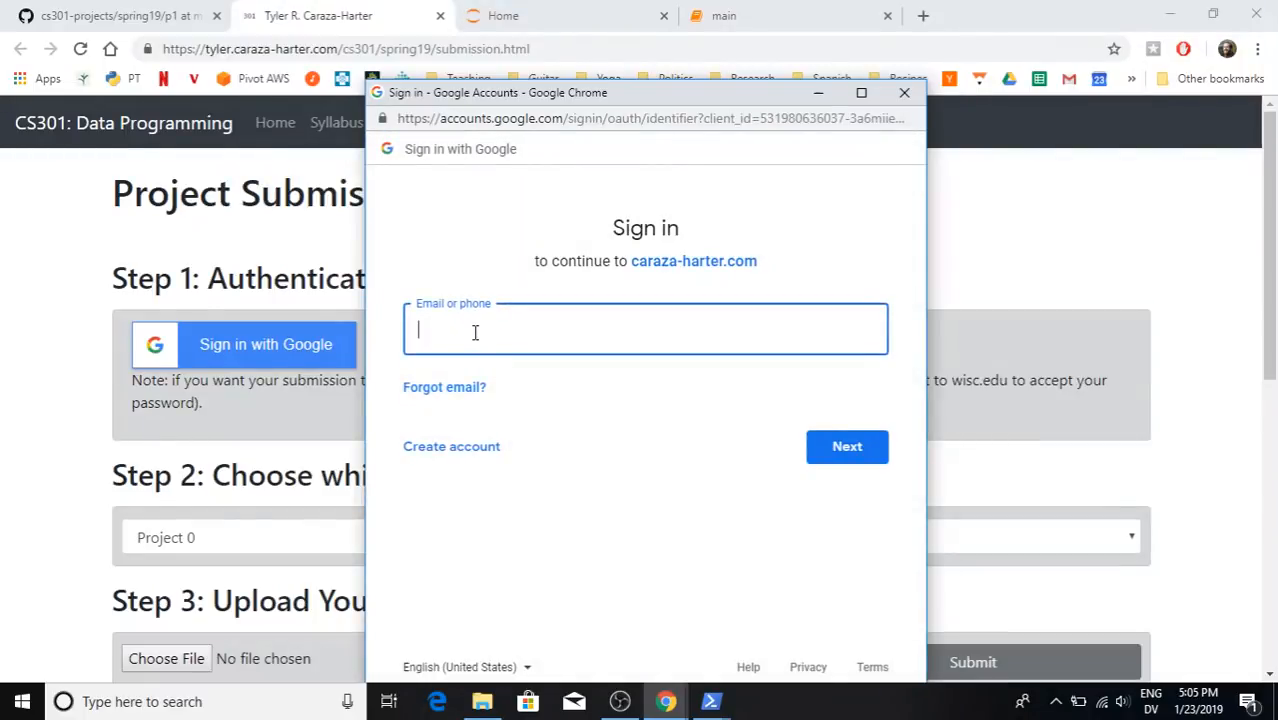
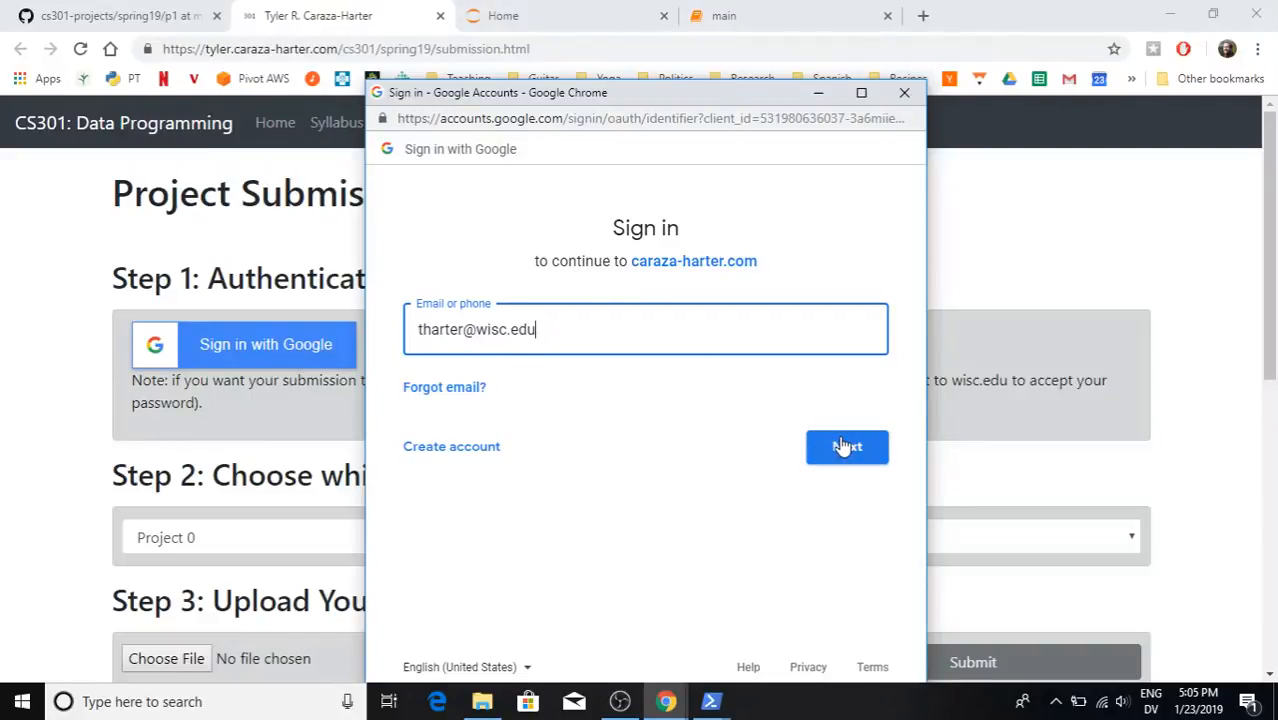
left_click(846, 446)
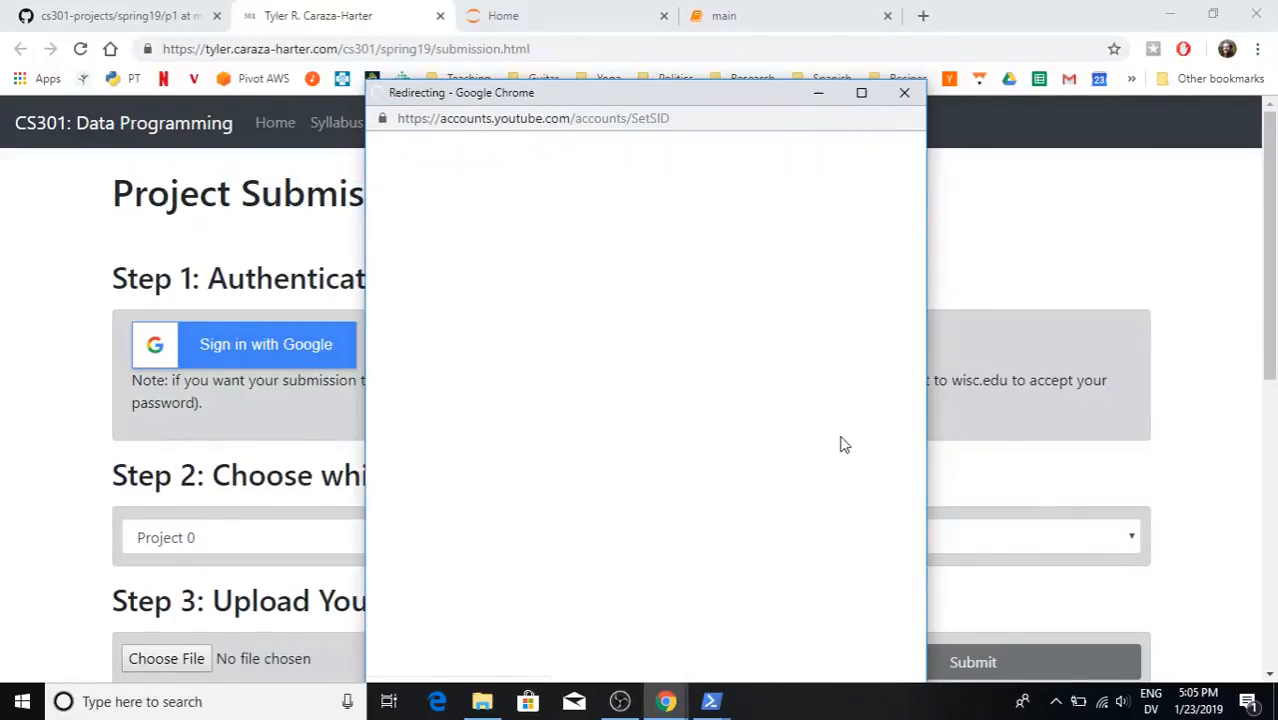
left_click(904, 92)
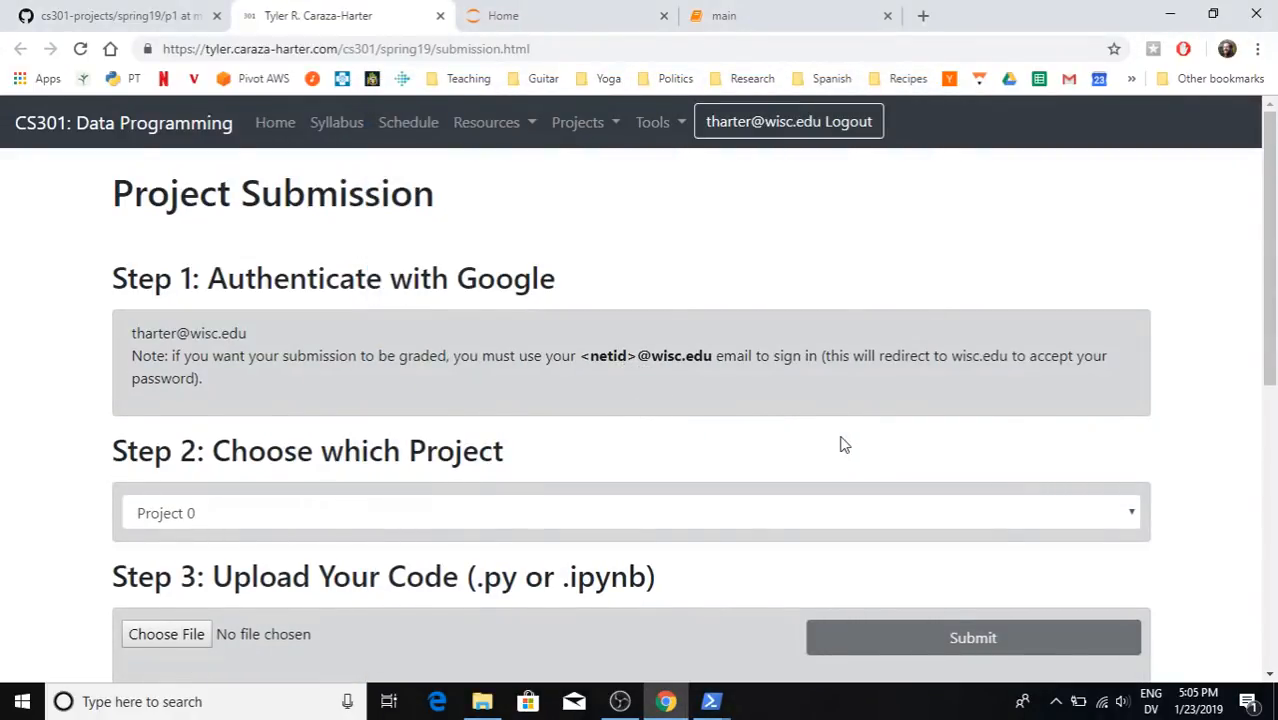
scroll("down", 3)
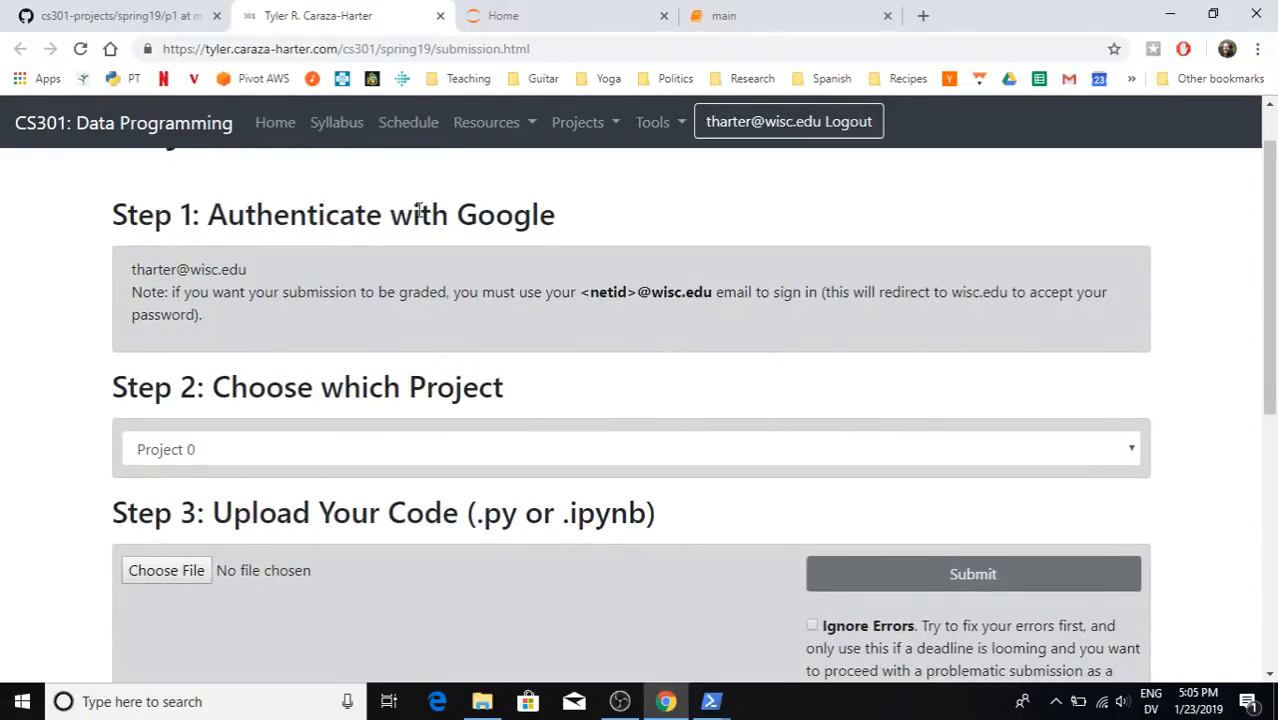
- Choose Project 1, attach main.ipynb from the p1 folder, and submit it
left_click(630, 448)
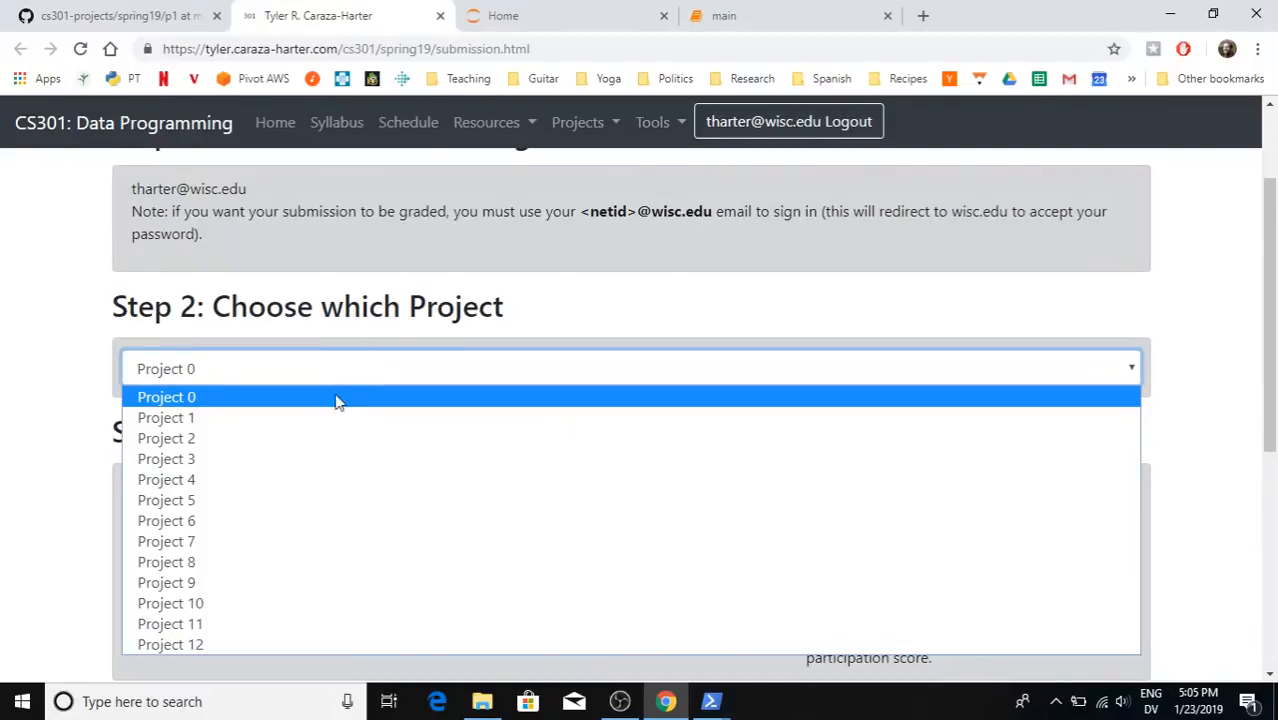
left_click(166, 417)
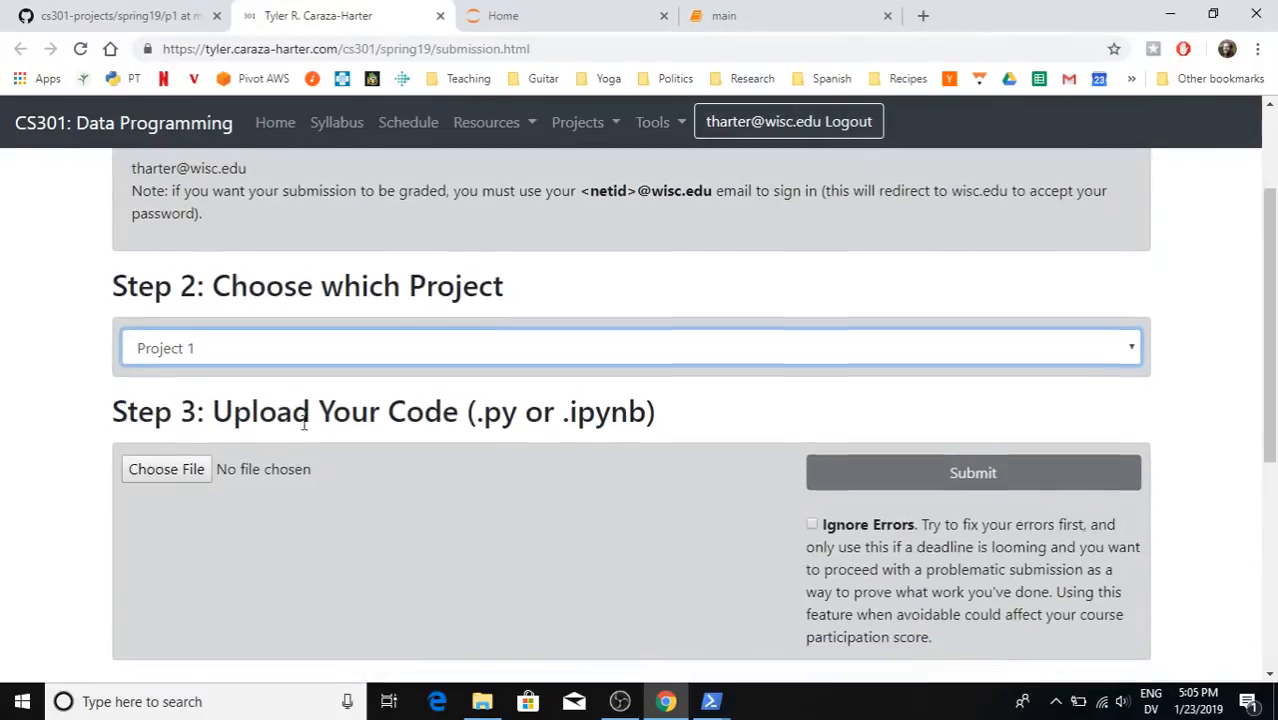
left_click(166, 469)
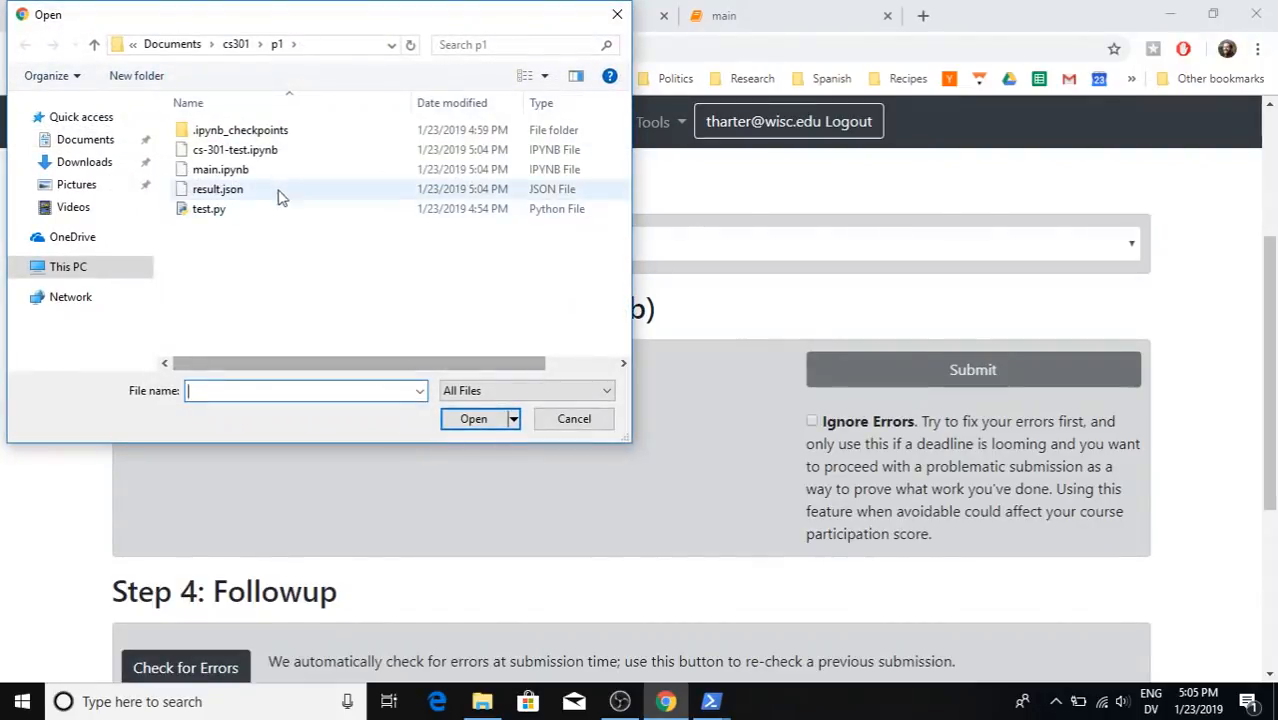
left_click(219, 169)
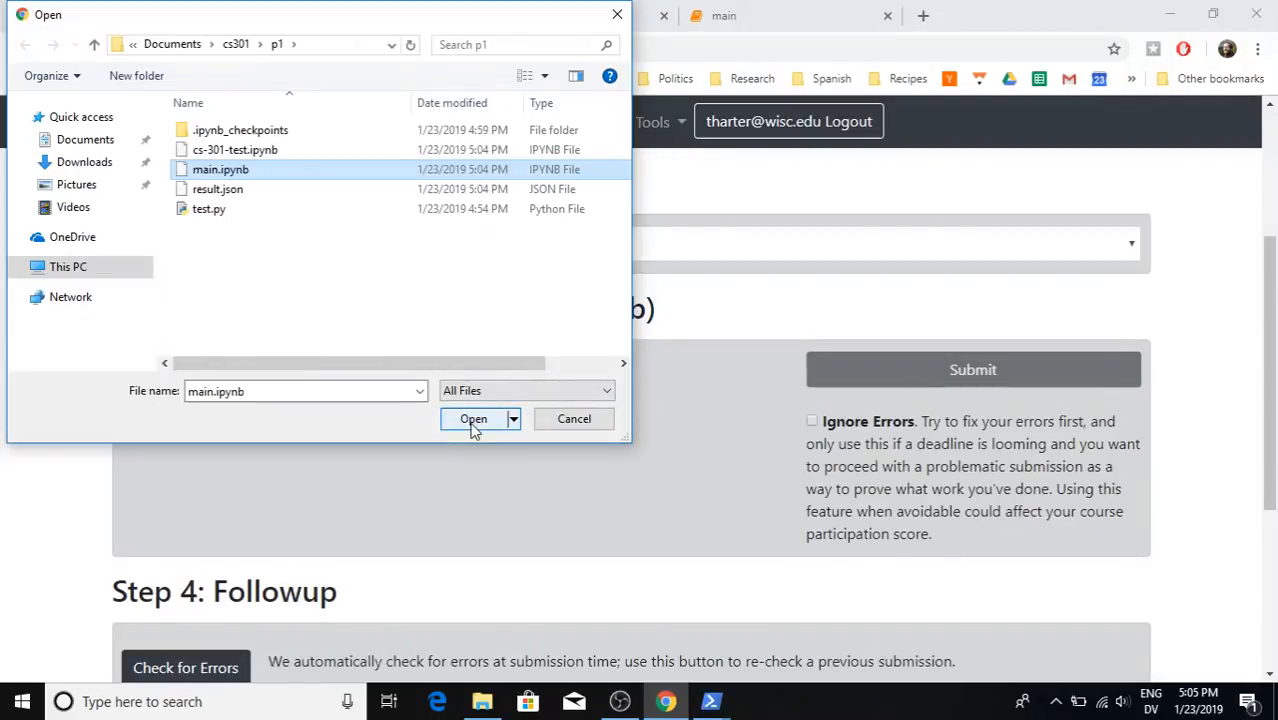
left_click(473, 418)
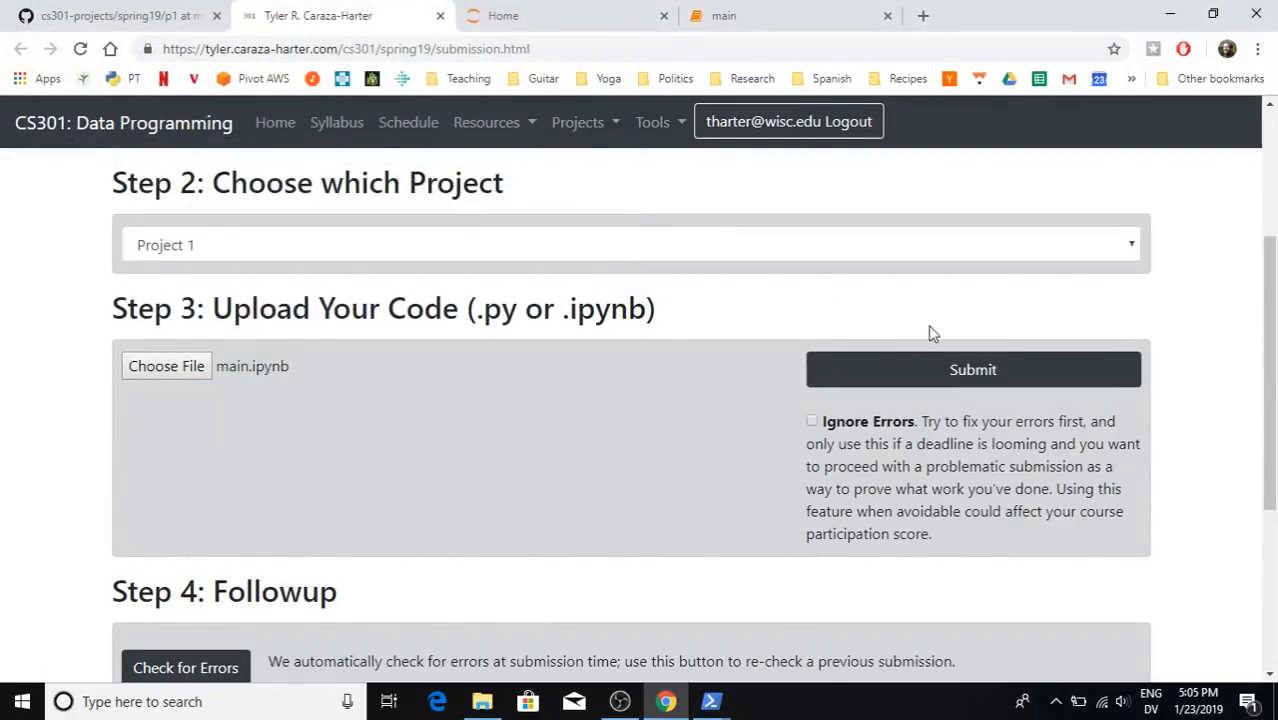
mouse_move(972, 369)
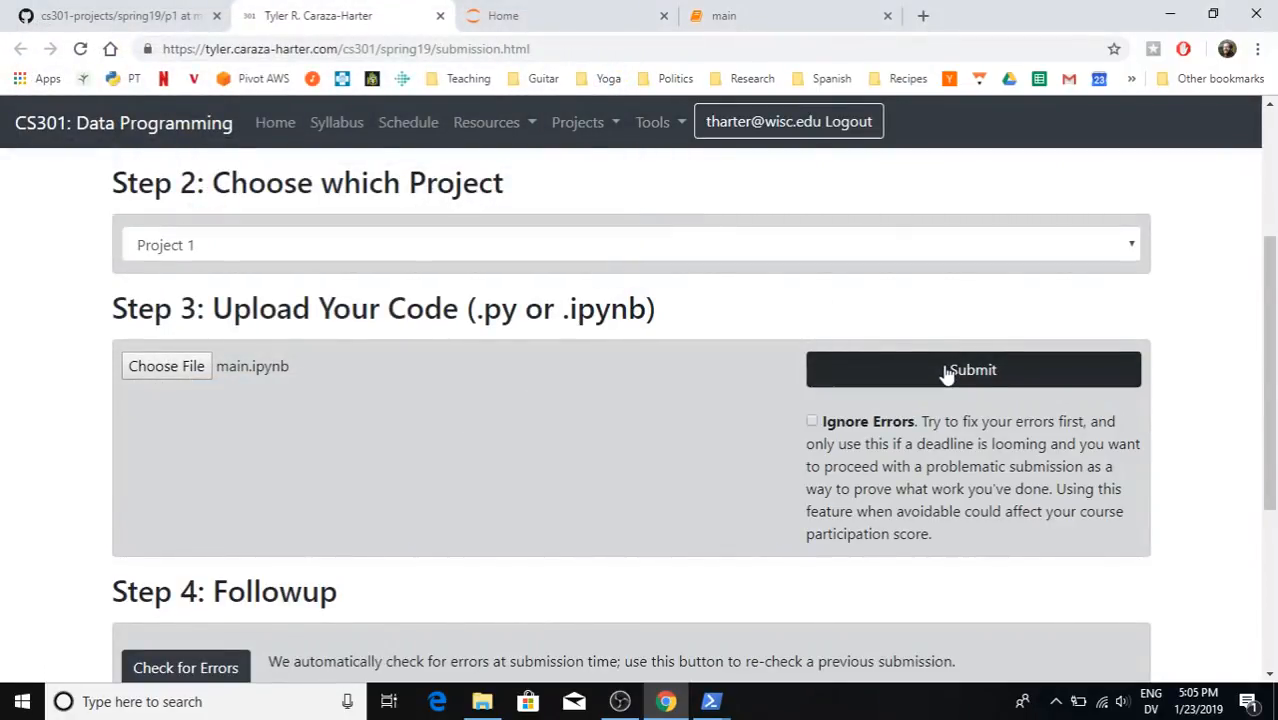
left_click(972, 369)
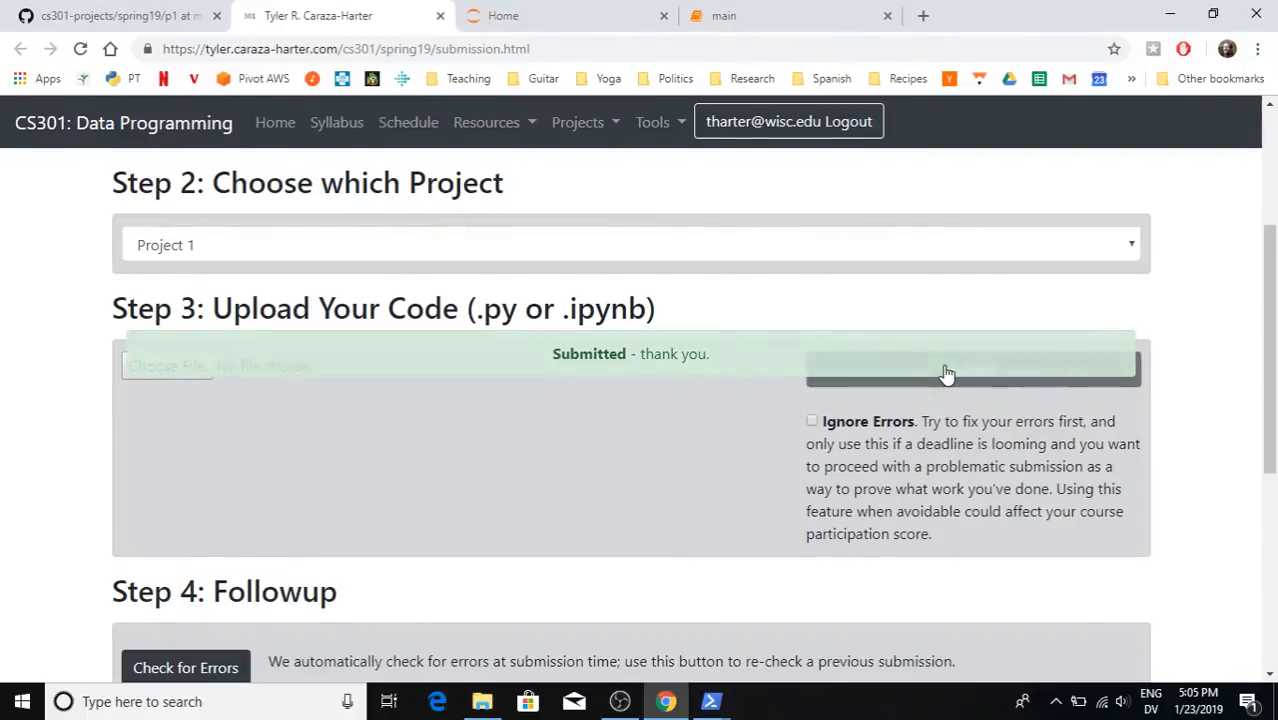
scroll("down", 3)
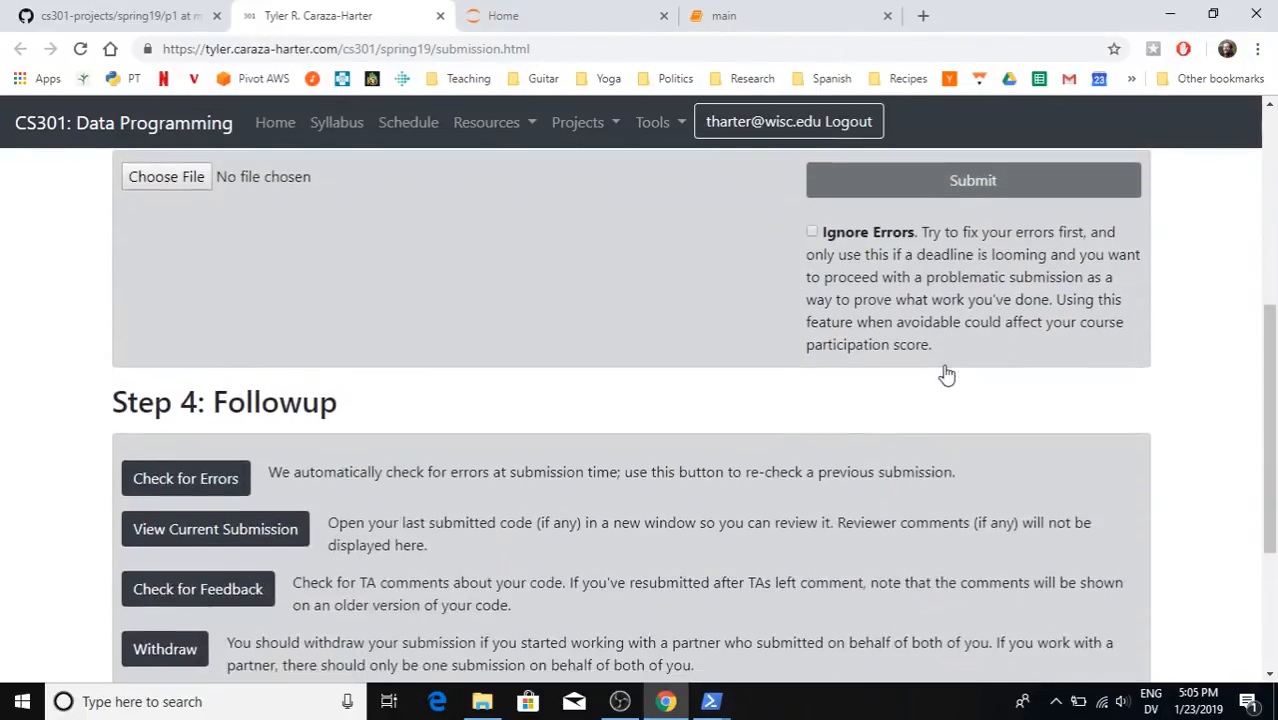
scroll("down", 3)
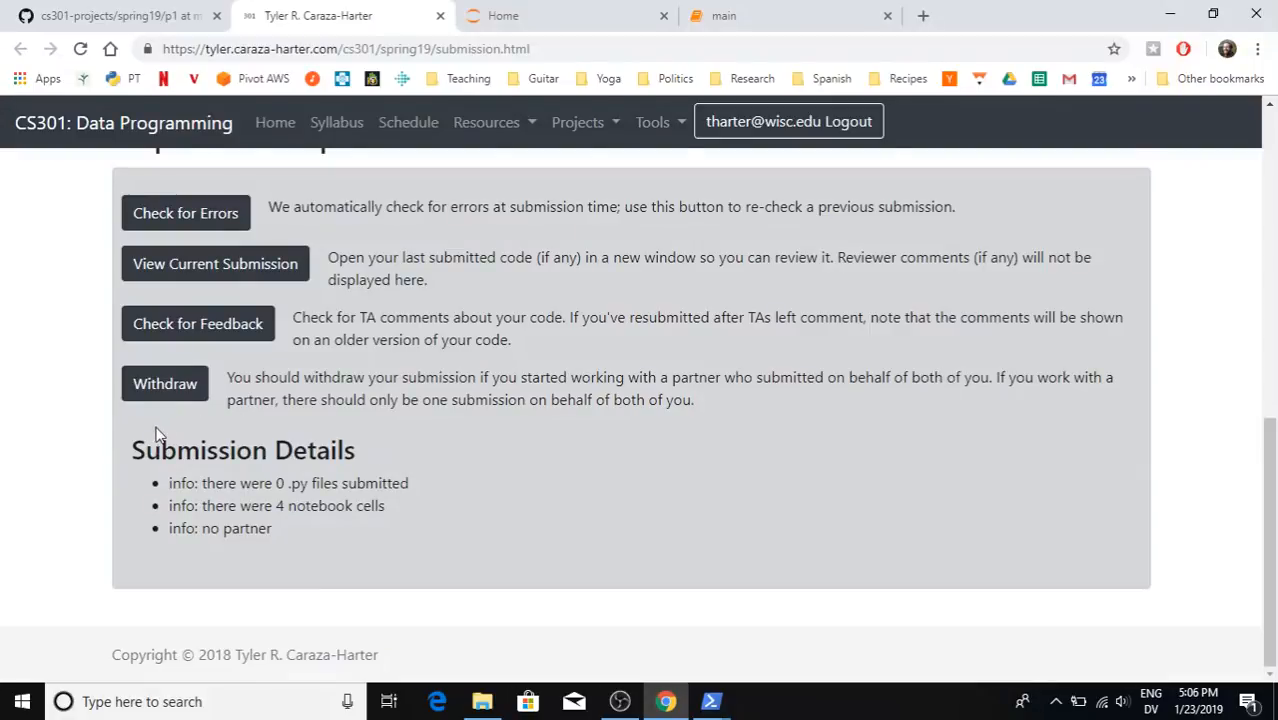
left_click_drag(131, 450, 270, 528)
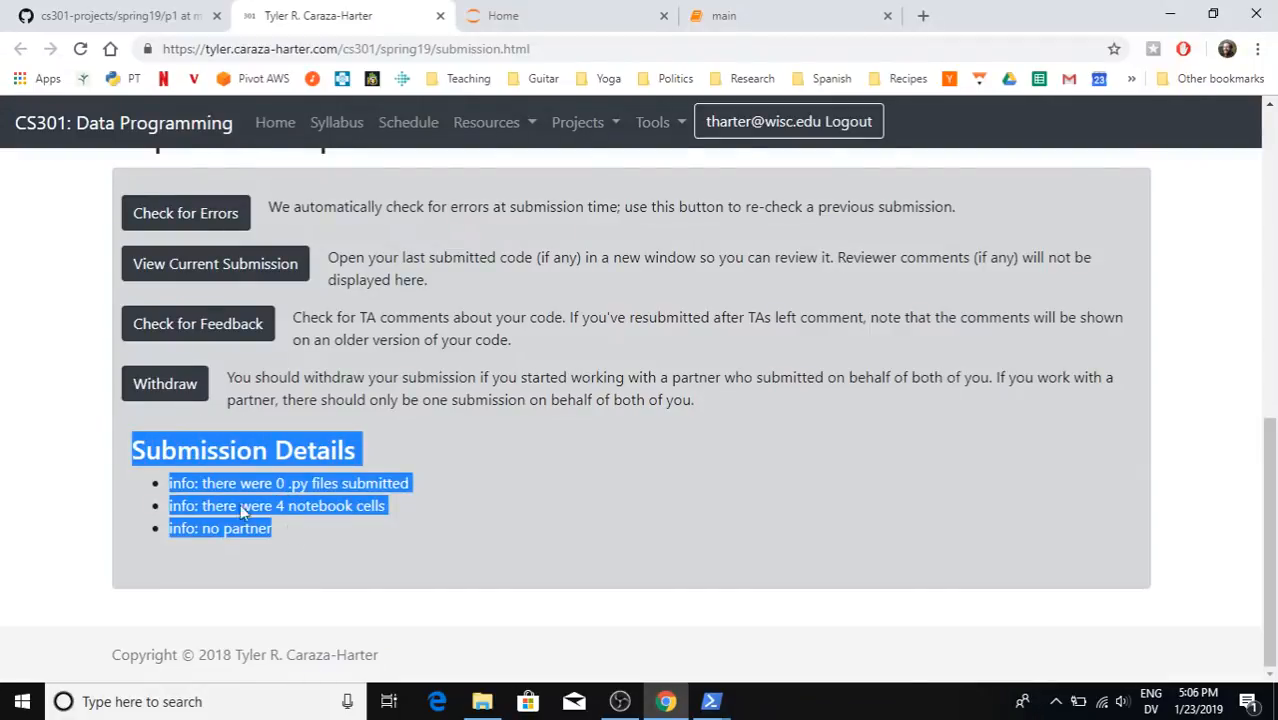
double_click(182, 505)
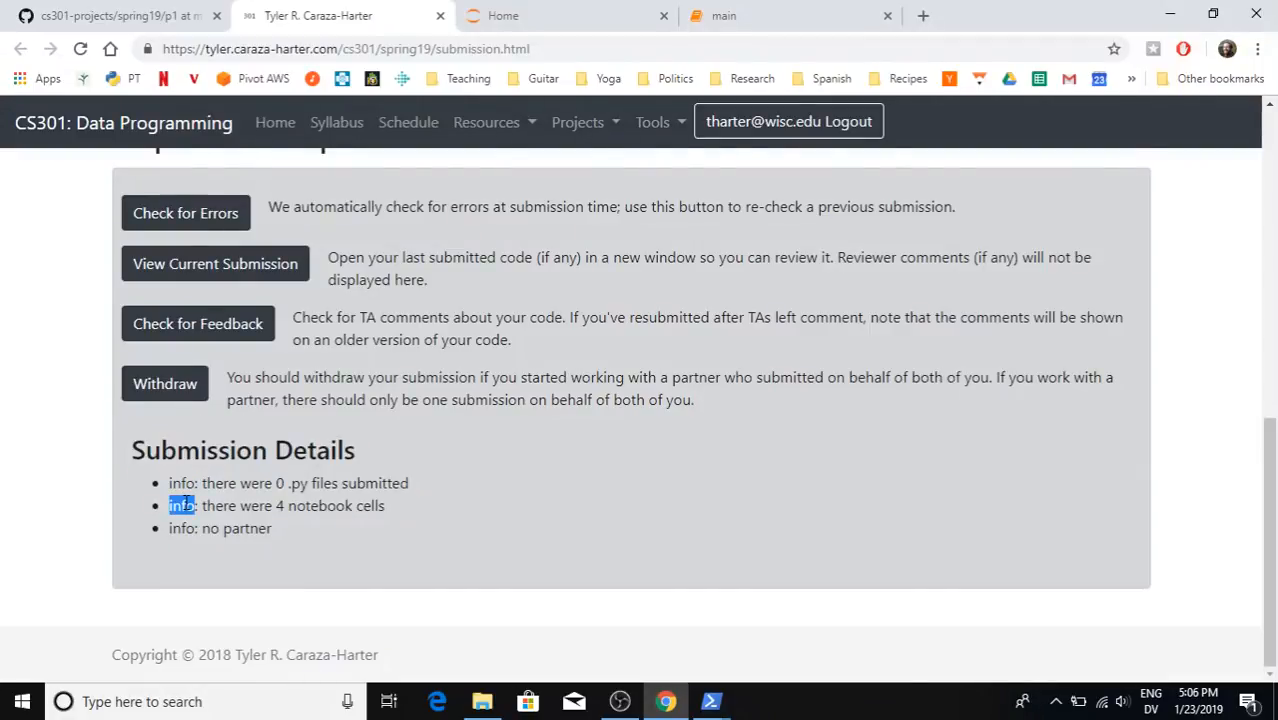
double_click(181, 528)
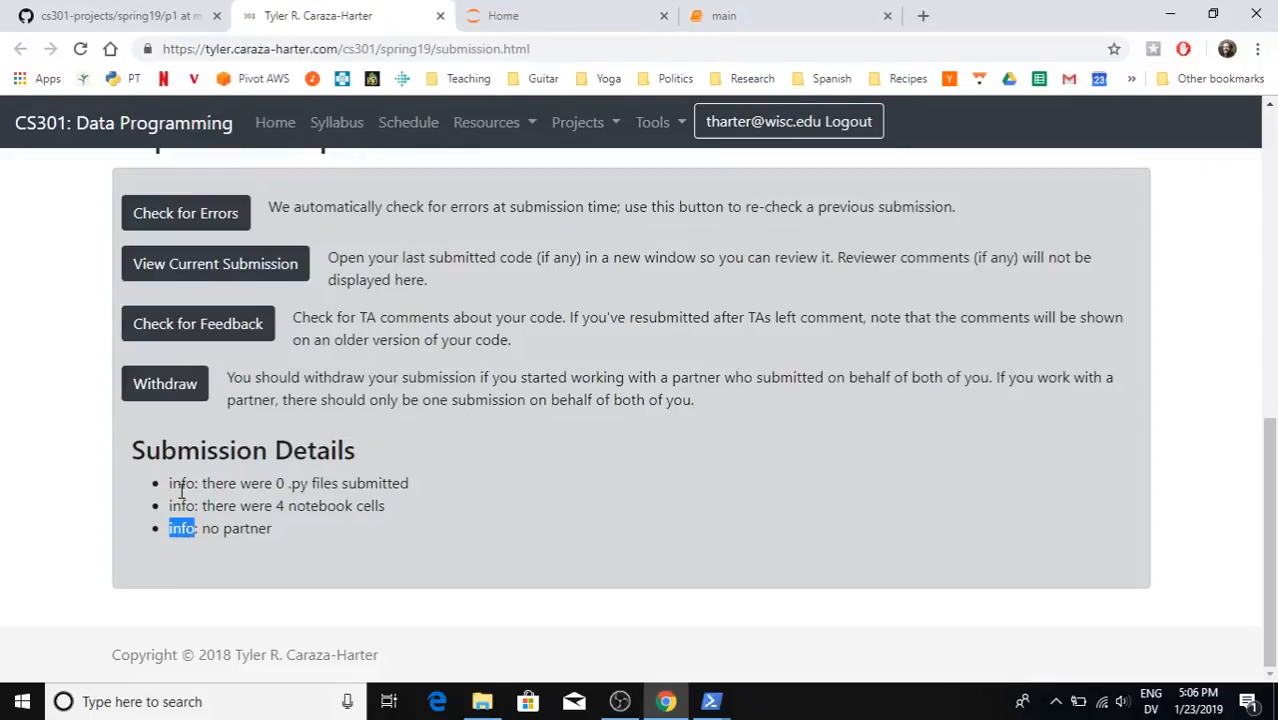
double_click(182, 505)
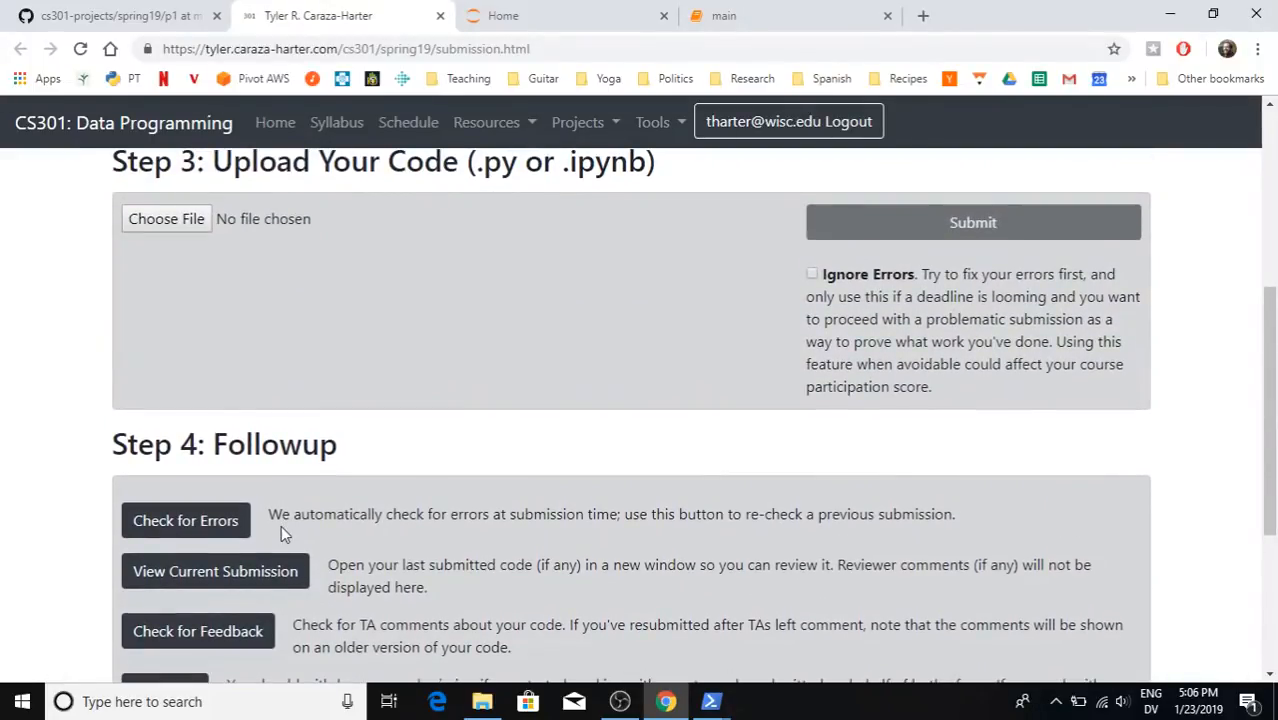
scroll("down", 3)
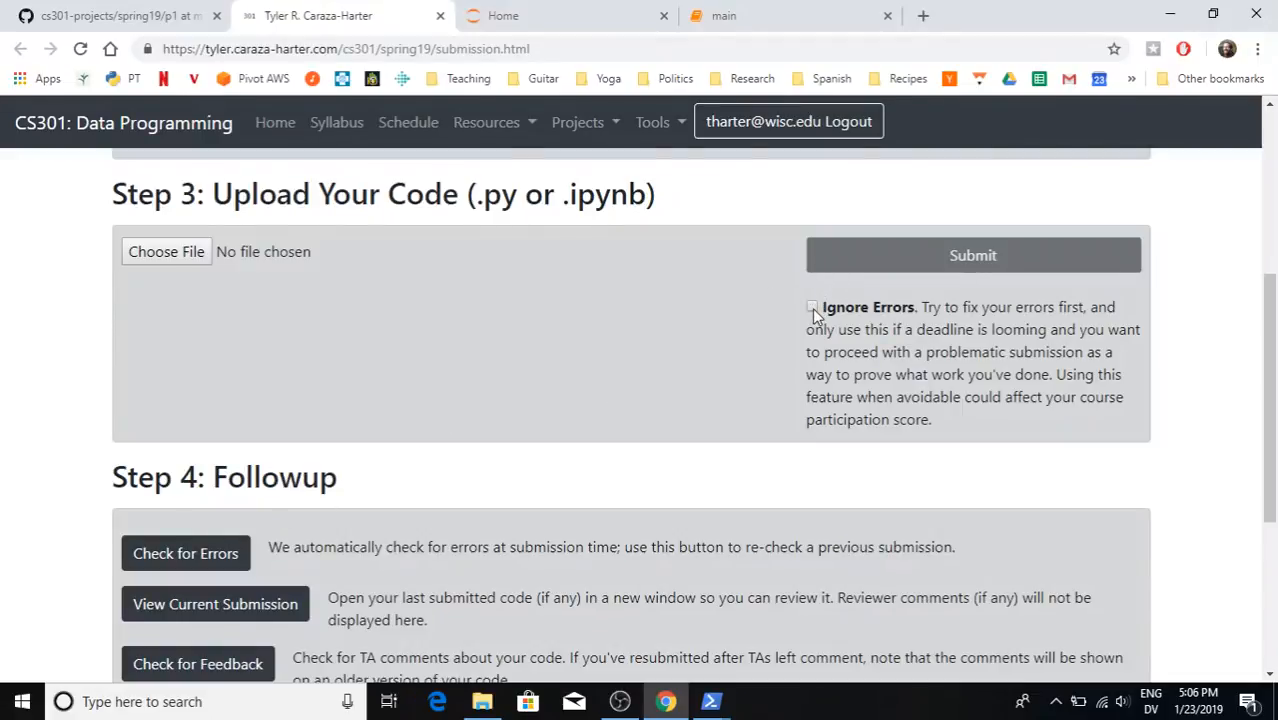
left_click(812, 307)
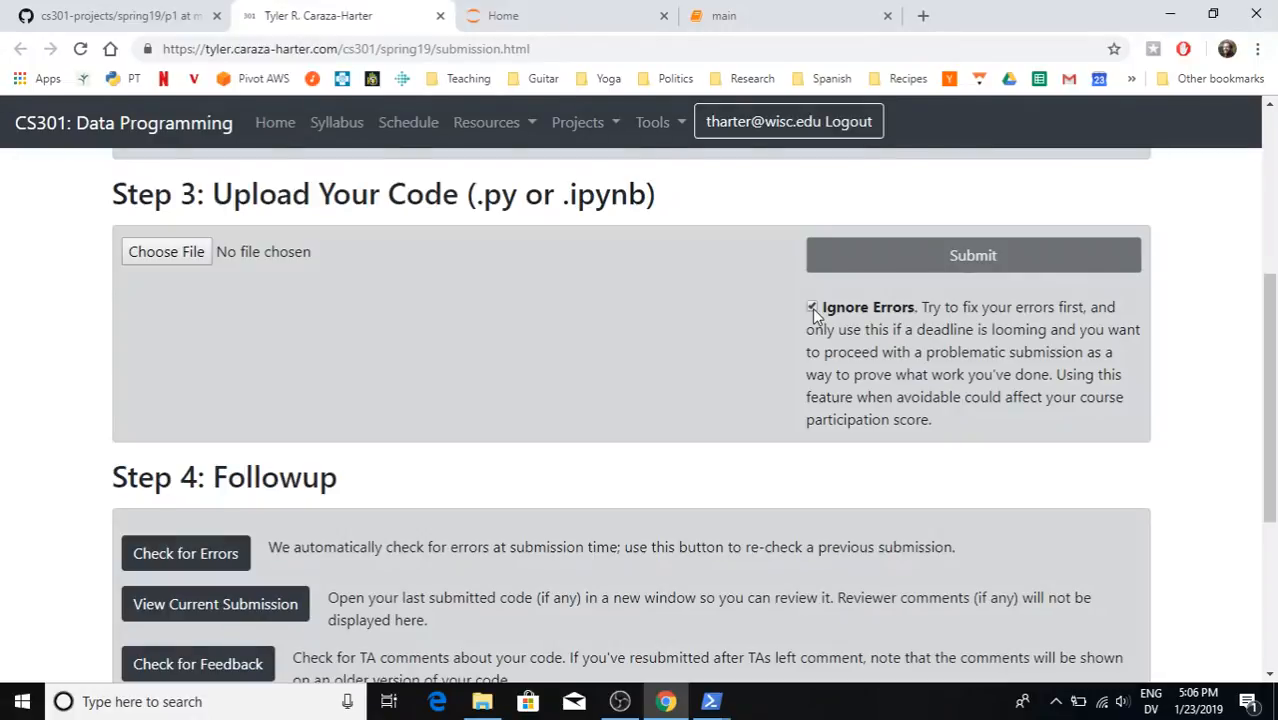
left_click(812, 307)
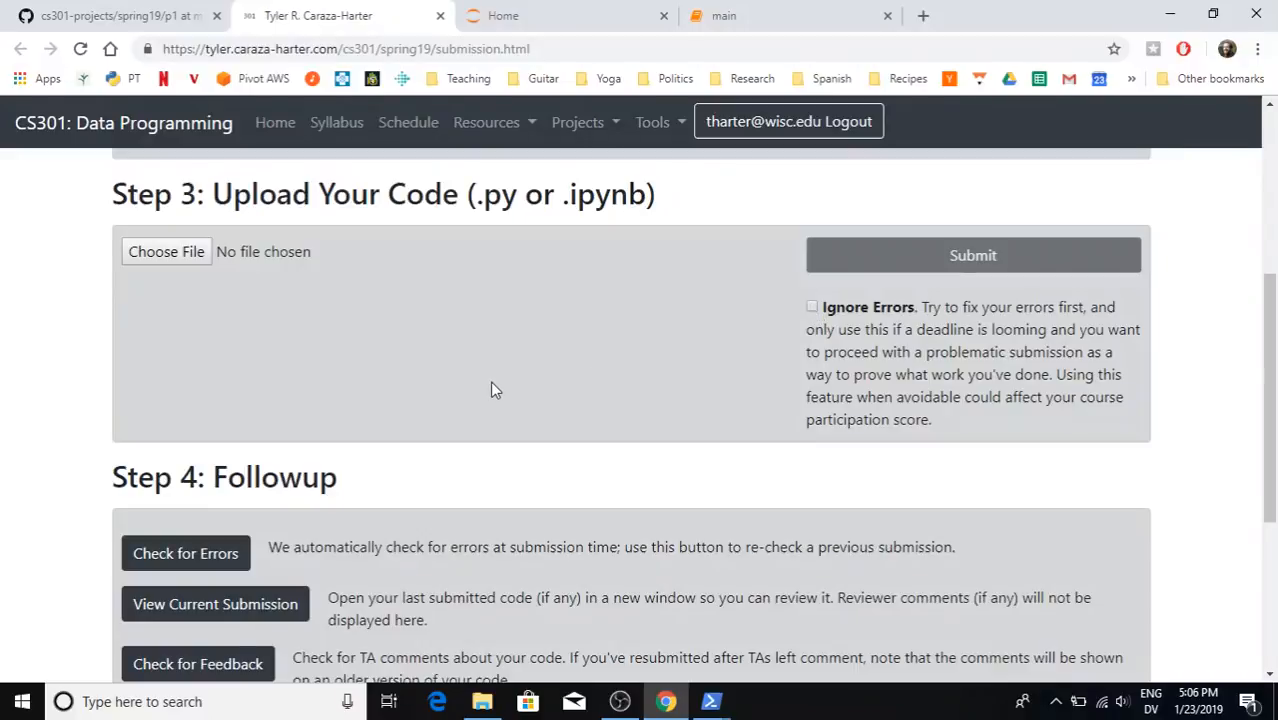
scroll("down", 3)
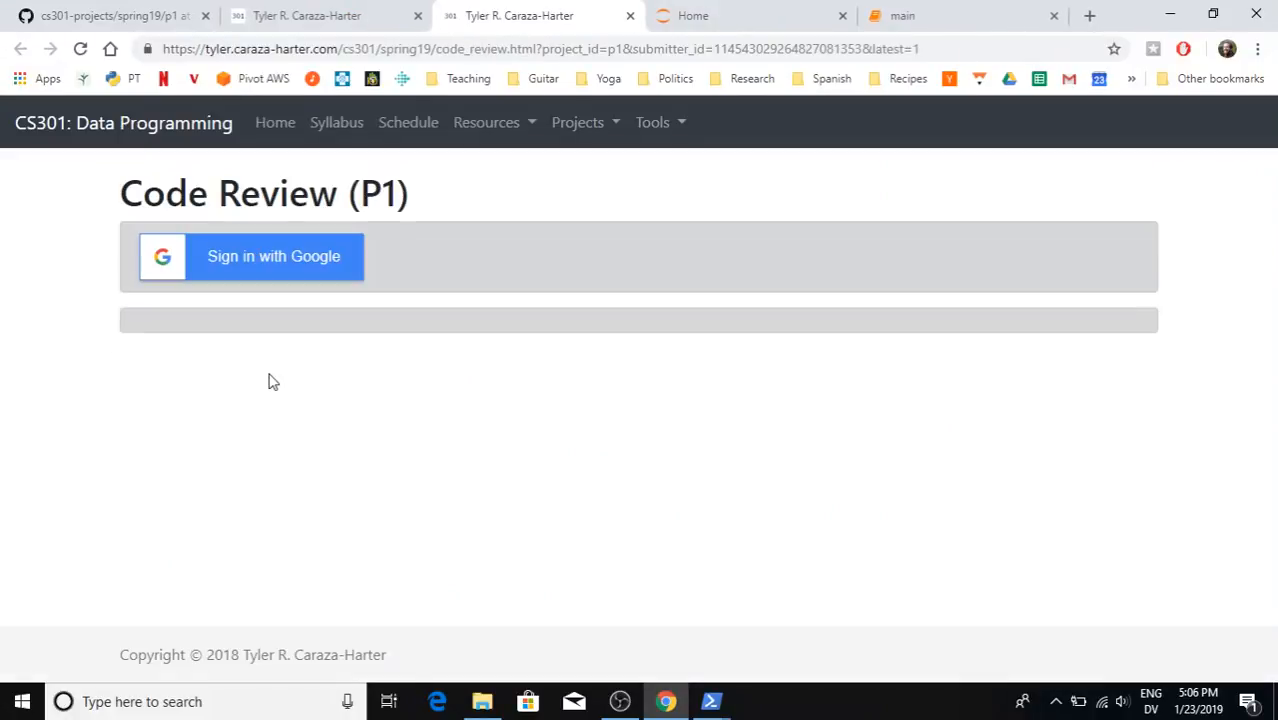
- Sign in and scroll through the P1 code review's q1, q2 and header cells
left_click(251, 256)
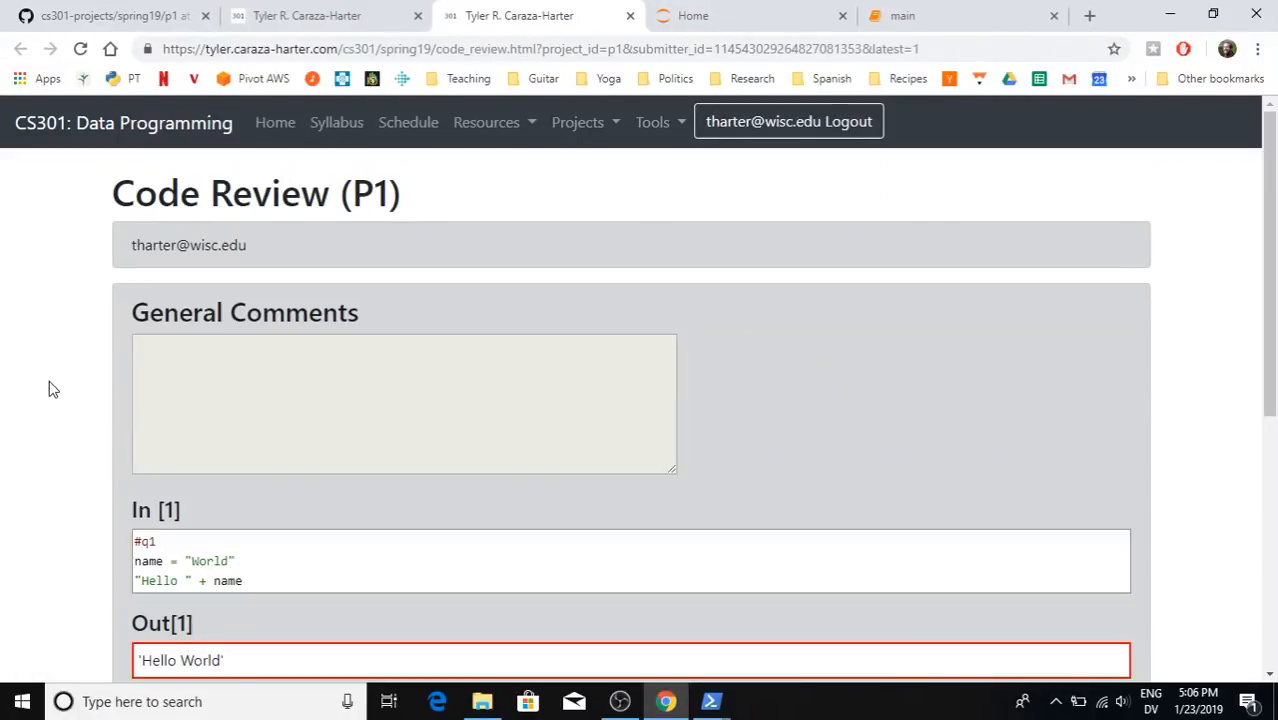
scroll("down", 3)
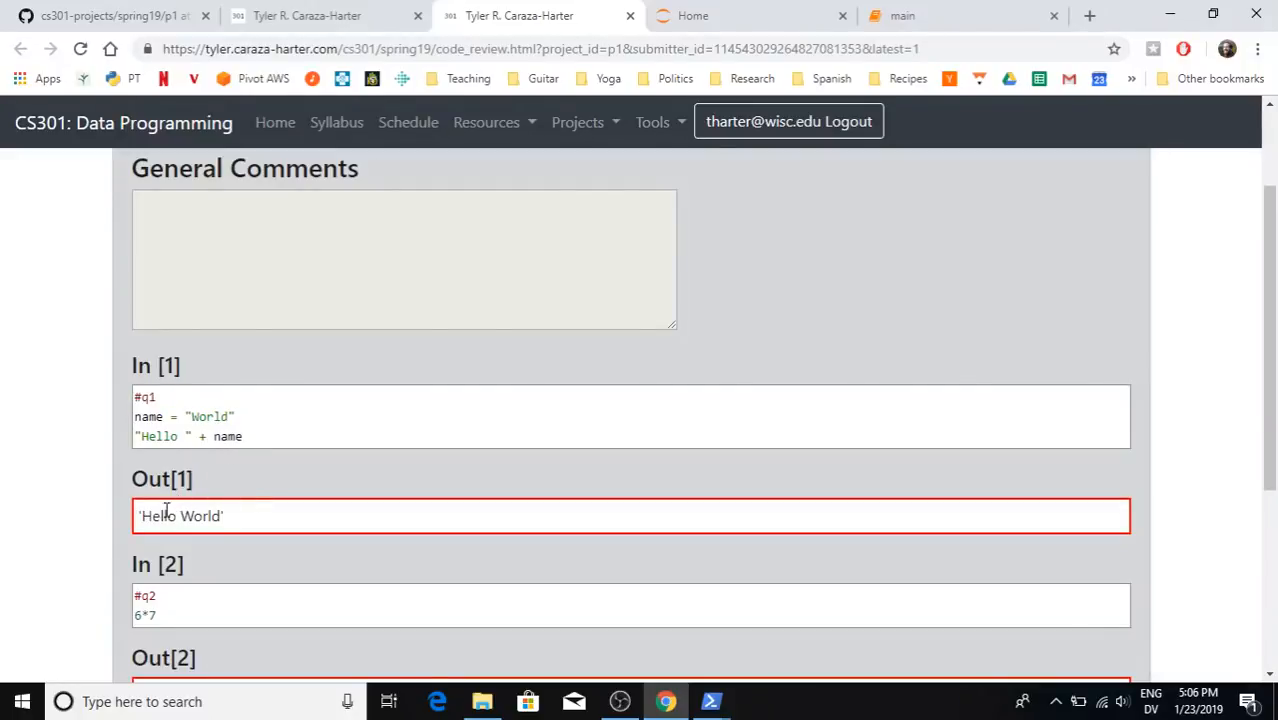
scroll("down", 3)
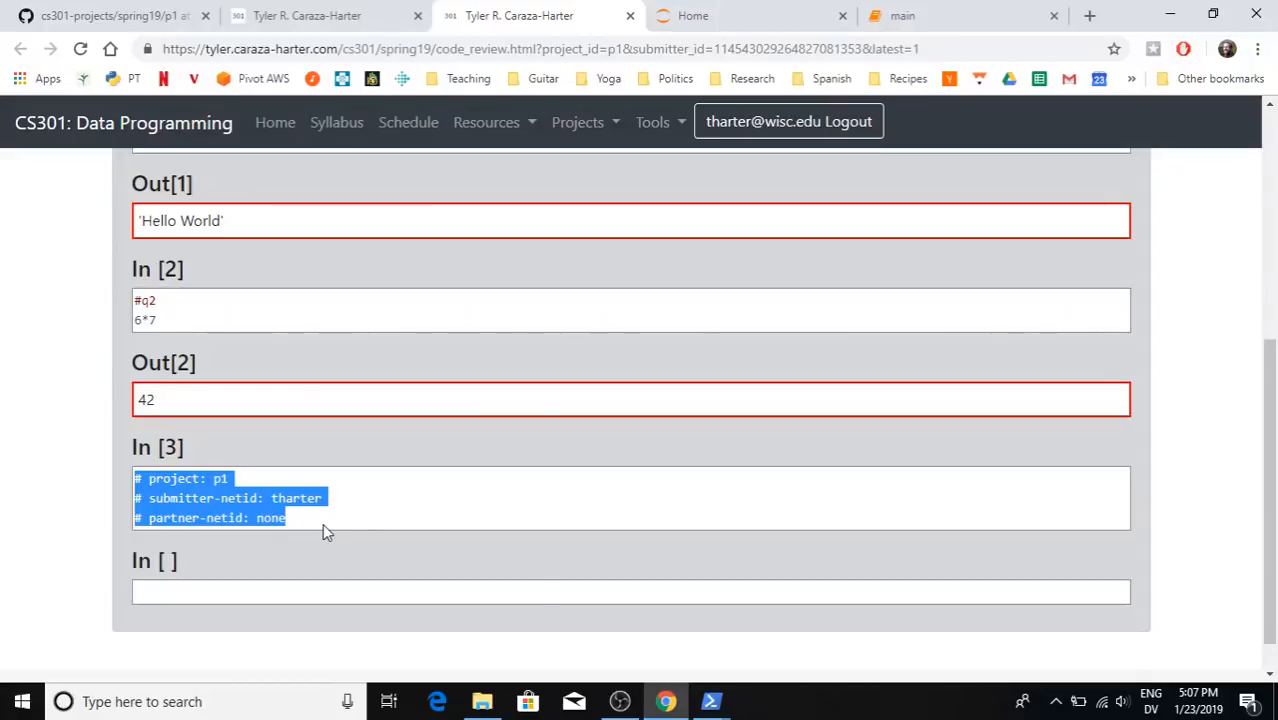
mouse_move(620, 701)
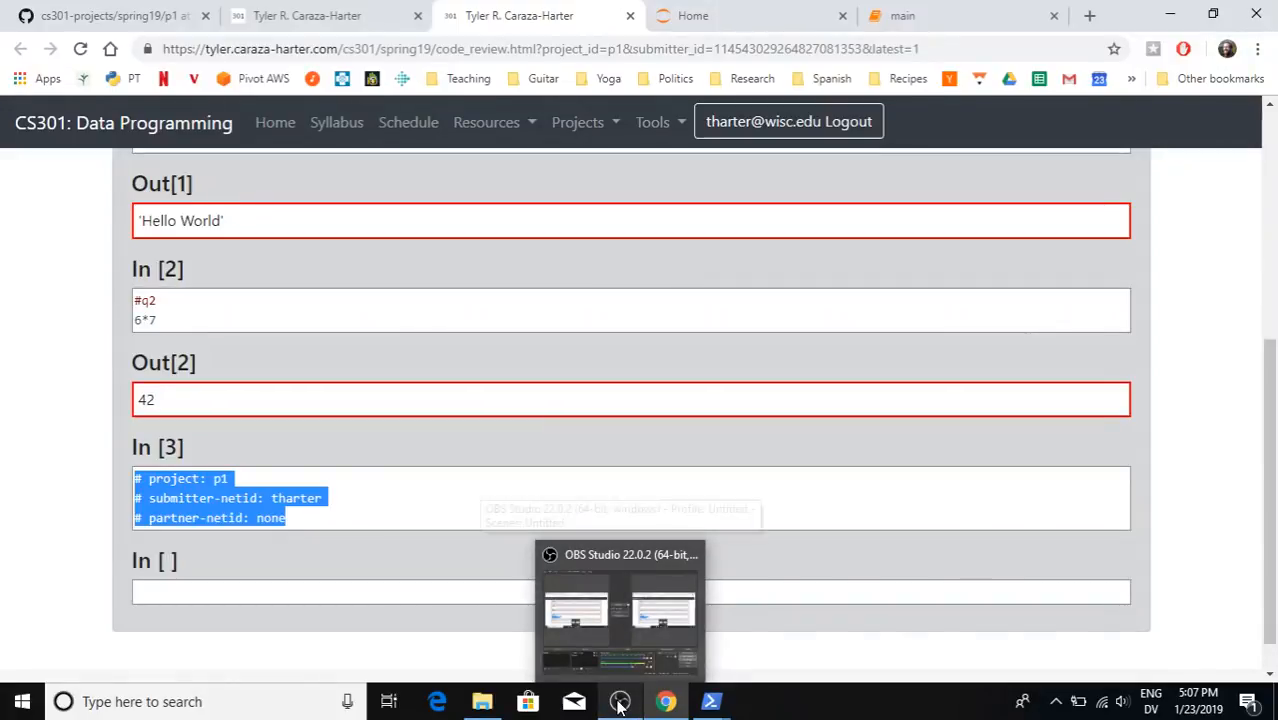
left_click(620, 701)
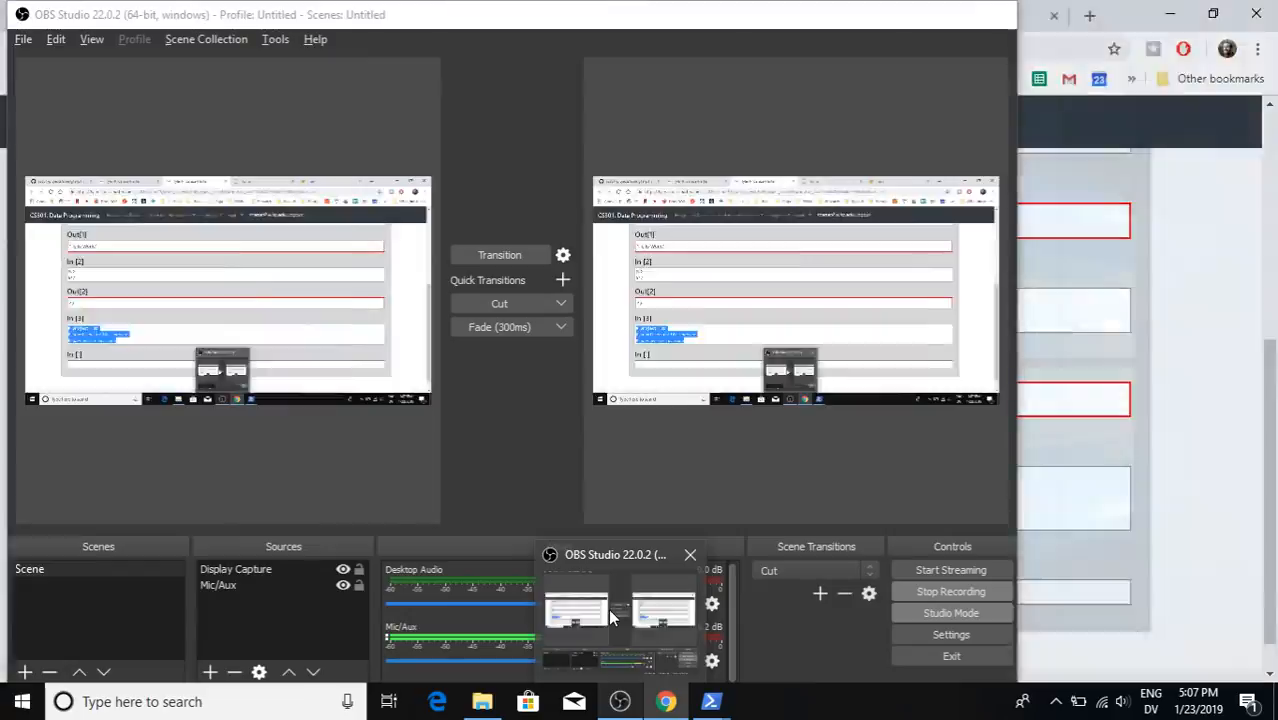